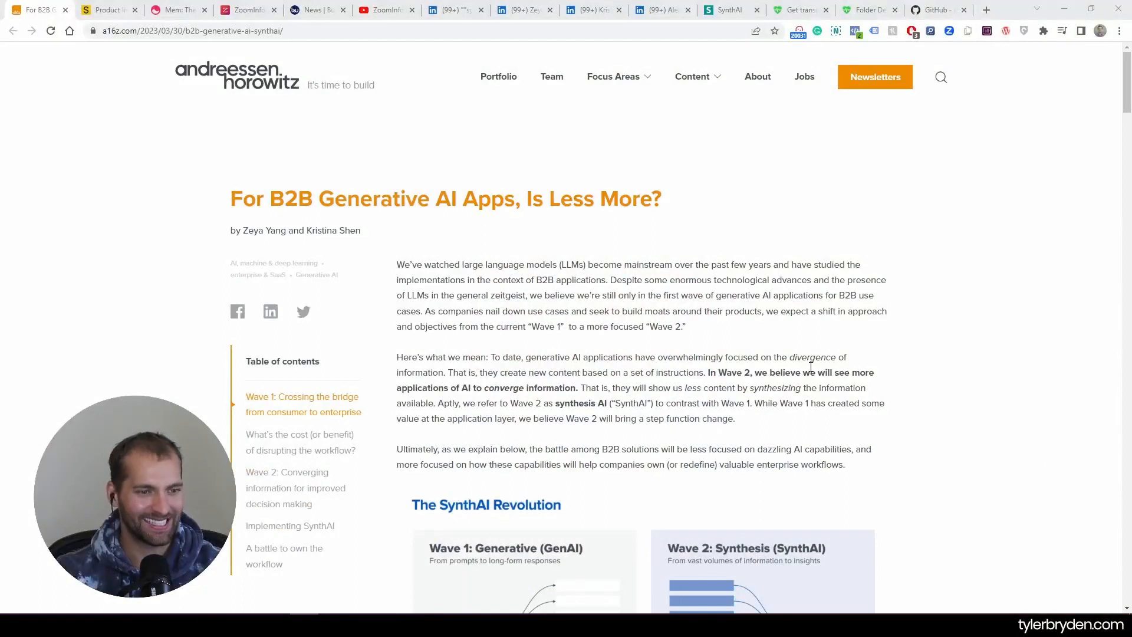
mouse_move(614, 340)
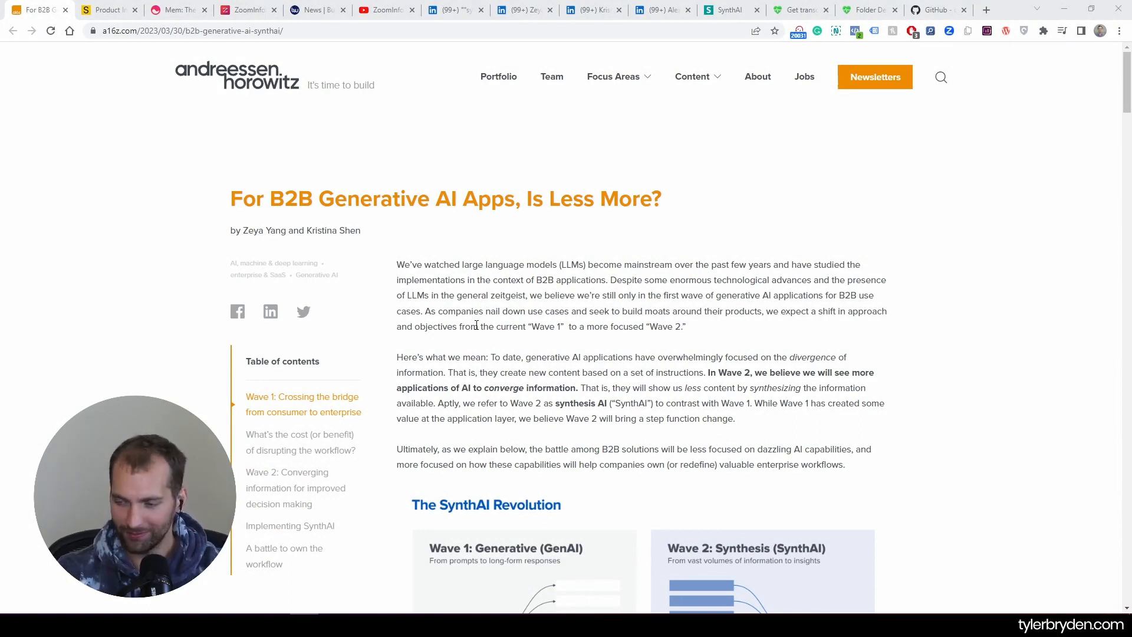
mouse_move(855, 401)
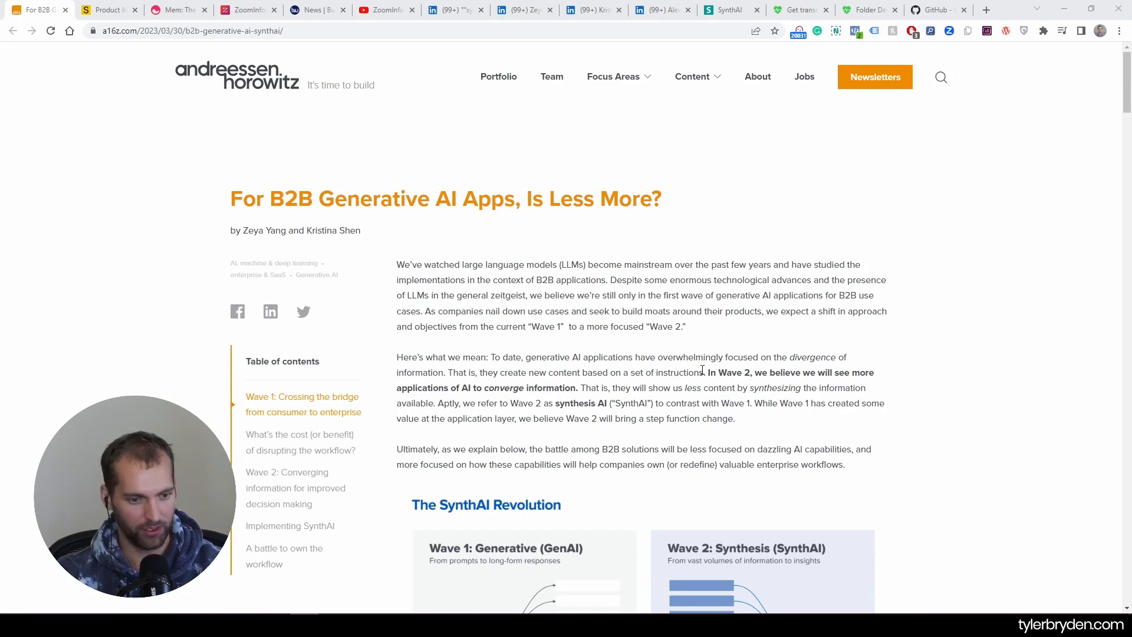
- Check the Siemens SynthAI page, scroll the article to the Wave 1/Wave 2 diagram, then open copy.ai
click(726, 9)
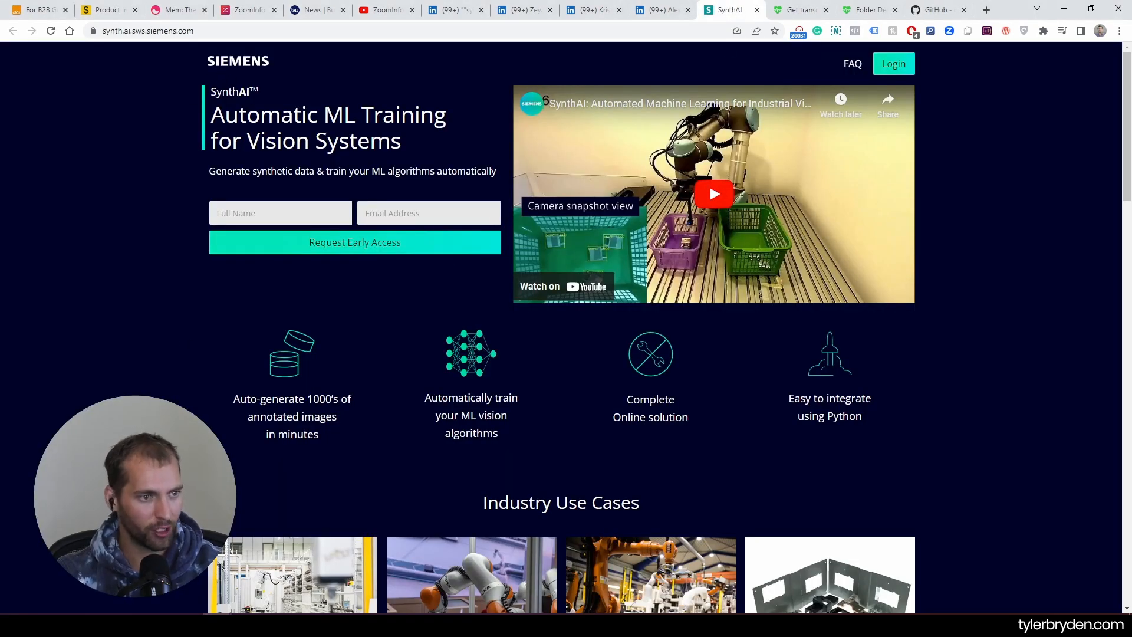
click(36, 10)
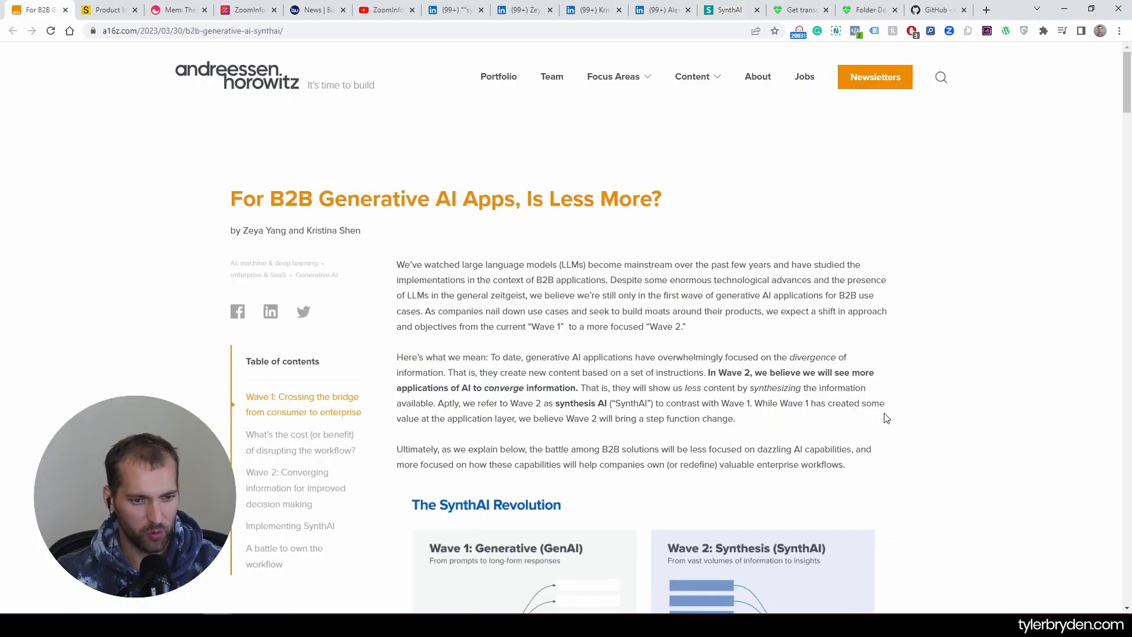
mouse_move(643, 329)
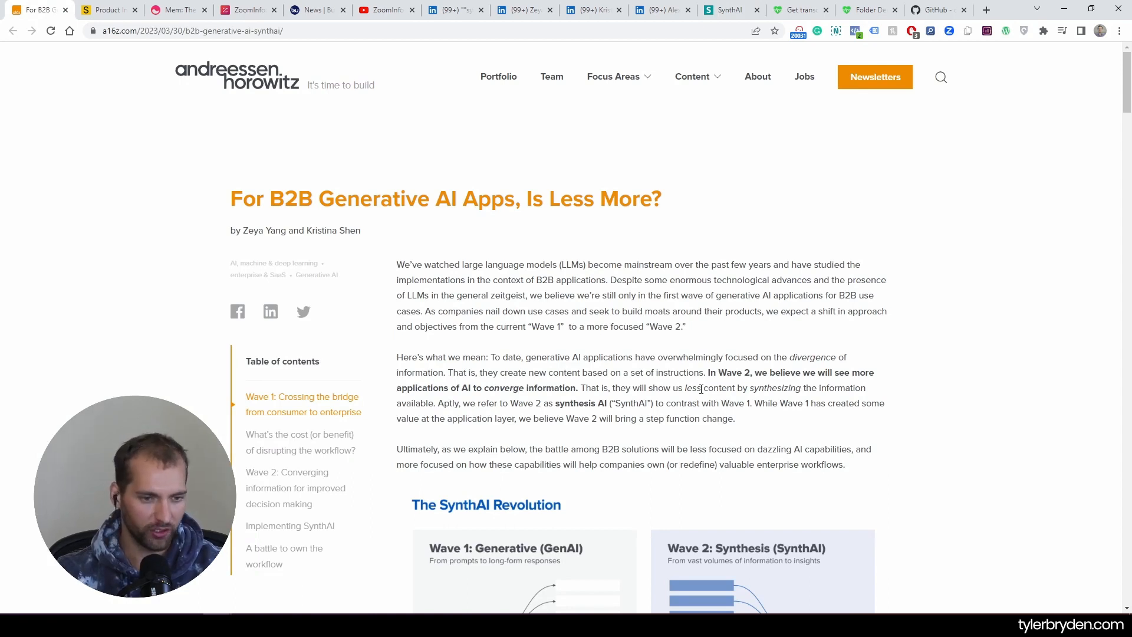
mouse_move(888, 374)
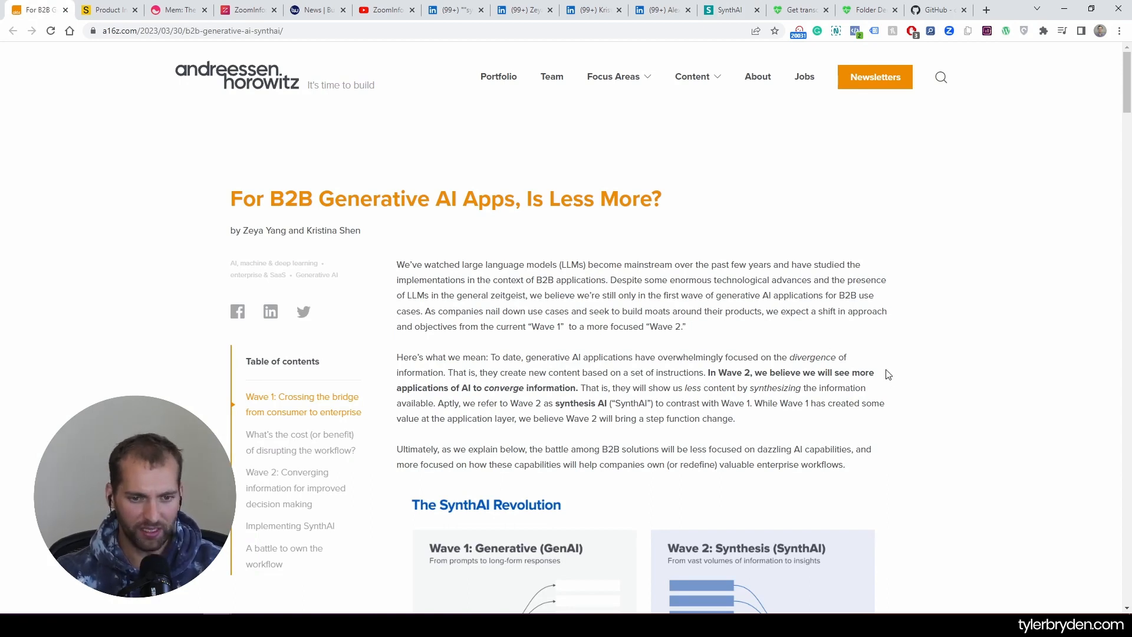
scroll(down, 3)
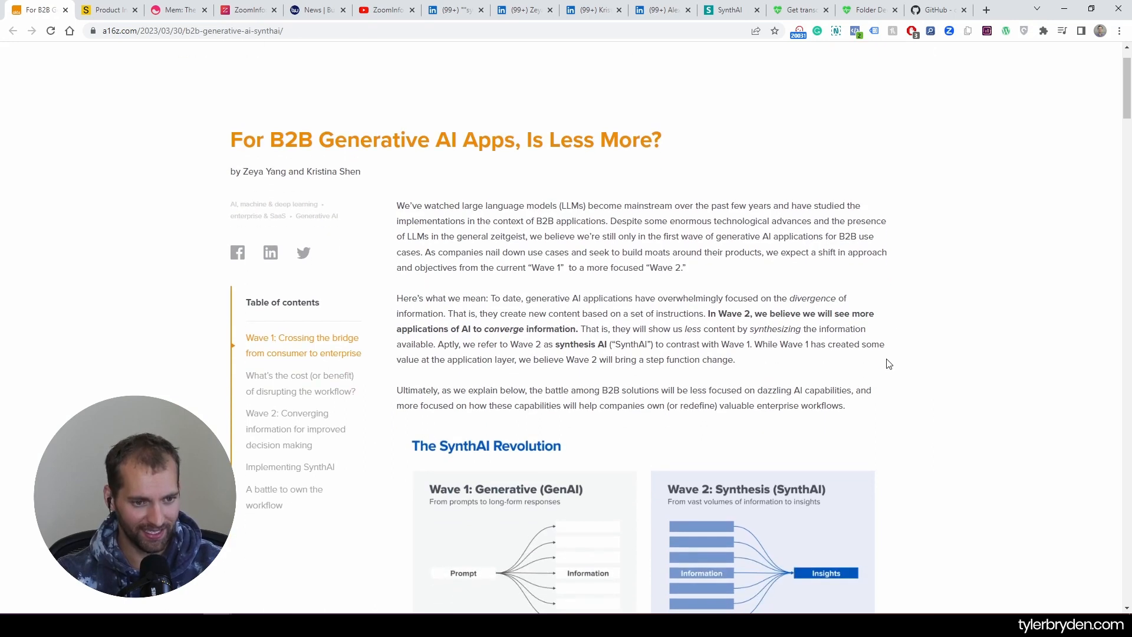
scroll(down, 3)
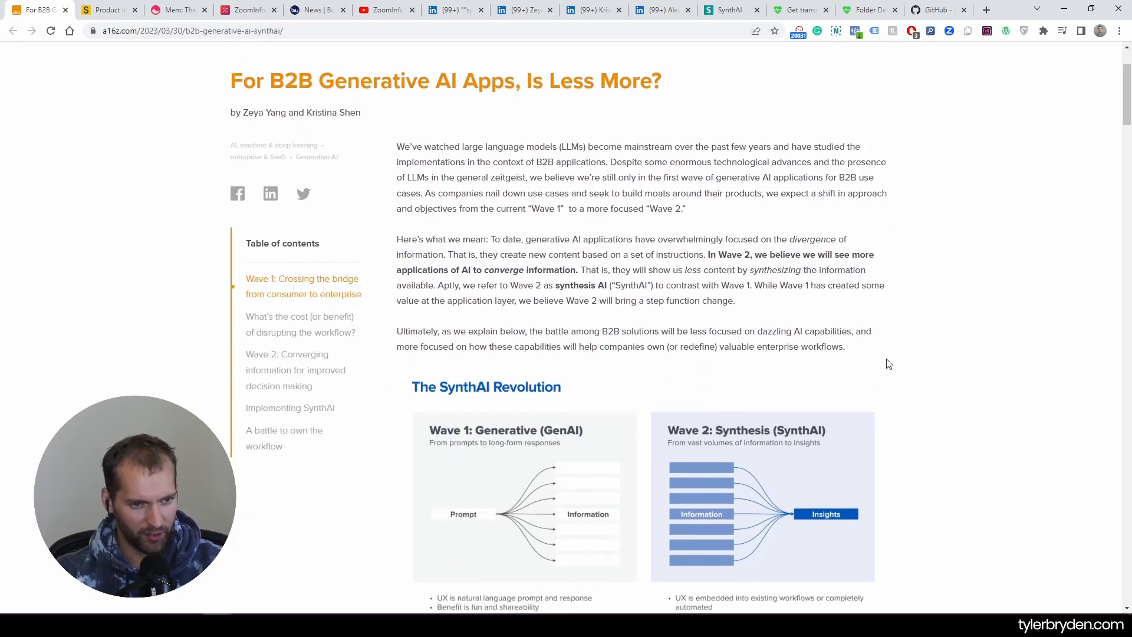
scroll(down, 3)
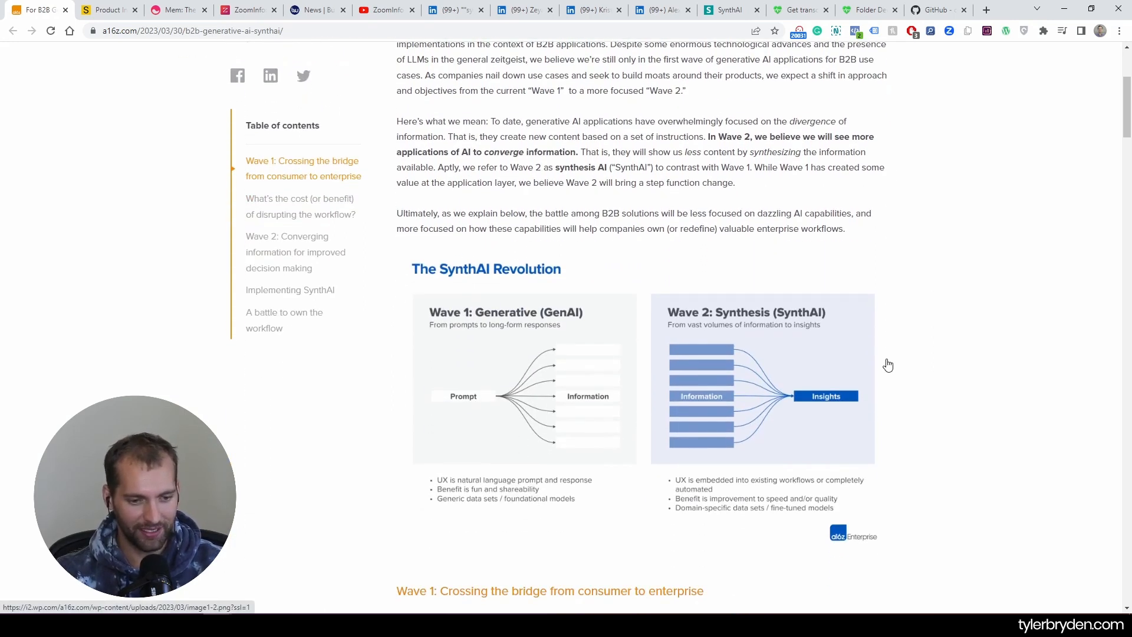
mouse_move(927, 367)
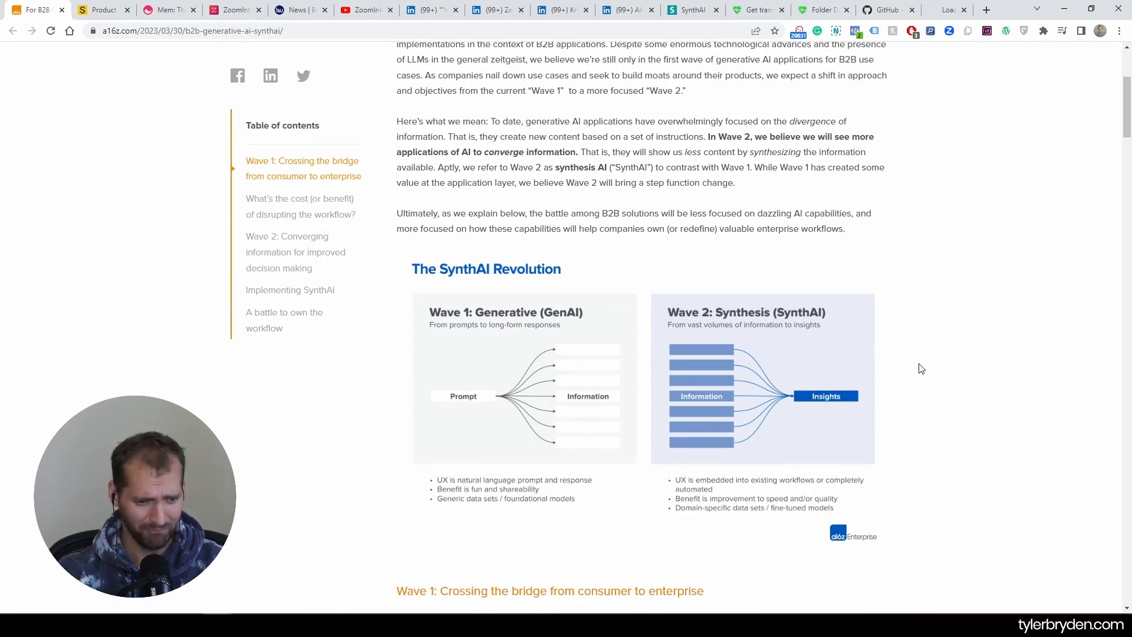
click(936, 10)
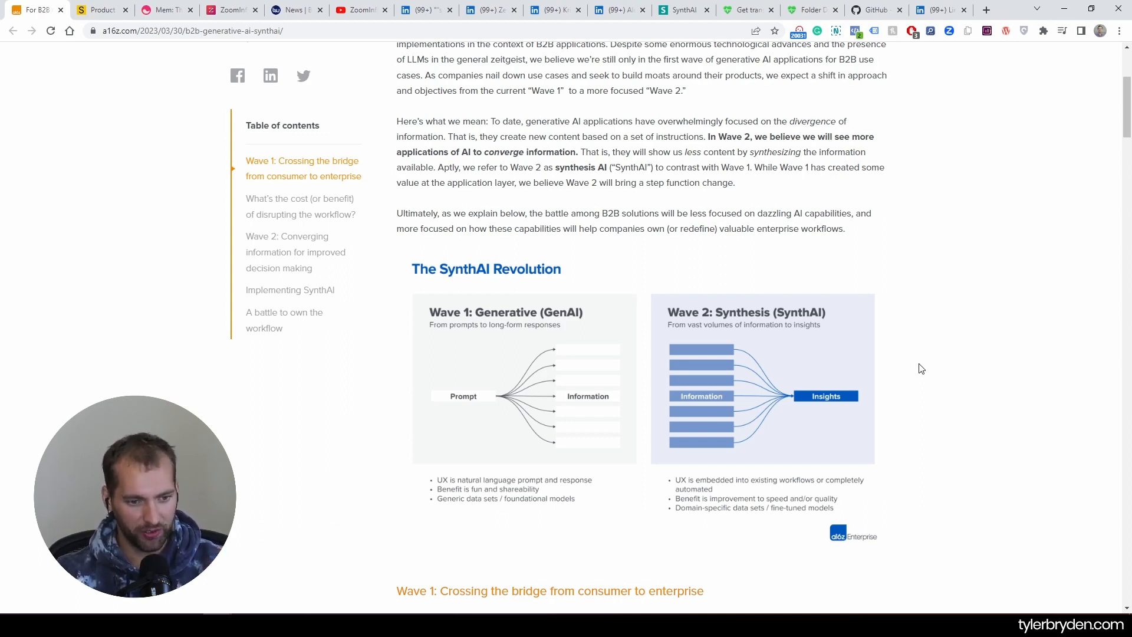
mouse_move(469, 402)
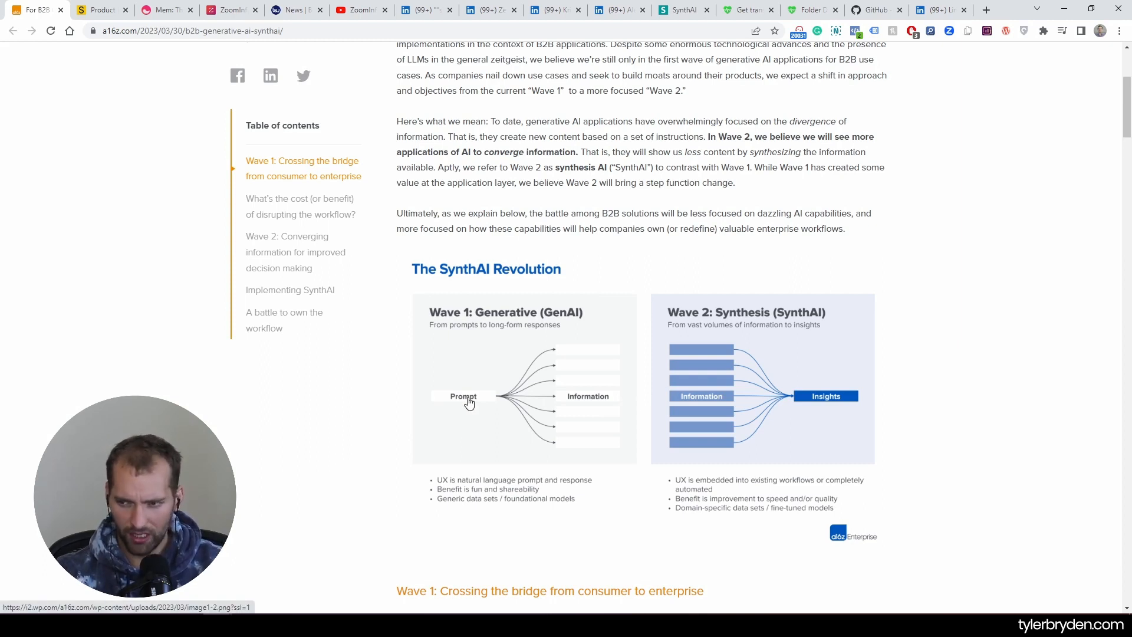
click(939, 9)
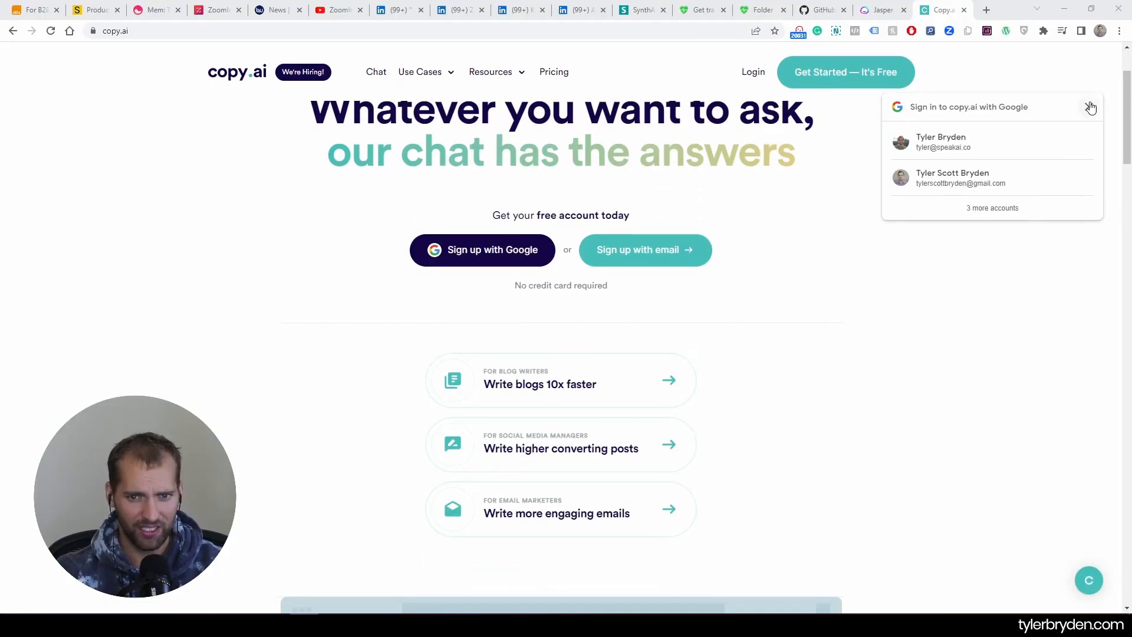
- Scroll through copy.ai's homepage, then Jasper's homepage down to its demo video
scroll(down, 3)
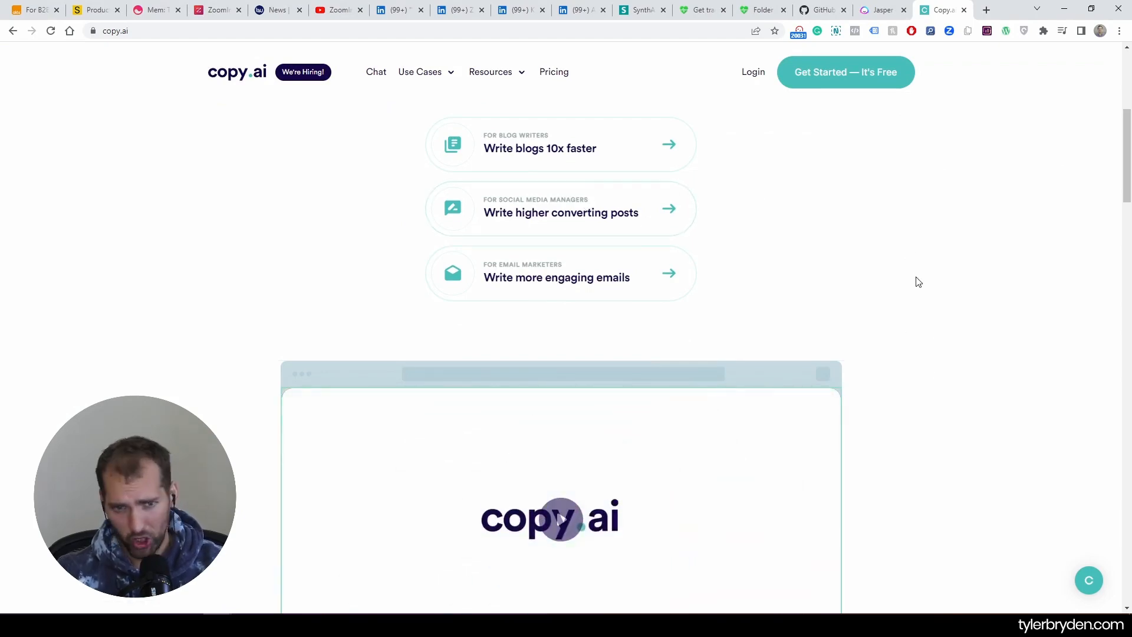
scroll(down, 3)
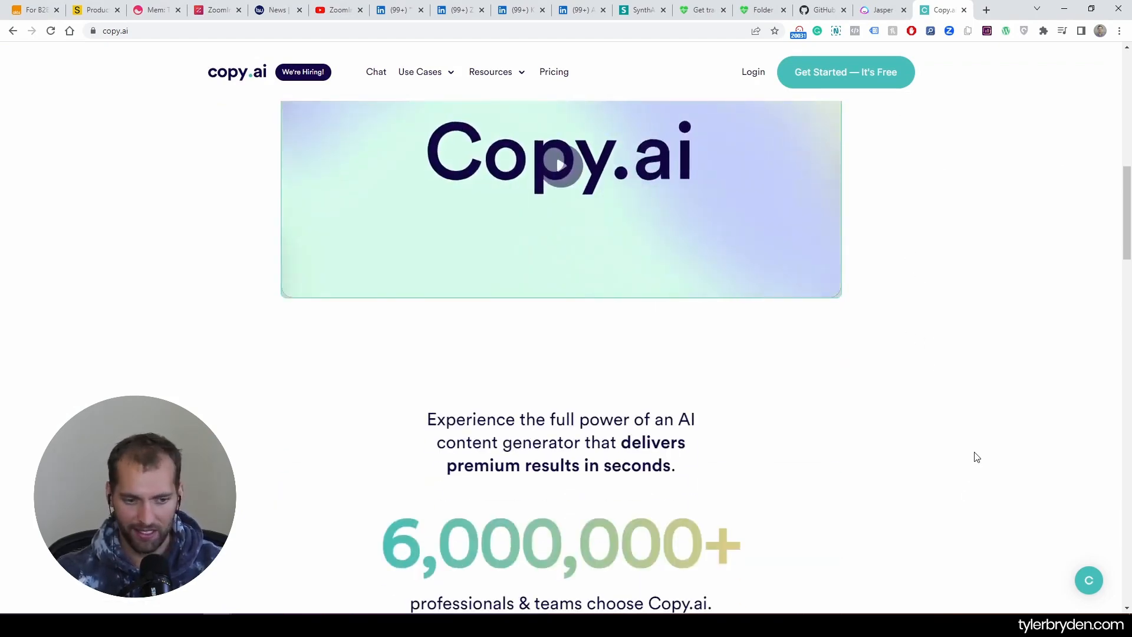
click(882, 9)
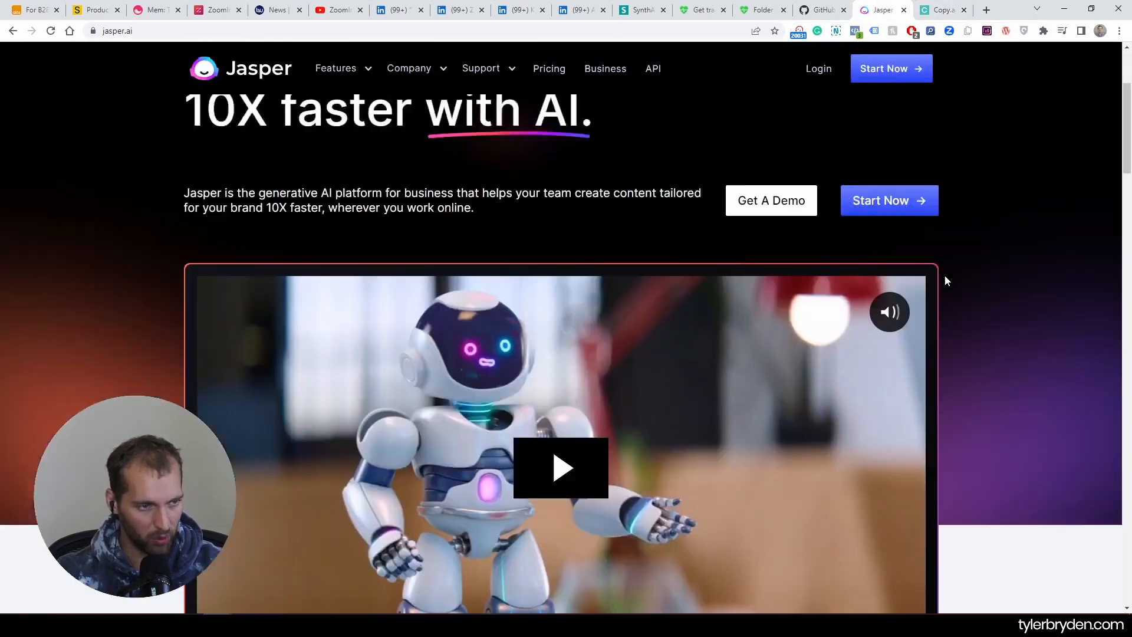
scroll(down, 3)
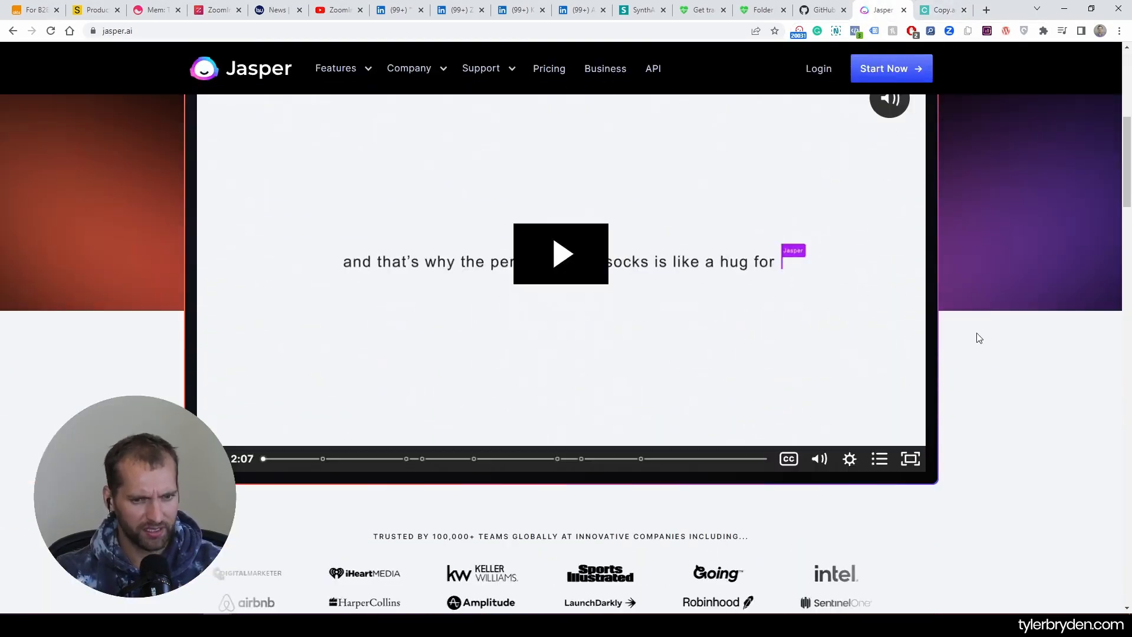
scroll(up, 3)
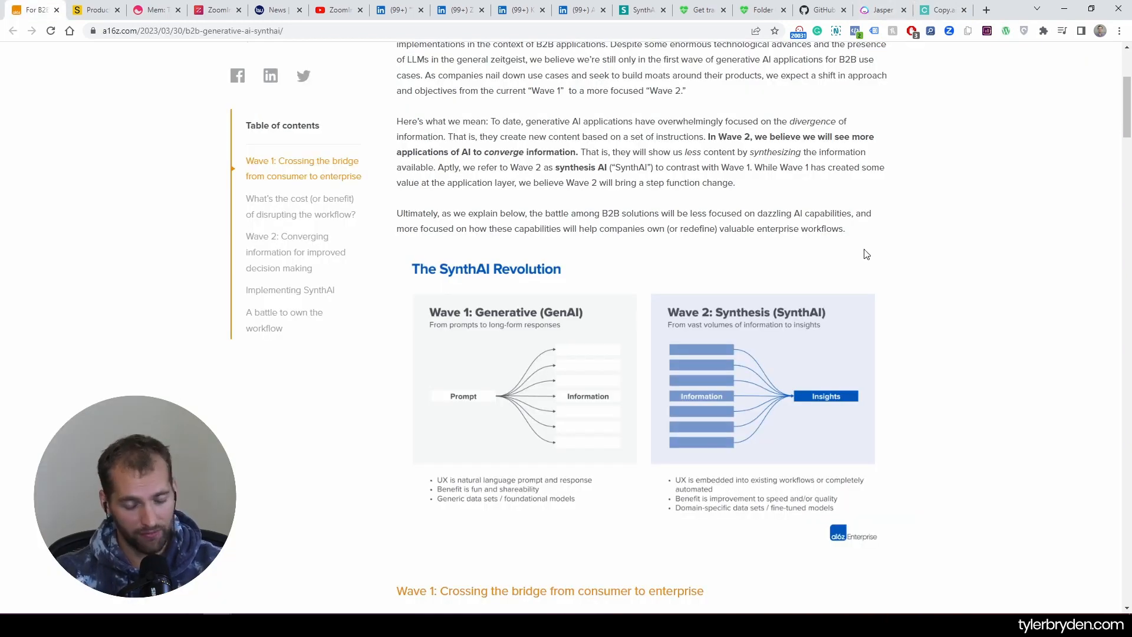
- Scroll the a16z article back up to the 'For B2B Generative AI Apps, Is Less More?' title
scroll(up, 3)
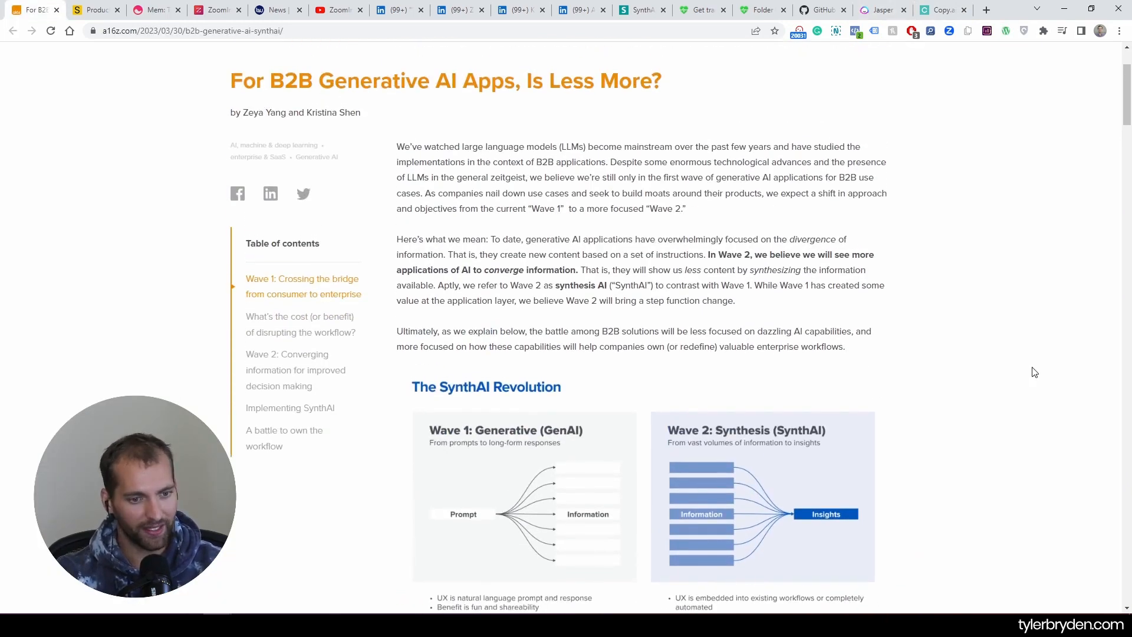
scroll(down, 3)
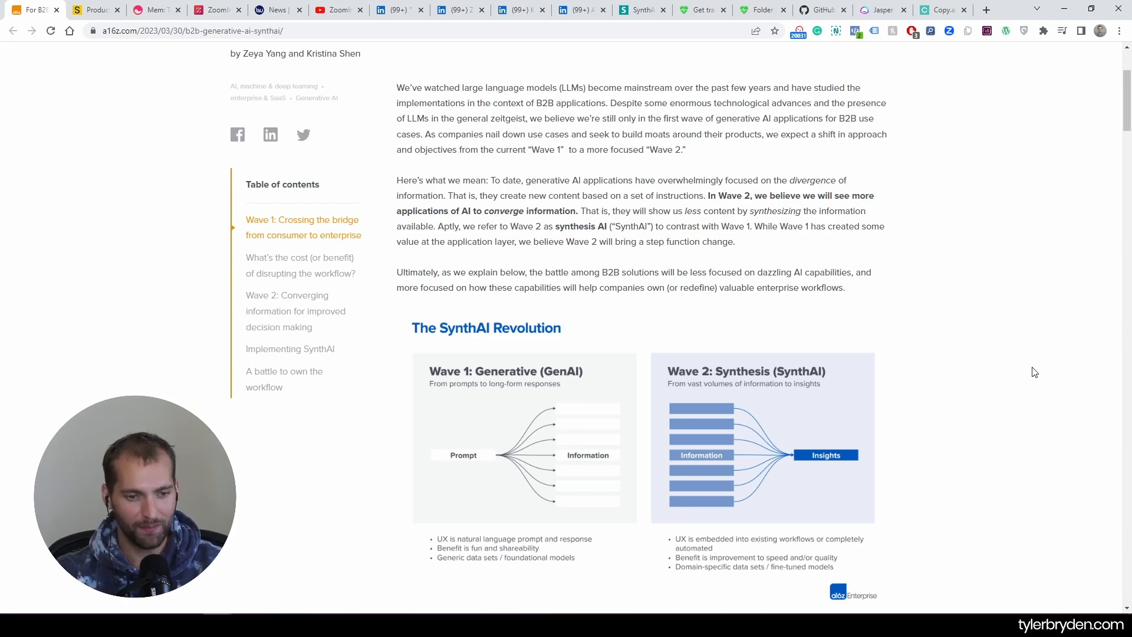
mouse_move(1033, 381)
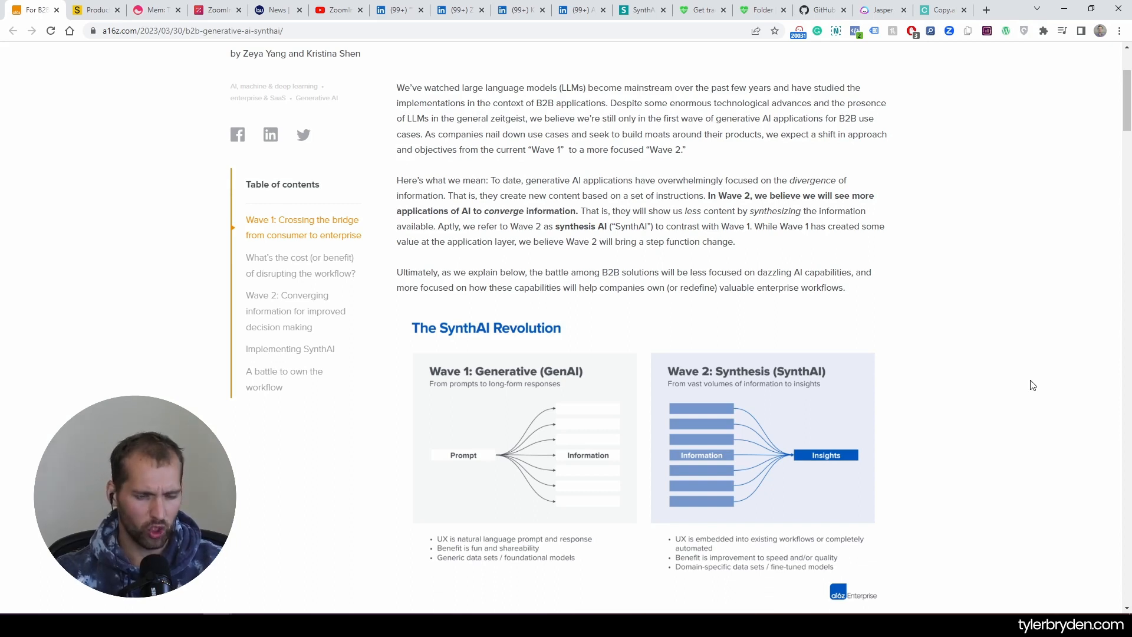
mouse_move(949, 341)
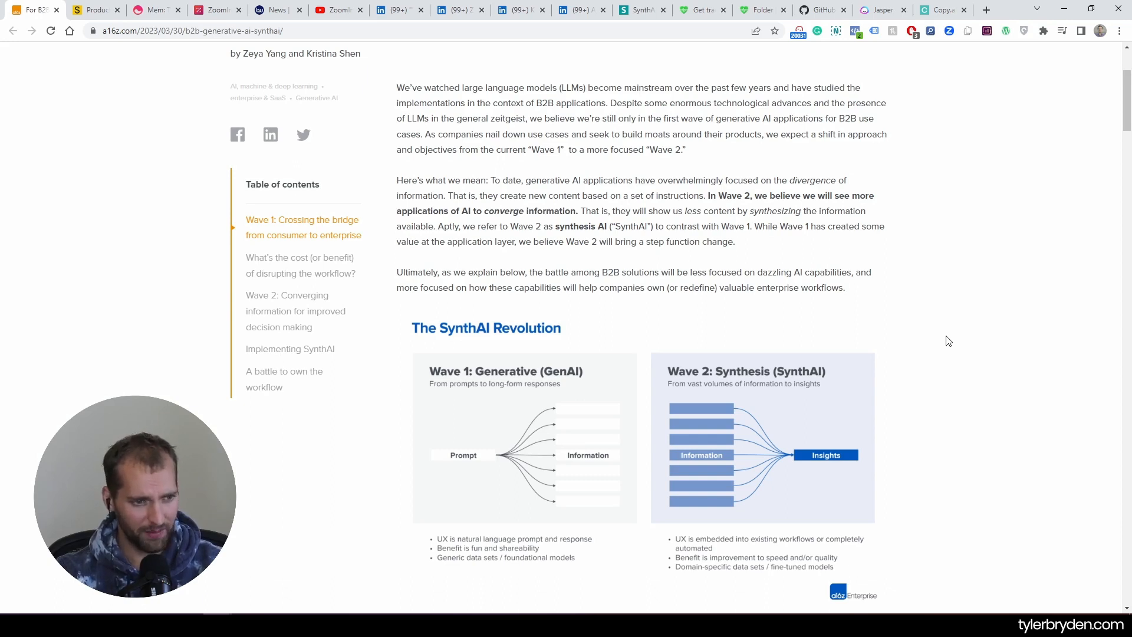
scroll(up, 3)
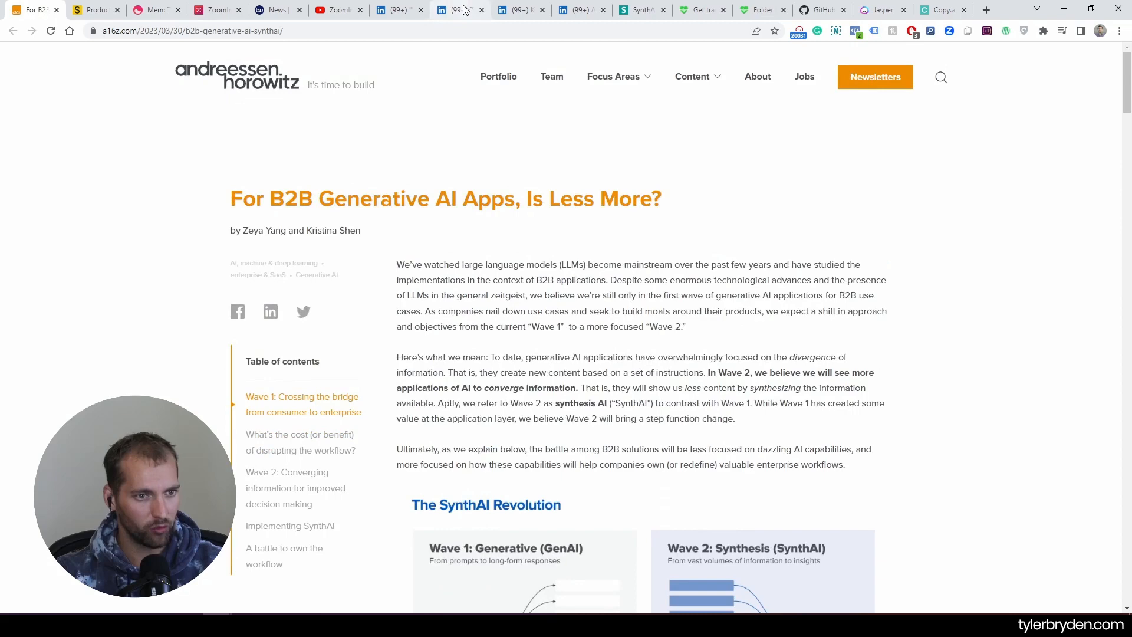
click(460, 10)
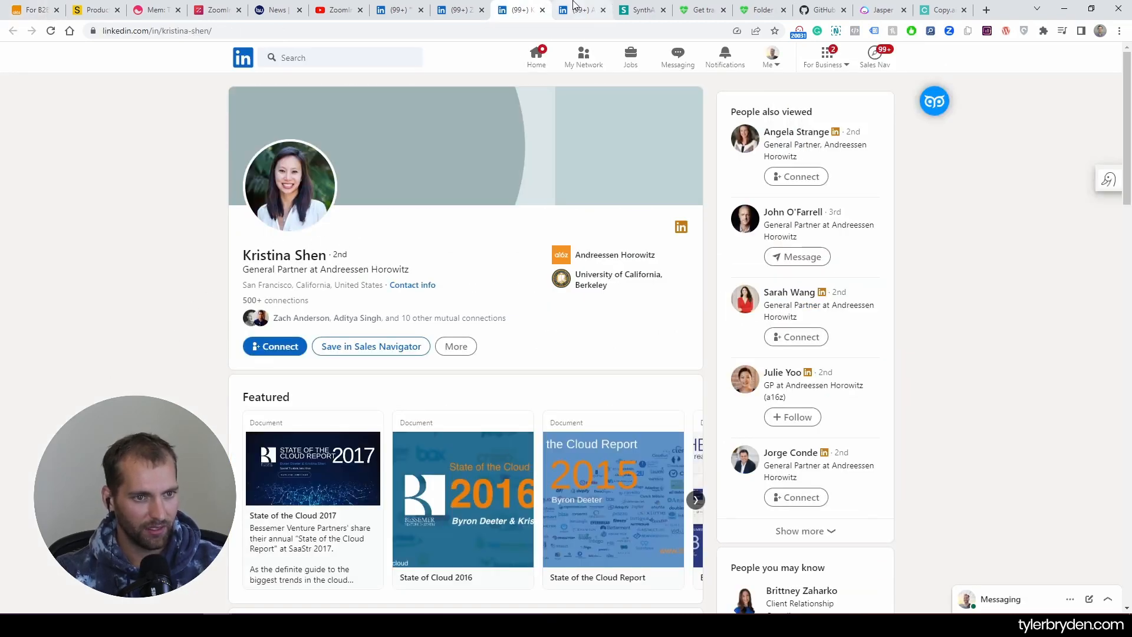
click(582, 9)
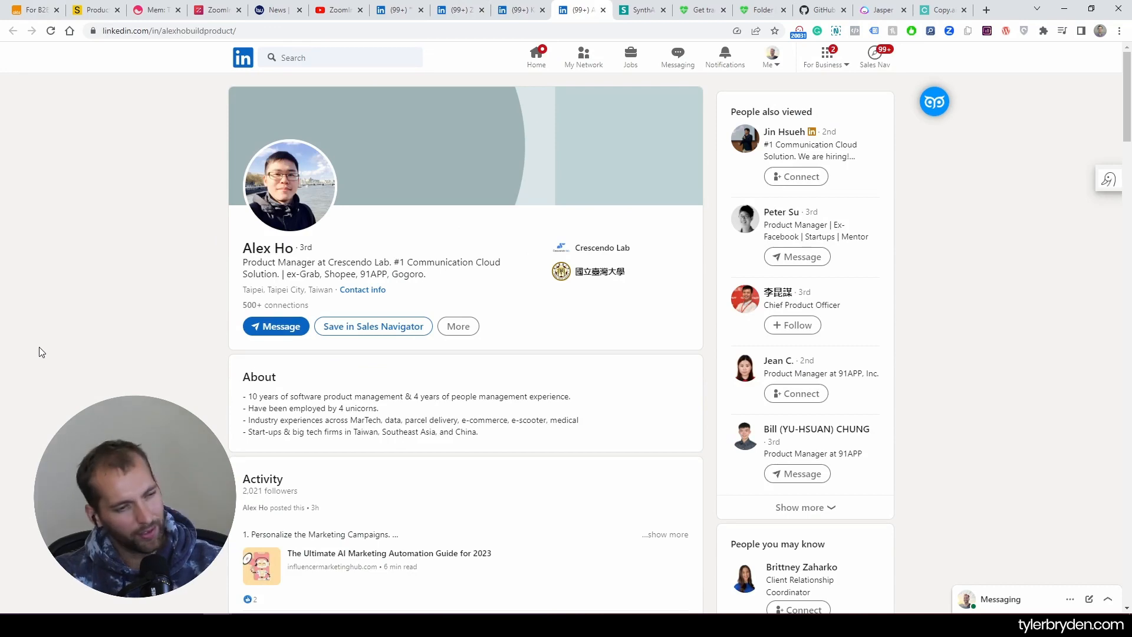
scroll(down, 3)
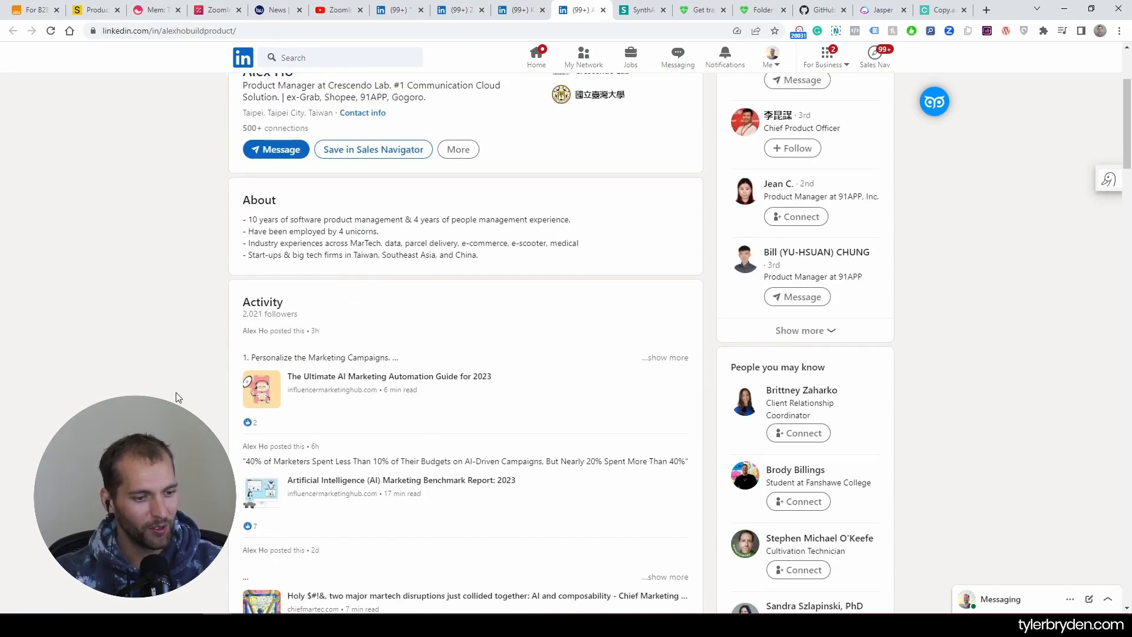
scroll(up, 3)
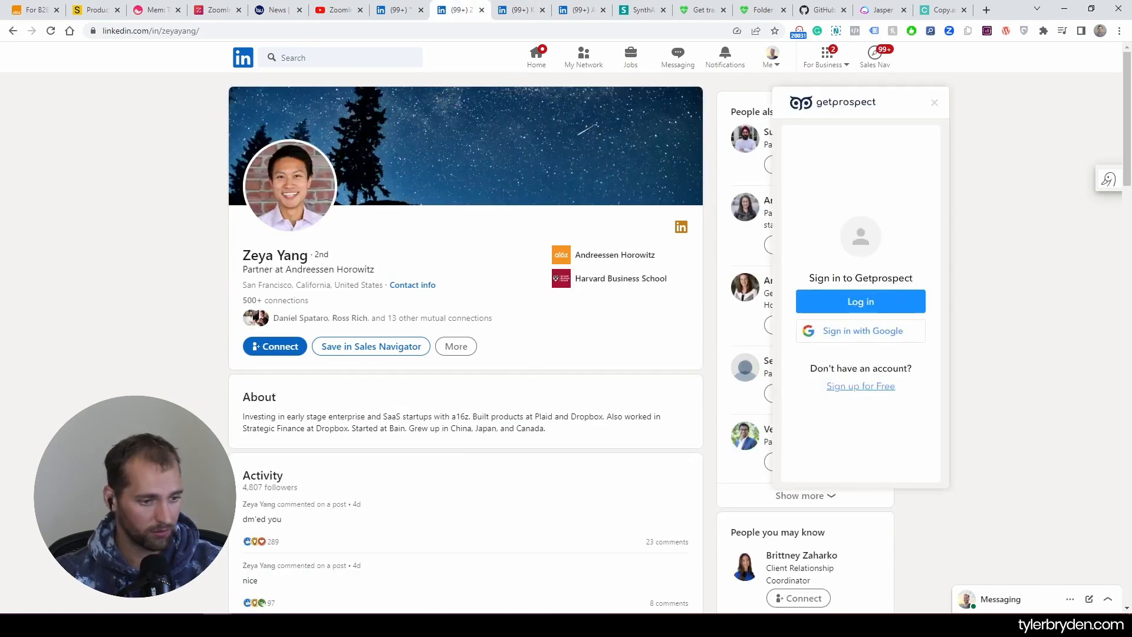
click(33, 9)
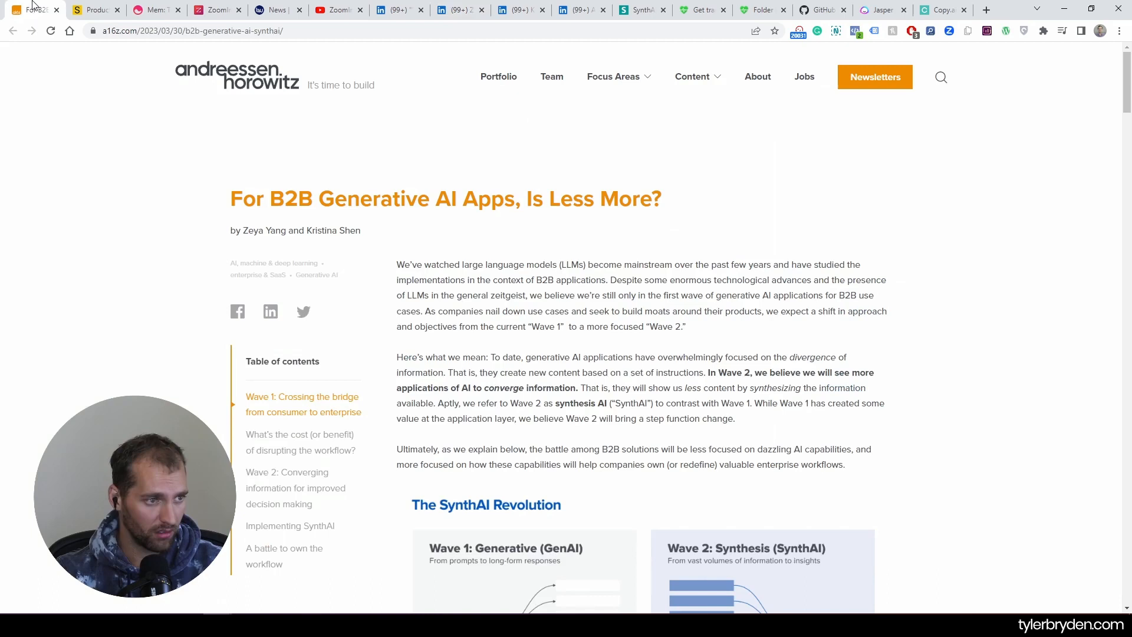
- Scroll past the SynthAI graphic to 'Wave 1: Crossing the bridge' and the Speed and Quality chart
scroll(down, 3)
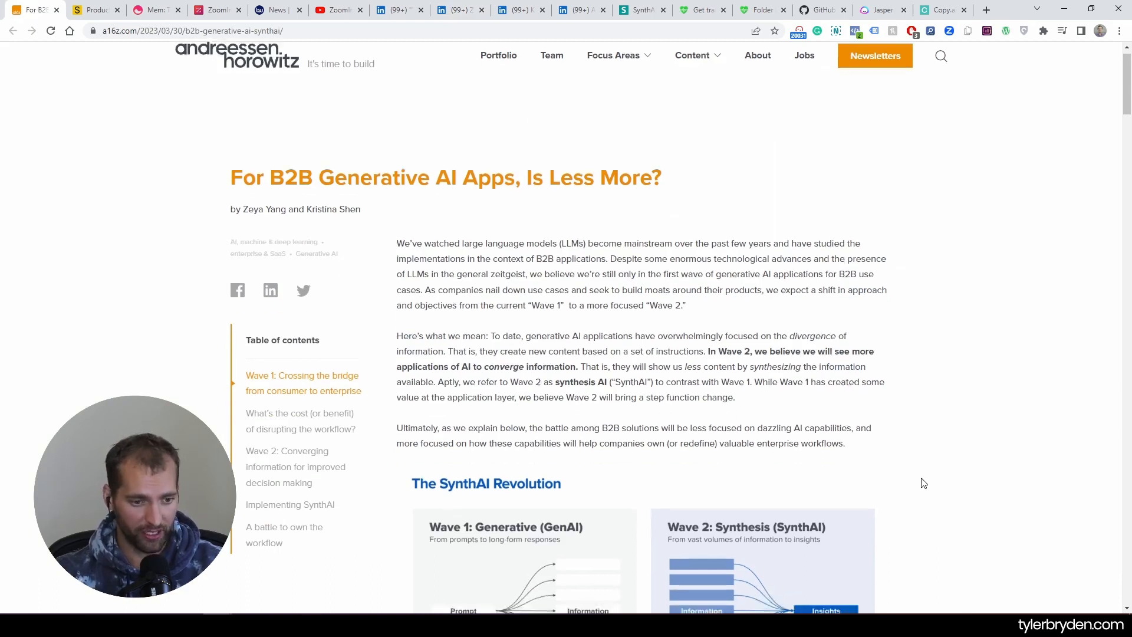
scroll(down, 3)
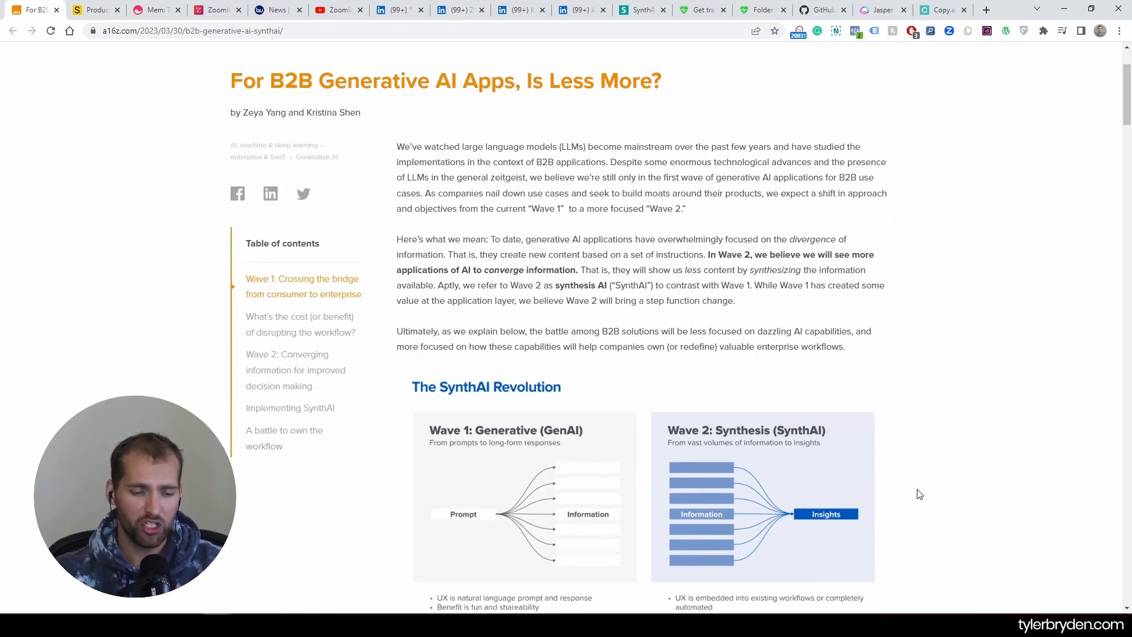
scroll(down, 3)
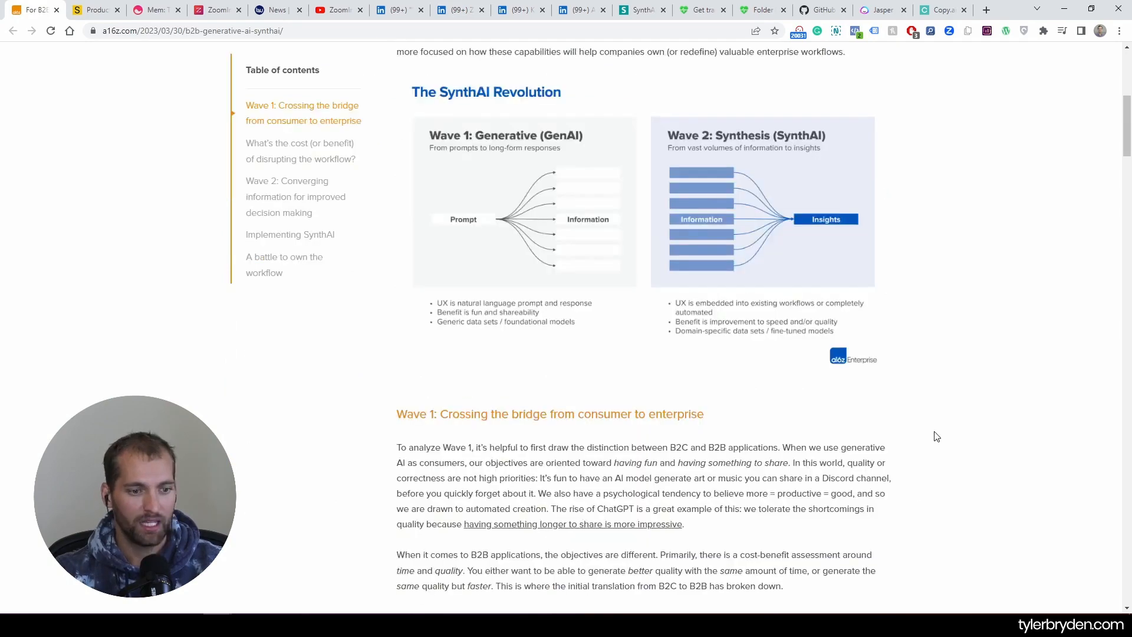
scroll(down, 3)
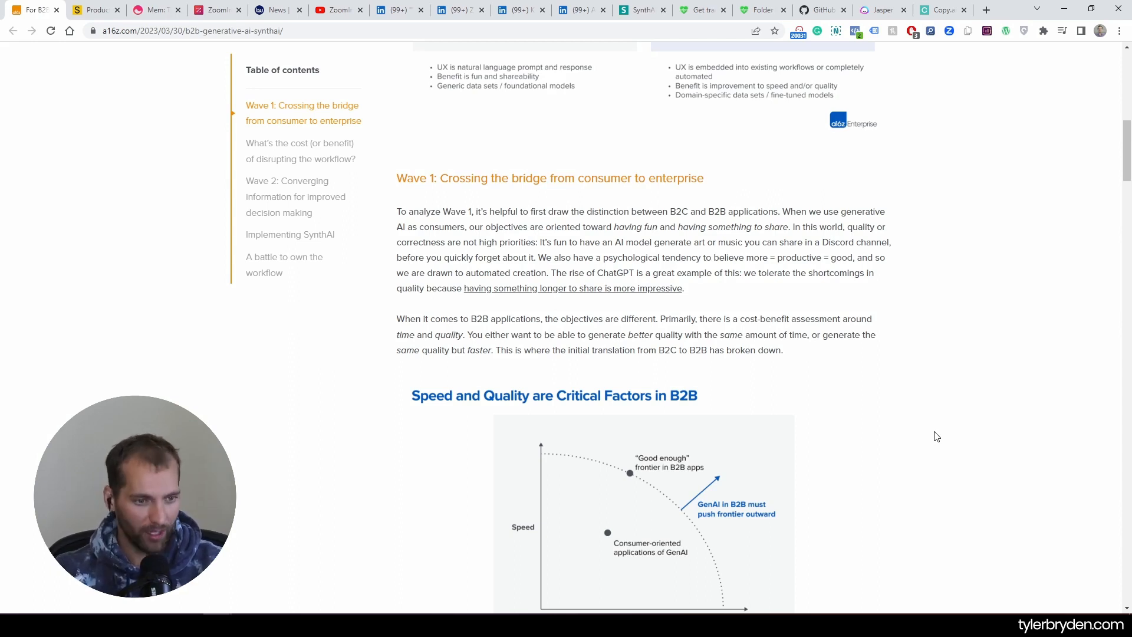
mouse_move(930, 399)
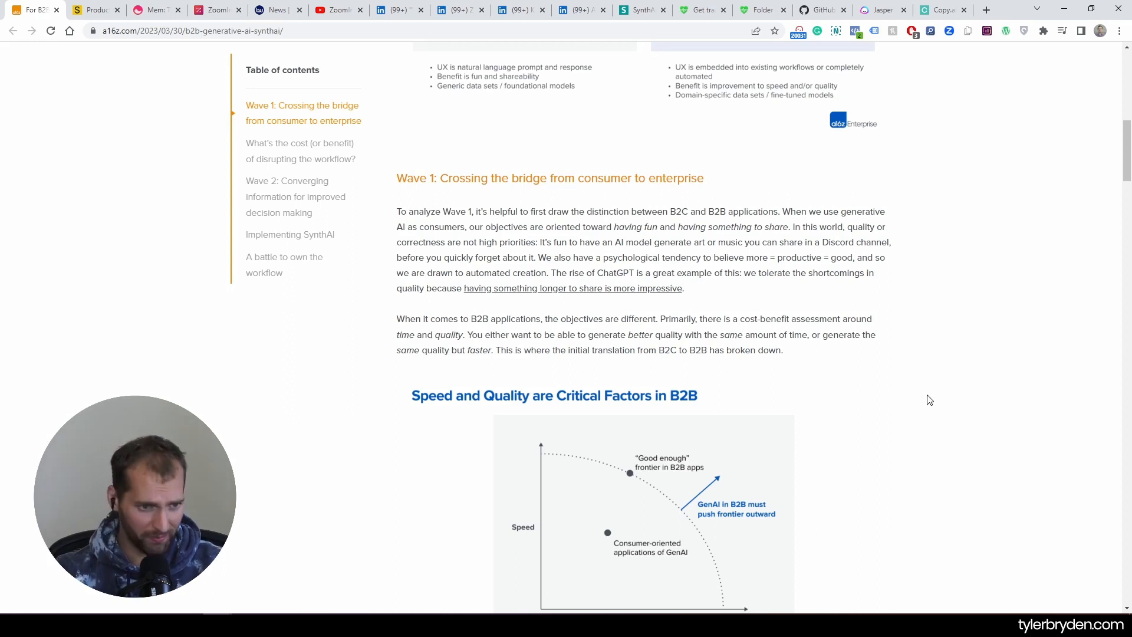
scroll(down, 3)
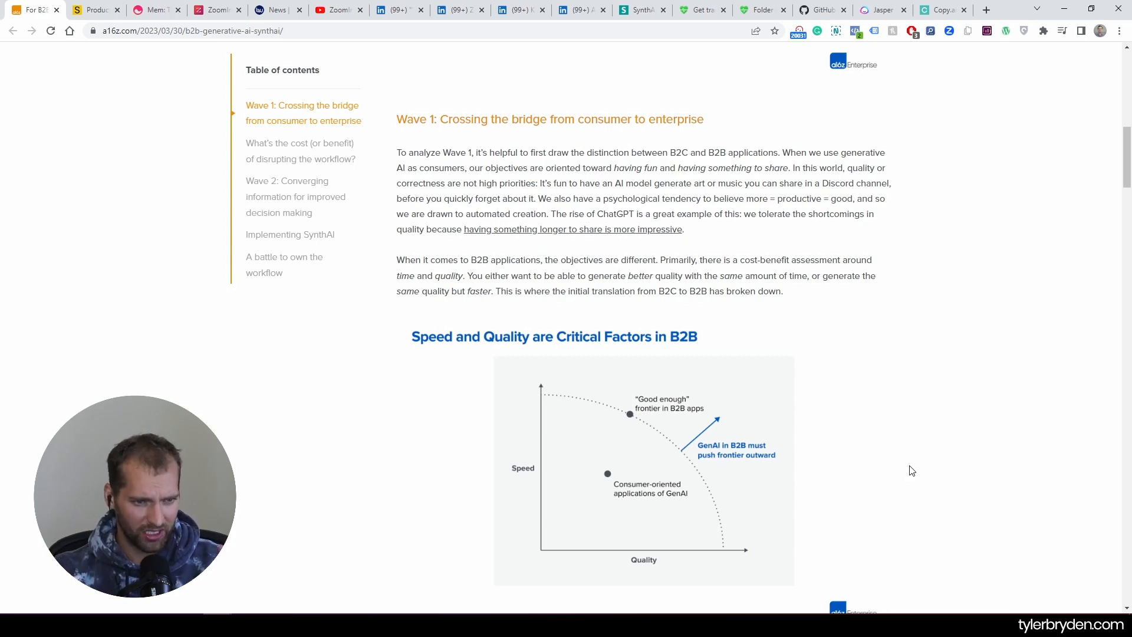
mouse_move(917, 389)
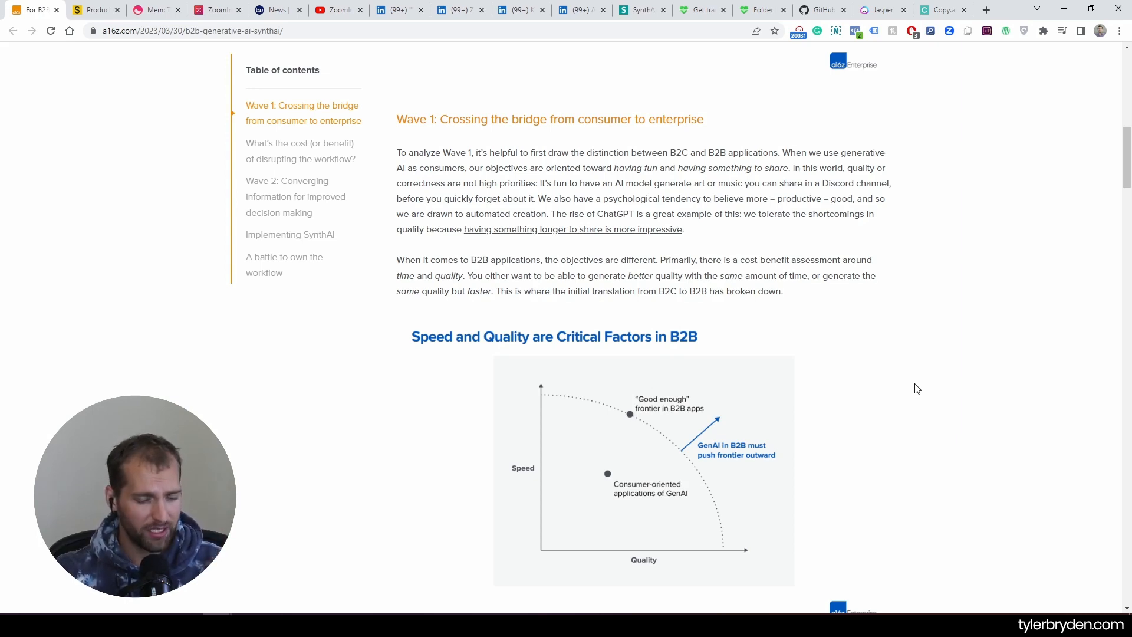
mouse_move(890, 422)
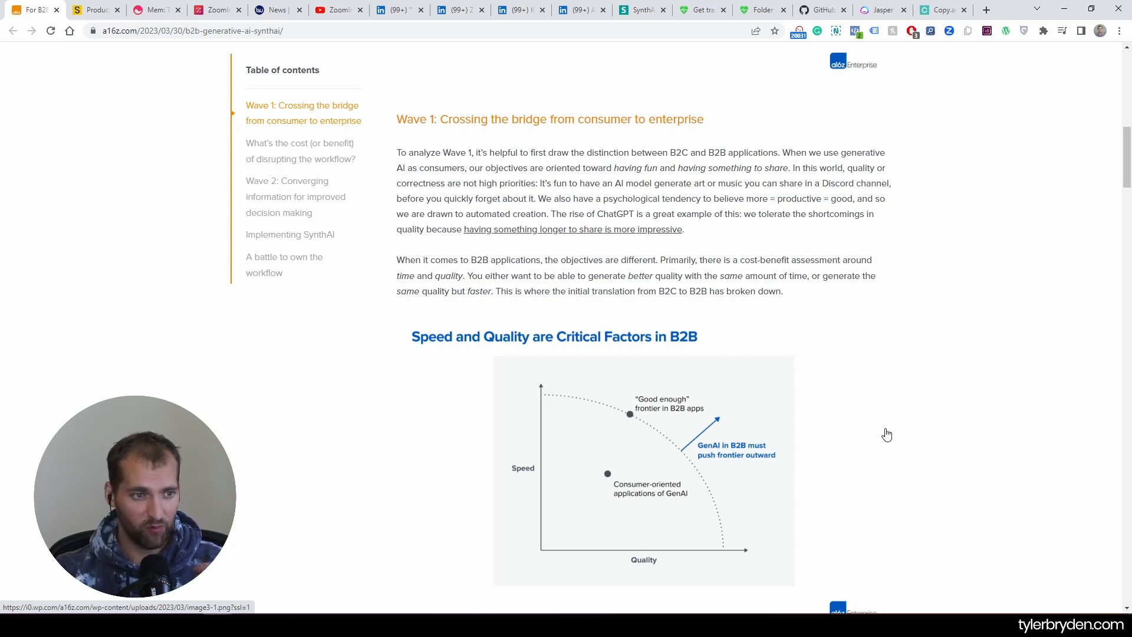
mouse_move(888, 454)
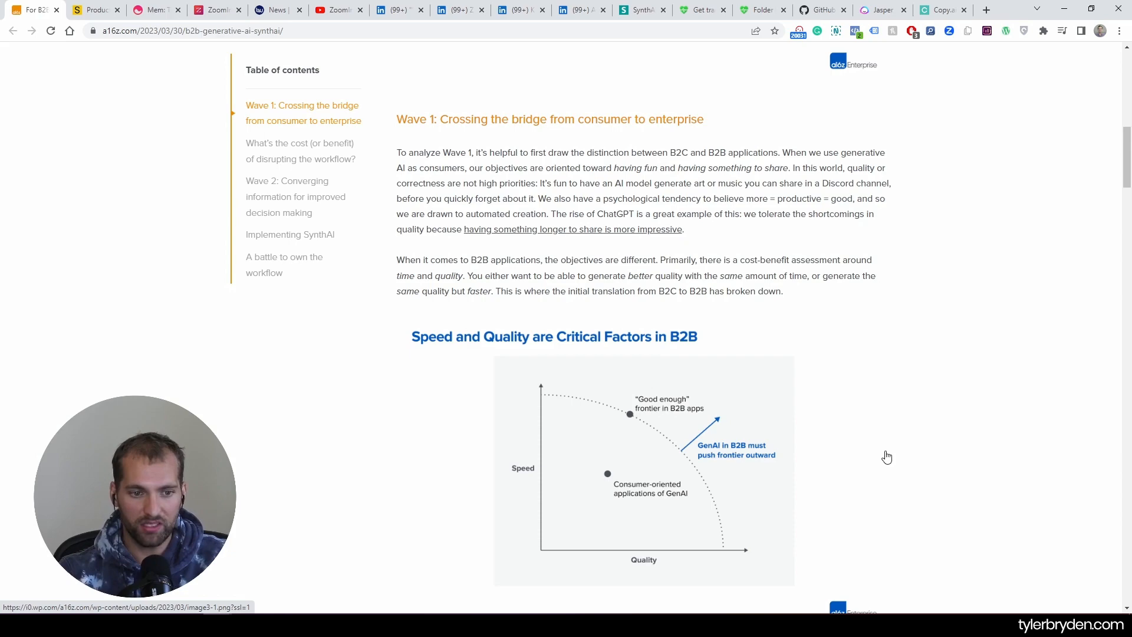
- Scroll past the cost-benefit section to the Wave 2 heading and Barry McCardel's quote
scroll(down, 3)
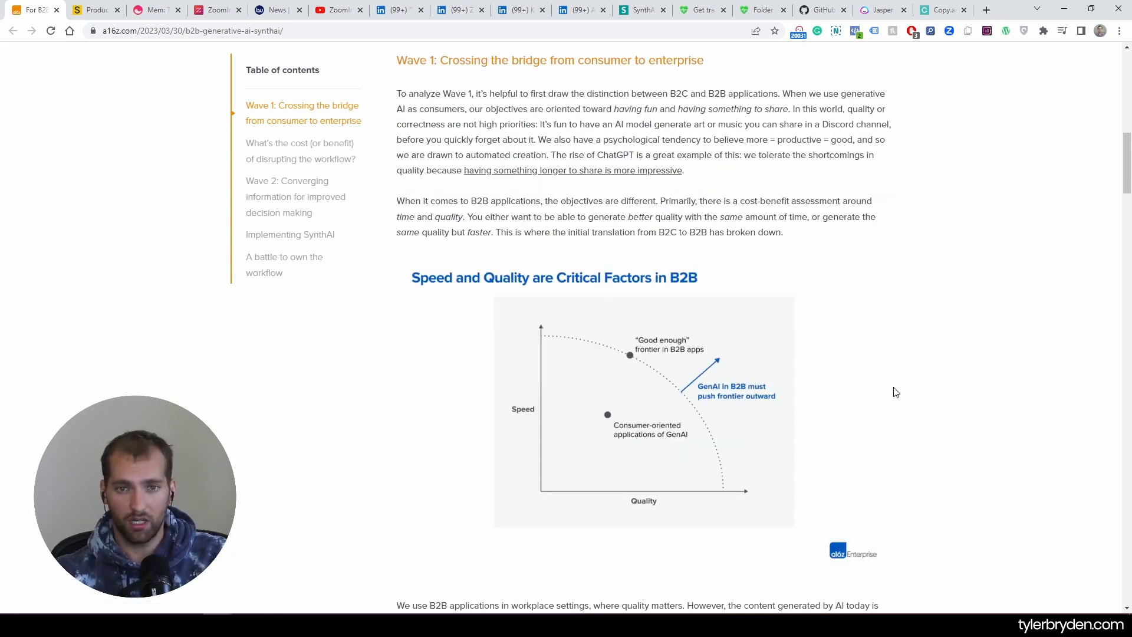
mouse_move(829, 292)
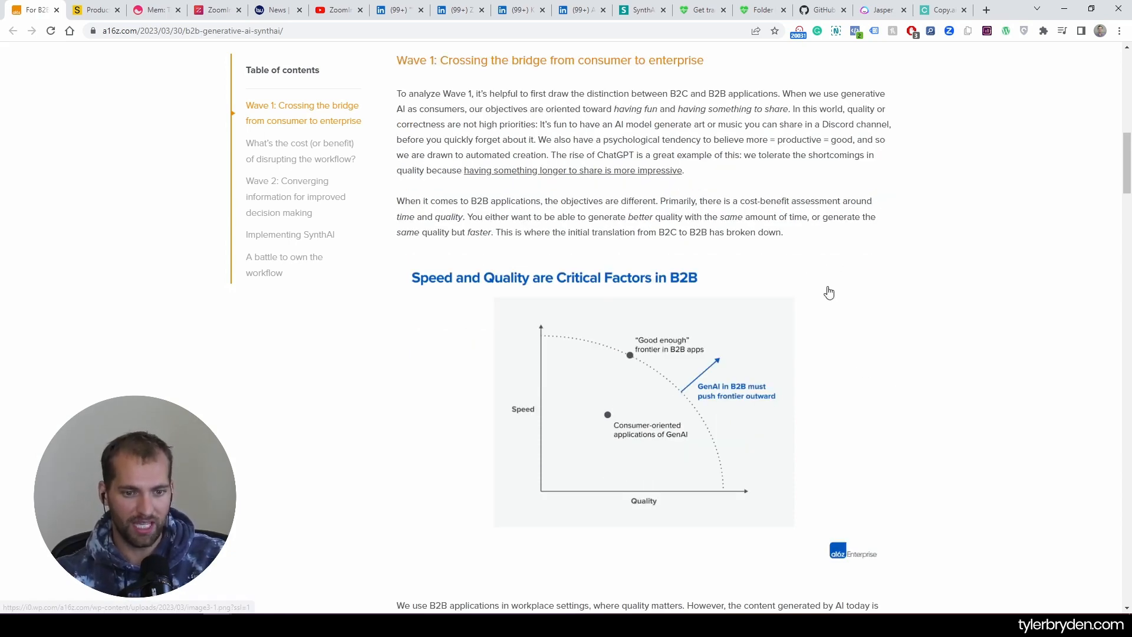
scroll(down, 3)
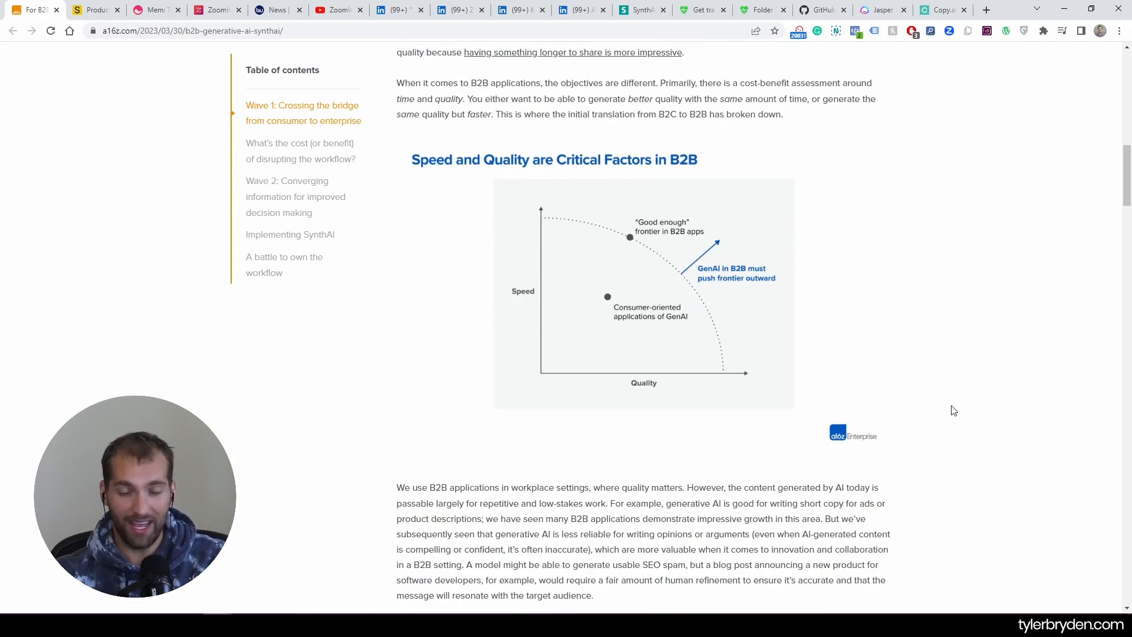
scroll(down, 3)
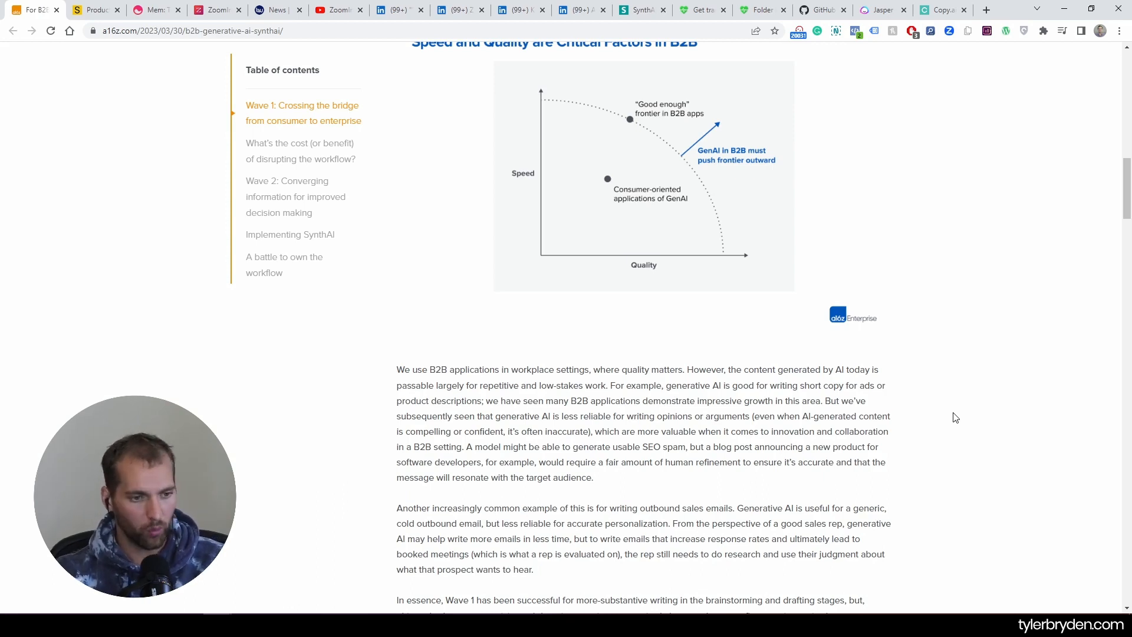
scroll(down, 3)
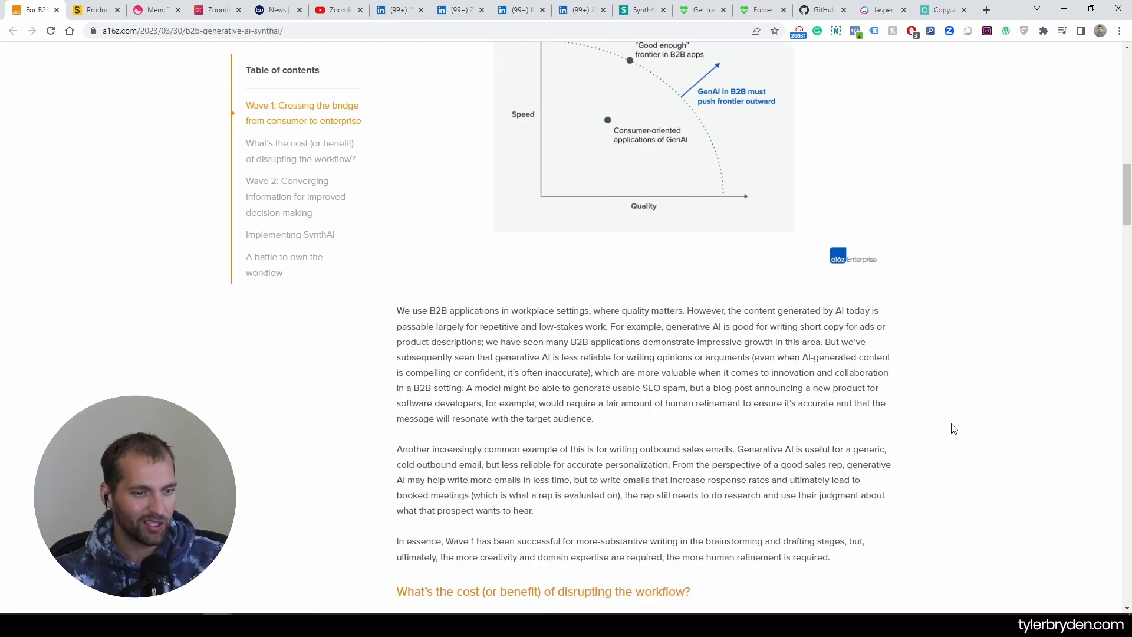
mouse_move(950, 436)
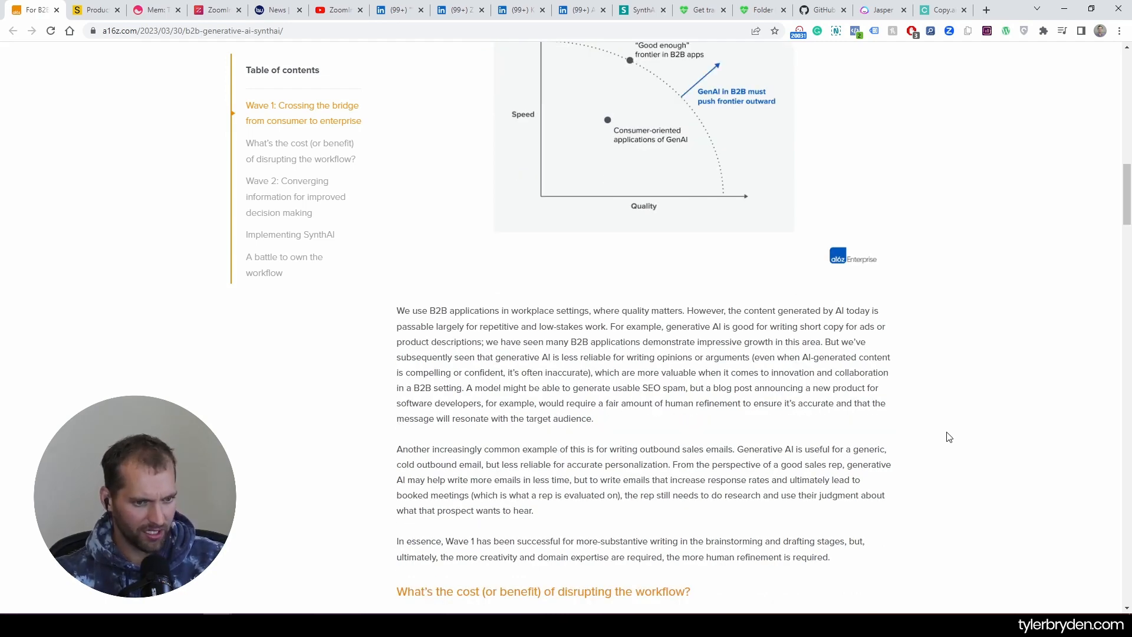
scroll(down, 3)
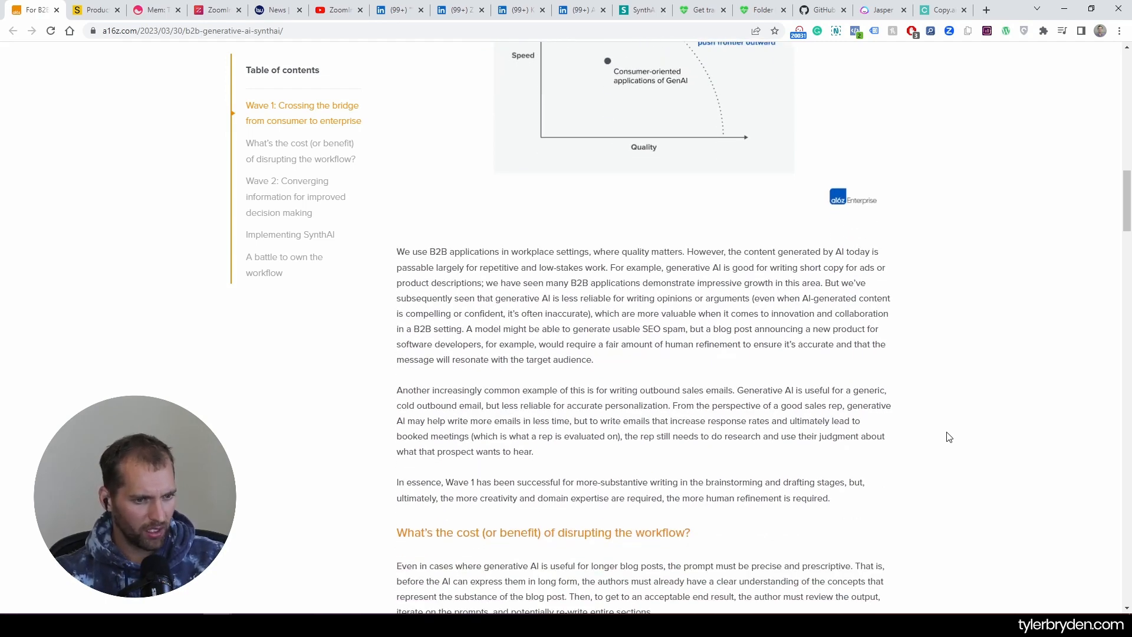
scroll(down, 3)
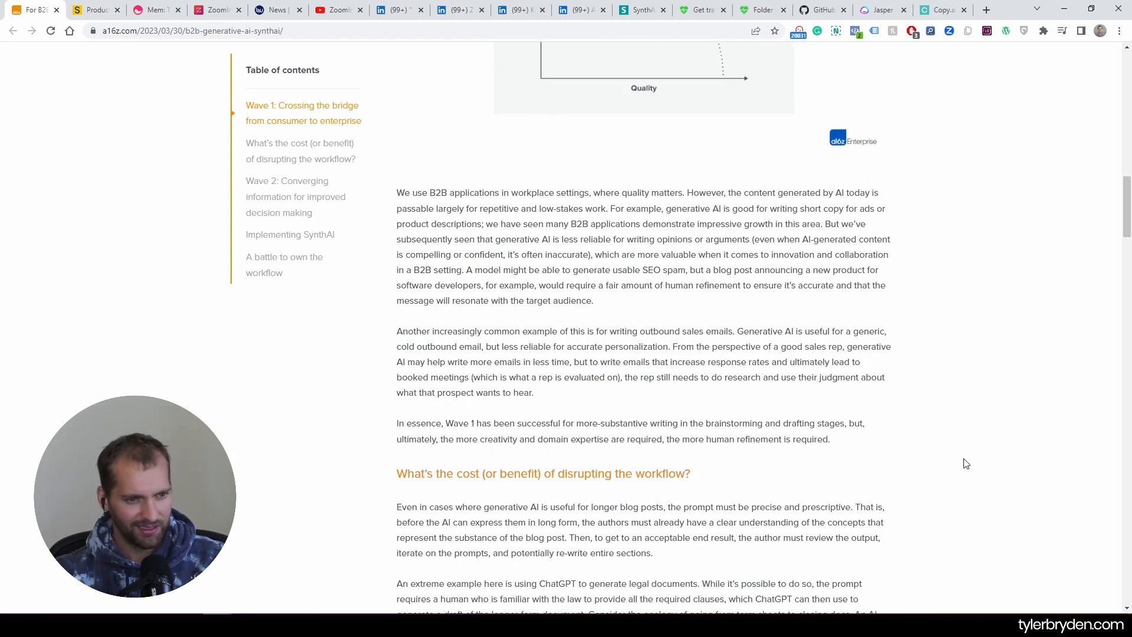
mouse_move(943, 420)
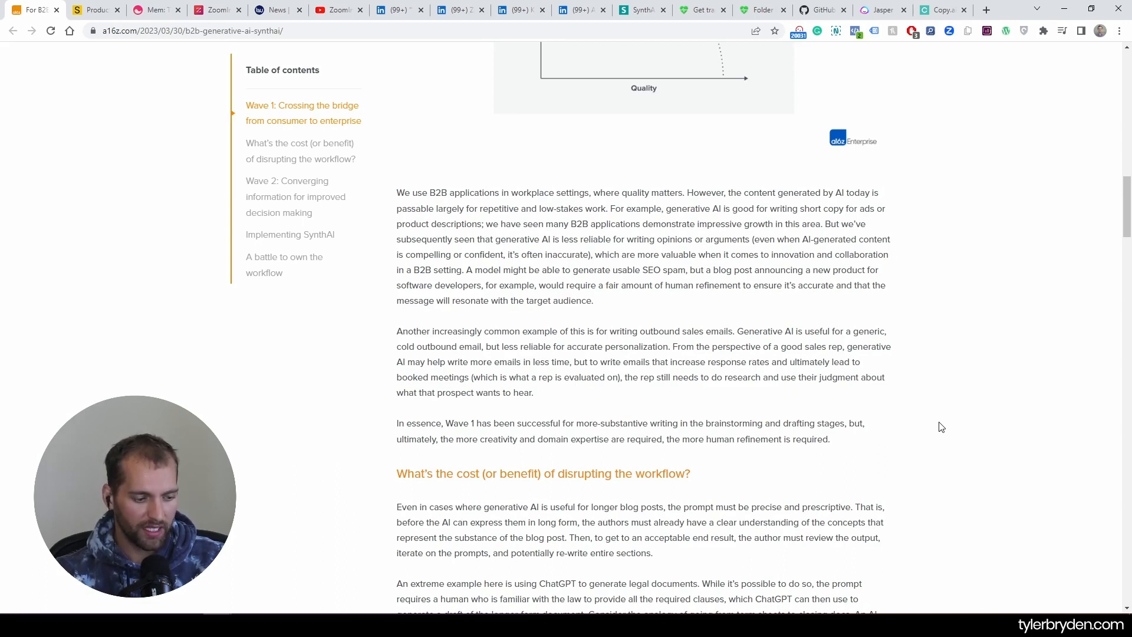
mouse_move(906, 451)
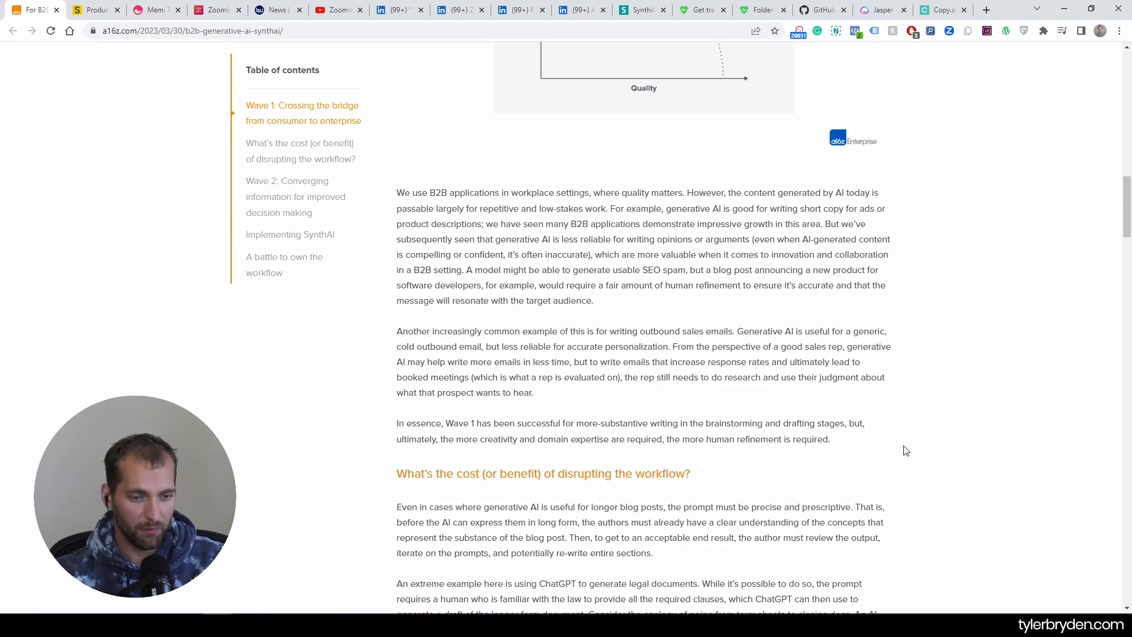
mouse_move(920, 284)
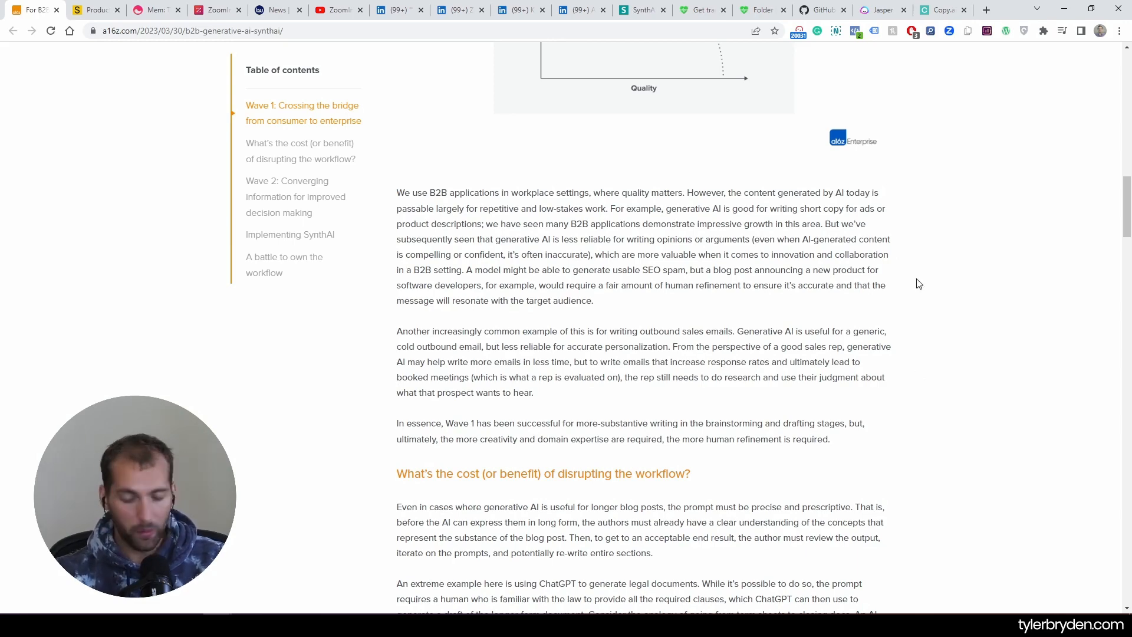
scroll(down, 3)
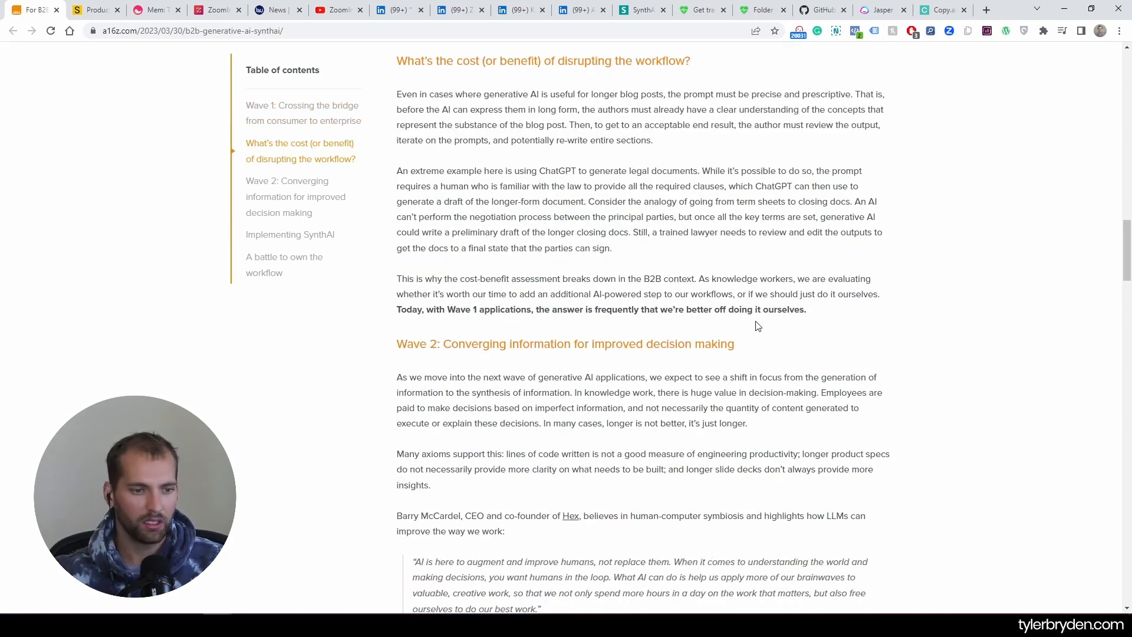
scroll(down, 3)
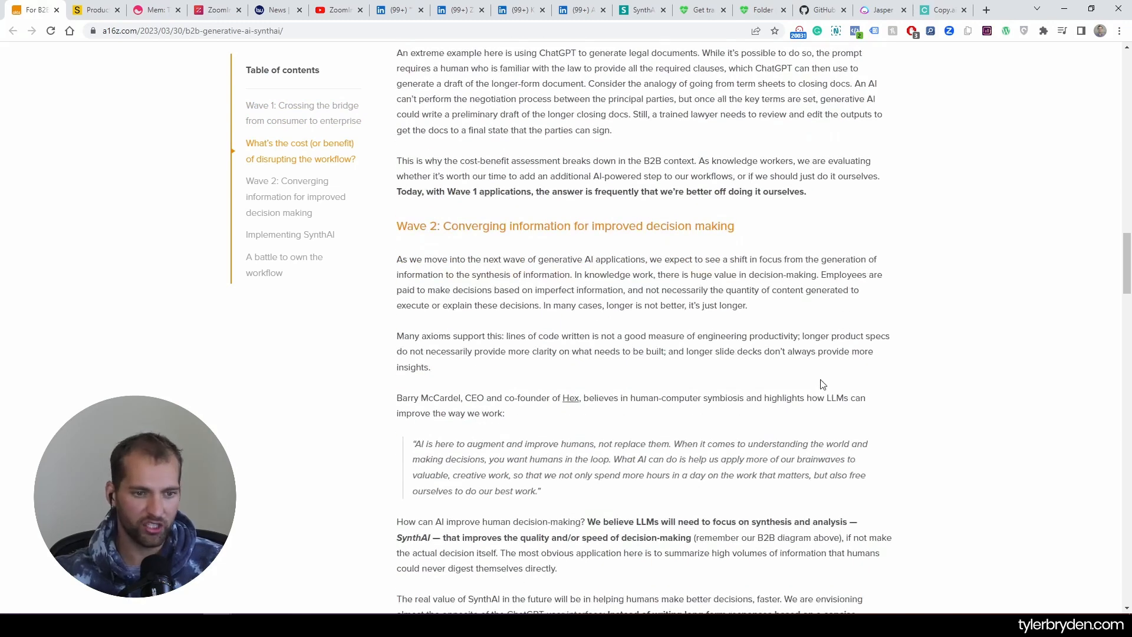
mouse_move(824, 382)
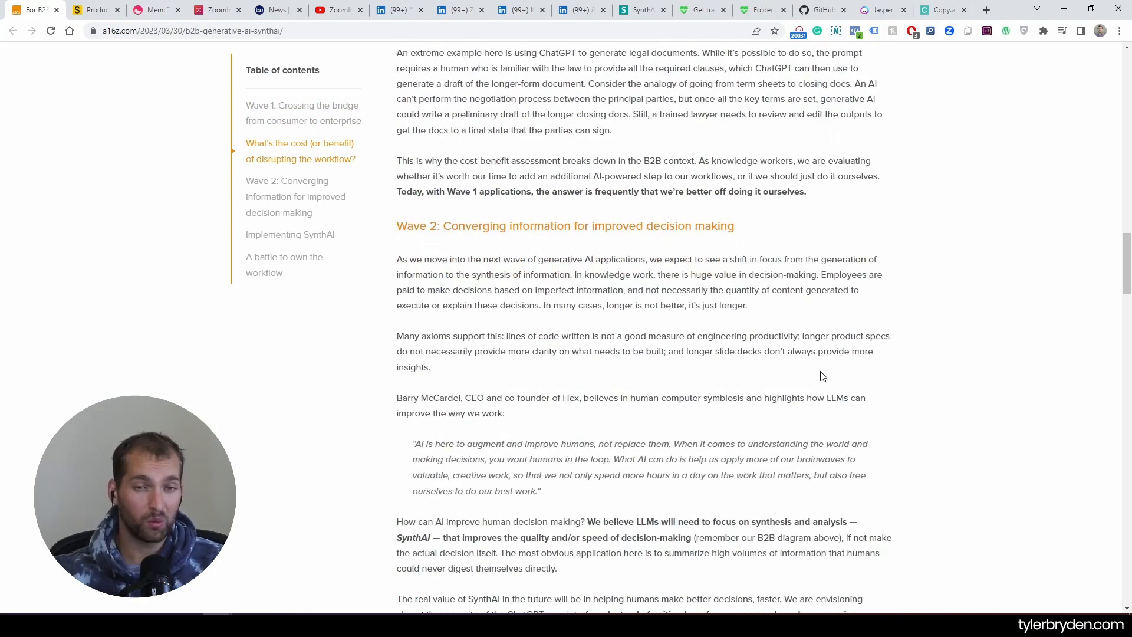
mouse_move(788, 376)
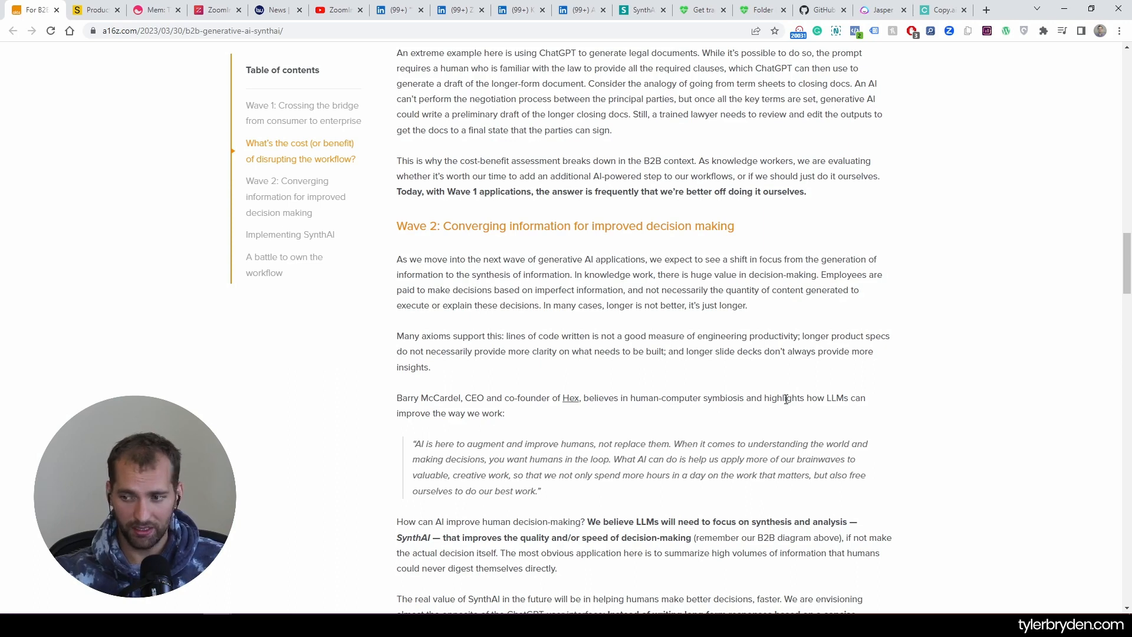
mouse_move(788, 242)
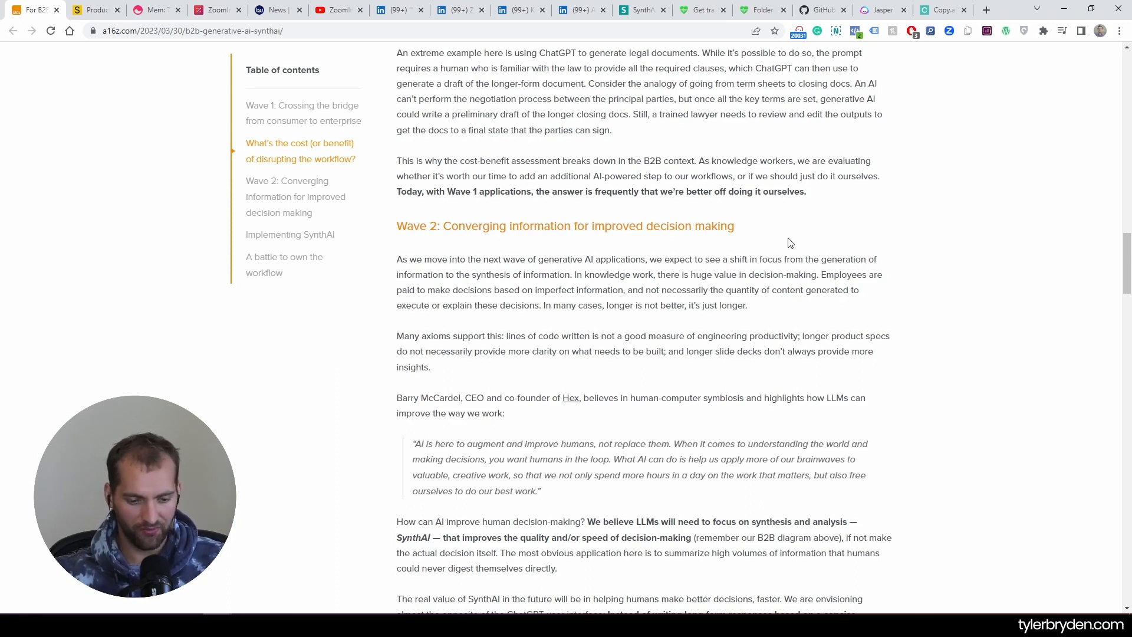
mouse_move(872, 273)
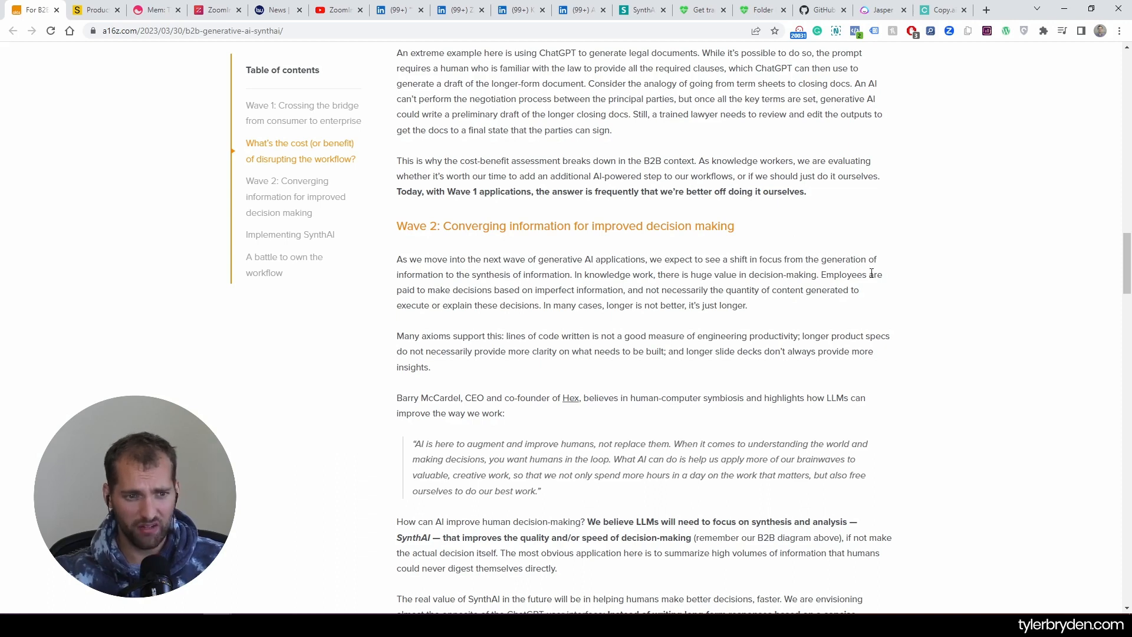
mouse_move(842, 327)
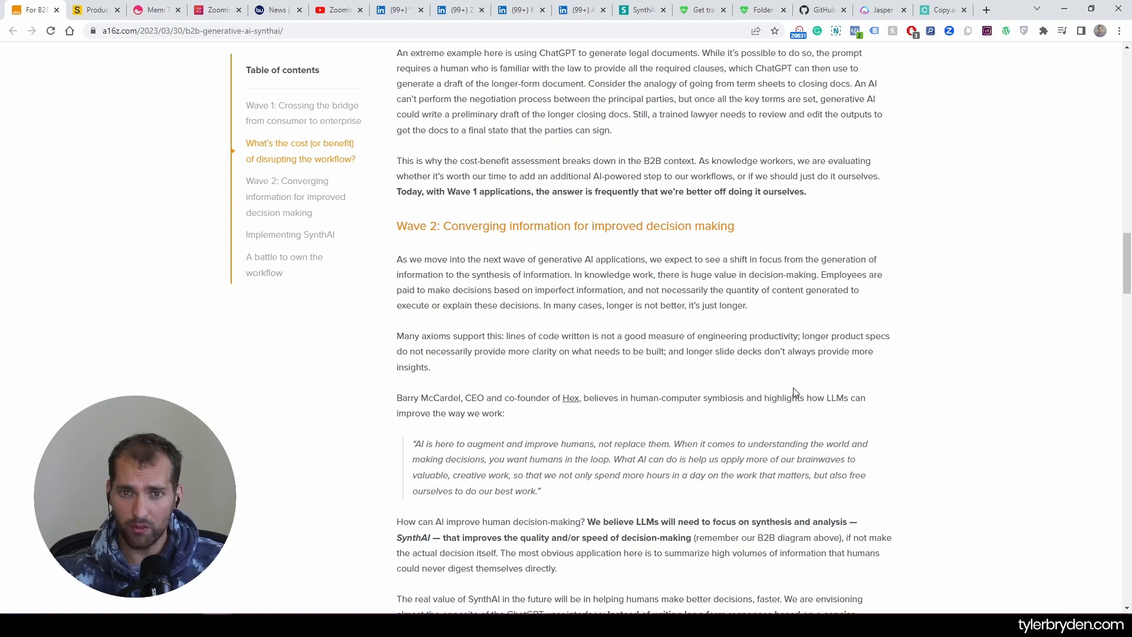
scroll(down, 3)
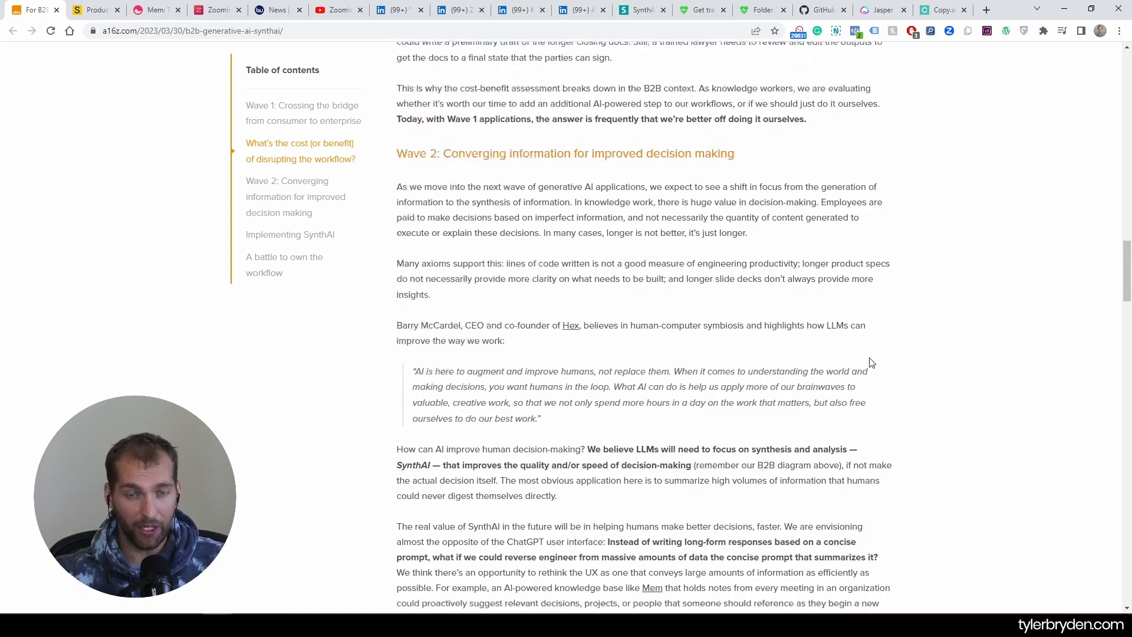
scroll(down, 3)
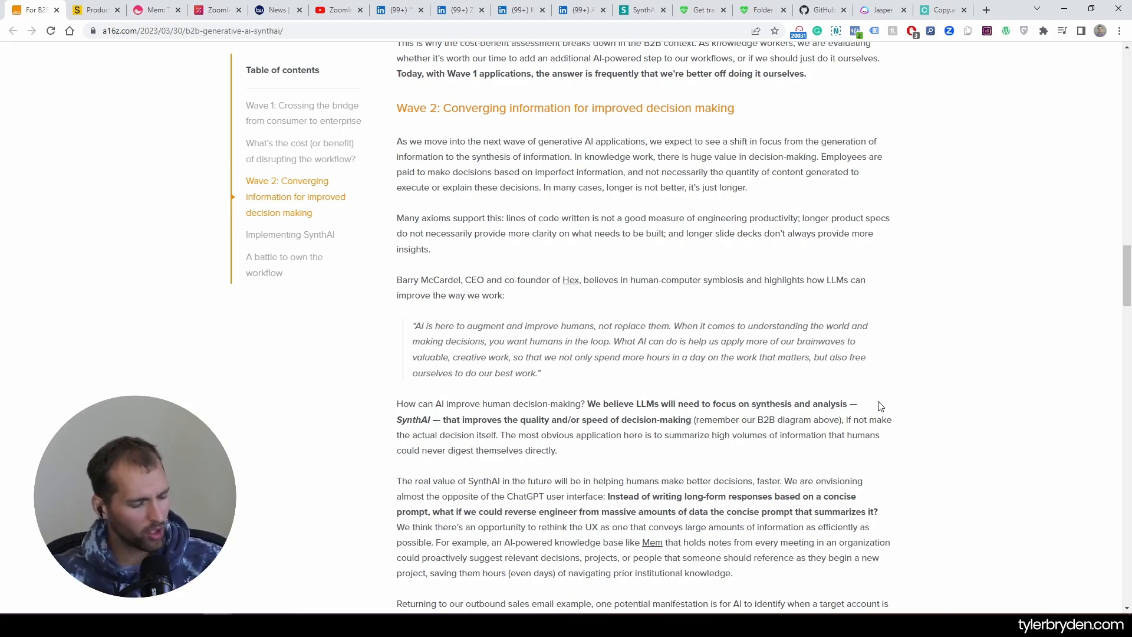
mouse_move(730, 138)
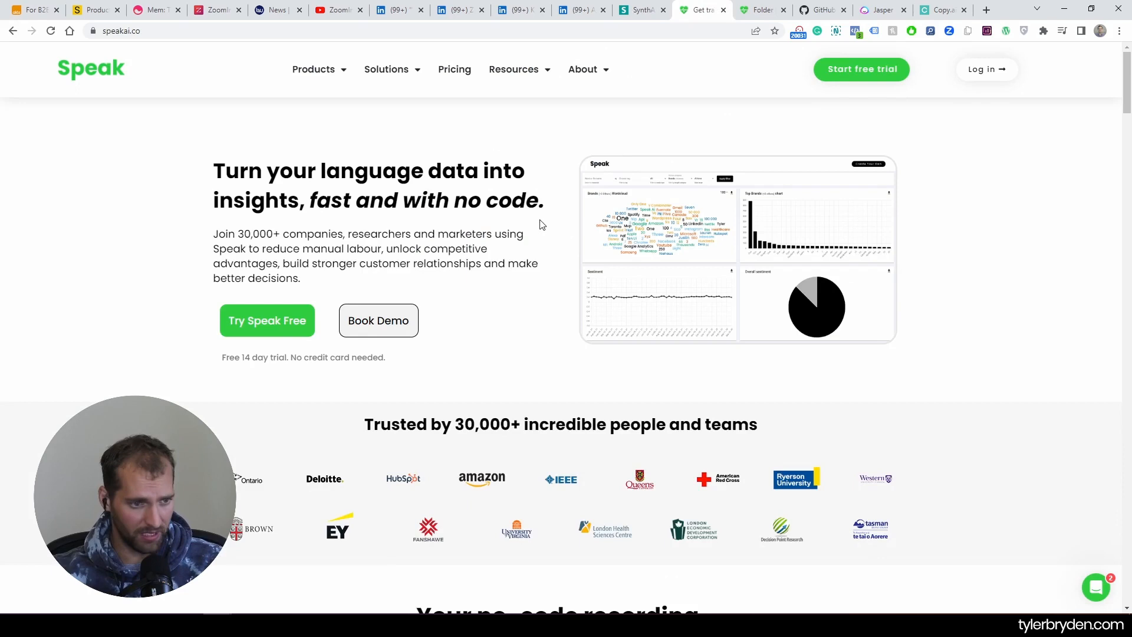
mouse_move(553, 271)
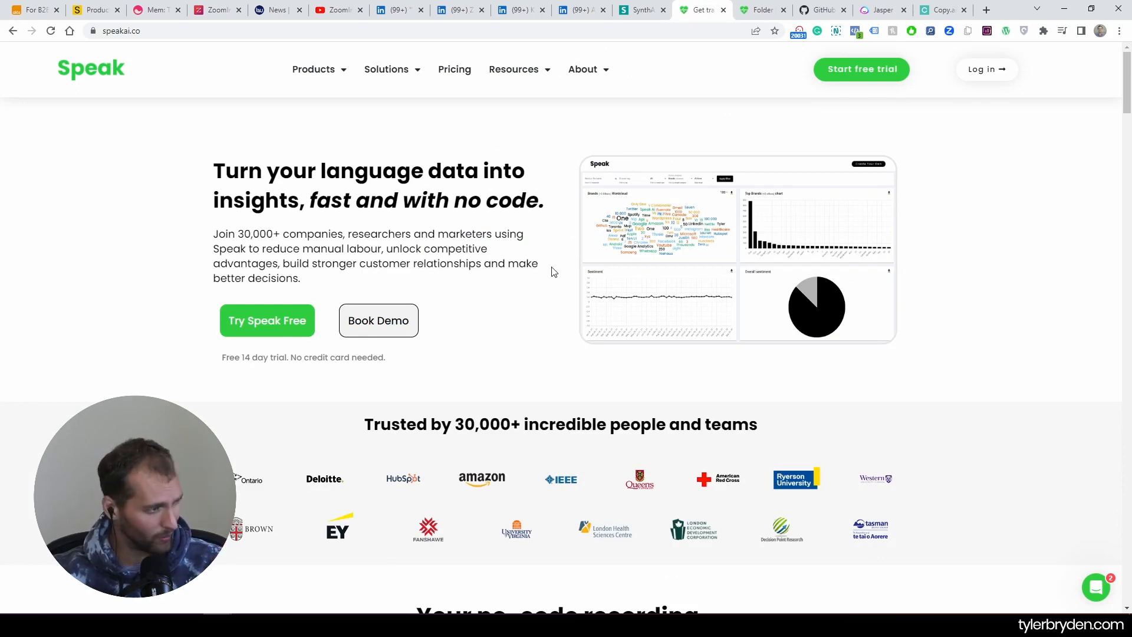
mouse_move(547, 287)
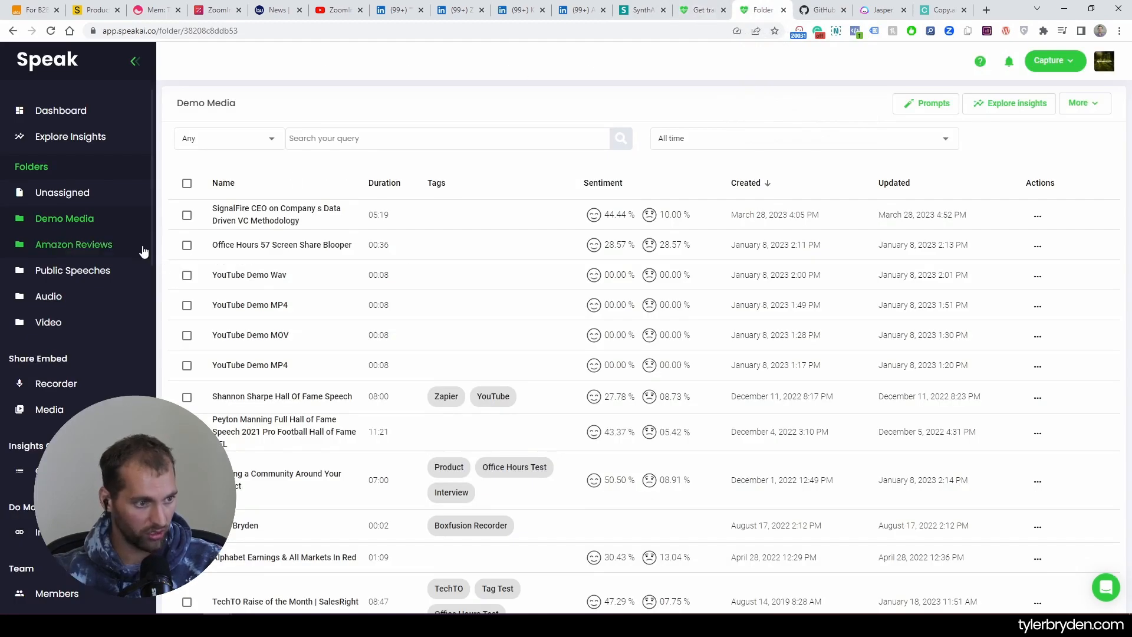
- Open the Amazon Reviews folder and tick select-all for its review files
click(74, 245)
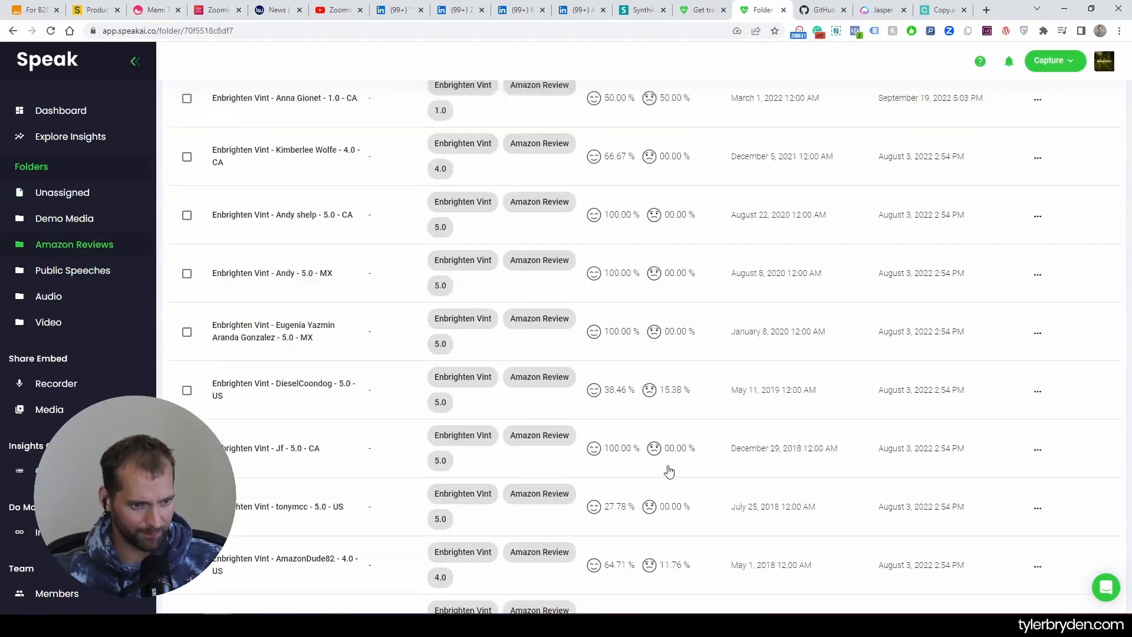
scroll(up, 3)
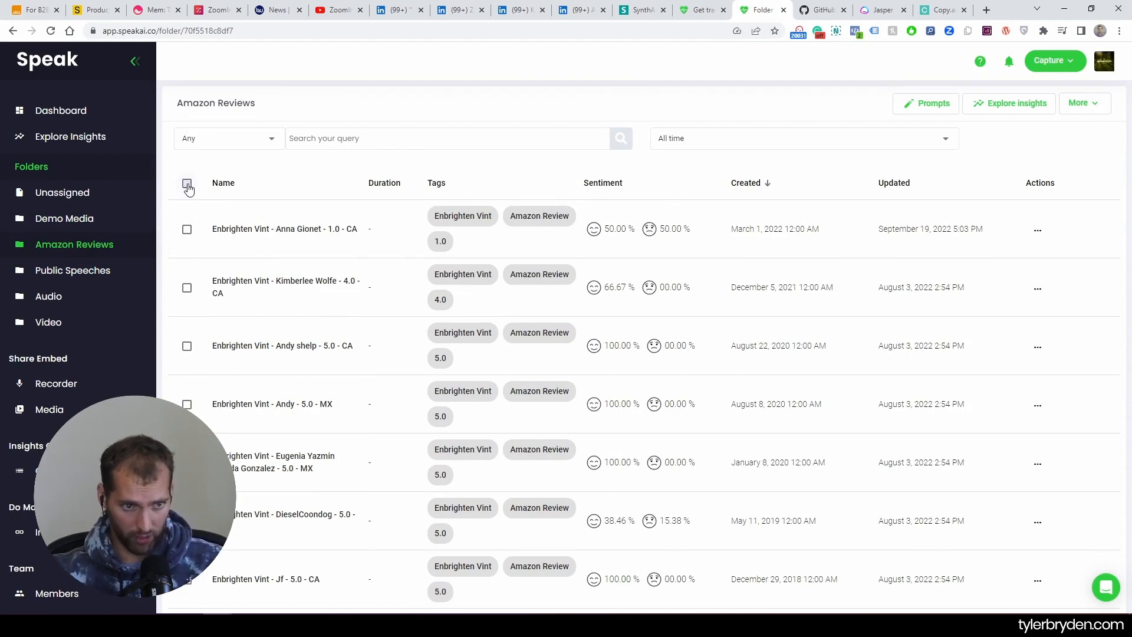
click(926, 103)
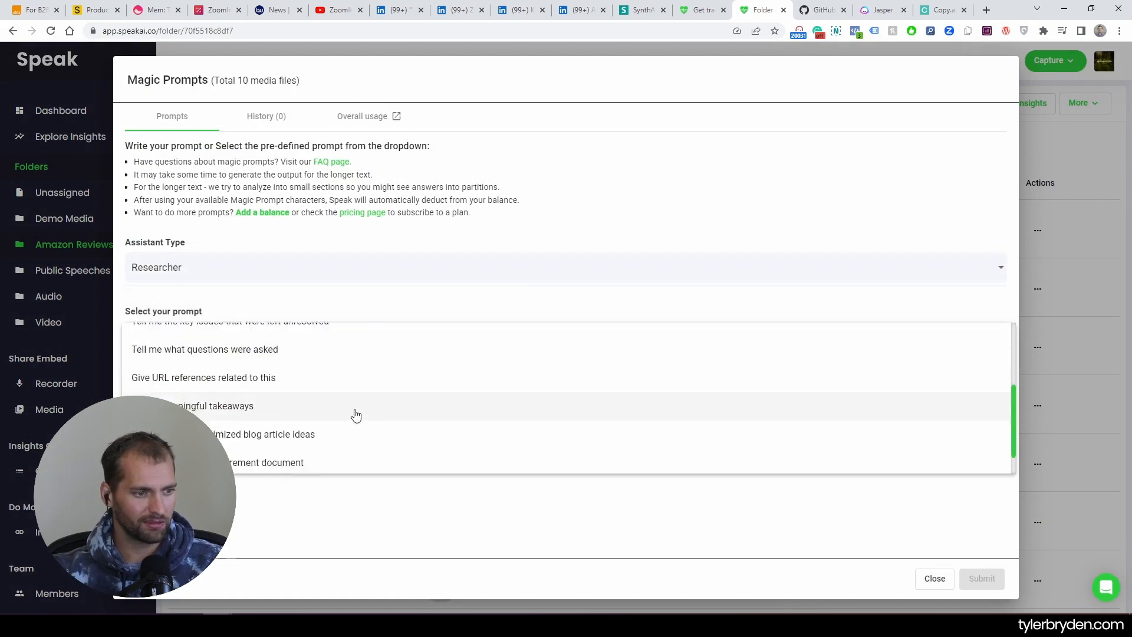
- Submit the 'Give 5 meaningful takeaways' Researcher prompt on the ten Amazon review files
scroll(down, 3)
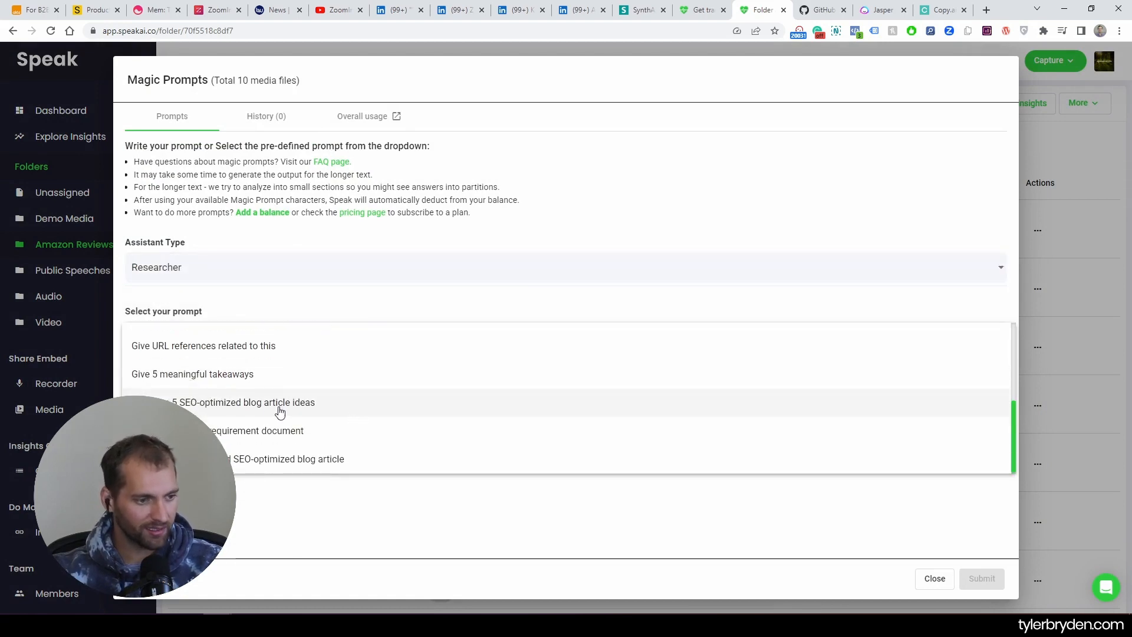
click(192, 373)
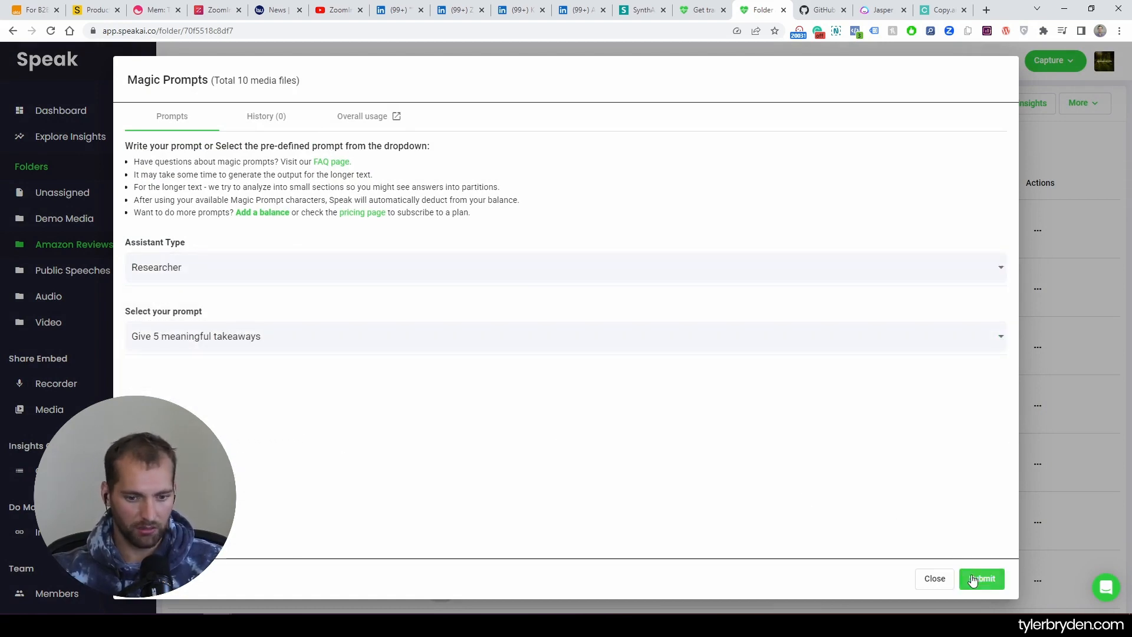
click(981, 579)
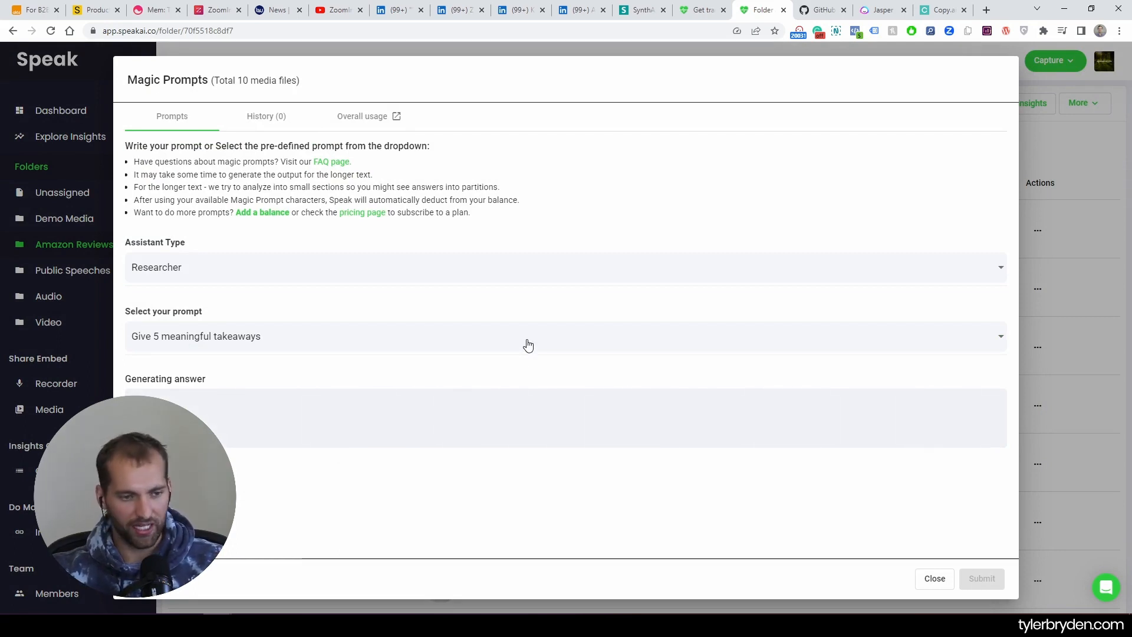
mouse_move(506, 348)
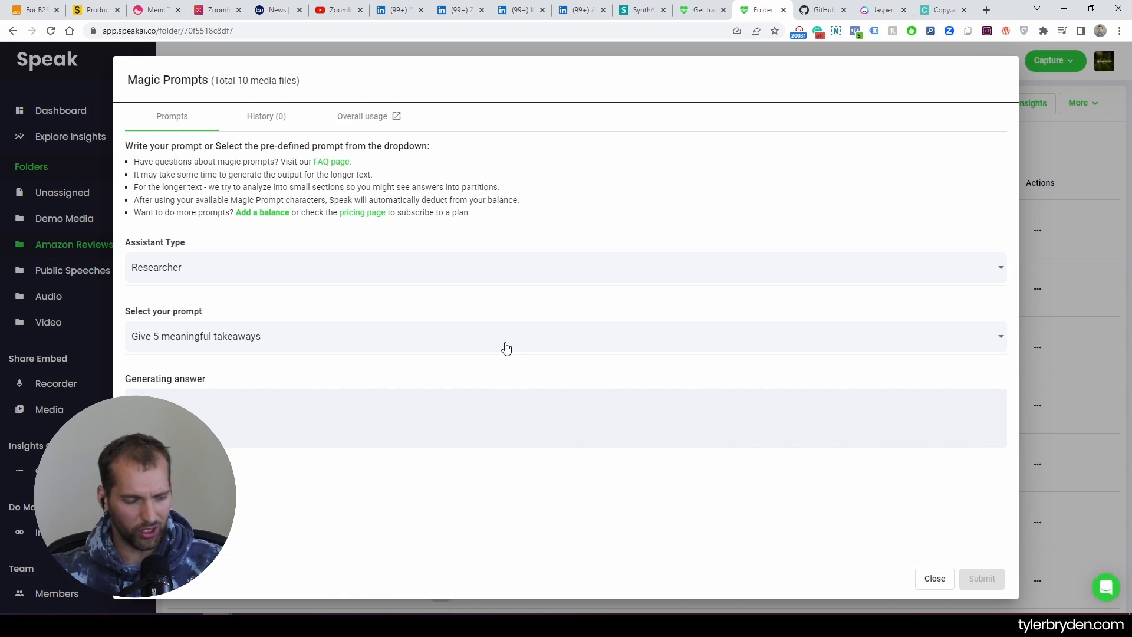
mouse_move(479, 249)
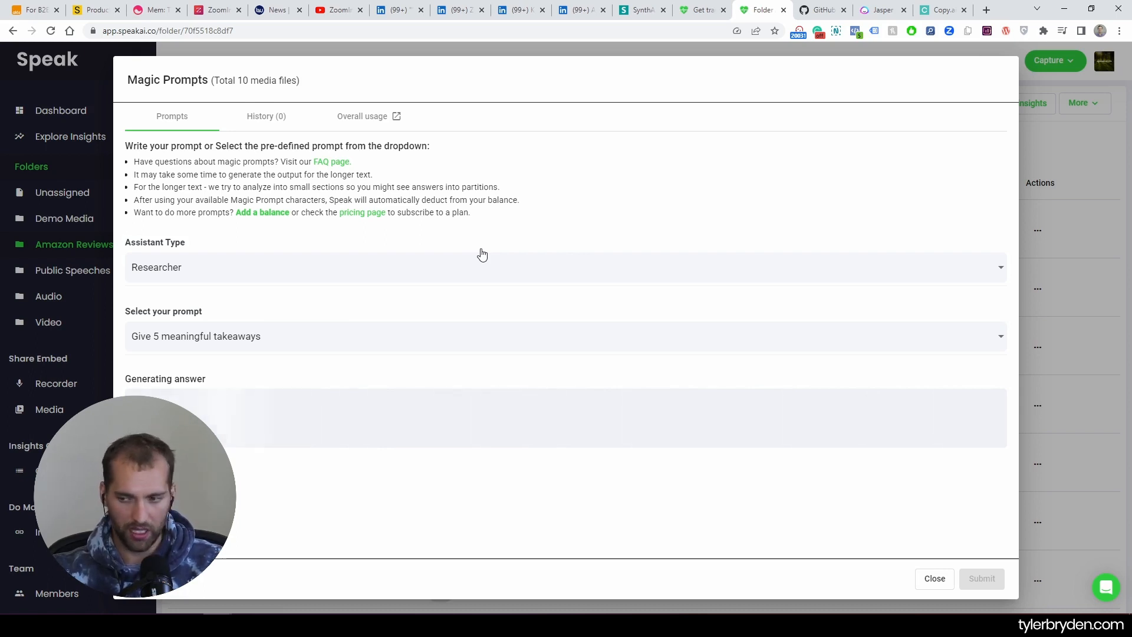
click(982, 579)
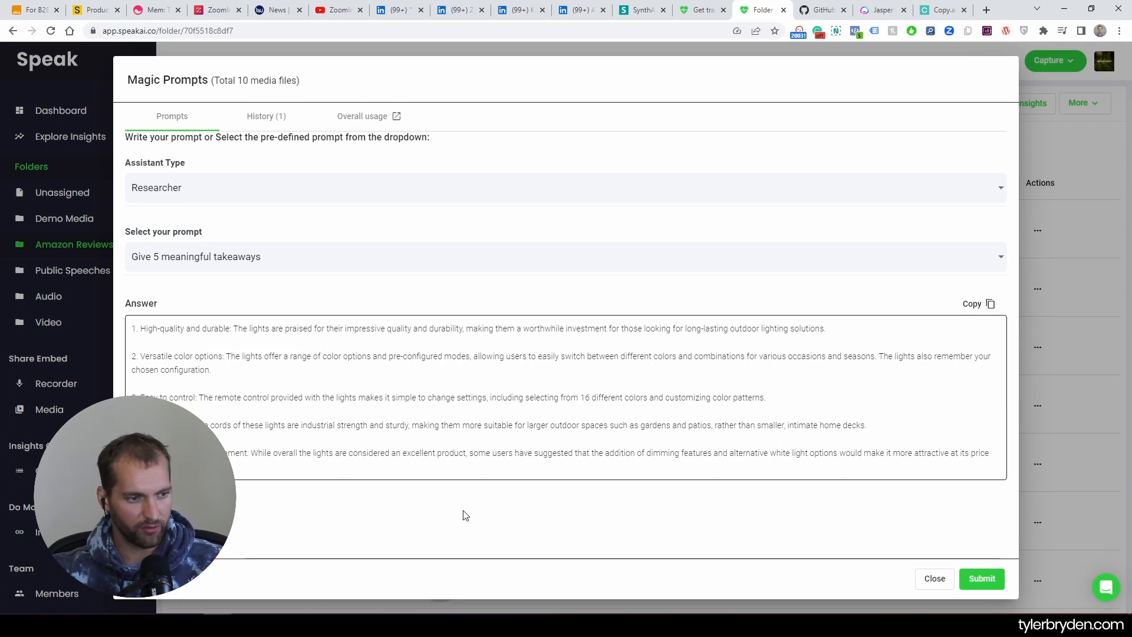
mouse_move(354, 385)
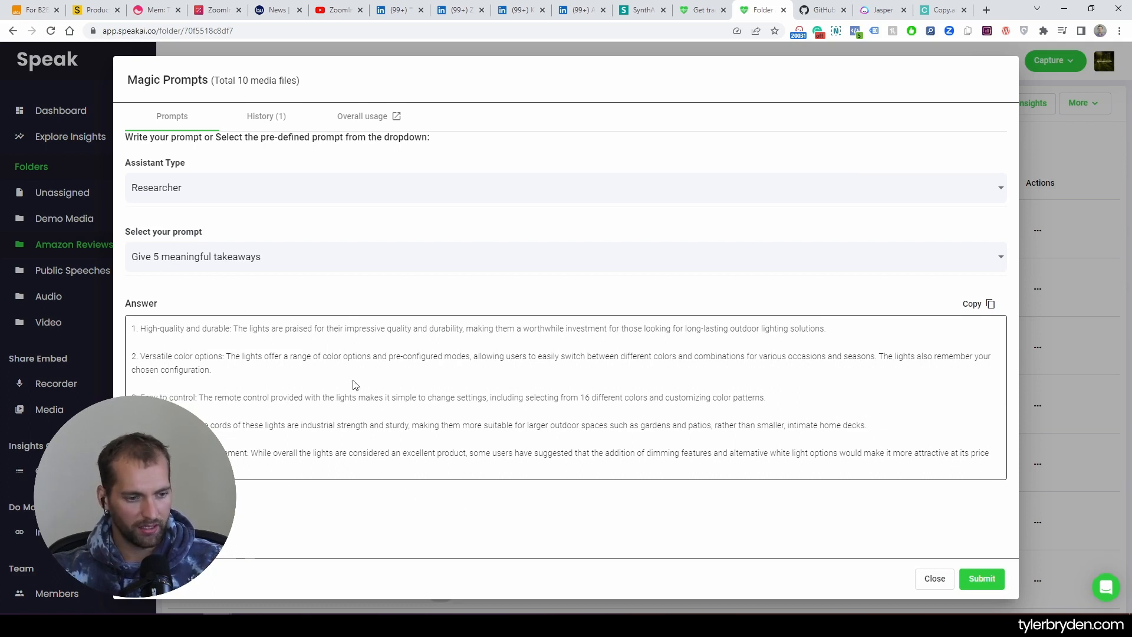
mouse_move(299, 372)
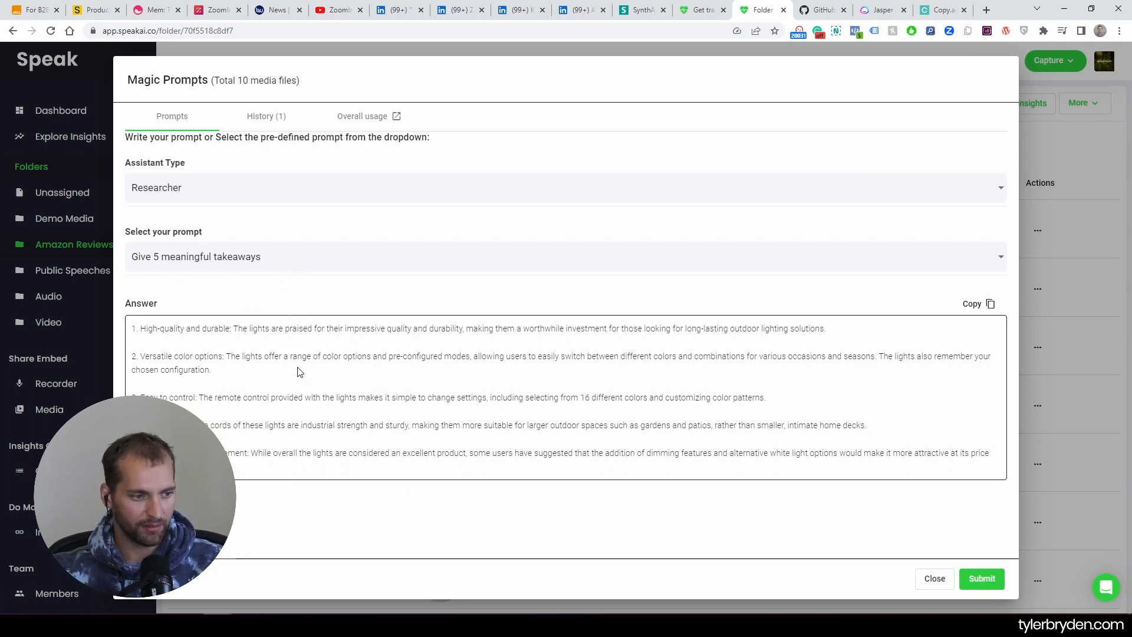
mouse_move(303, 393)
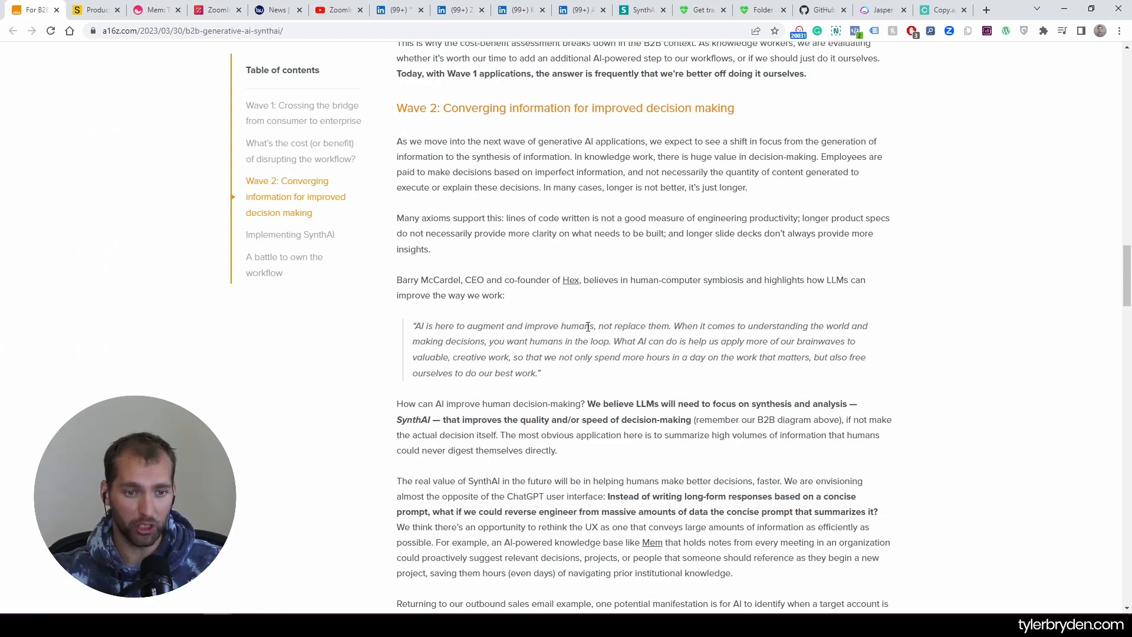
- Read the rest of the takeaways answer and close the Magic Prompts window
click(760, 9)
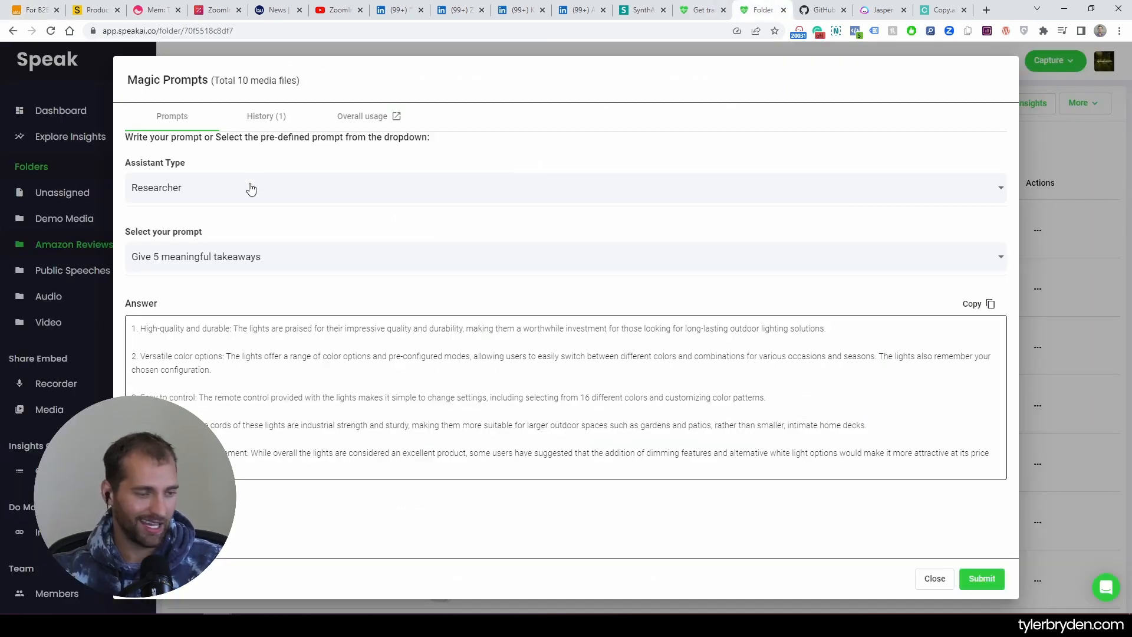
mouse_move(246, 277)
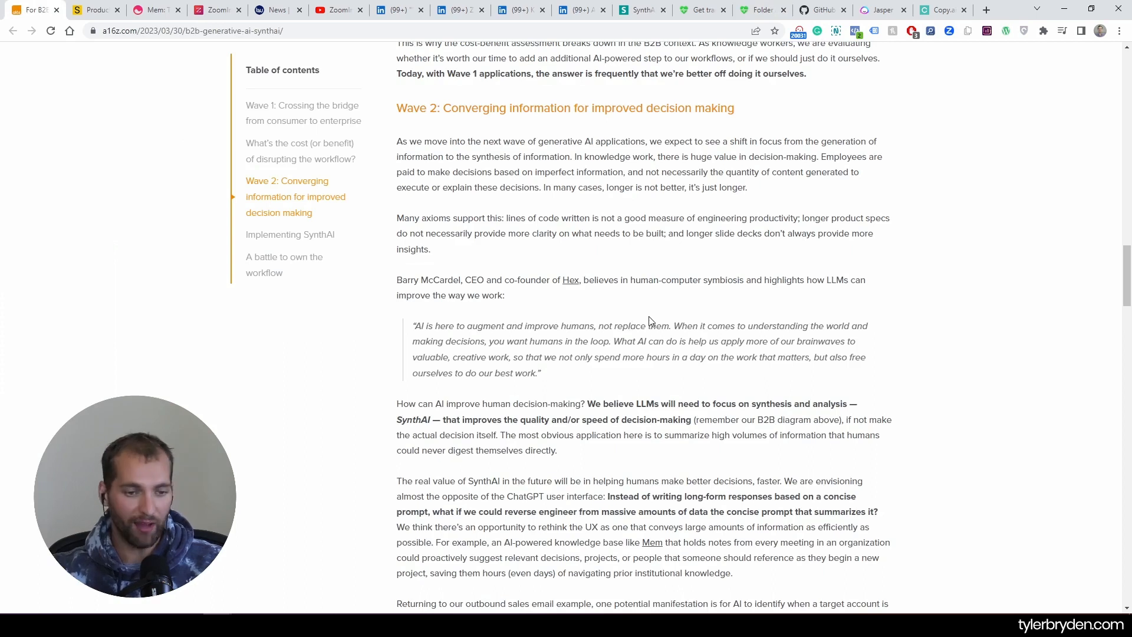
mouse_move(664, 312)
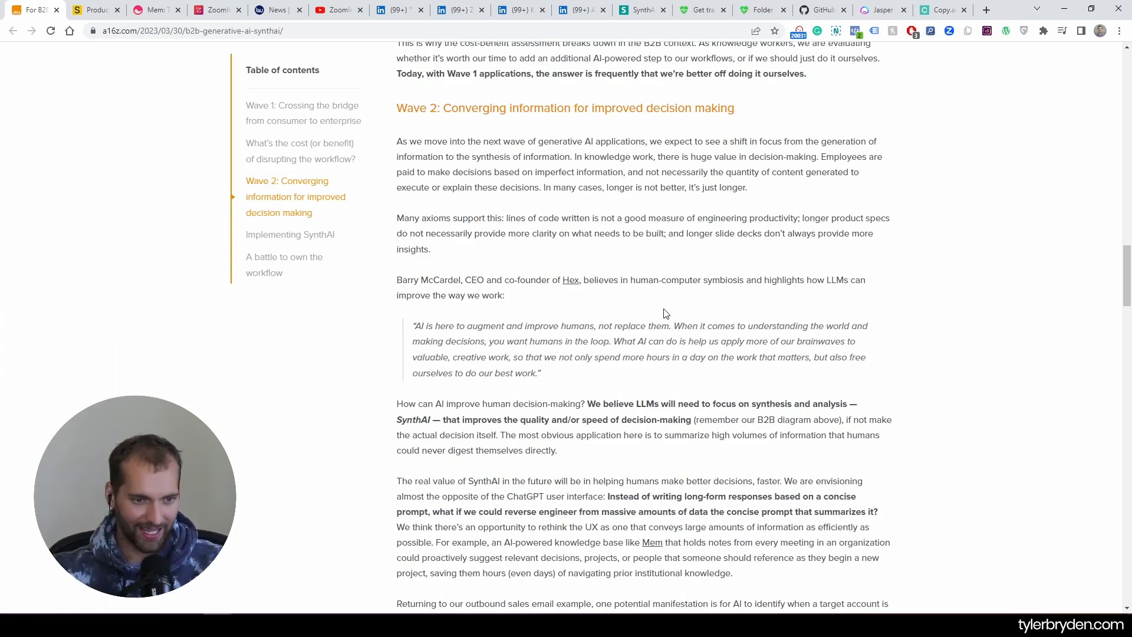
scroll(down, 3)
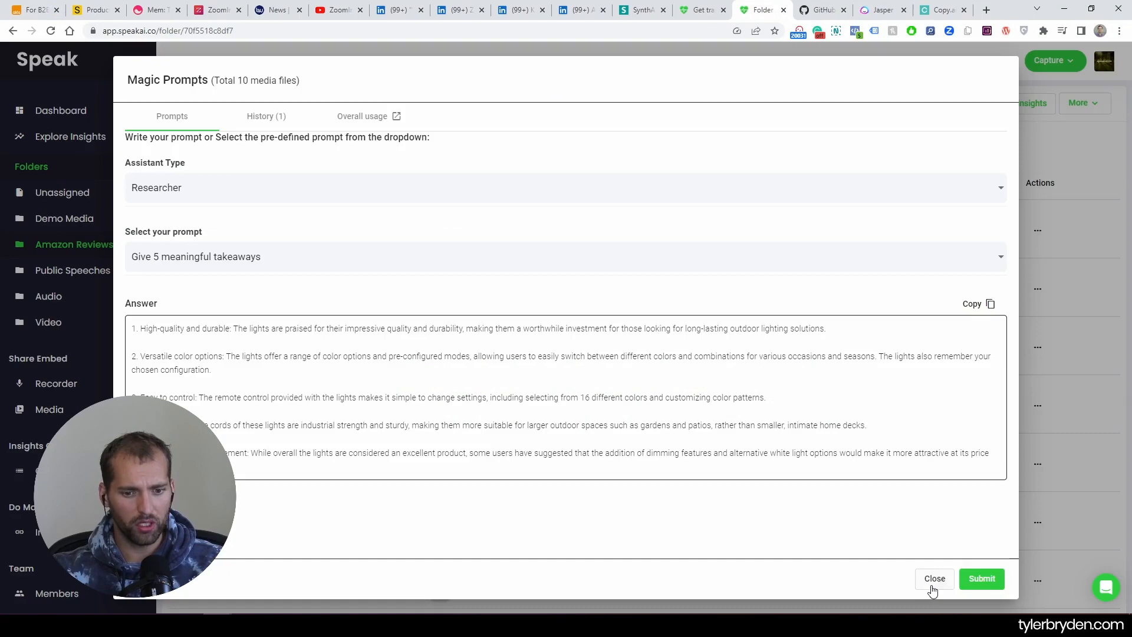
click(935, 579)
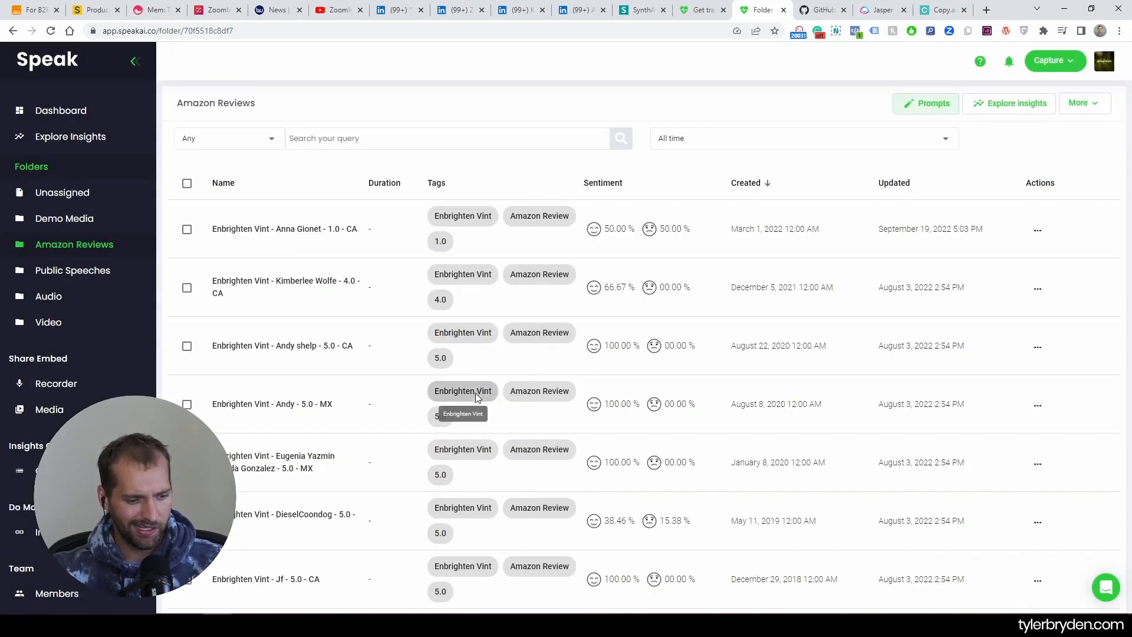
mouse_move(696, 436)
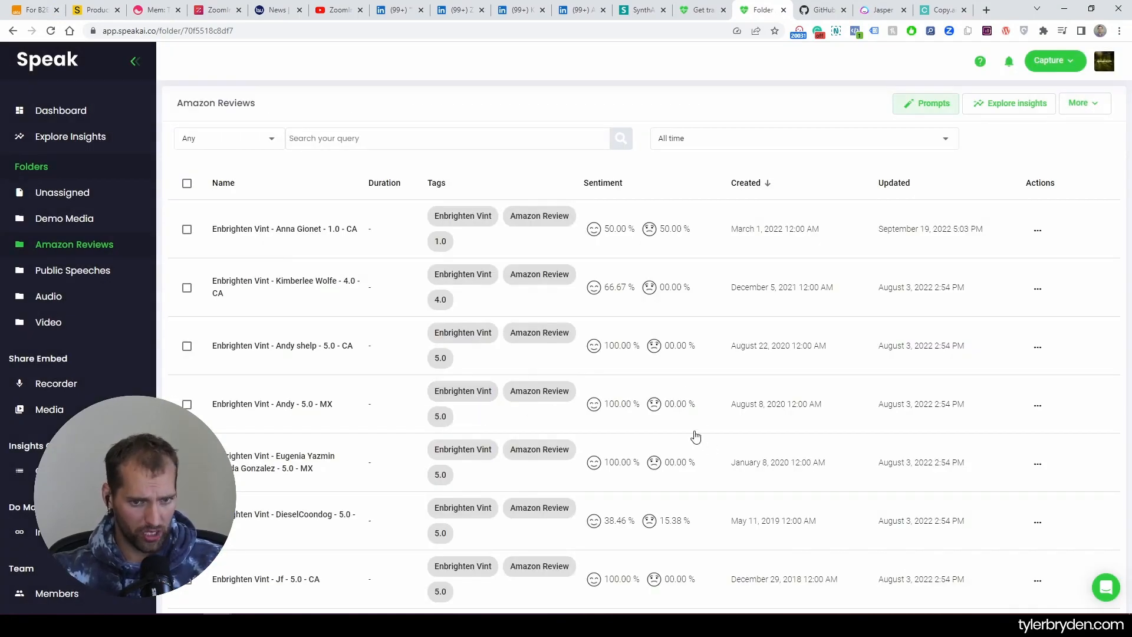
mouse_move(49, 409)
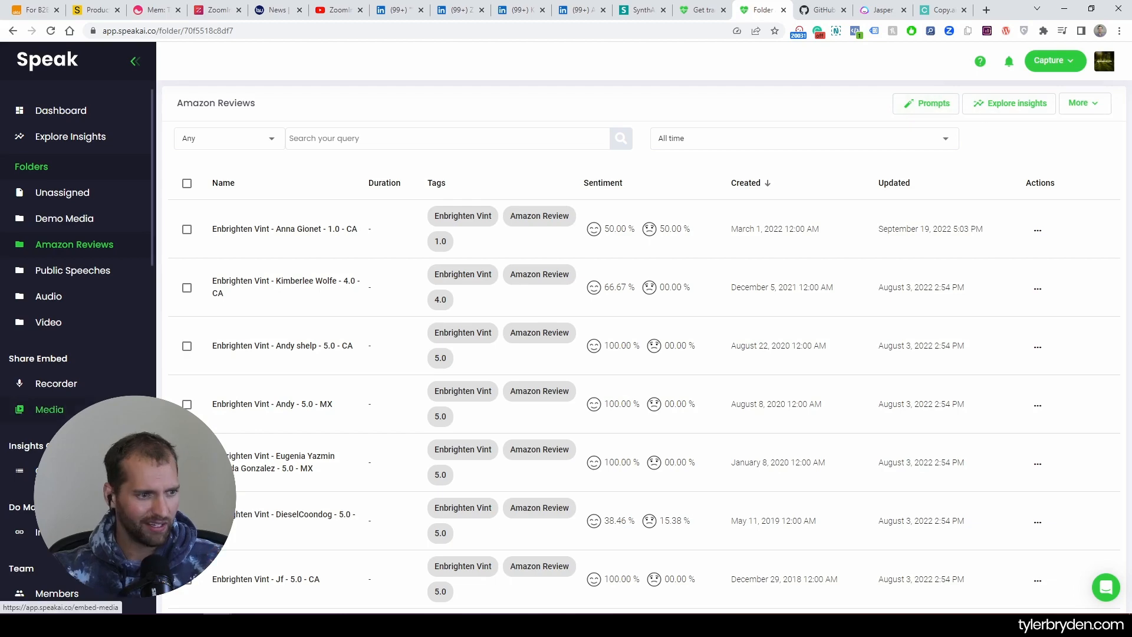
- Open Public Speeches and the Michelle Yeoh 2023 Oscars Speech transcript
click(72, 270)
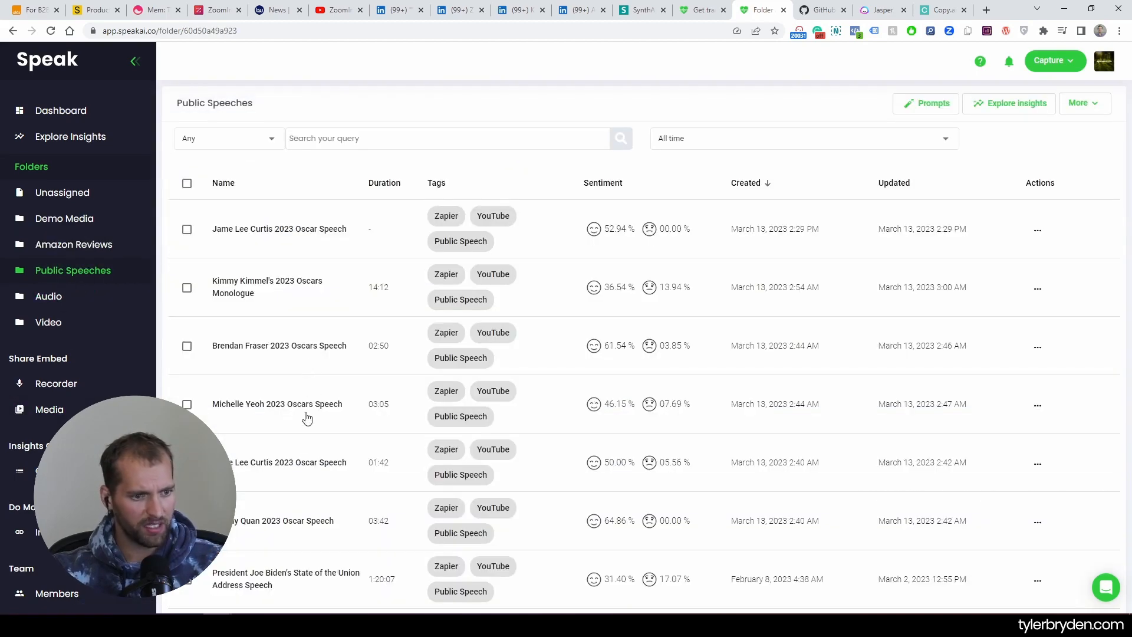
click(277, 403)
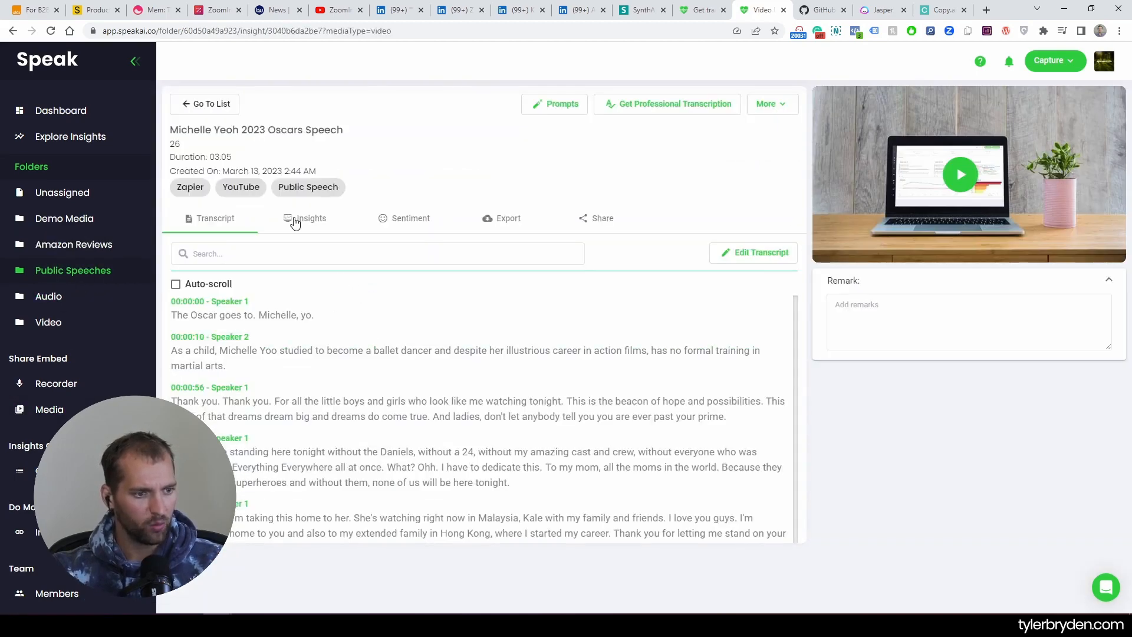
- Browse the speech's Insights topics and keywords, then open the folder's Explore Insights dashboard
click(305, 218)
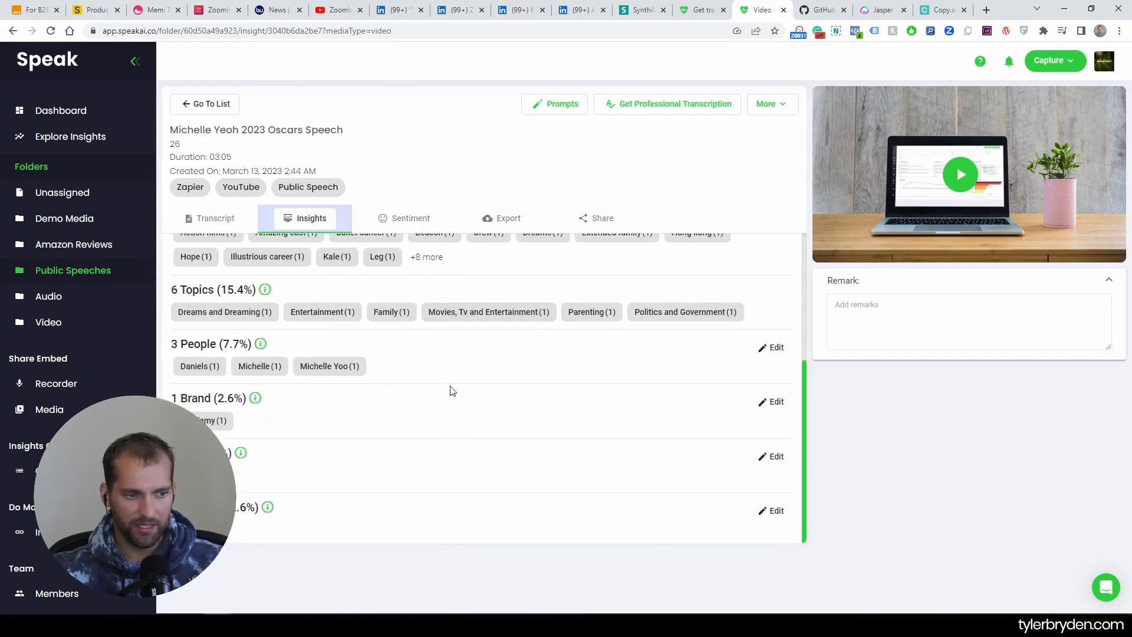
scroll(up, 3)
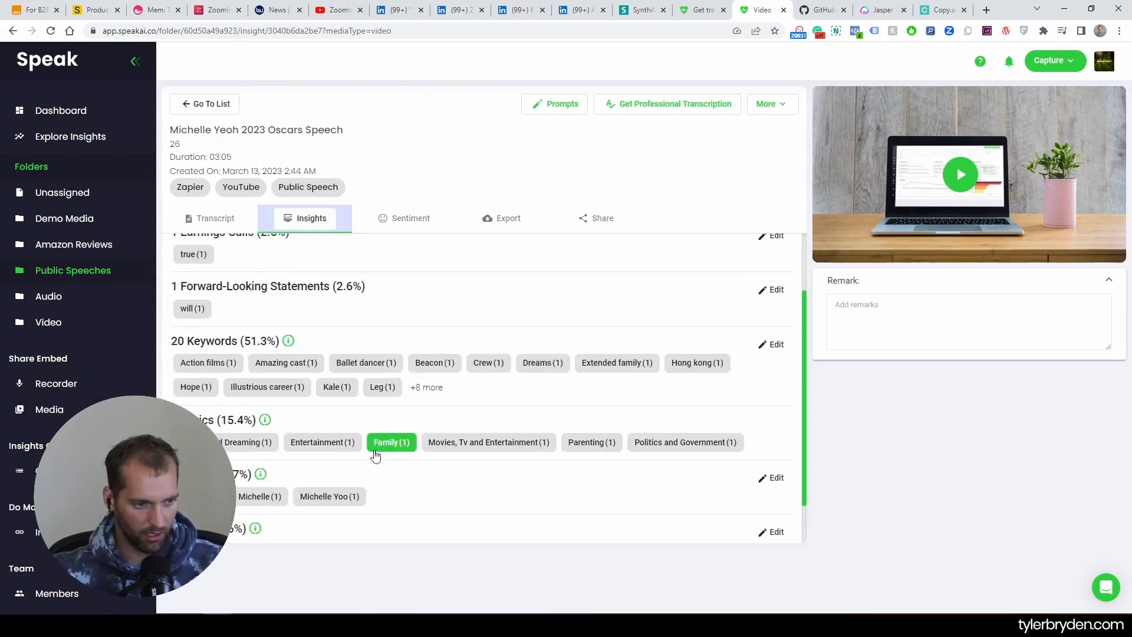
scroll(up, 3)
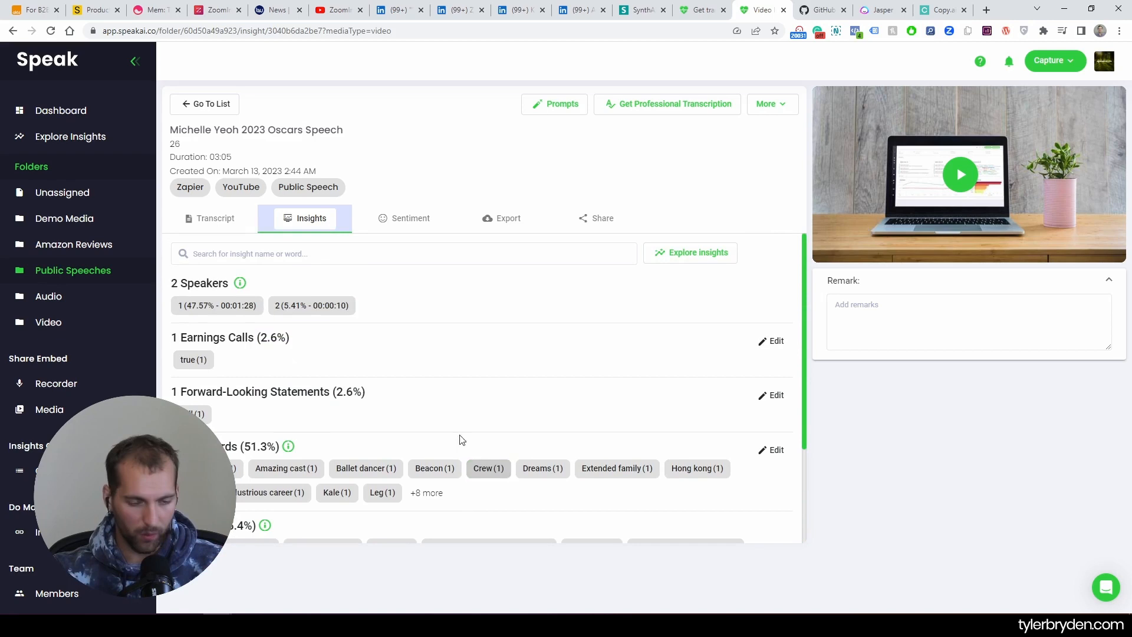
mouse_move(445, 386)
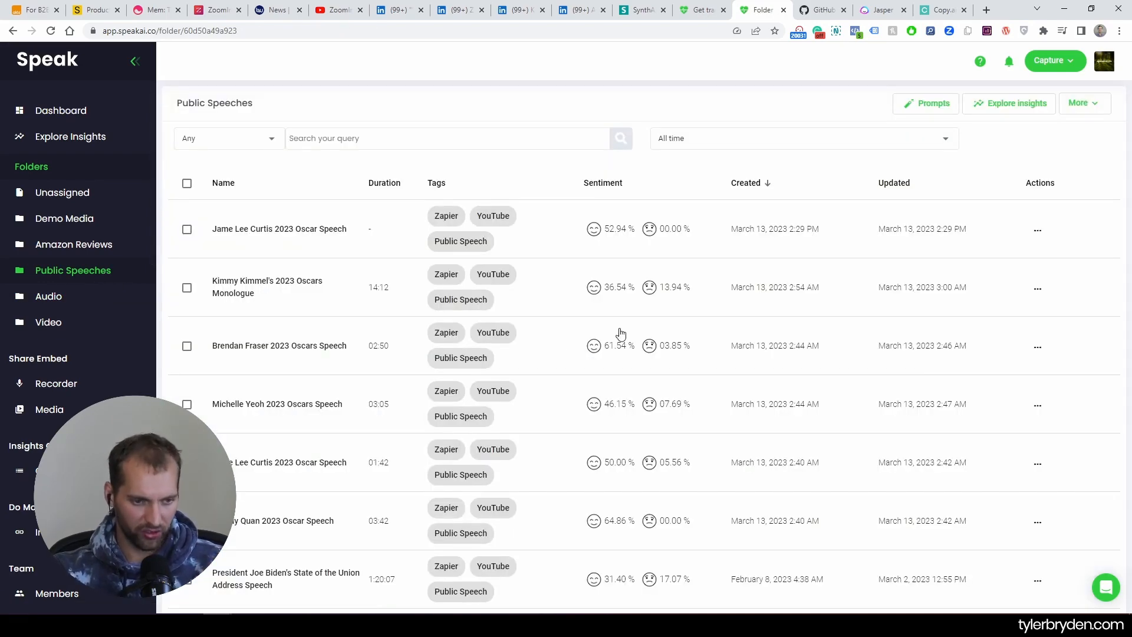
mouse_move(1019, 196)
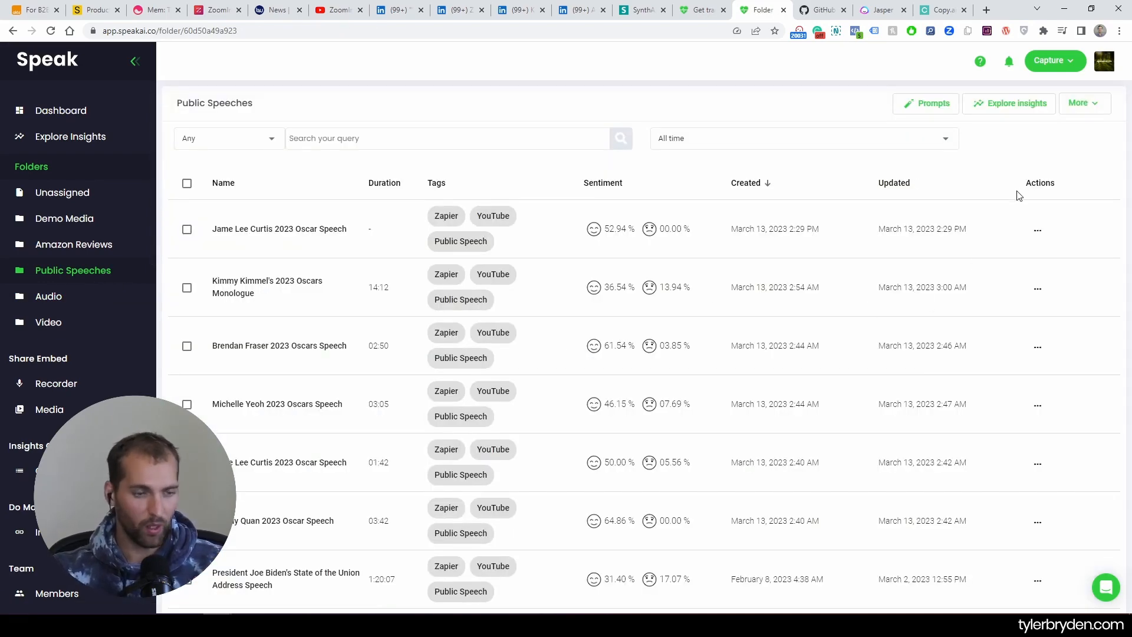
click(1010, 103)
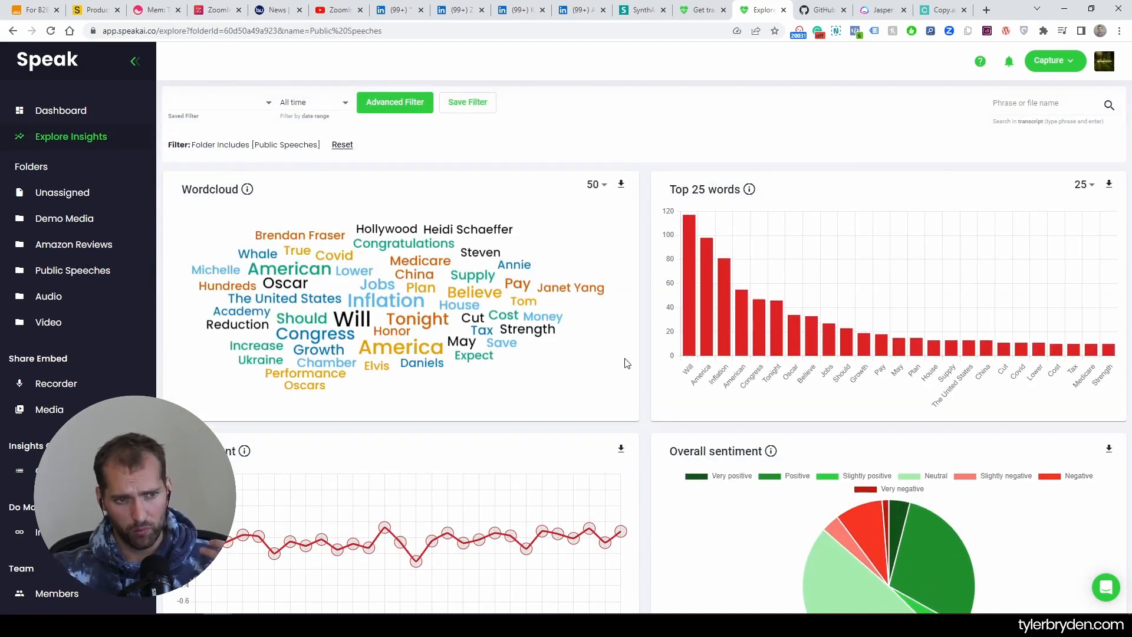
mouse_move(73, 244)
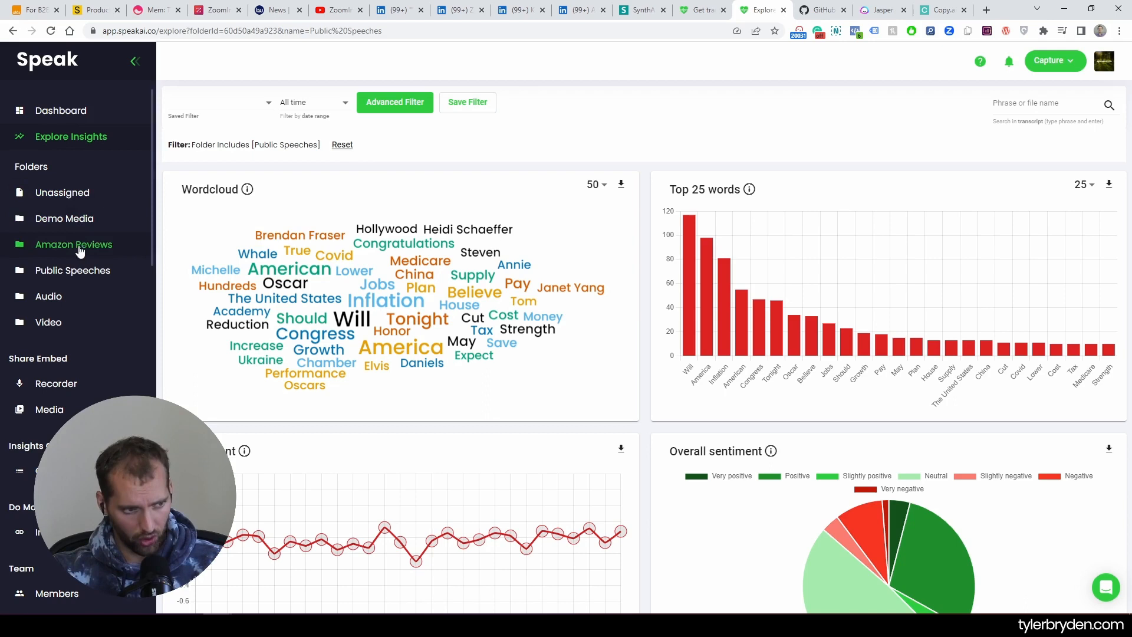
mouse_move(402, 368)
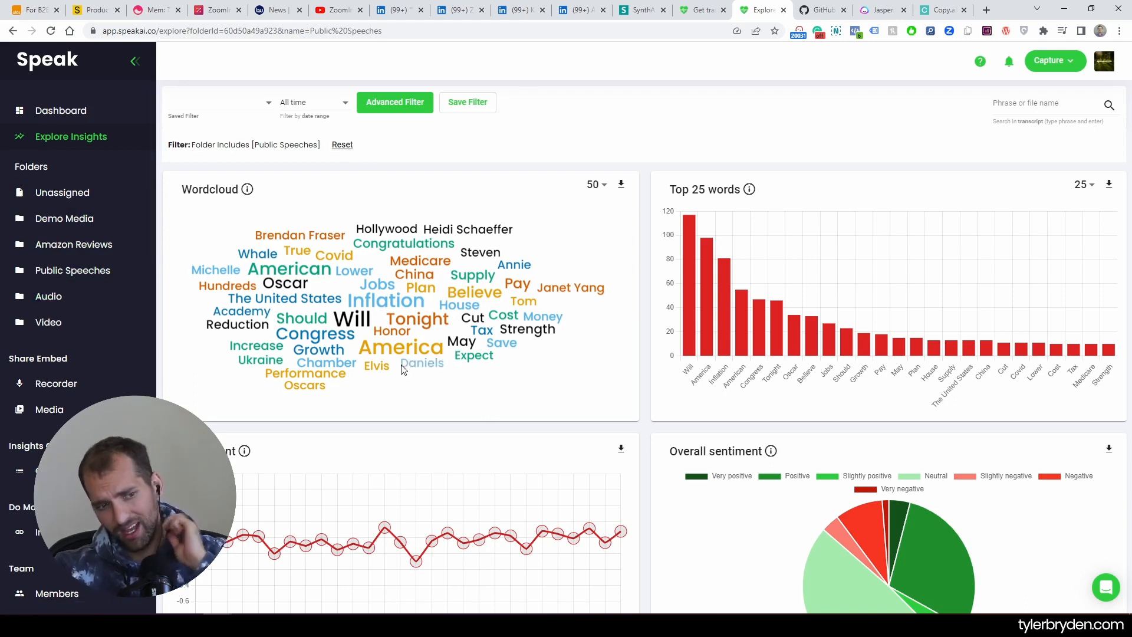
mouse_move(503, 393)
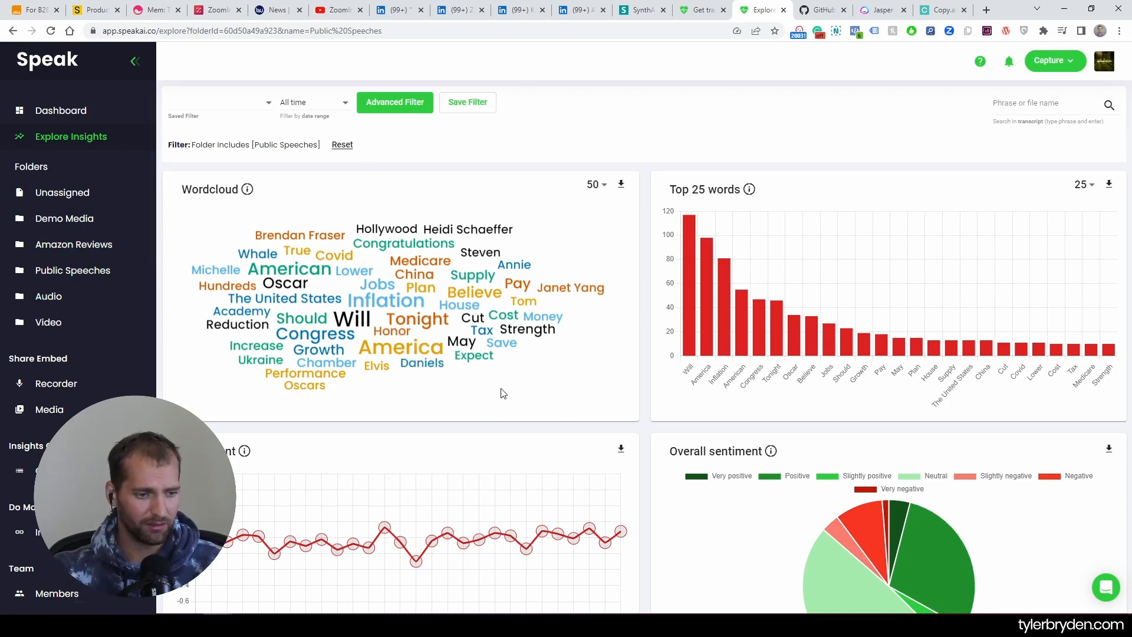
mouse_move(386, 300)
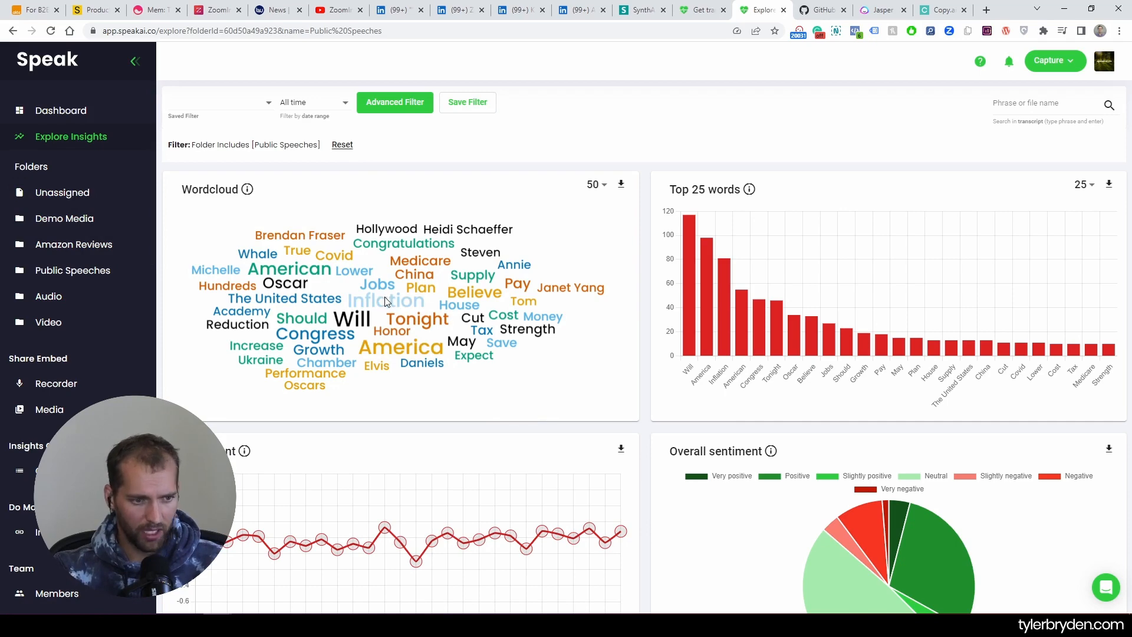
- Open Speak's search results for 'Inflation' from the Explore Insights word cloud
click(386, 300)
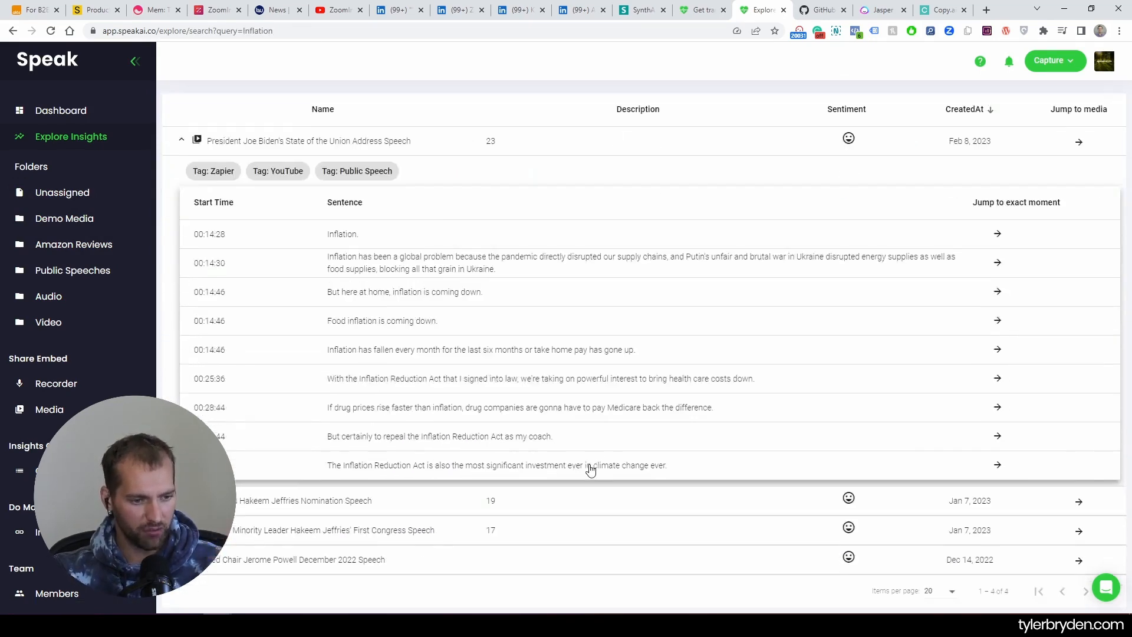
mouse_move(636, 395)
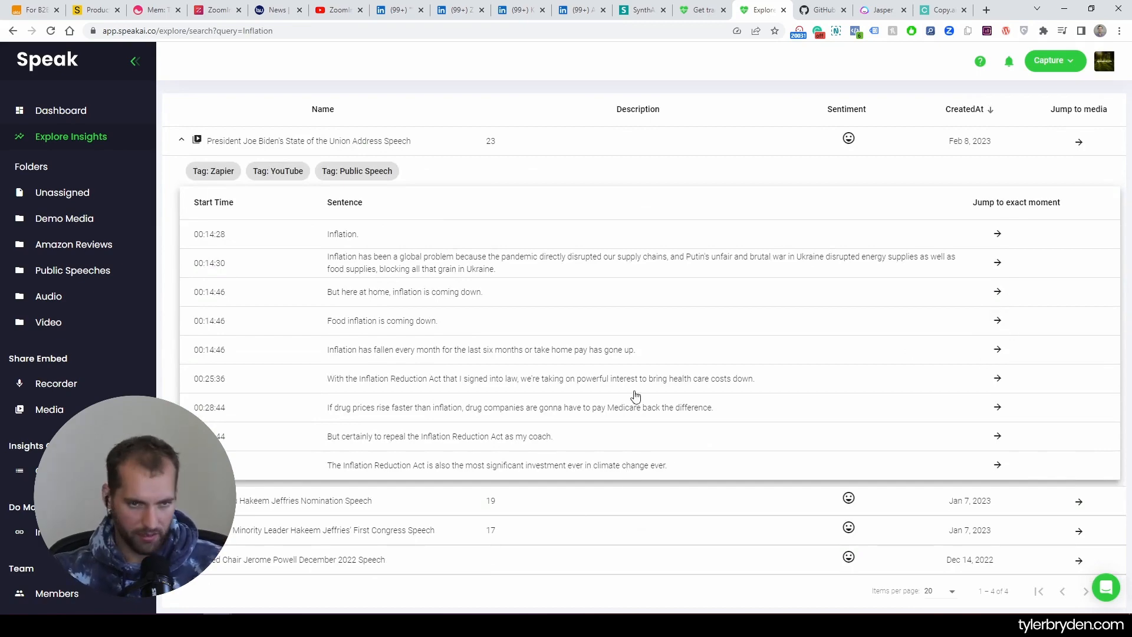
mouse_move(624, 426)
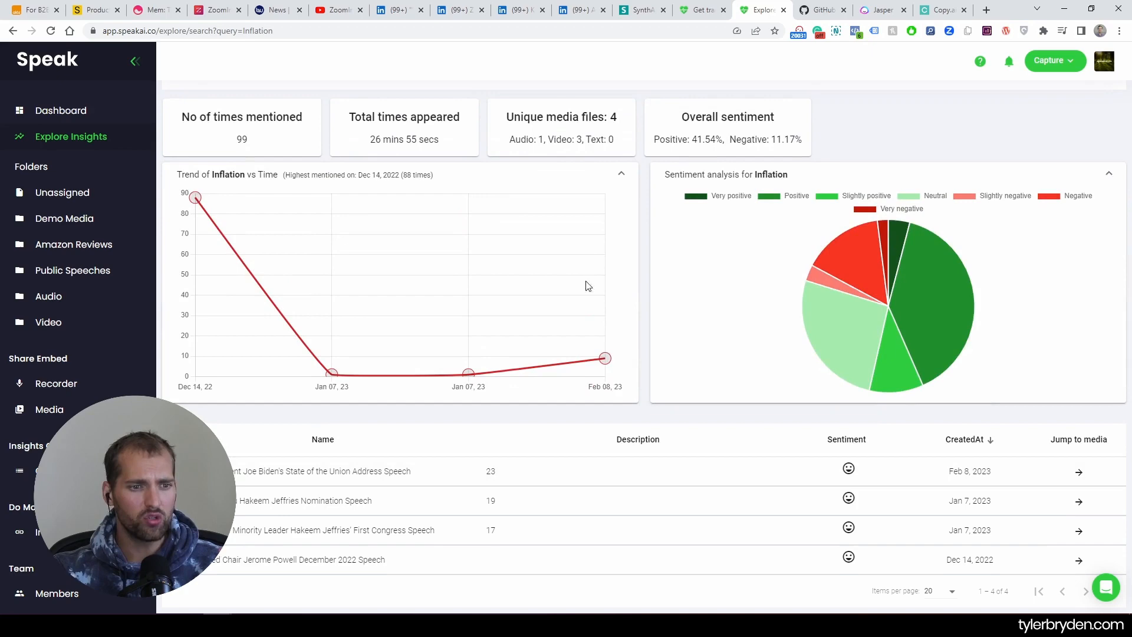
mouse_move(648, 405)
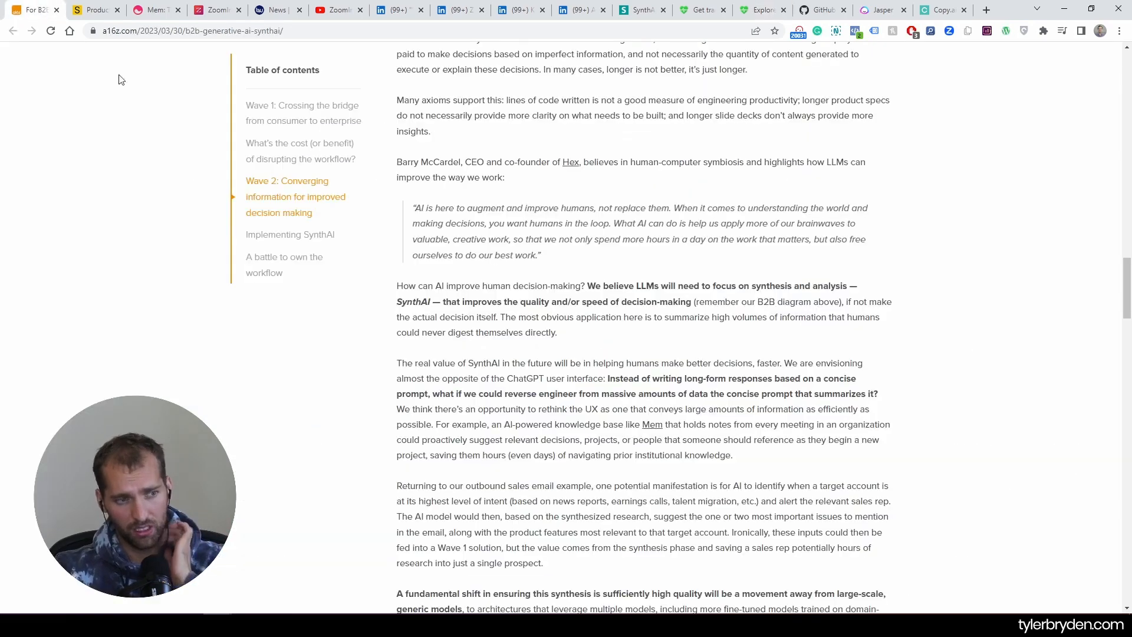
mouse_move(891, 475)
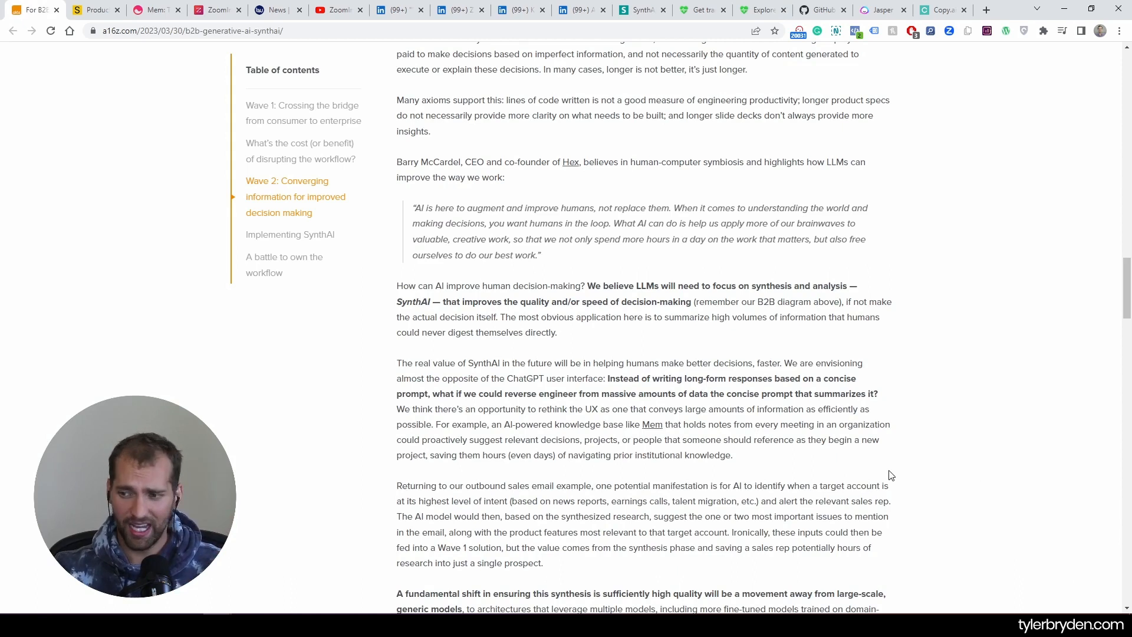
mouse_move(724, 383)
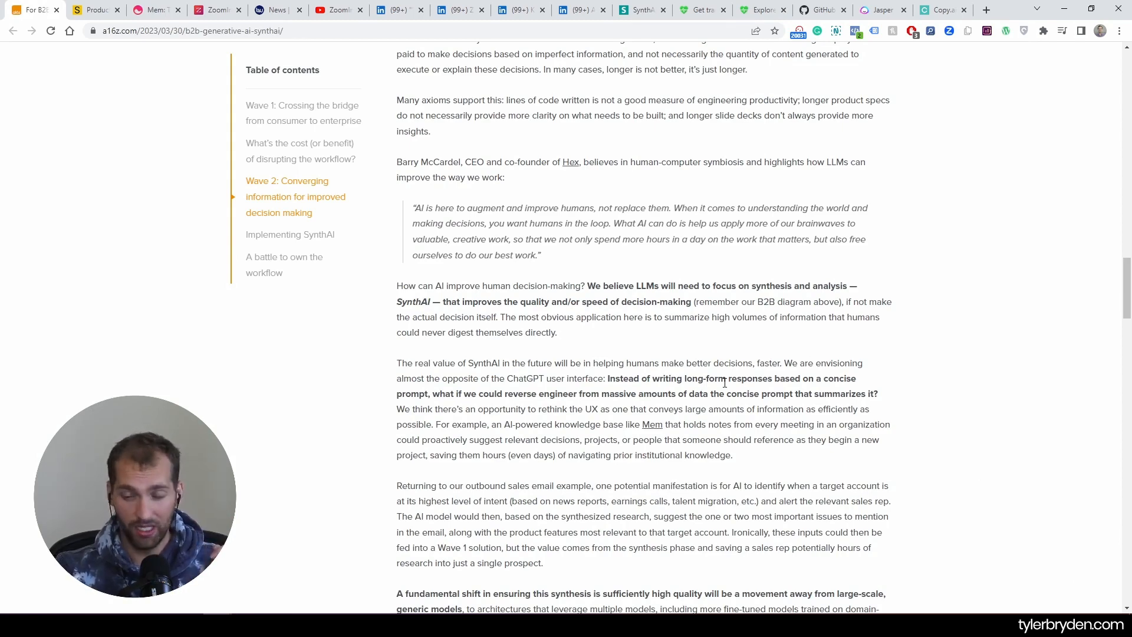
- Scroll the a16z article through Wave 2 to the 'Implementing SynthAI' heading and its criteria
scroll(down, 3)
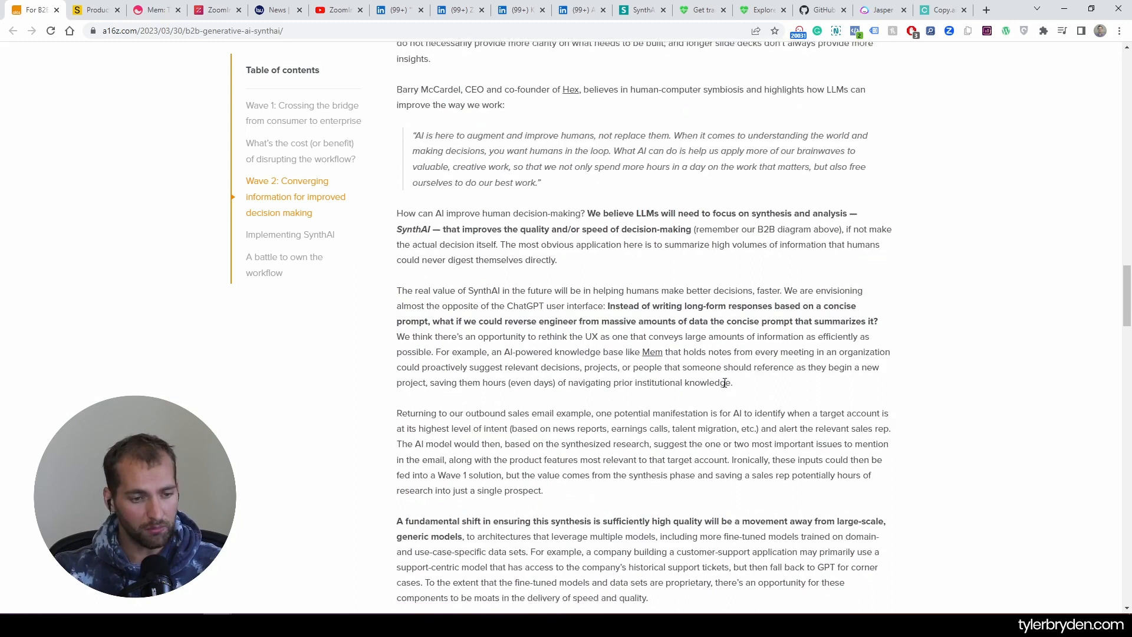
scroll(down, 3)
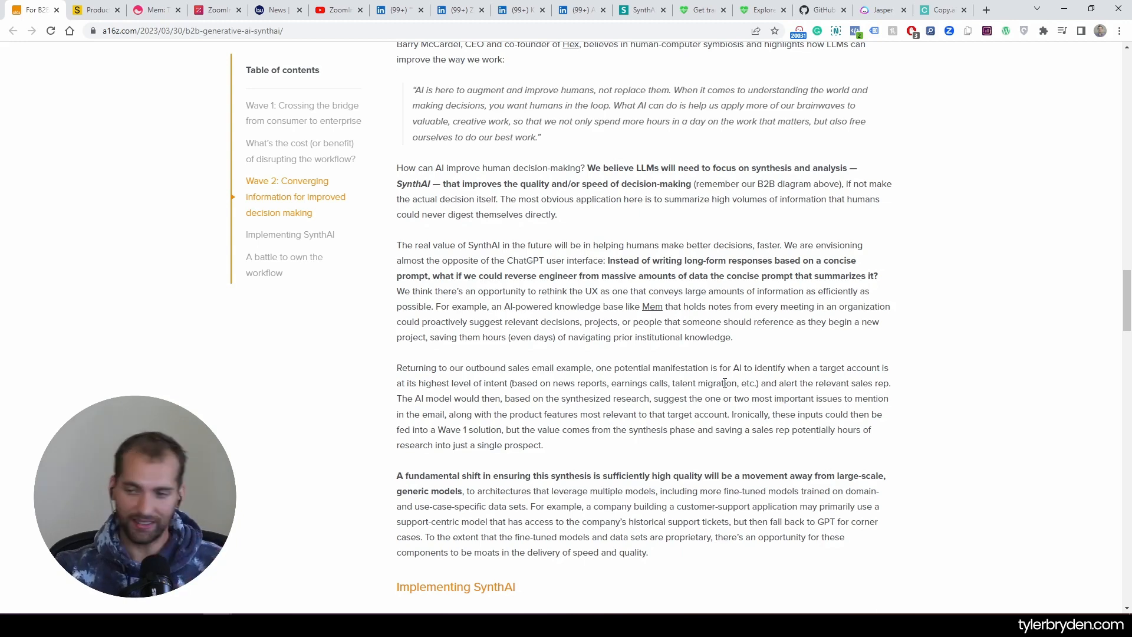
scroll(down, 3)
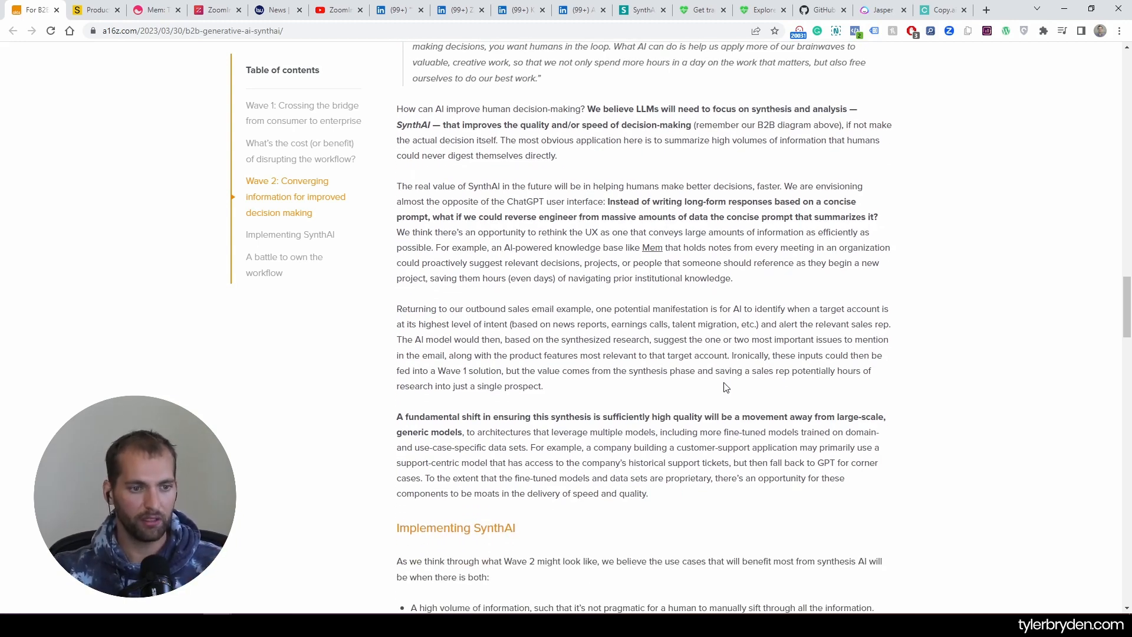
mouse_move(623, 204)
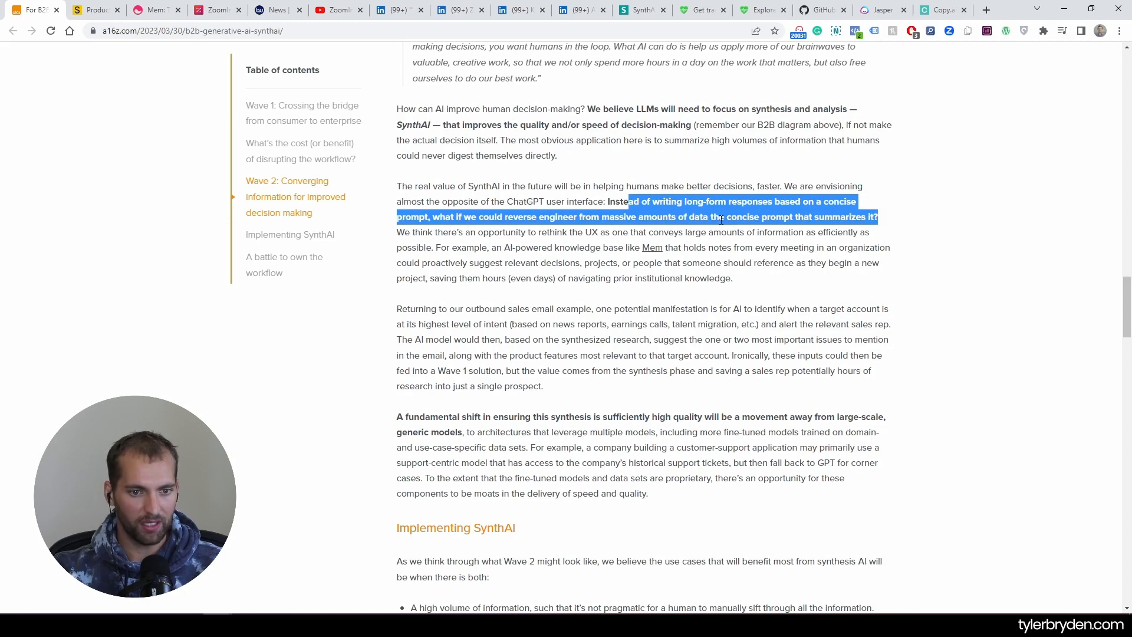
click(834, 313)
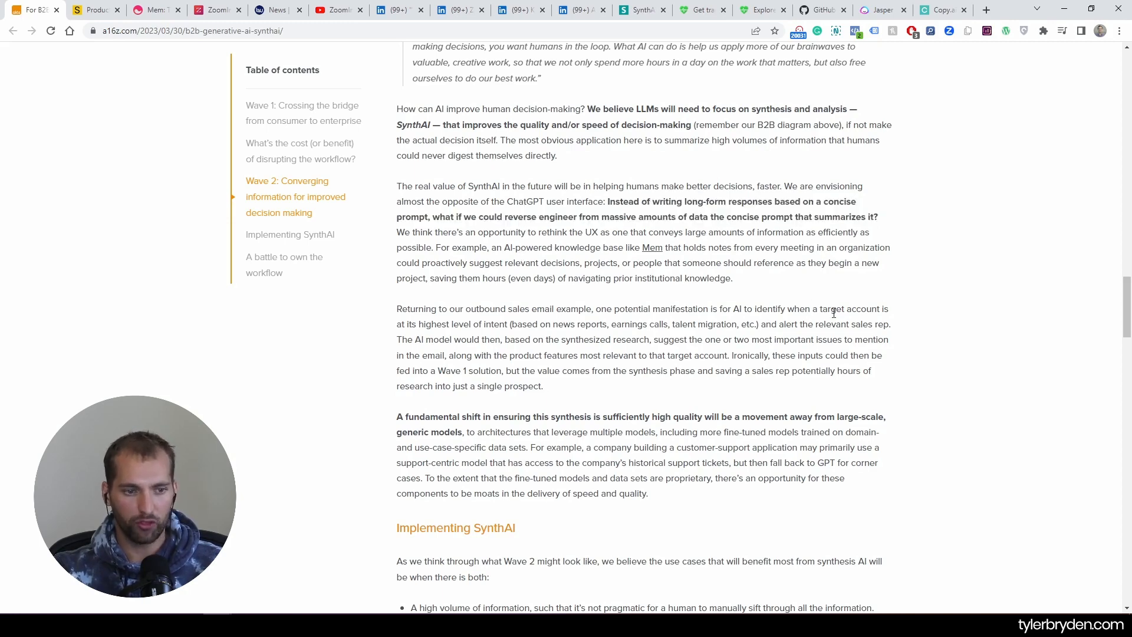
scroll(down, 3)
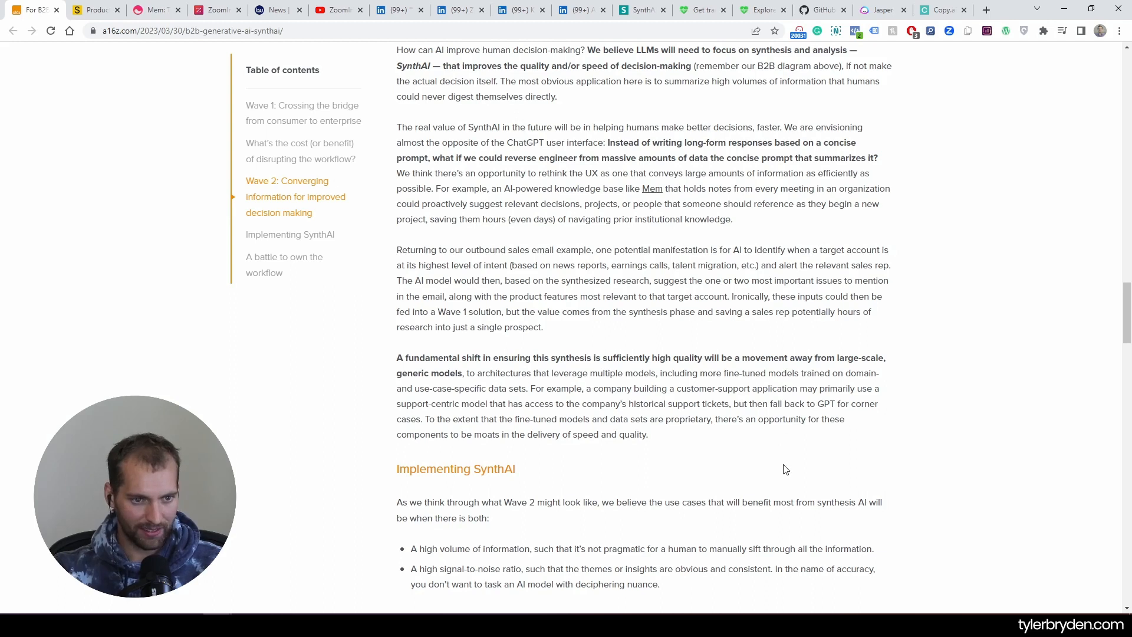
scroll(down, 3)
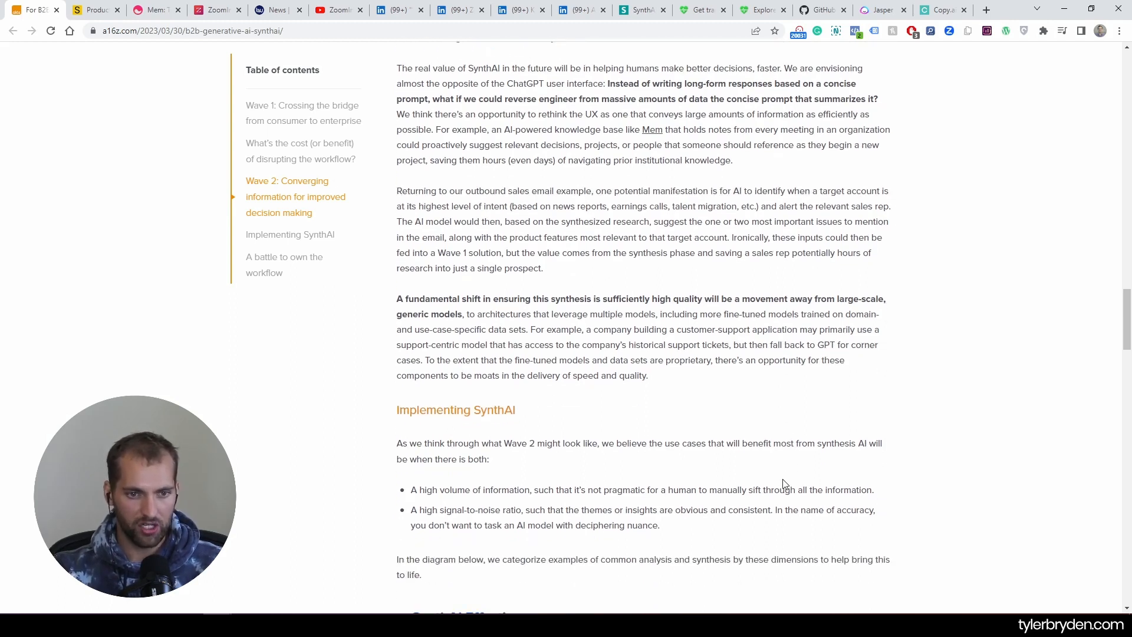
mouse_move(1023, 331)
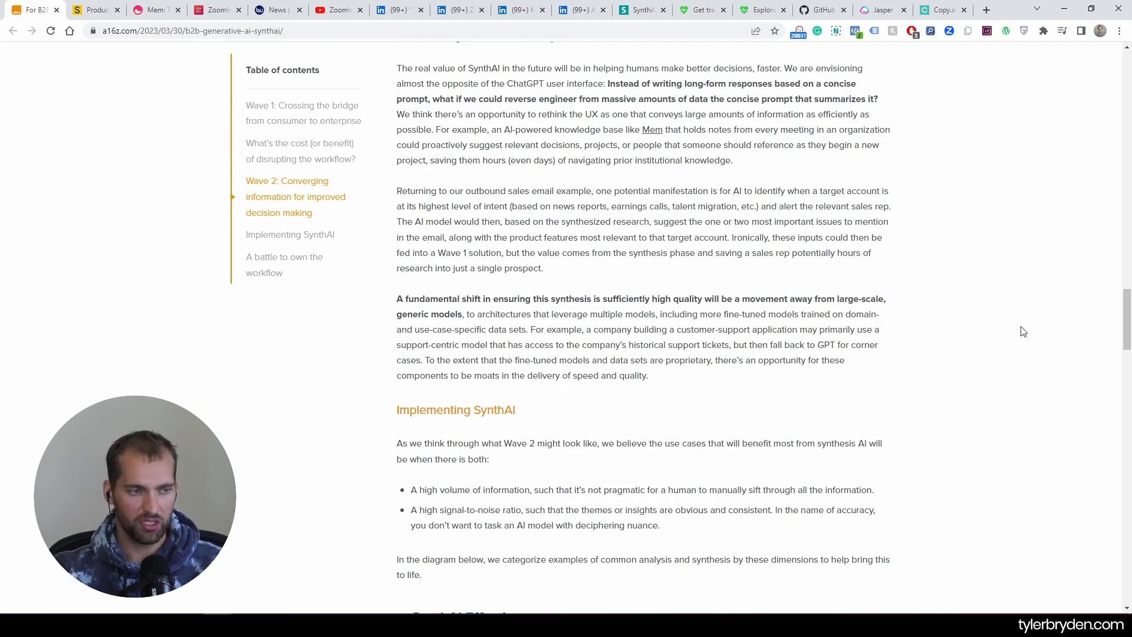
- Browse the Mem homepage and ZoomInfo GPT press release, then return to ZoomInfo's video
click(148, 10)
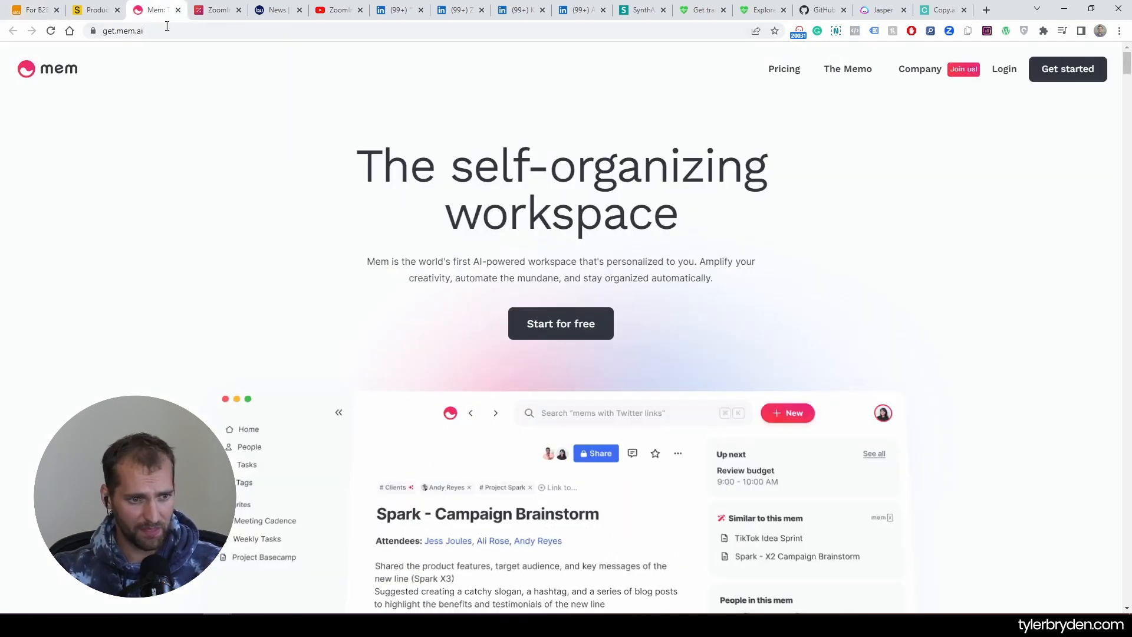
scroll(down, 3)
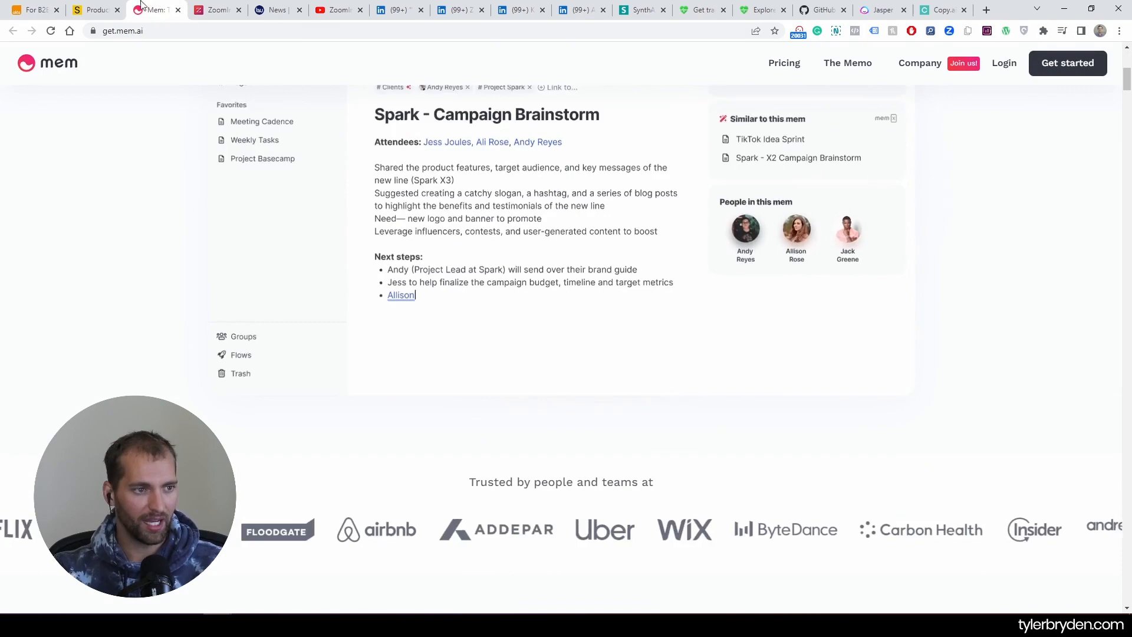
click(216, 9)
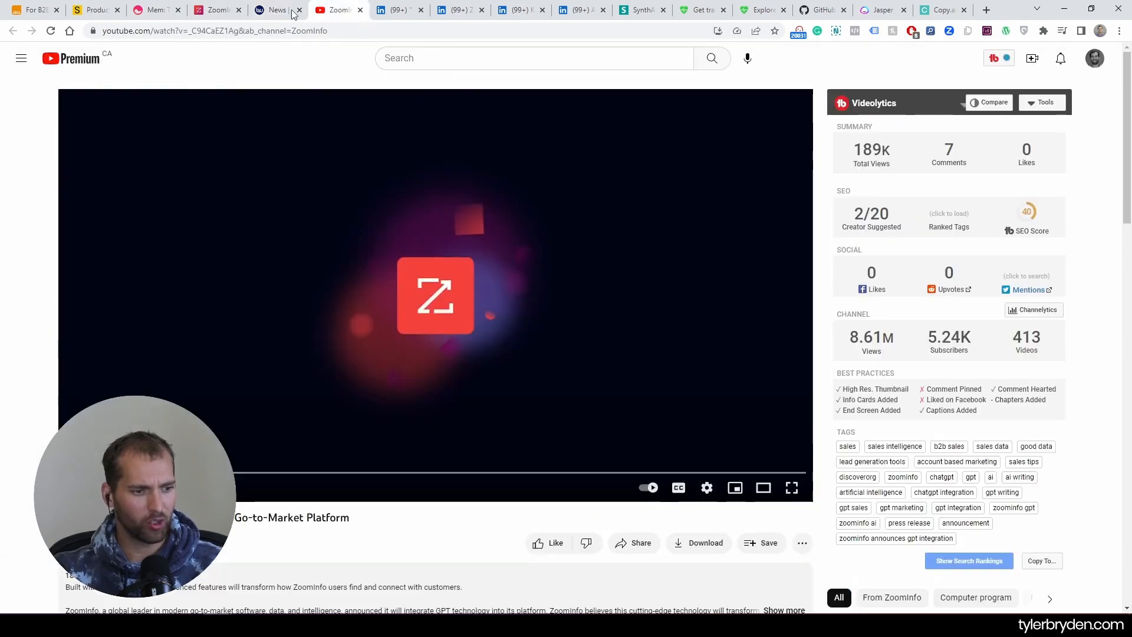
click(273, 10)
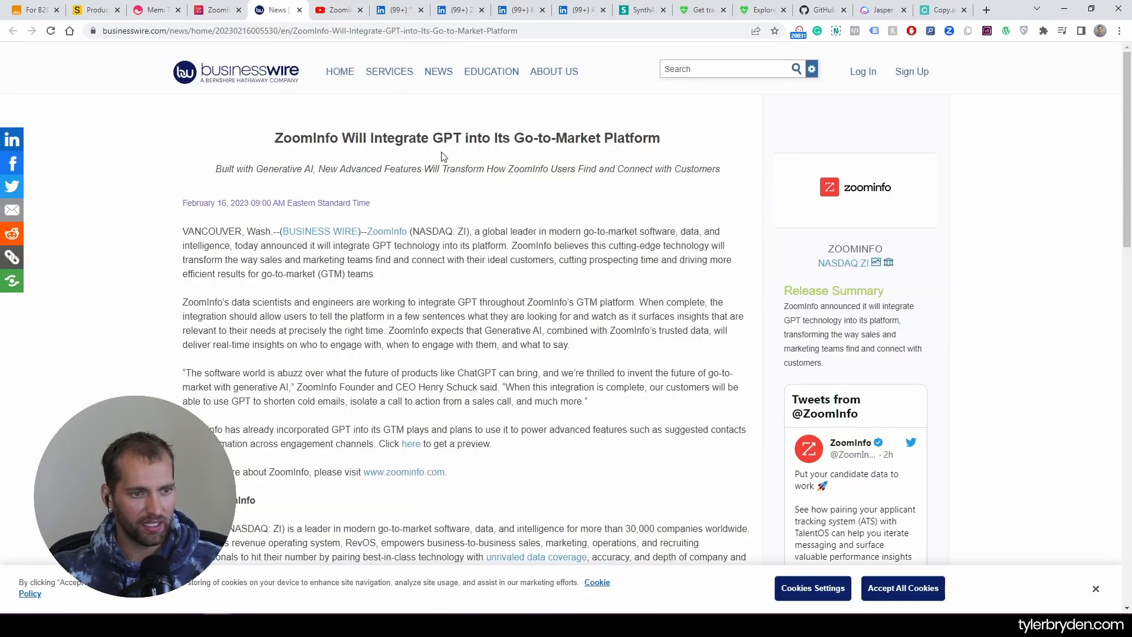
click(334, 9)
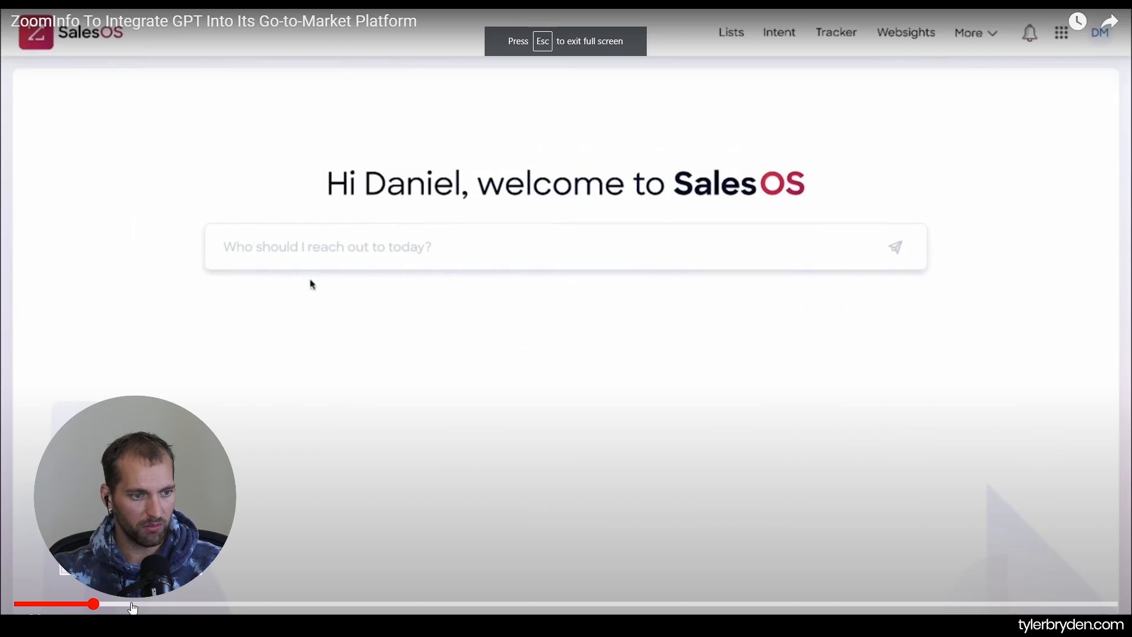
- Watch the SalesOS 'Optimize my day' demo and skip ahead through the video
text(Optimize my day)
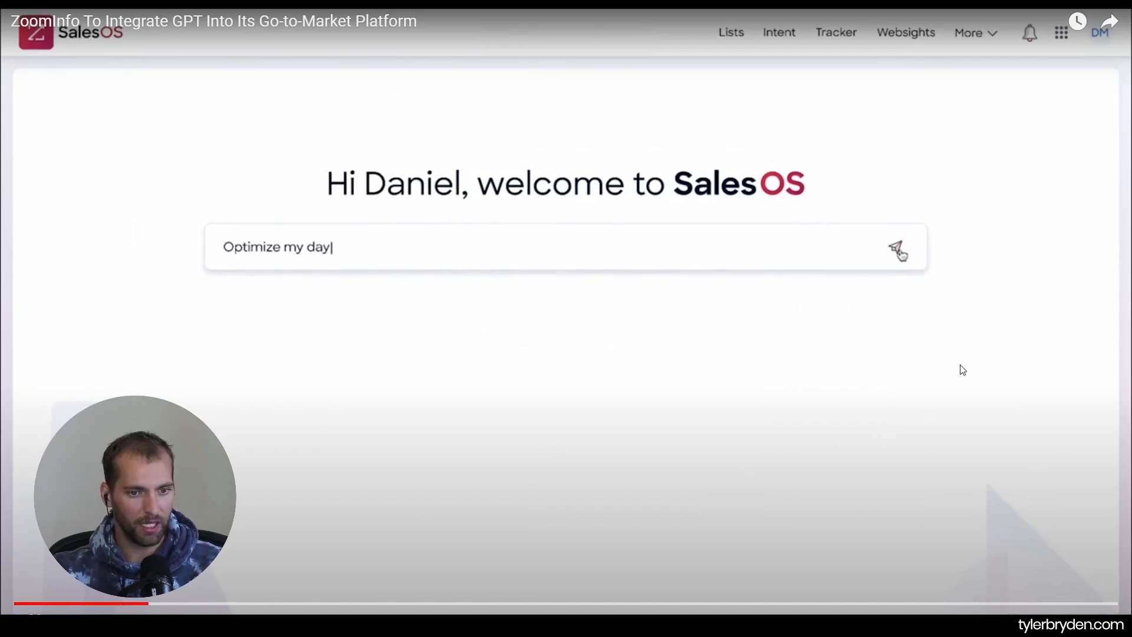
click(899, 248)
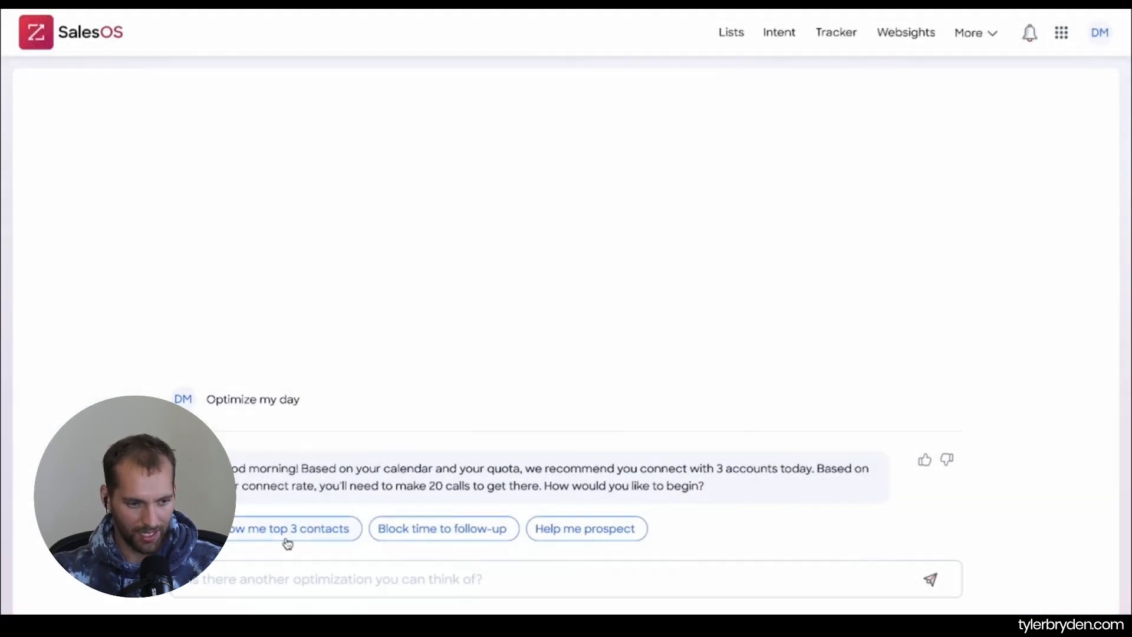
click(287, 527)
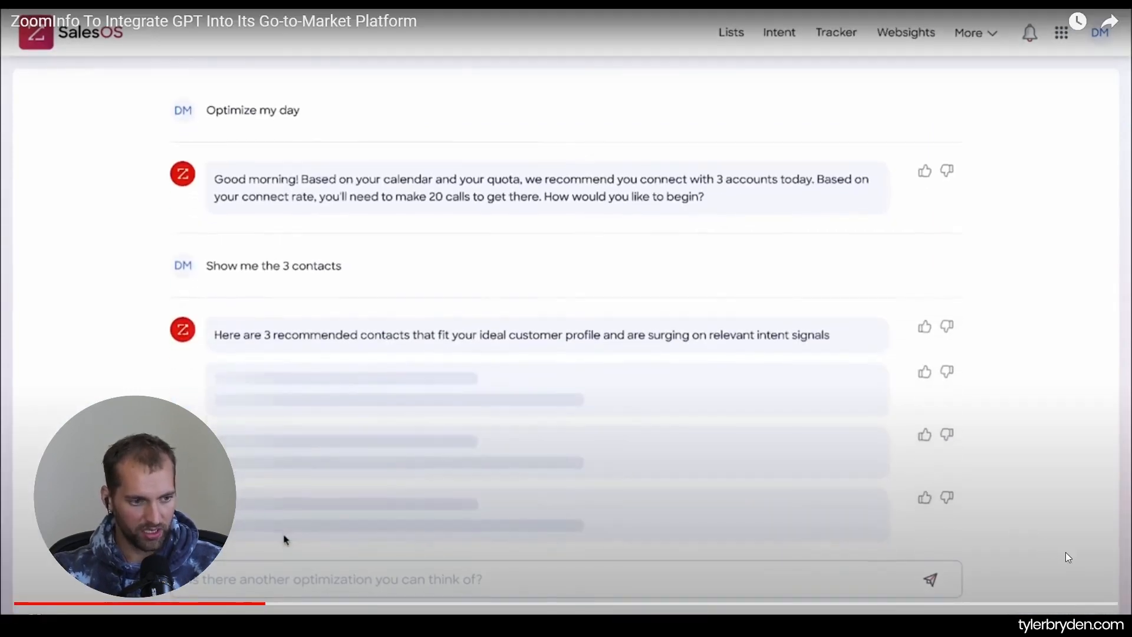
scroll(down, 3)
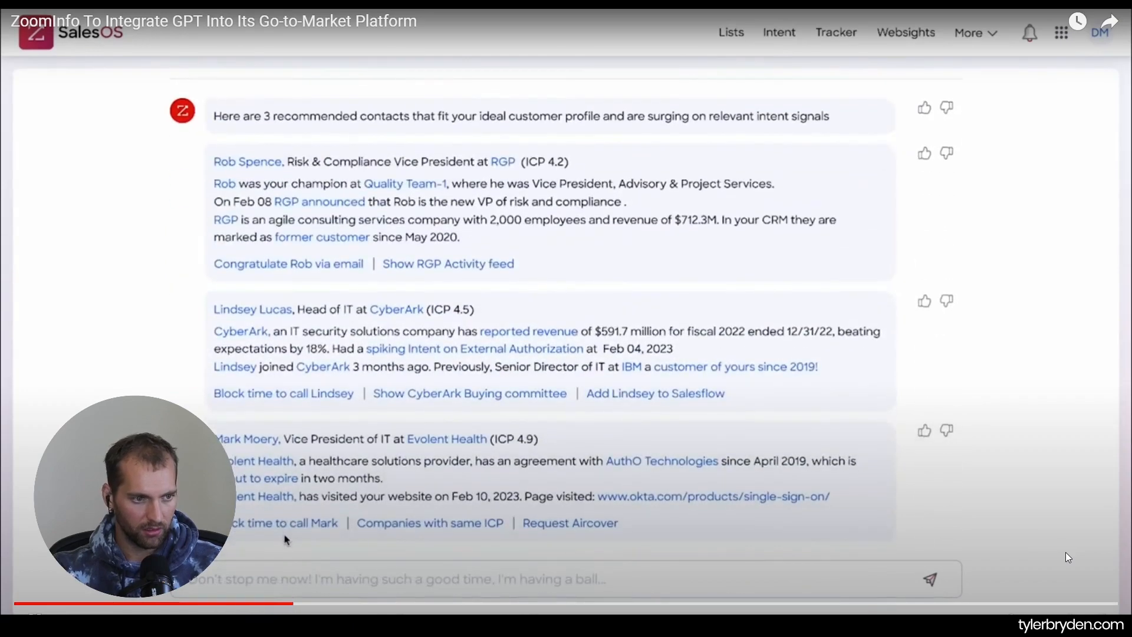
scroll(down, 3)
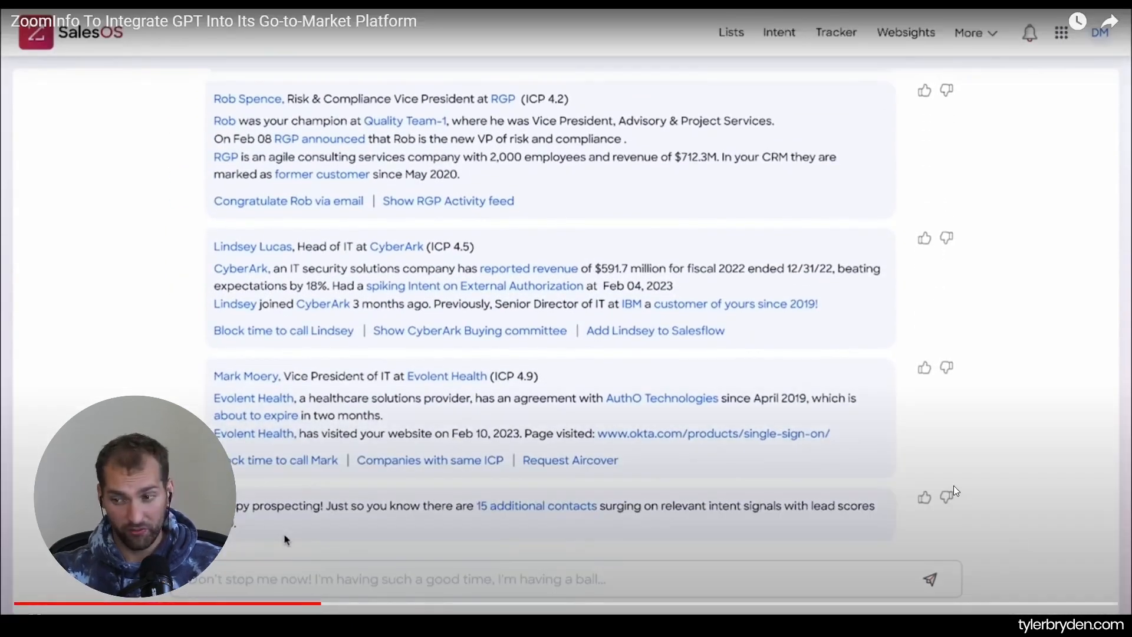
mouse_move(860, 564)
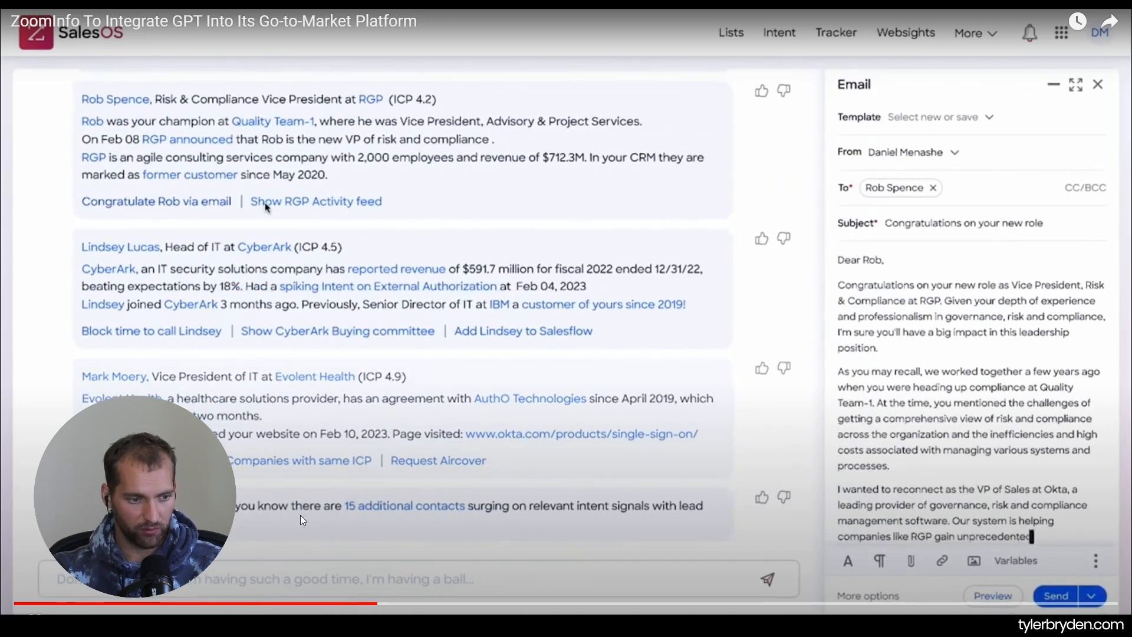
scroll(down, 3)
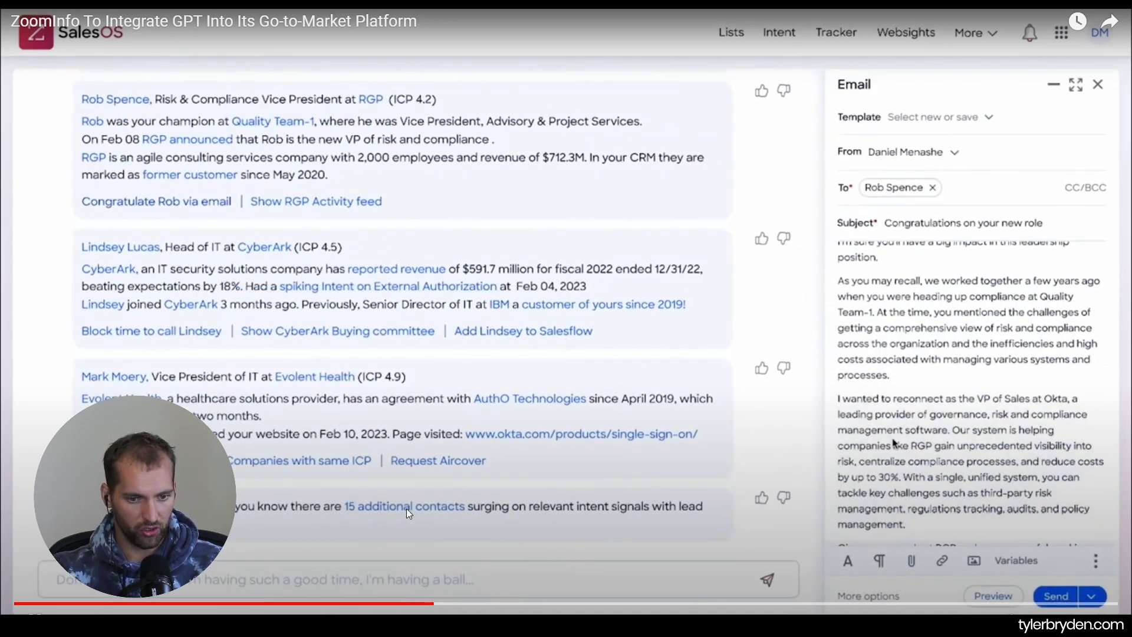
scroll(down, 3)
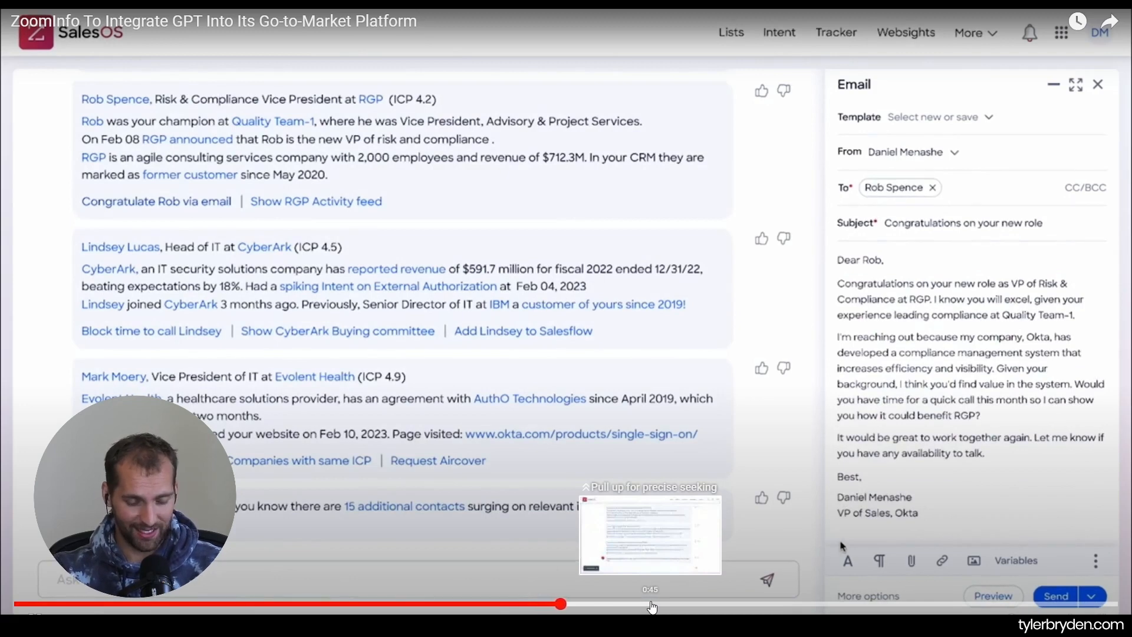
click(1097, 84)
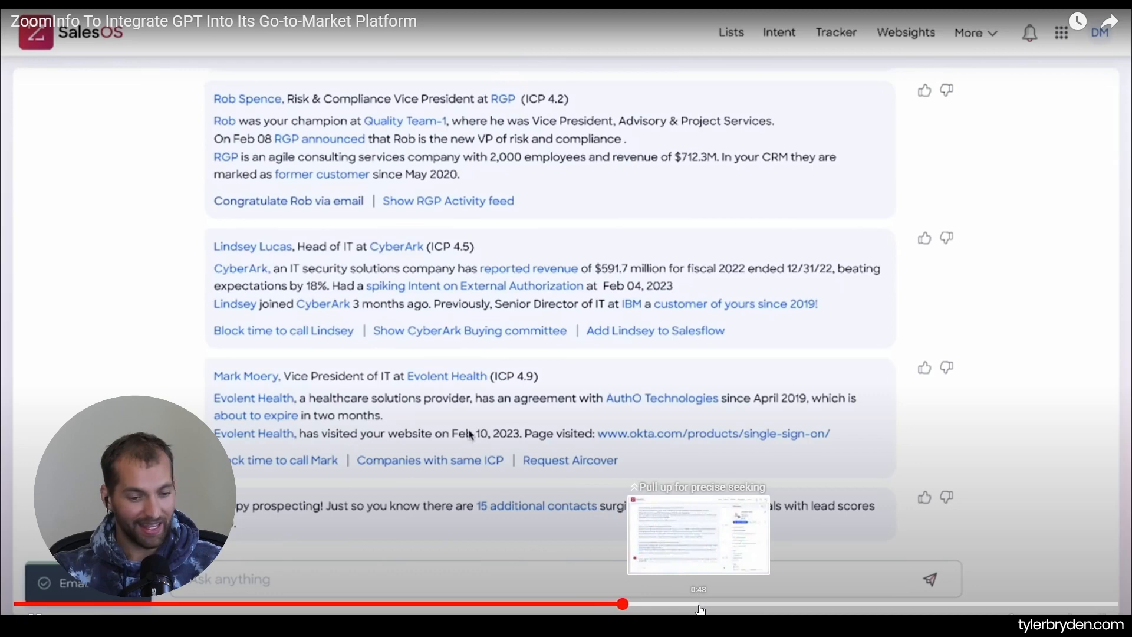
click(252, 246)
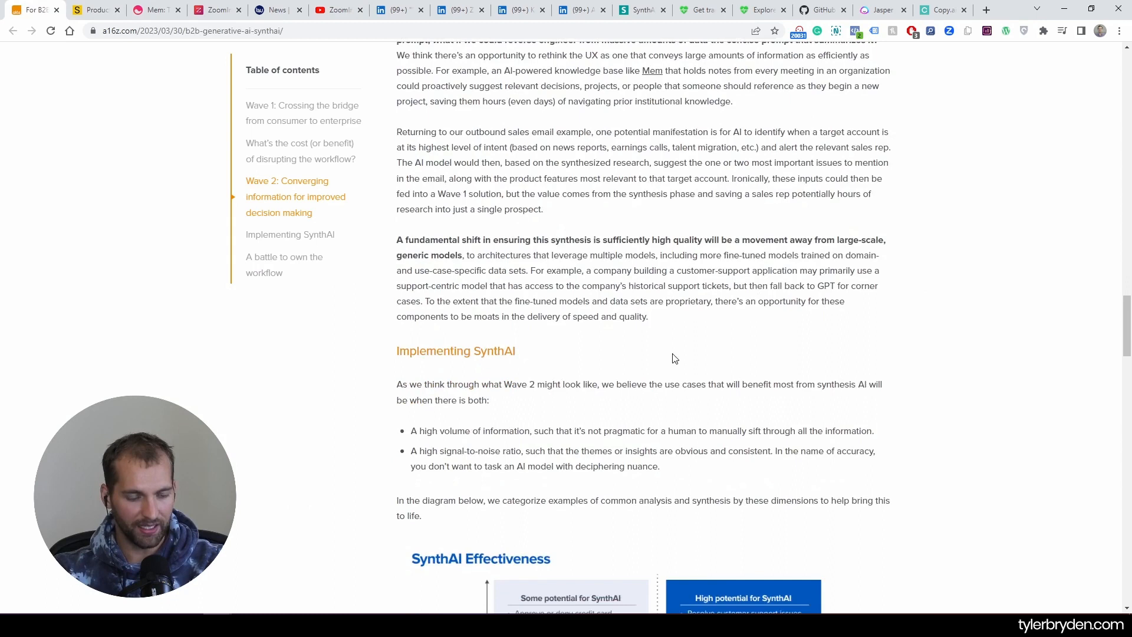
scroll(down, 3)
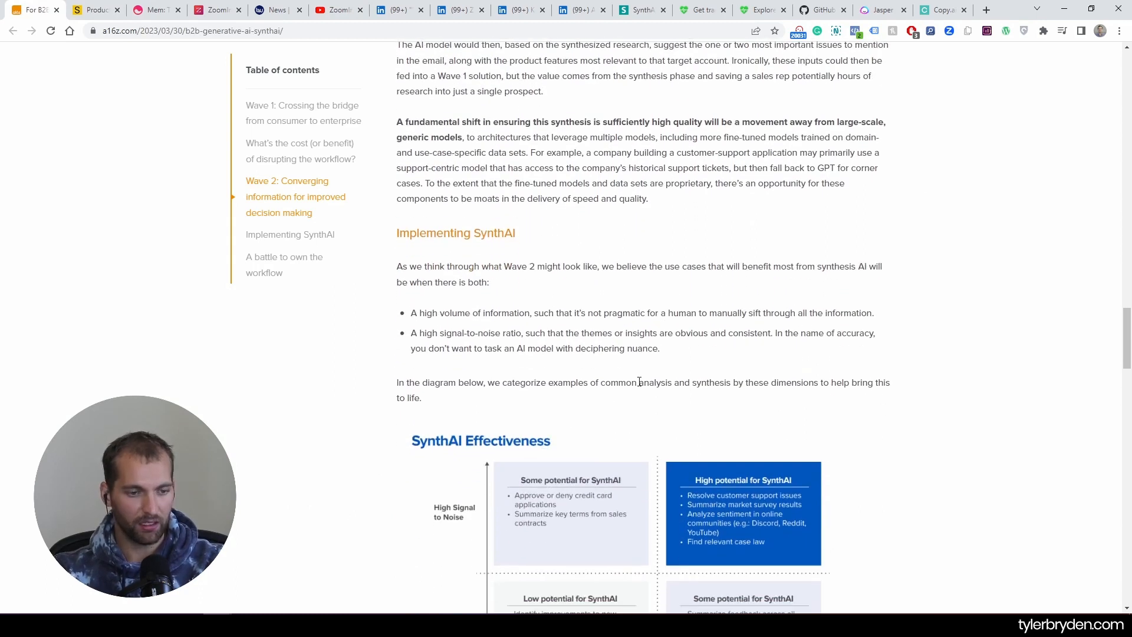
mouse_move(689, 400)
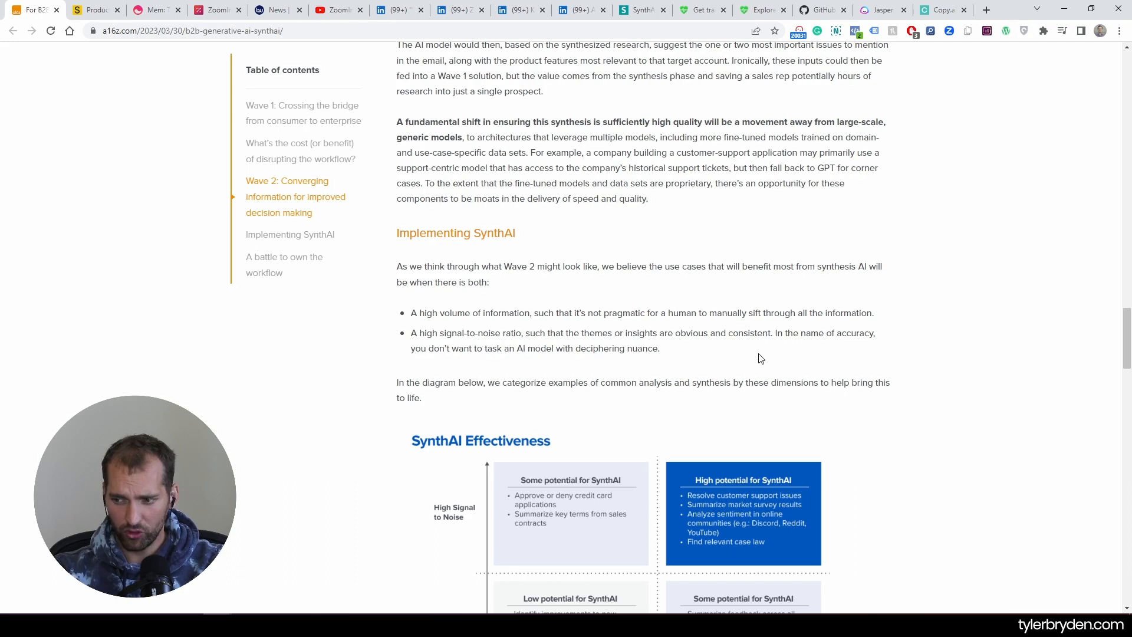
mouse_move(778, 316)
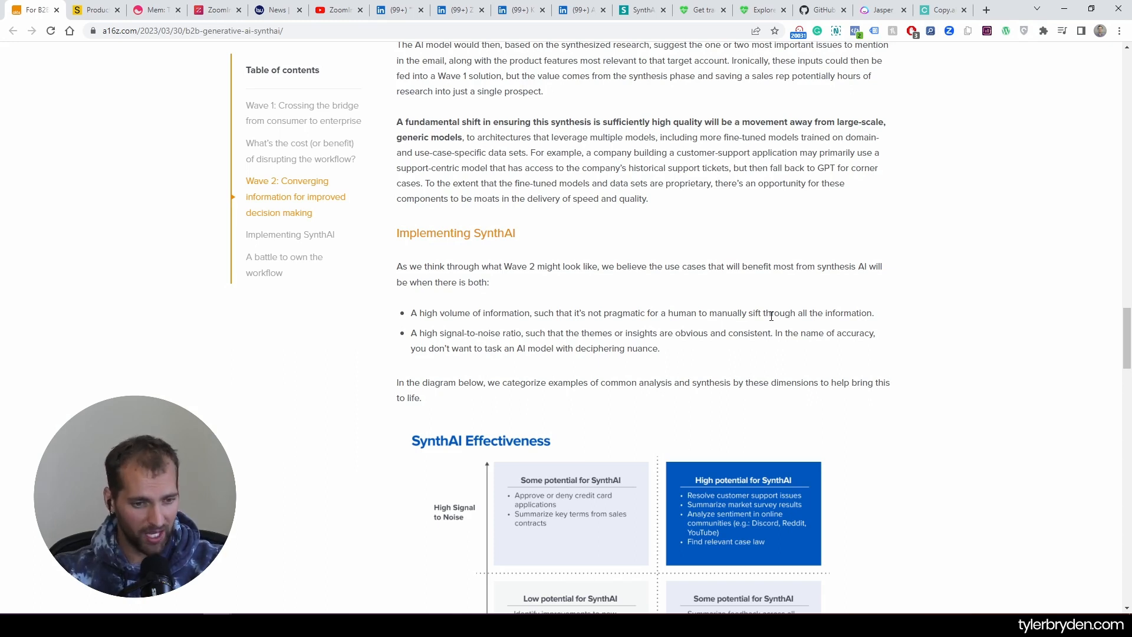
mouse_move(480, 332)
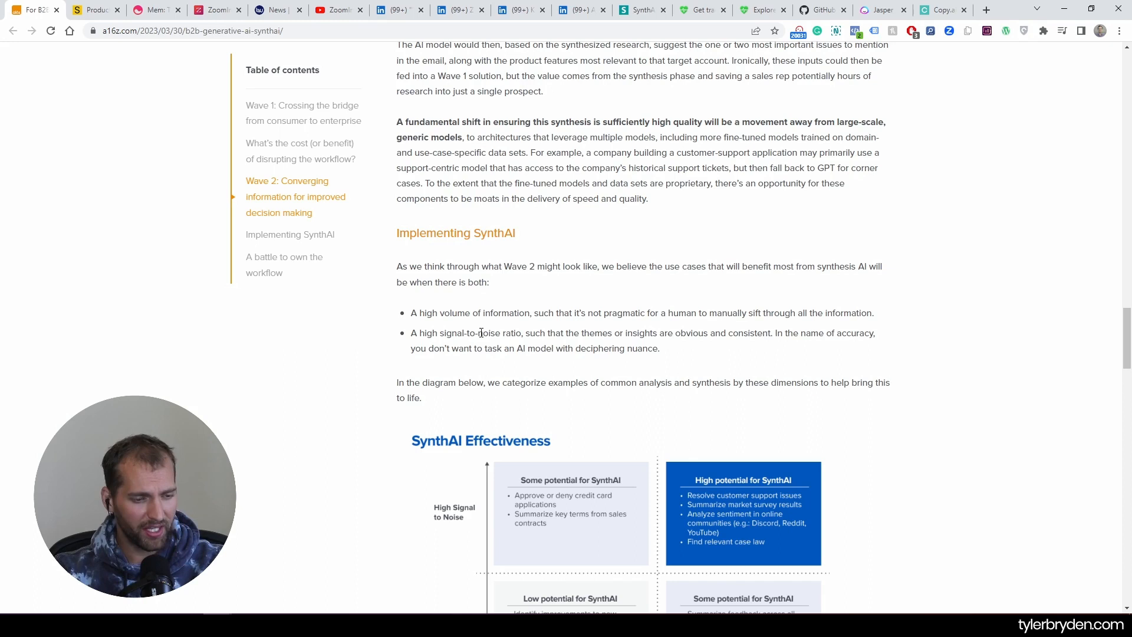
mouse_move(644, 343)
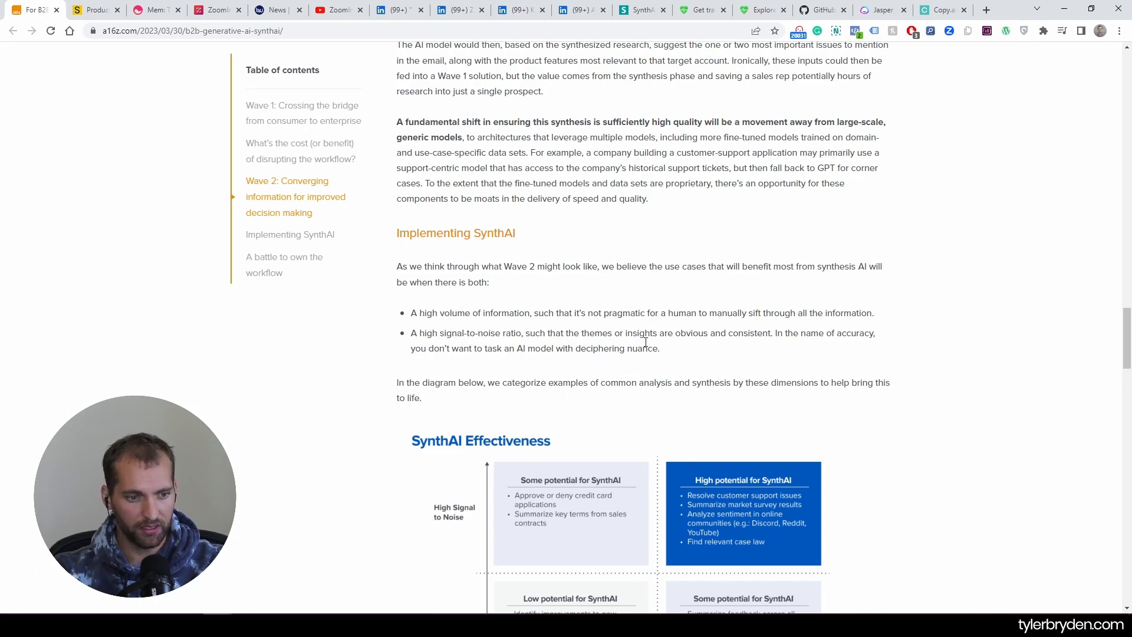
scroll(down, 3)
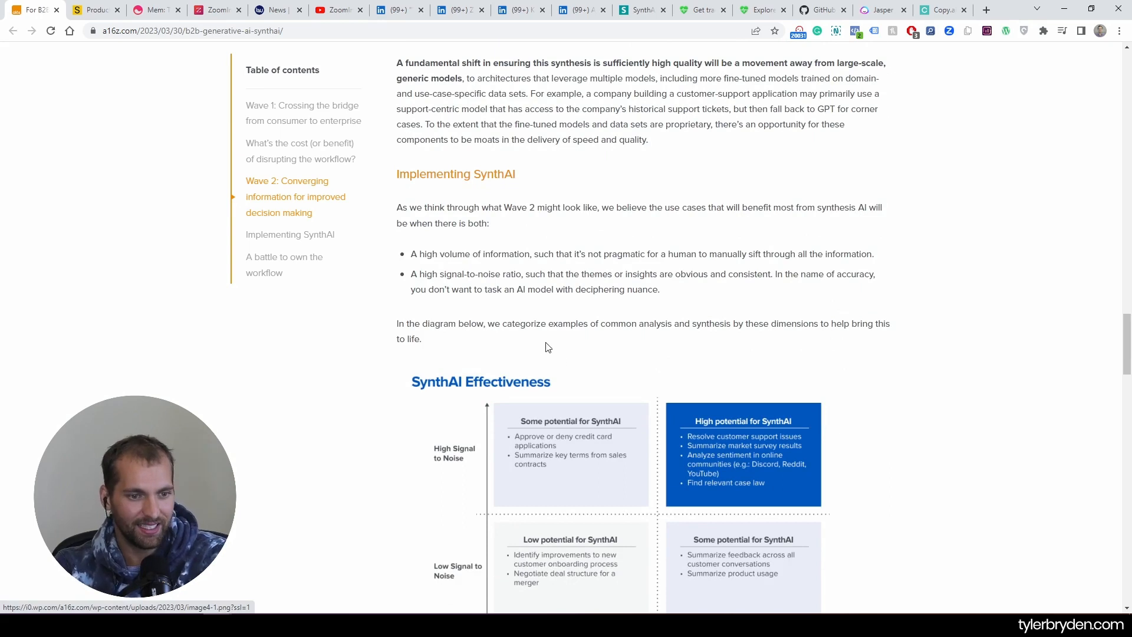
mouse_move(305, 383)
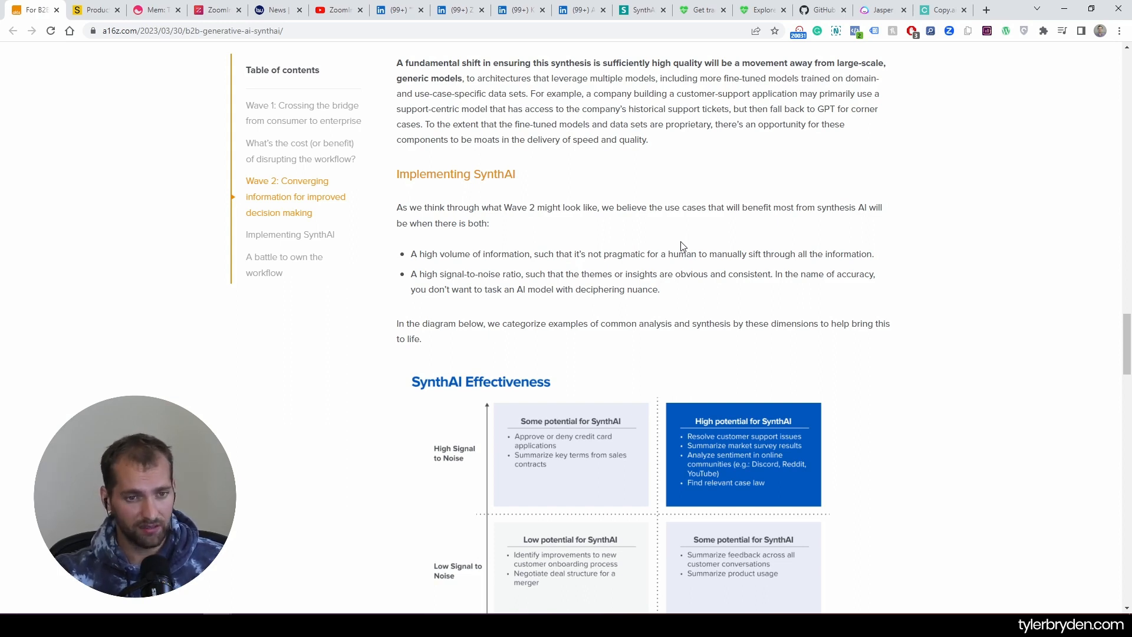
mouse_move(682, 309)
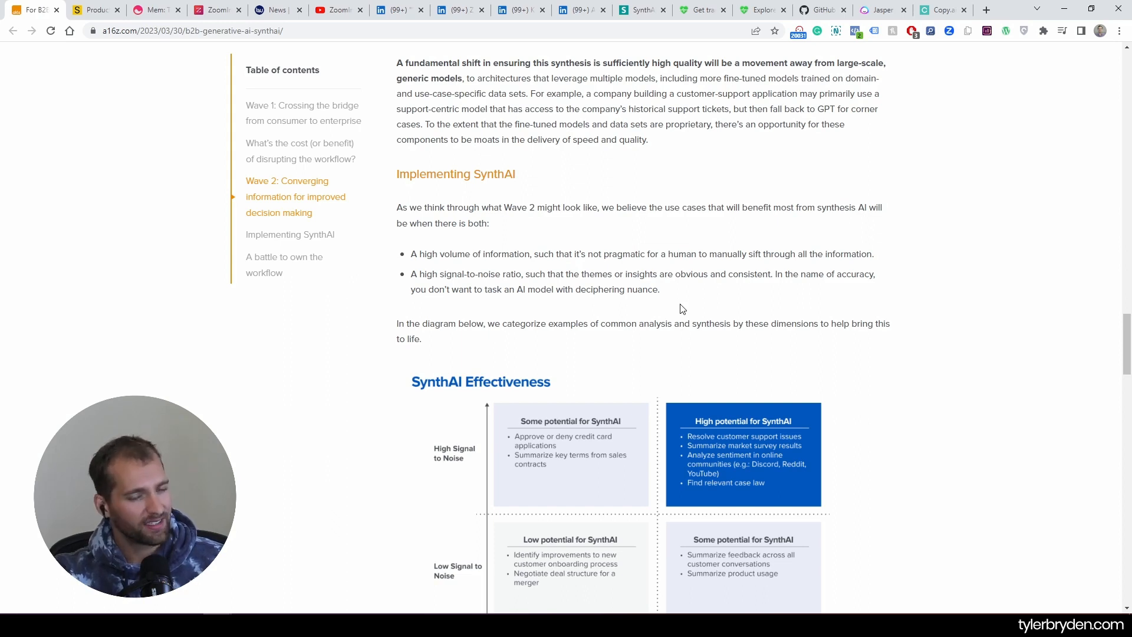
scroll(down, 3)
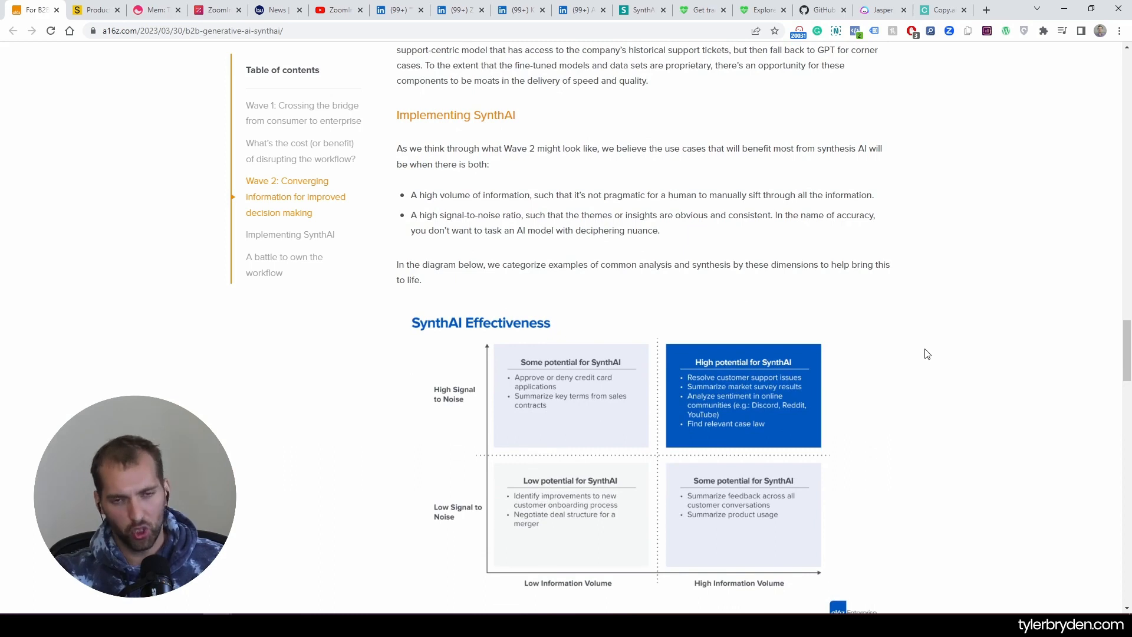
scroll(down, 3)
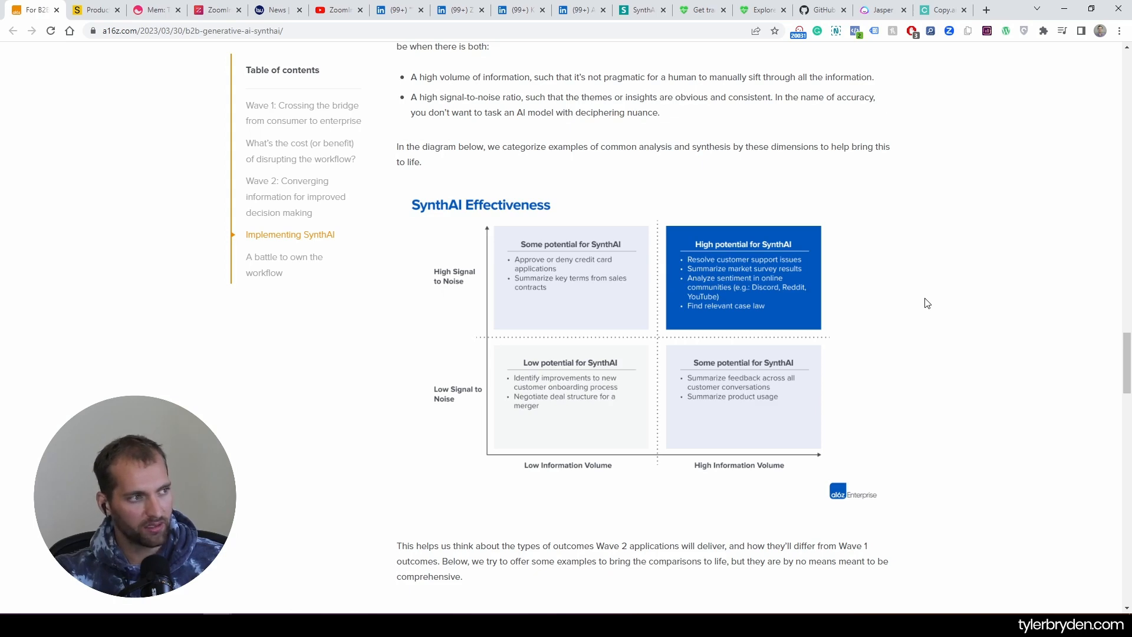
mouse_move(936, 260)
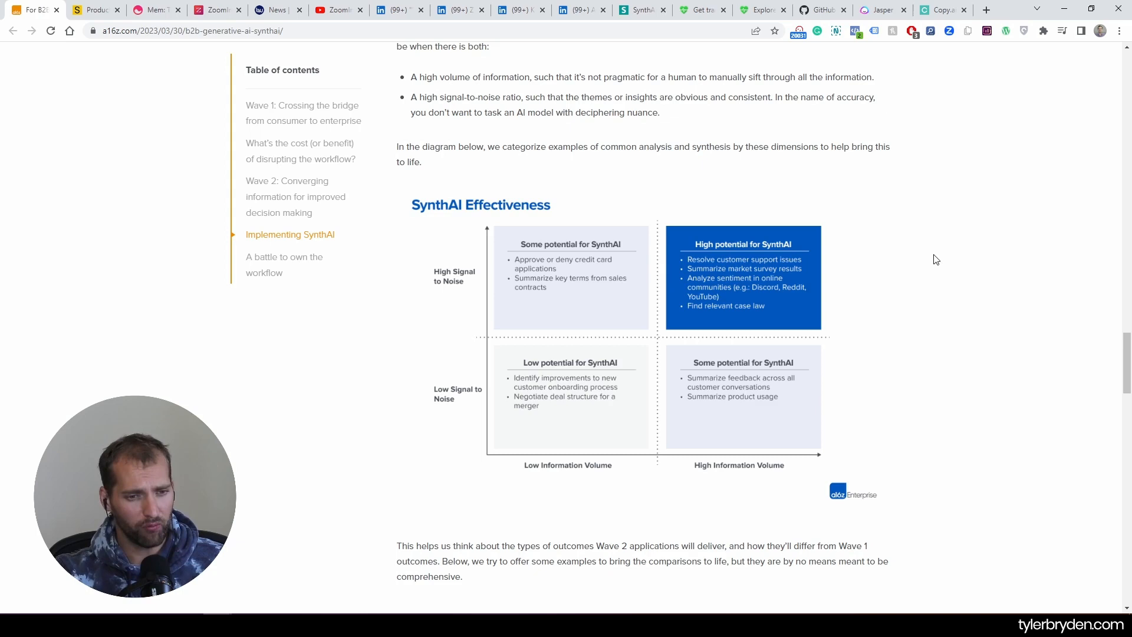
mouse_move(933, 262)
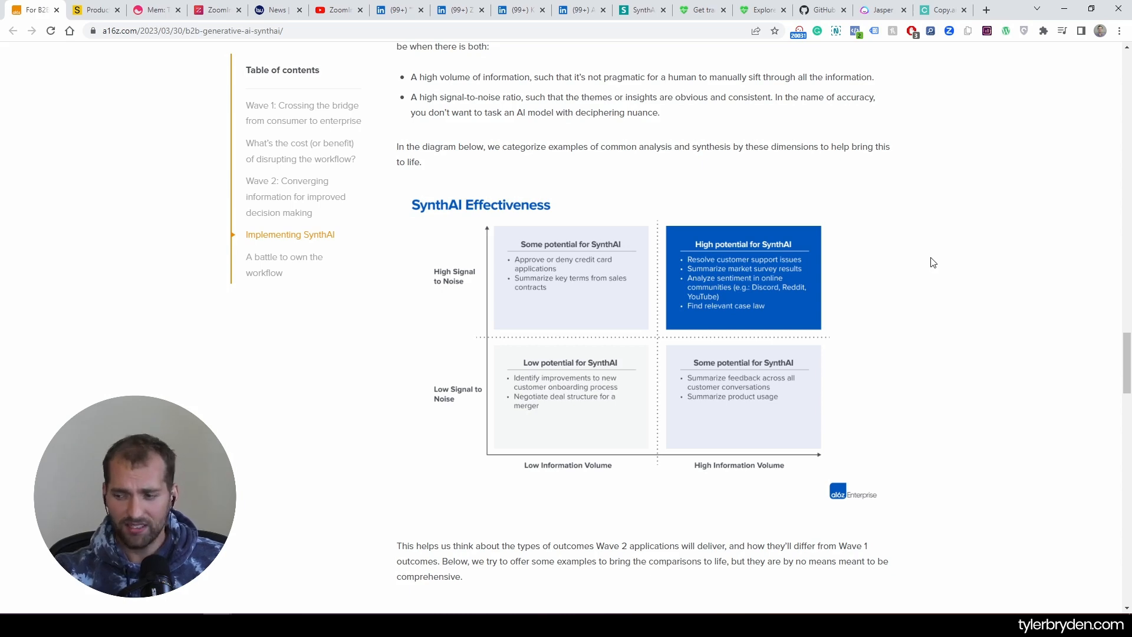
mouse_move(920, 273)
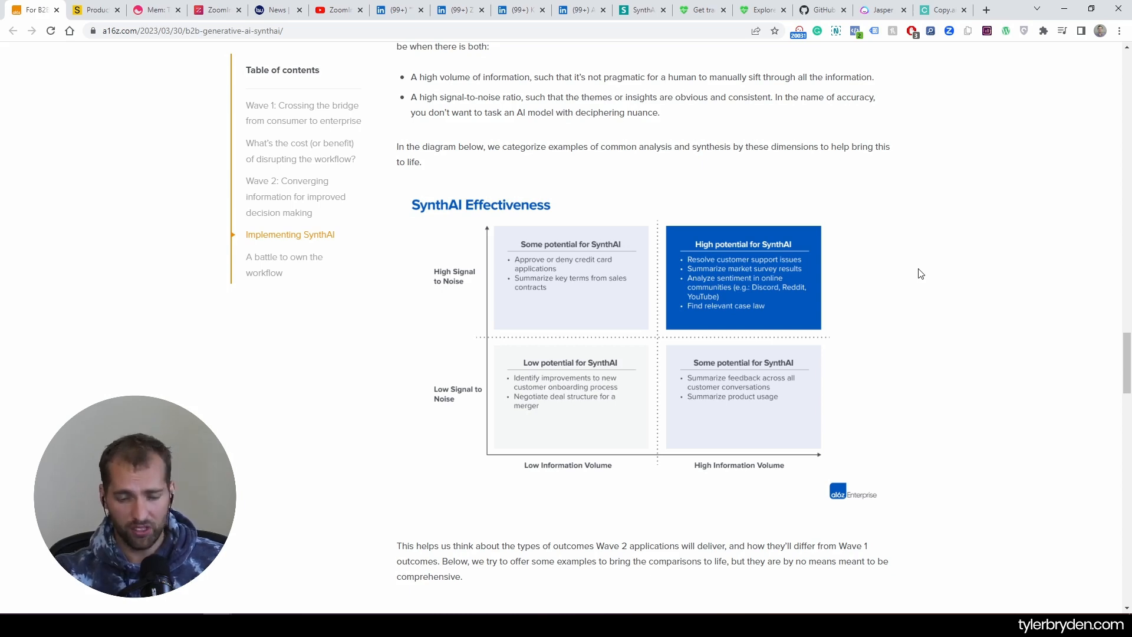
mouse_move(934, 402)
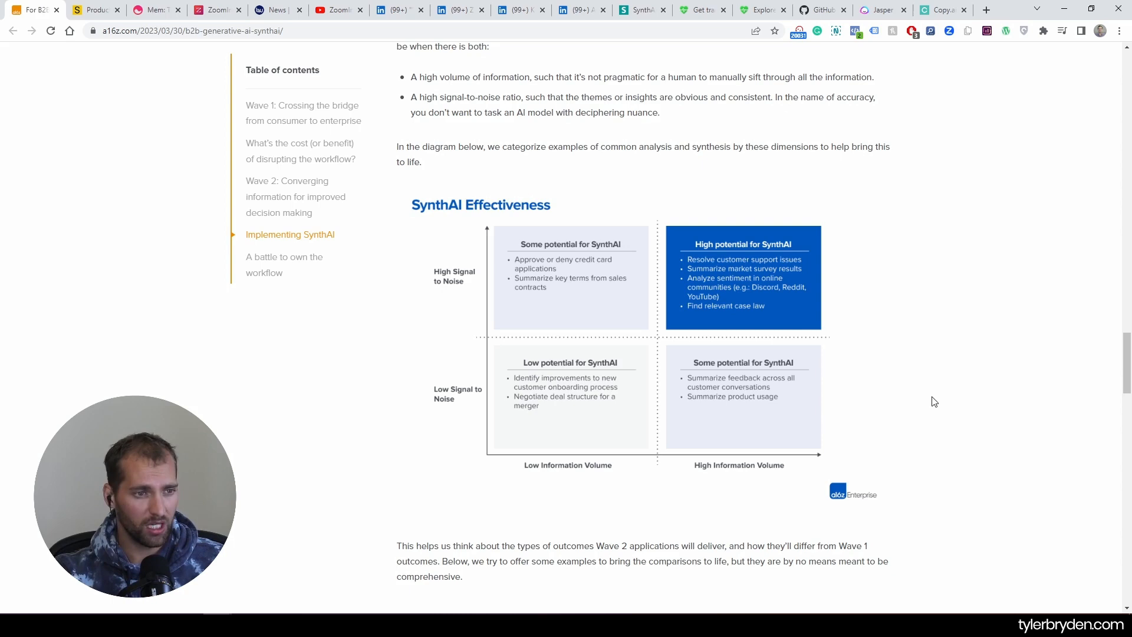
scroll(down, 3)
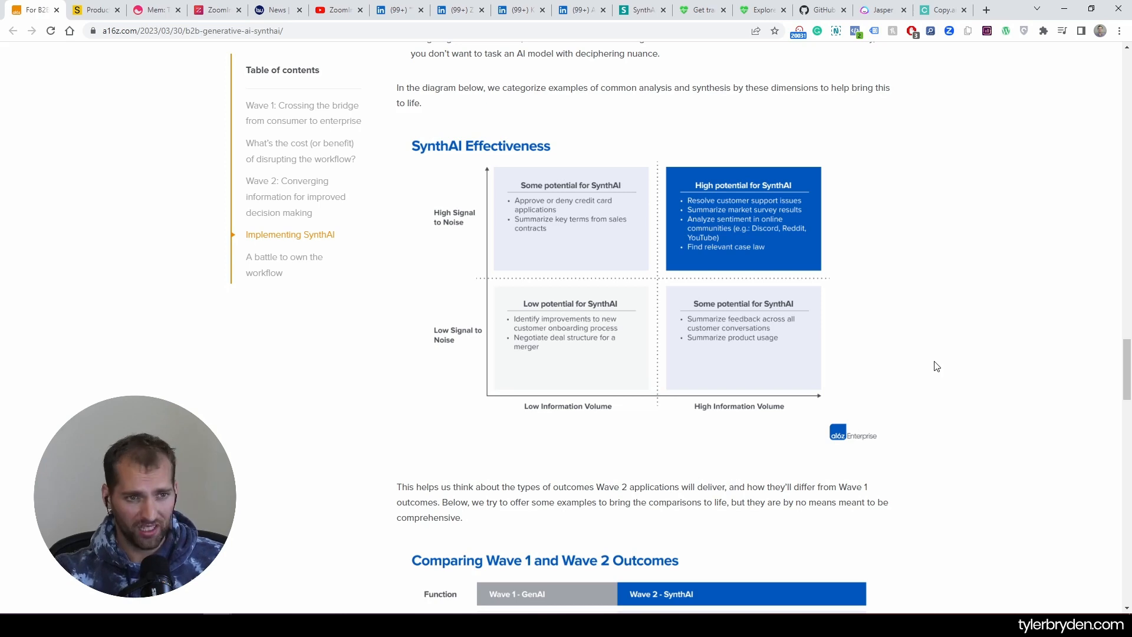
mouse_move(967, 322)
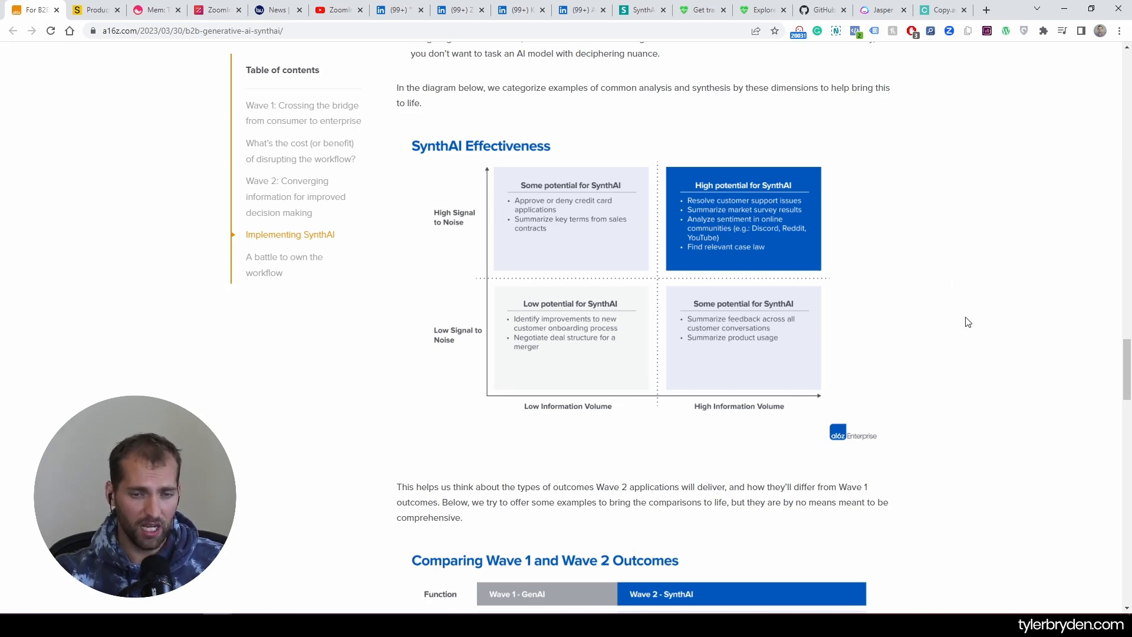
mouse_move(965, 348)
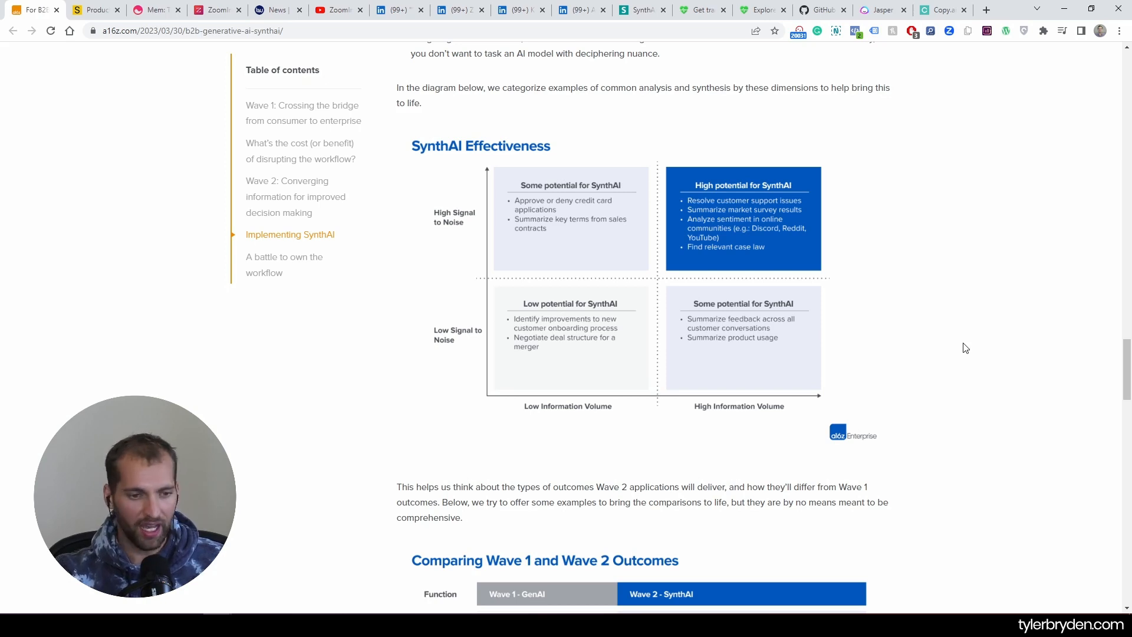
mouse_move(656, 432)
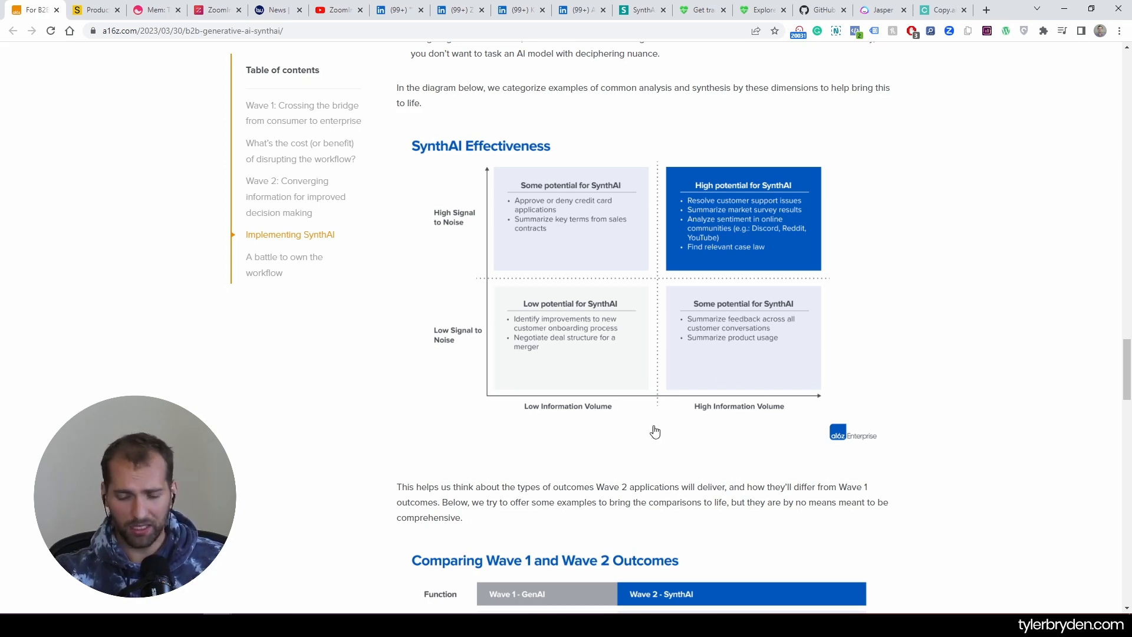
scroll(down, 3)
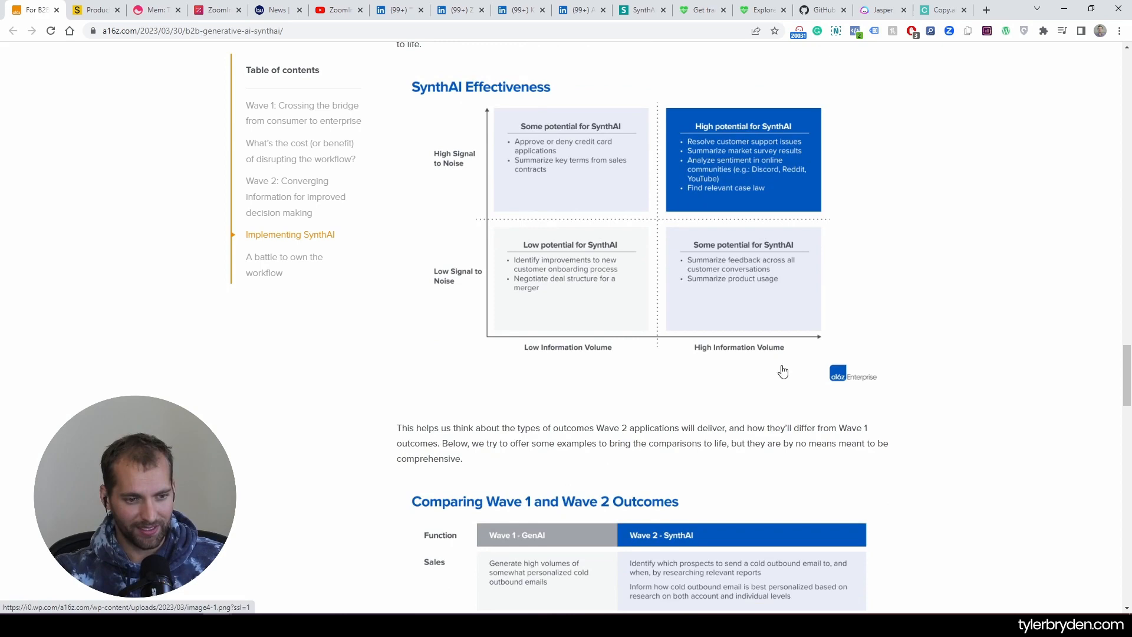
mouse_move(756, 191)
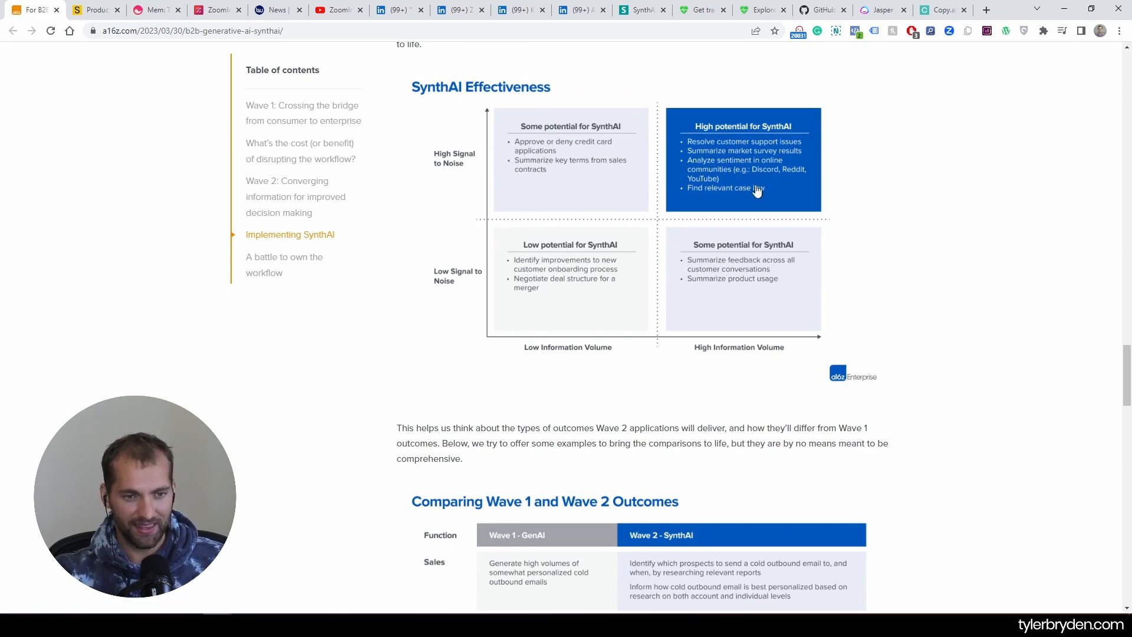
mouse_move(524, 320)
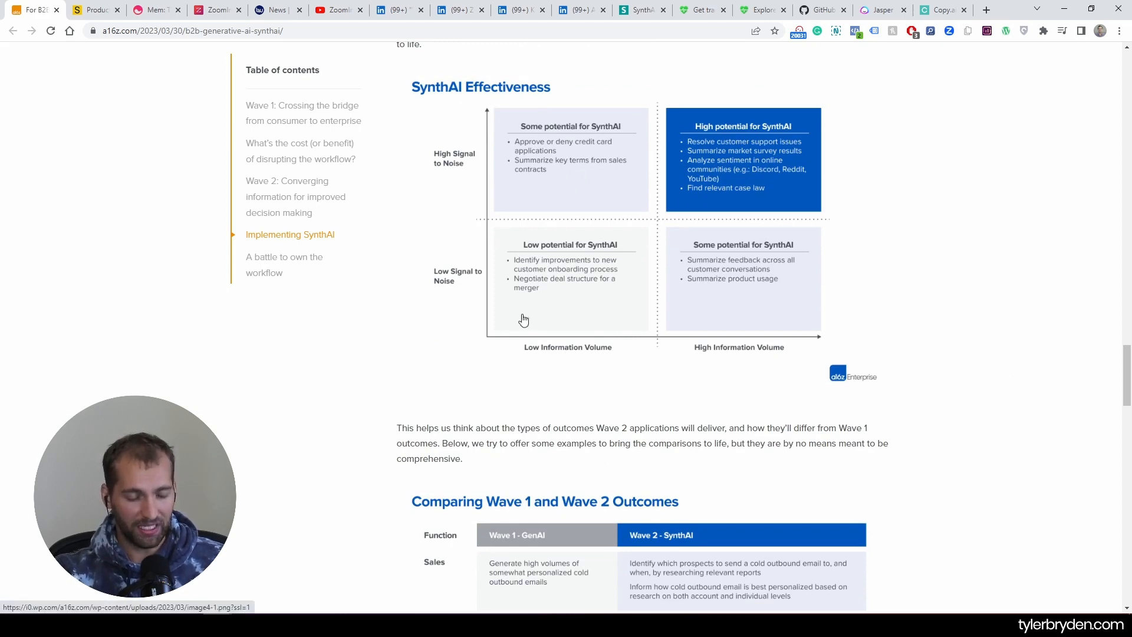
mouse_move(781, 207)
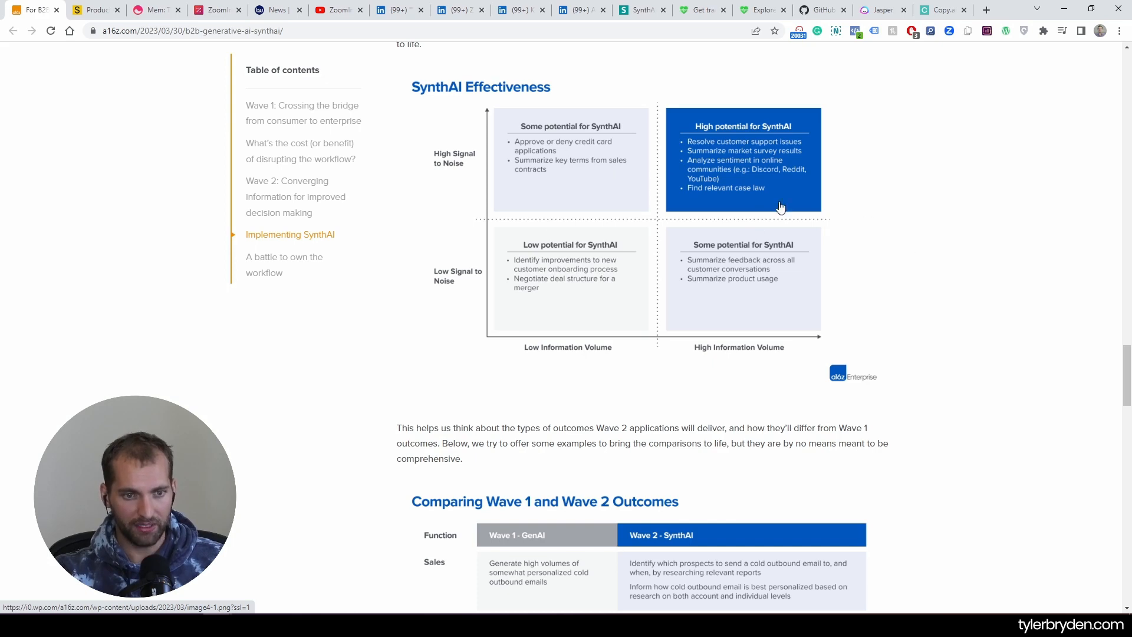
mouse_move(727, 171)
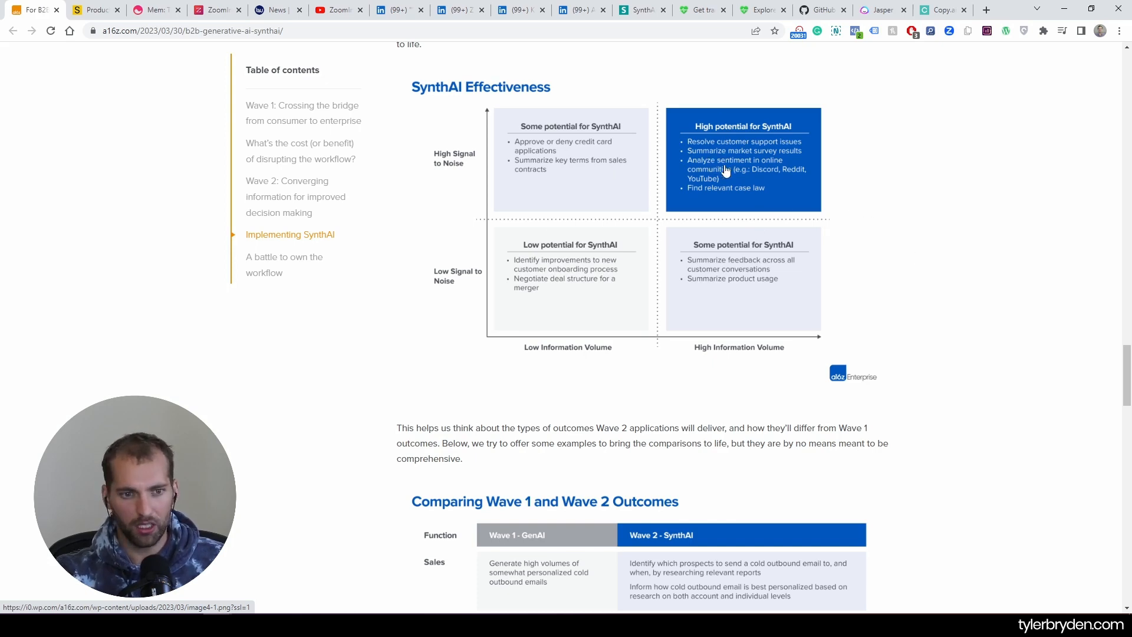
mouse_move(950, 251)
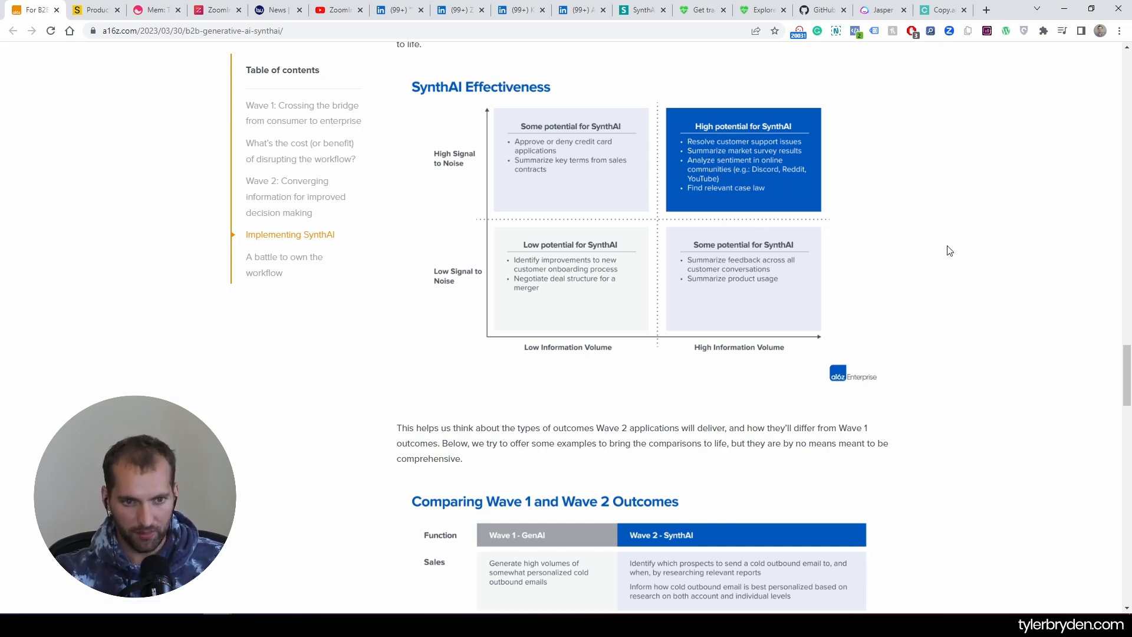
mouse_move(700, 191)
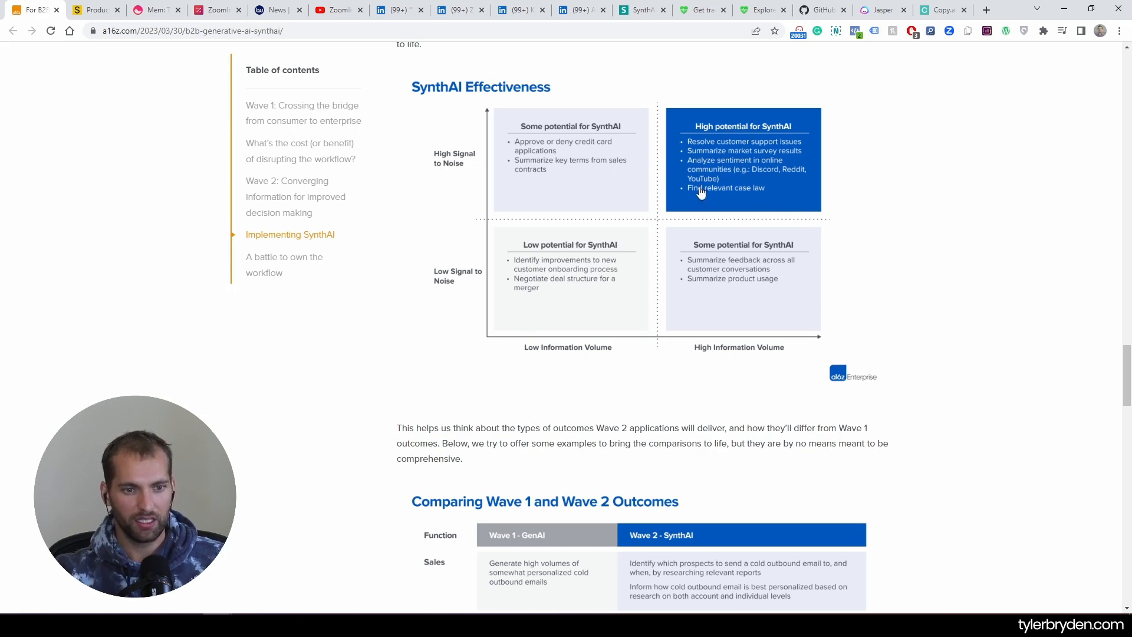
mouse_move(981, 227)
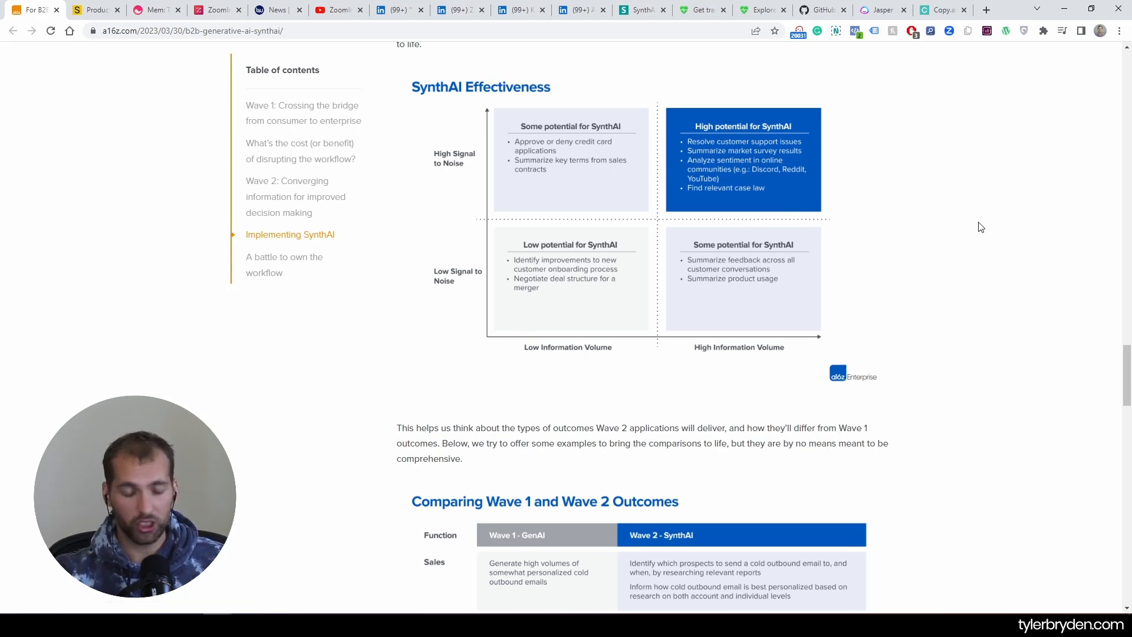
mouse_move(759, 173)
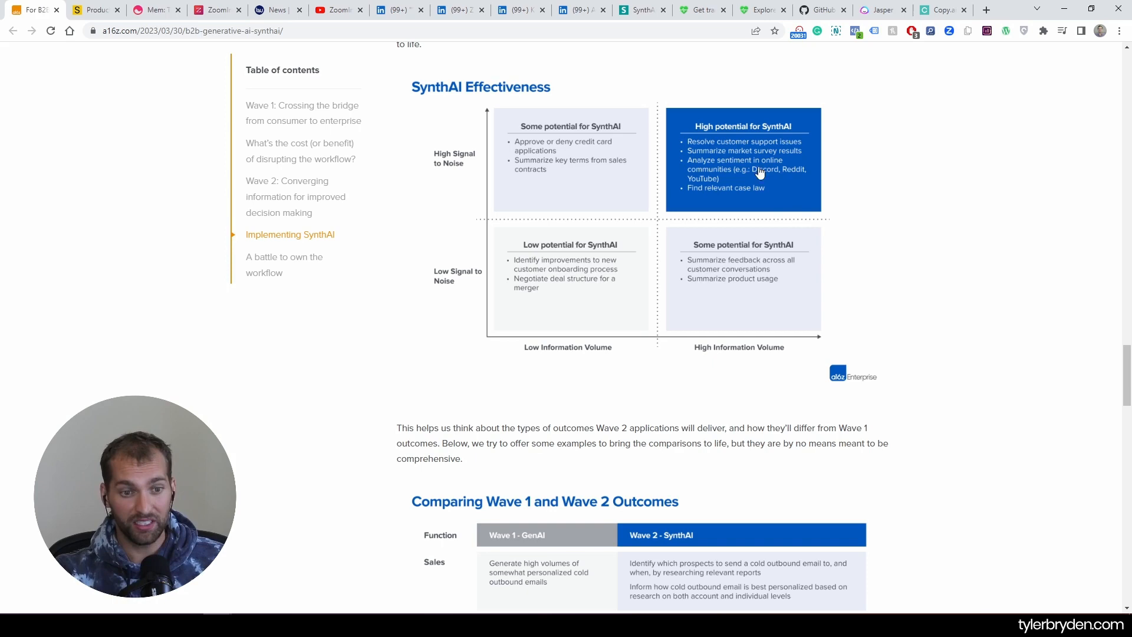
mouse_move(773, 131)
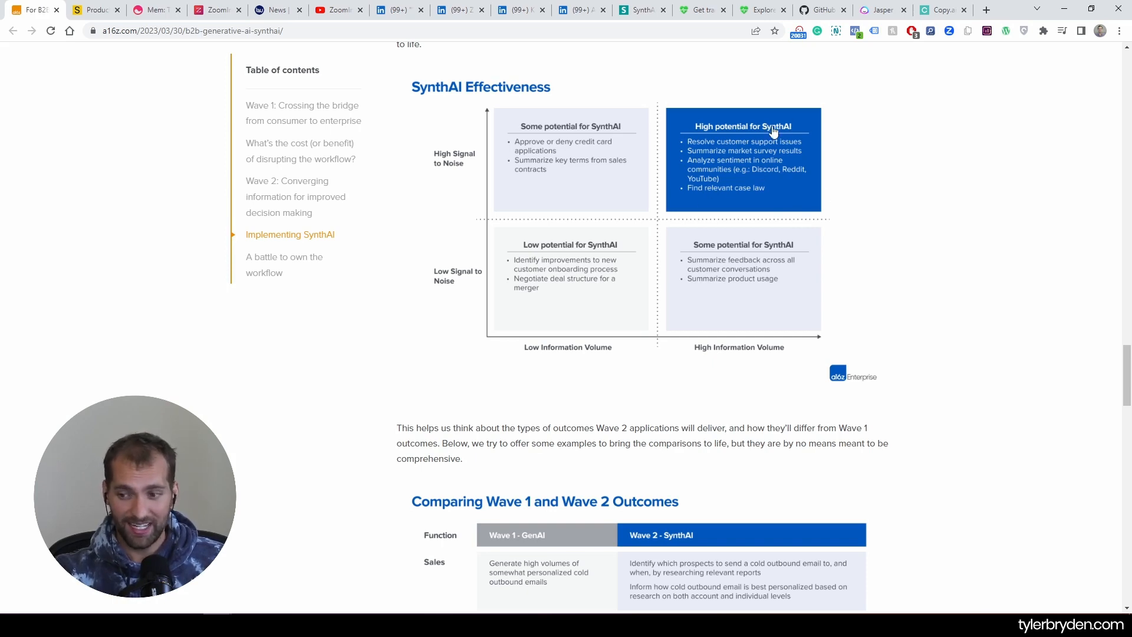
mouse_move(934, 334)
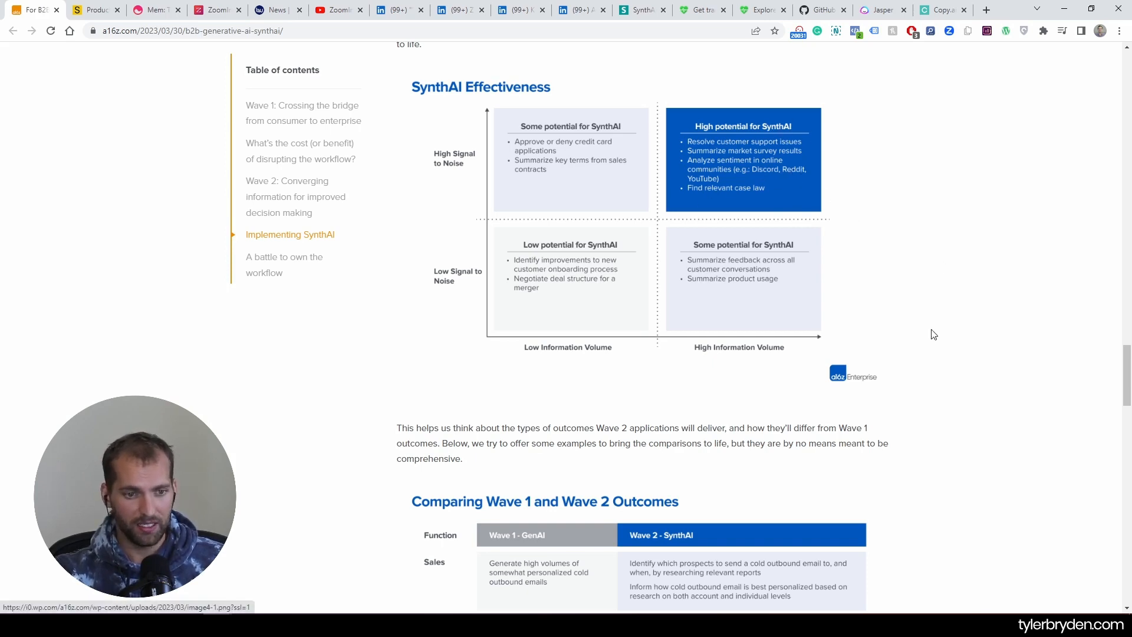
mouse_move(699, 252)
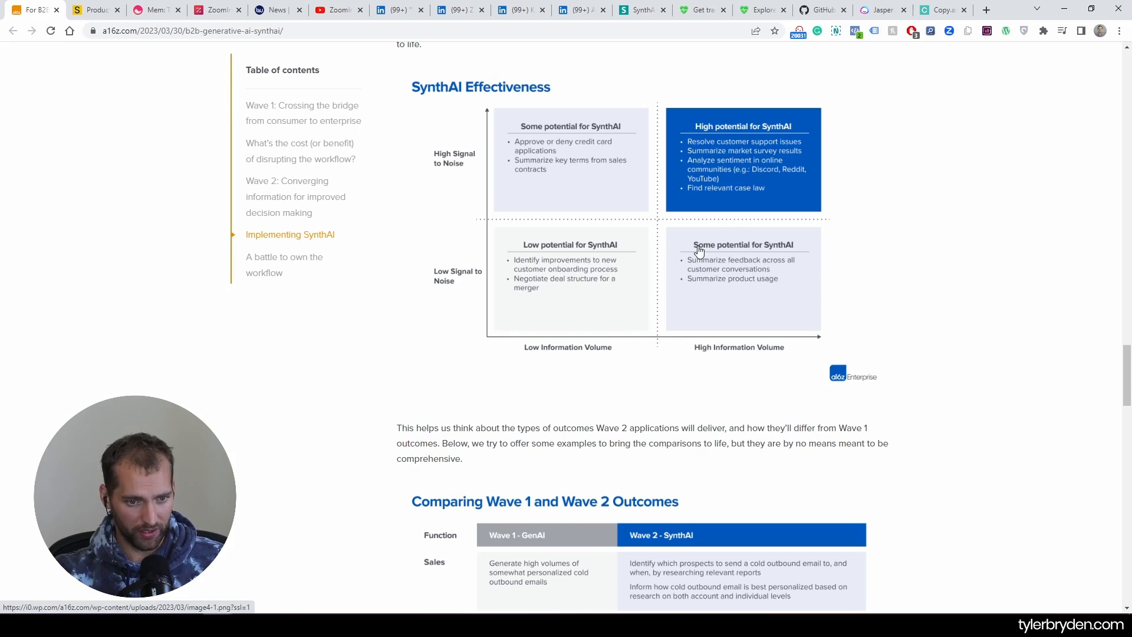
mouse_move(782, 283)
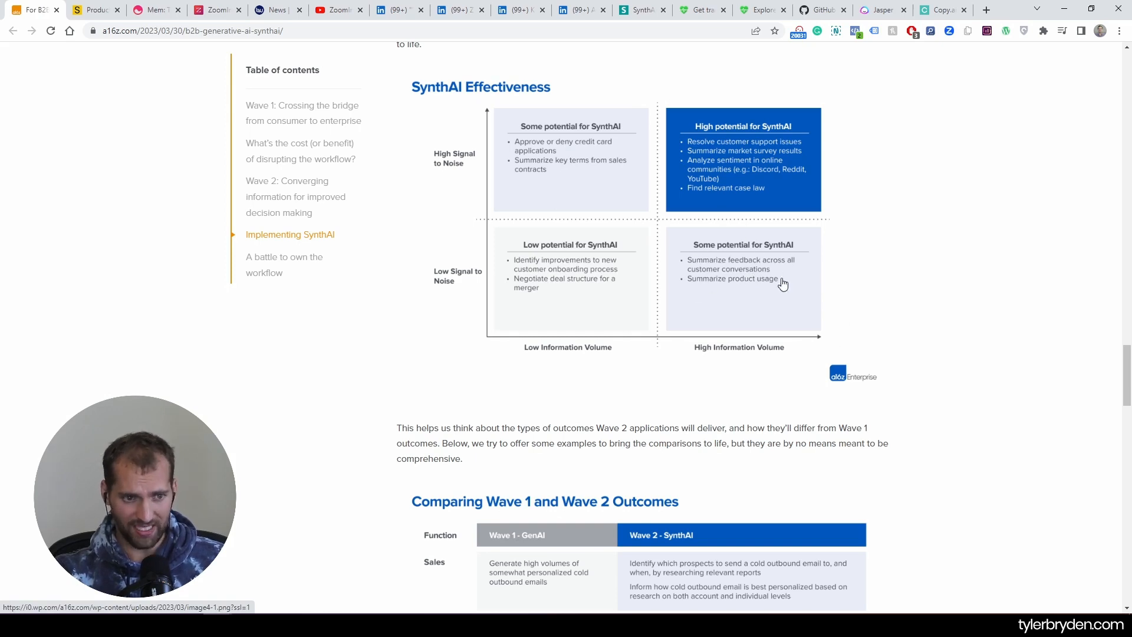
mouse_move(747, 282)
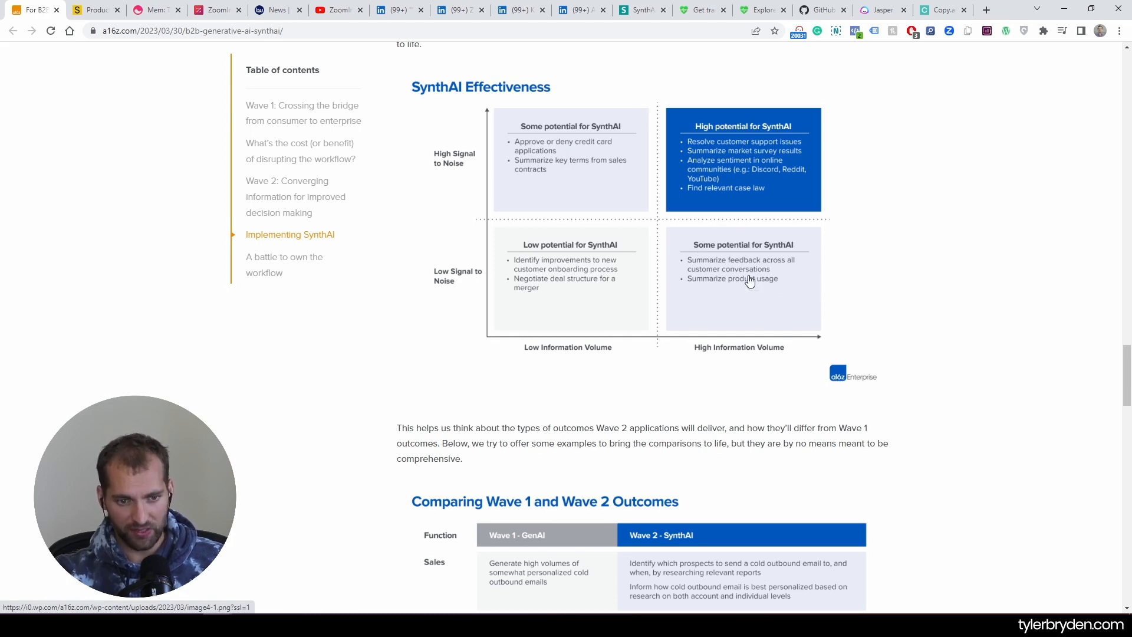
mouse_move(781, 284)
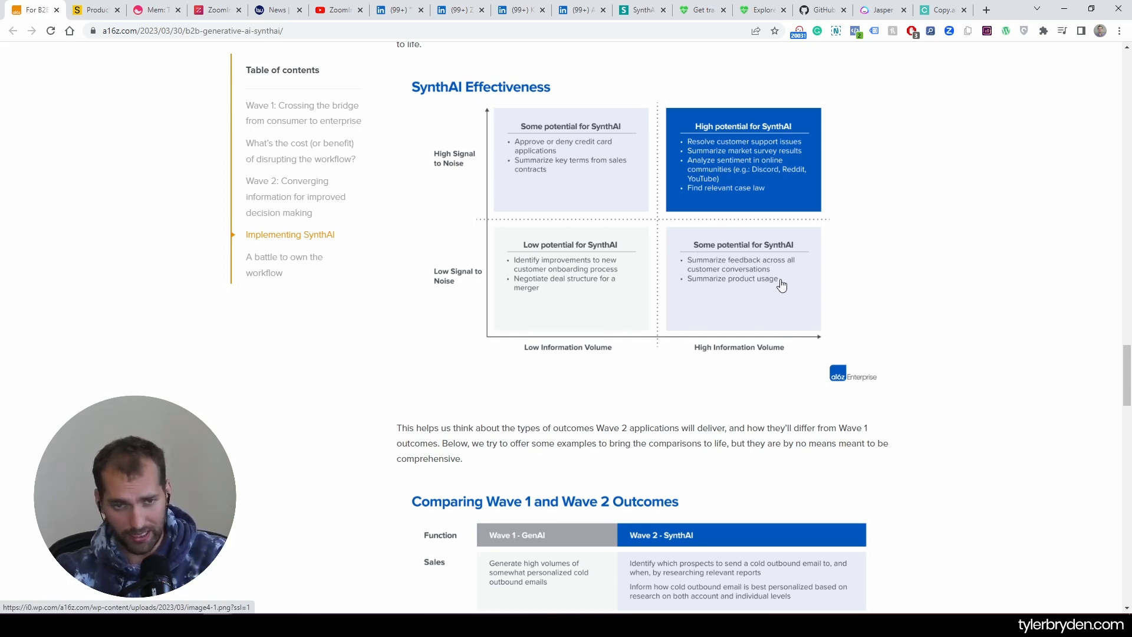
mouse_move(730, 371)
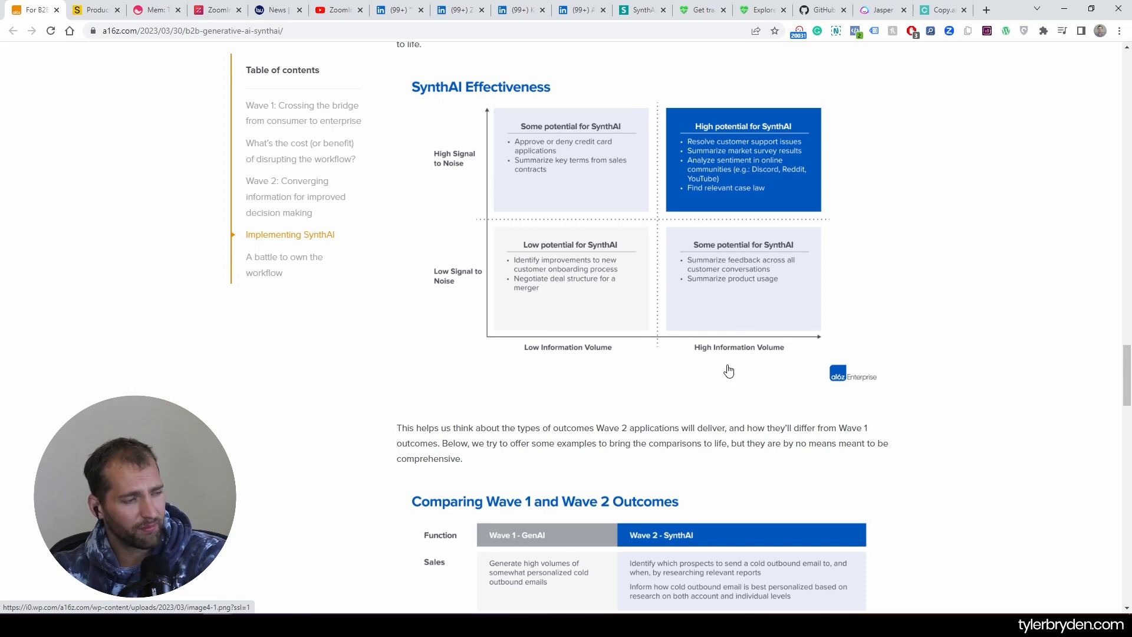
mouse_move(715, 303)
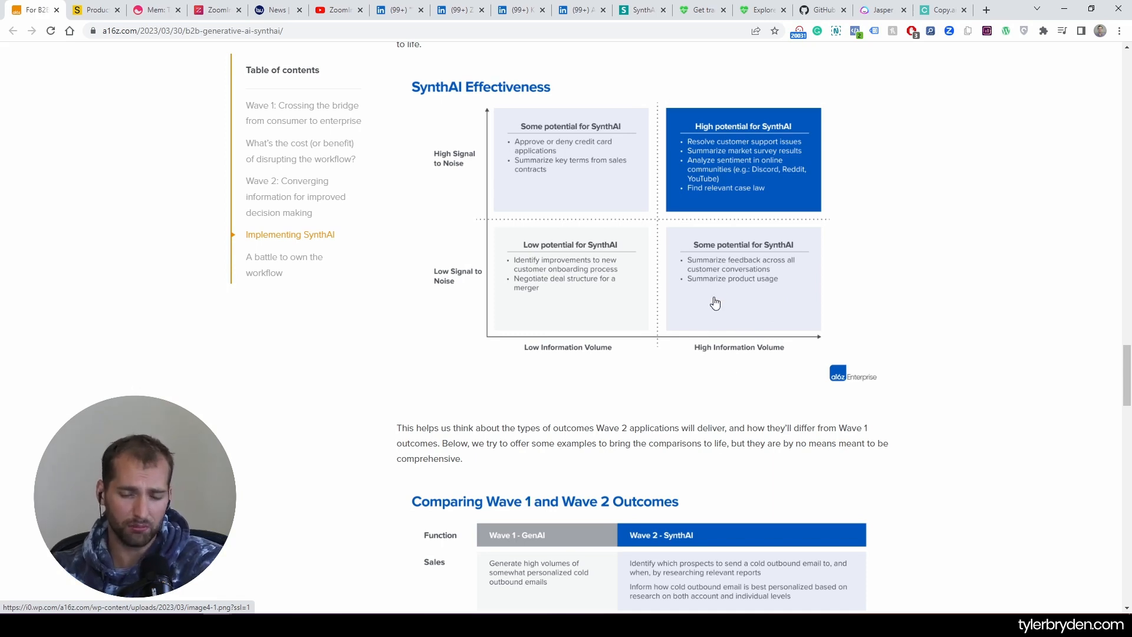
mouse_move(717, 321)
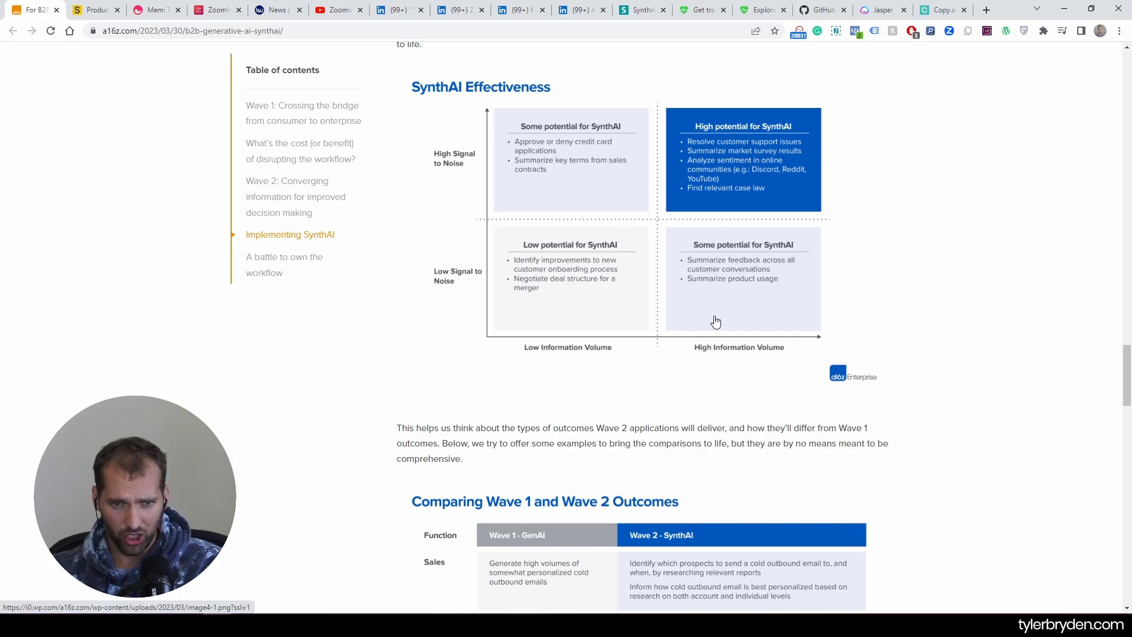
mouse_move(686, 311)
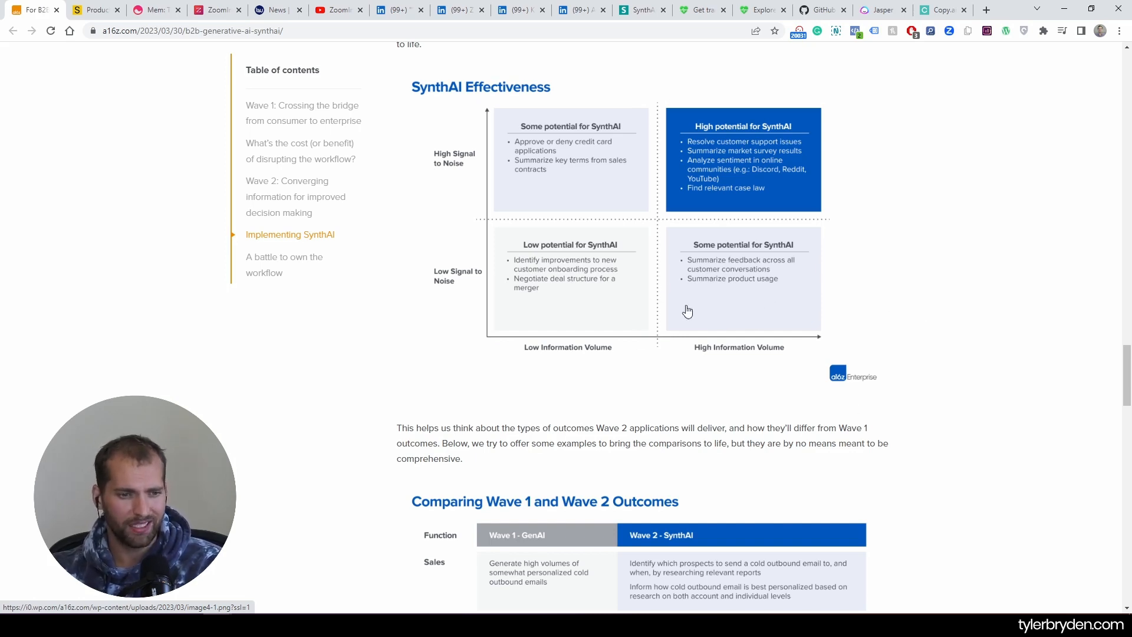
- Scroll down to the five-row Wave 1 vs Wave 2 outcomes-by-function table
scroll(down, 3)
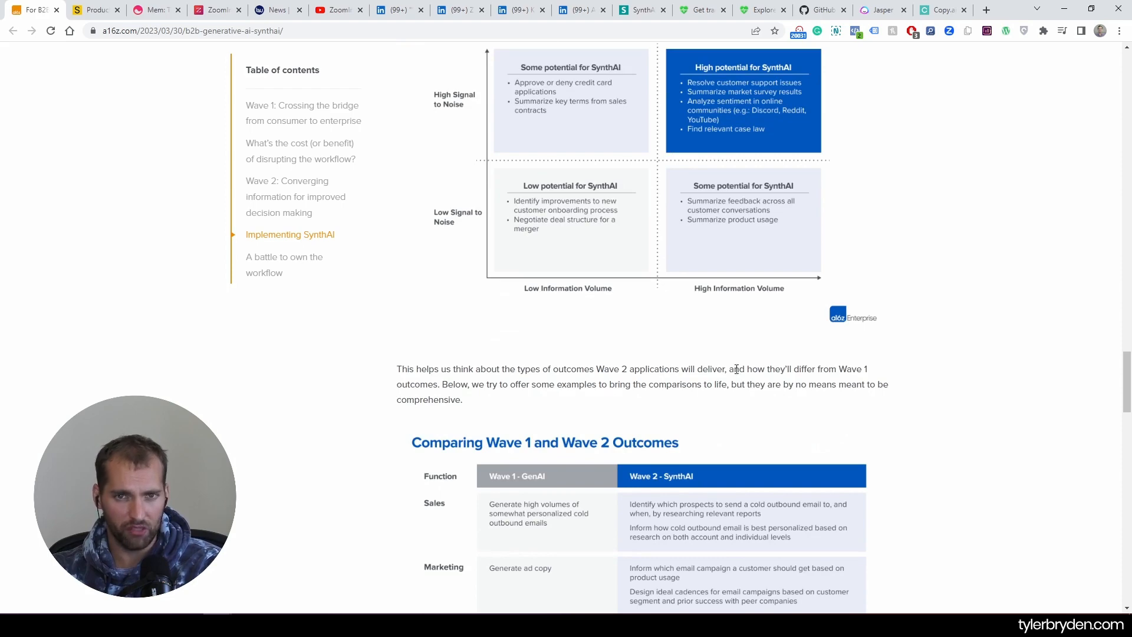
mouse_move(782, 359)
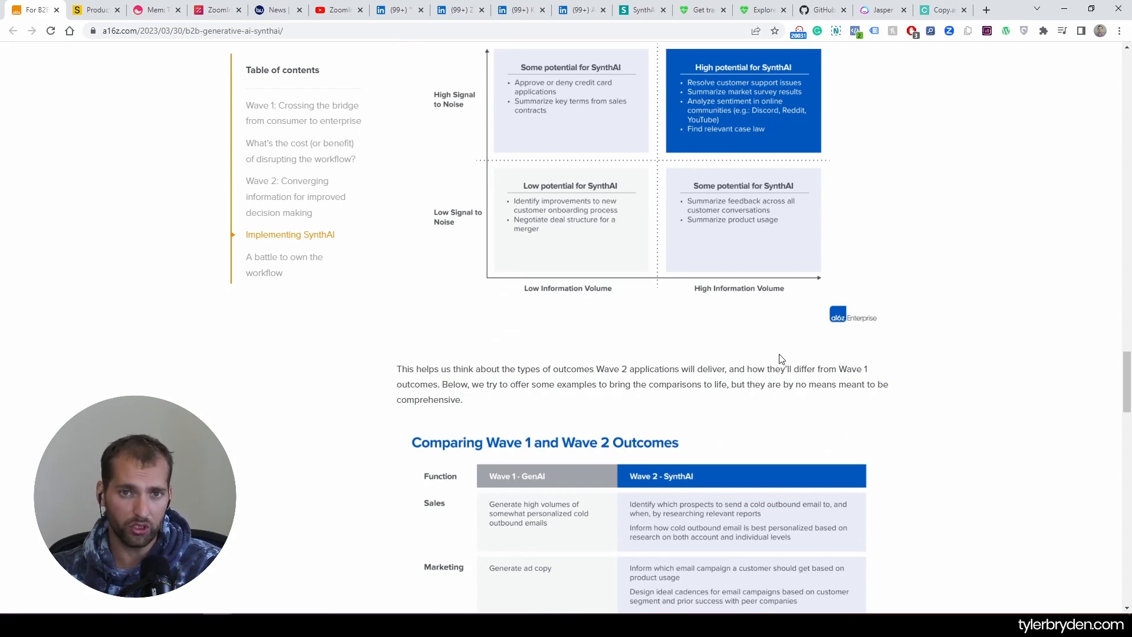
scroll(down, 3)
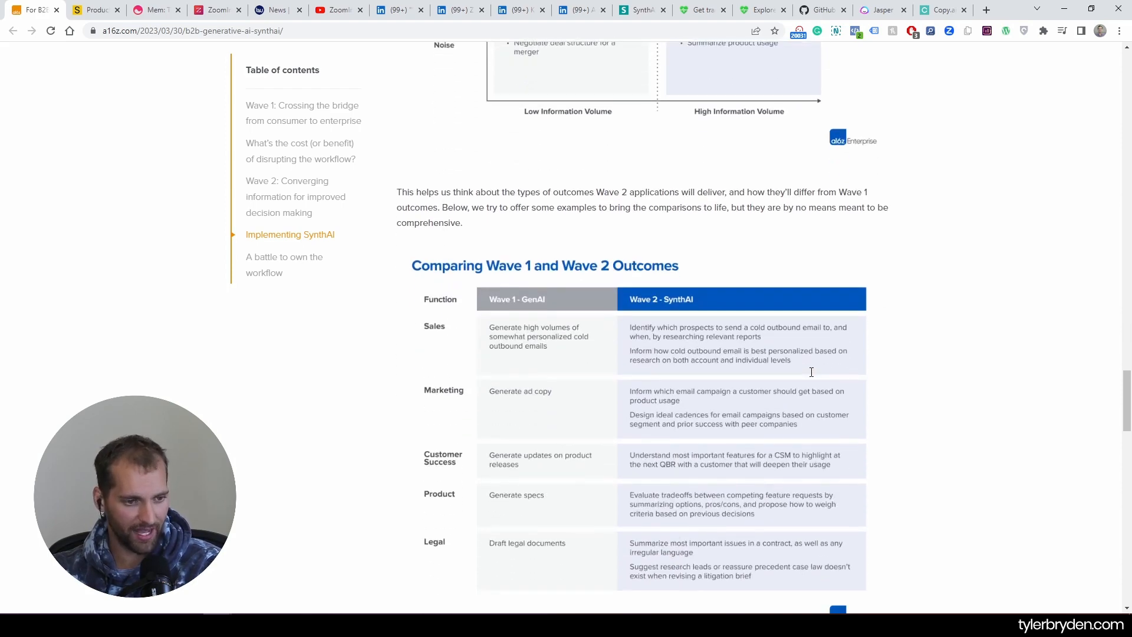
scroll(down, 3)
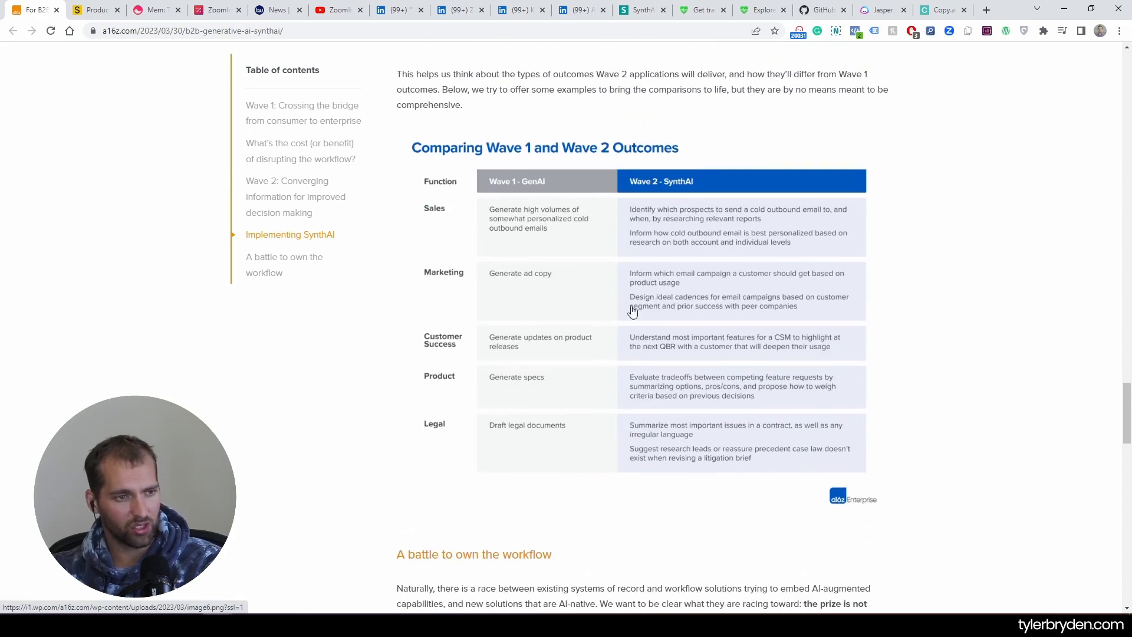
mouse_move(690, 181)
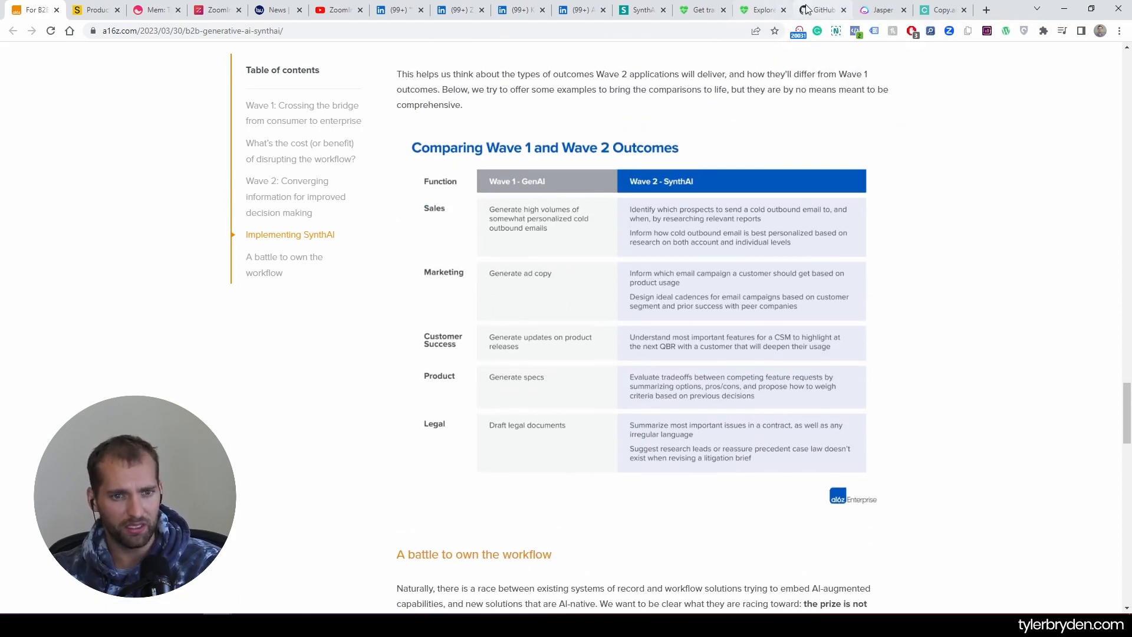
mouse_move(641, 276)
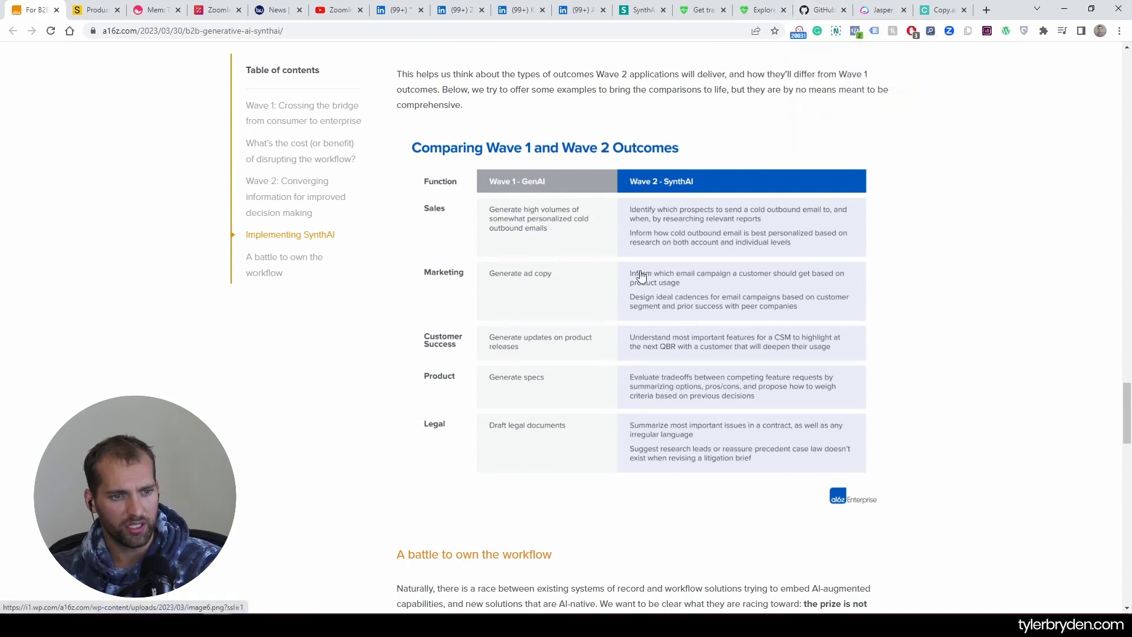
scroll(down, 3)
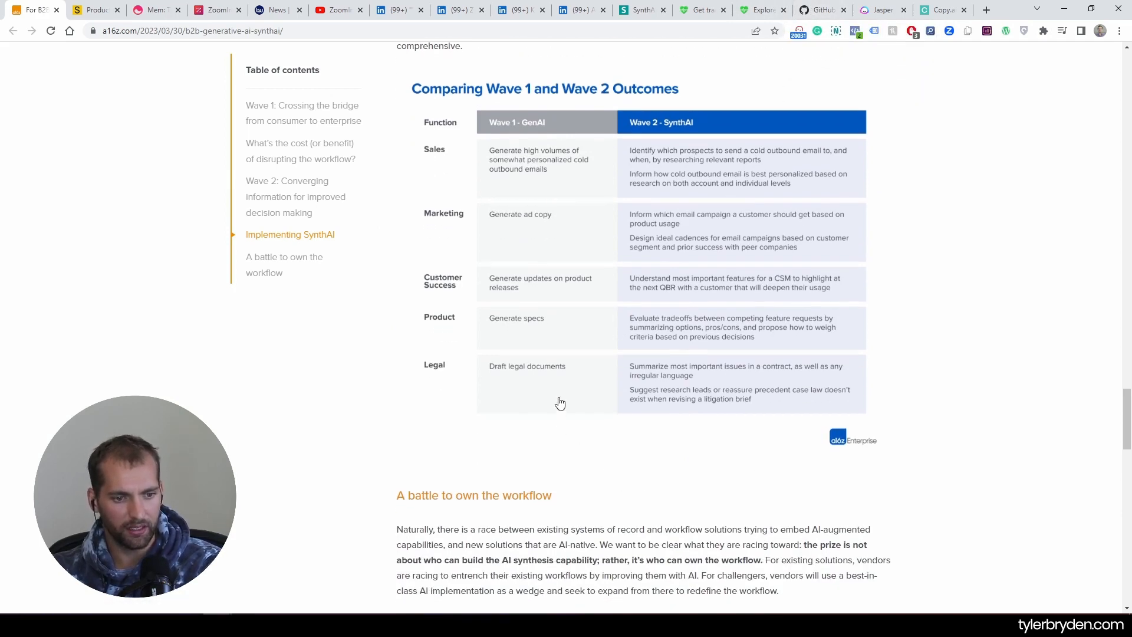
mouse_move(534, 228)
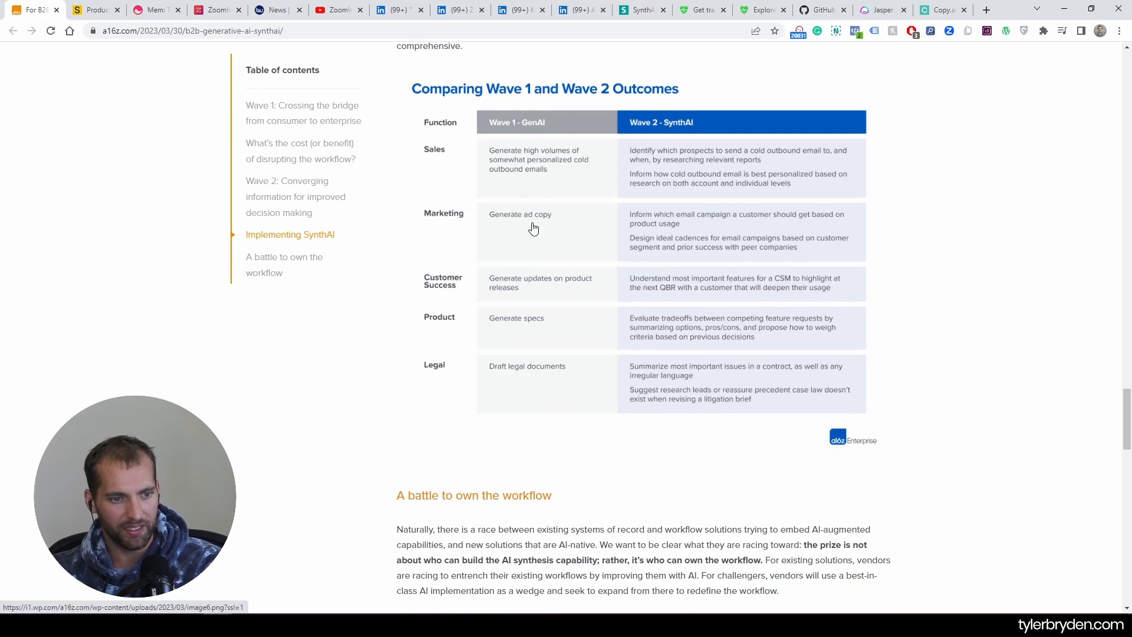
mouse_move(517, 233)
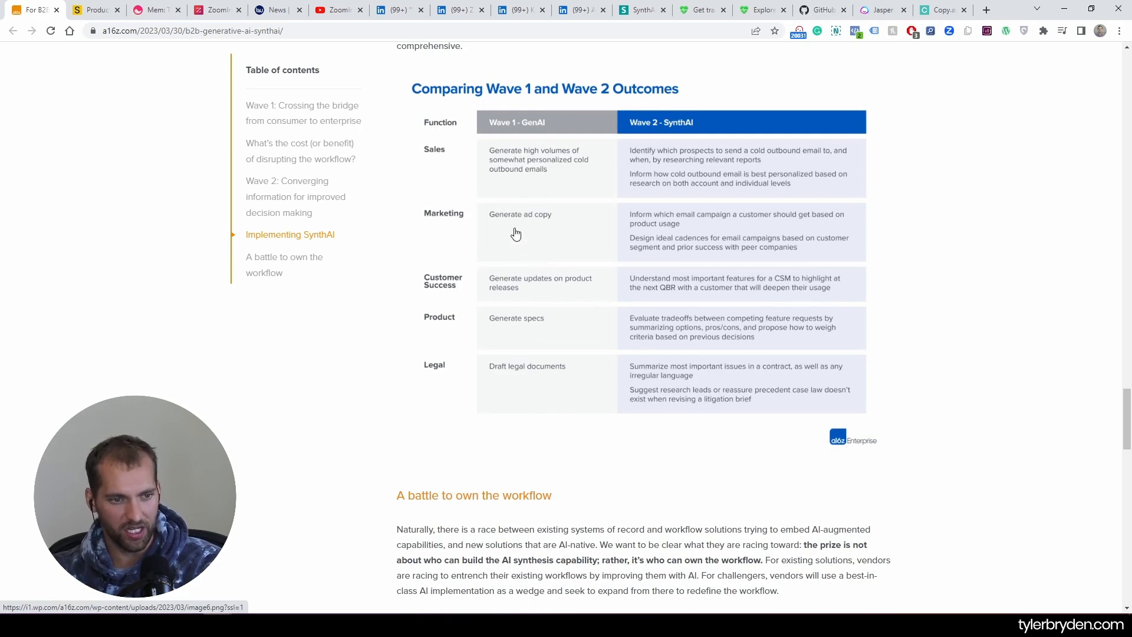
mouse_move(548, 186)
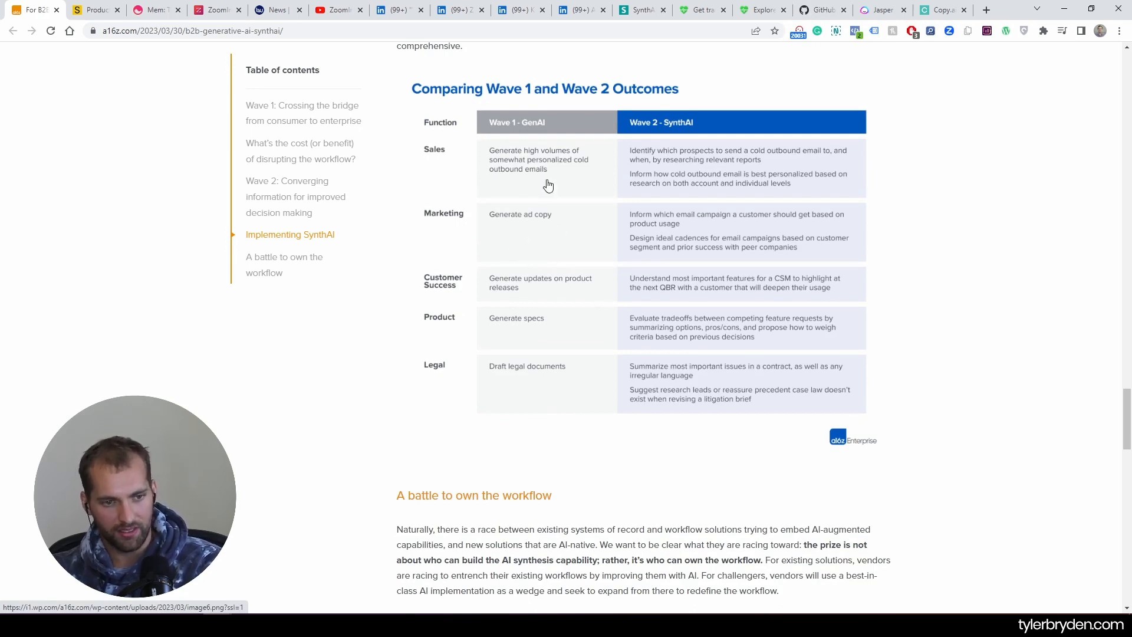
mouse_move(699, 234)
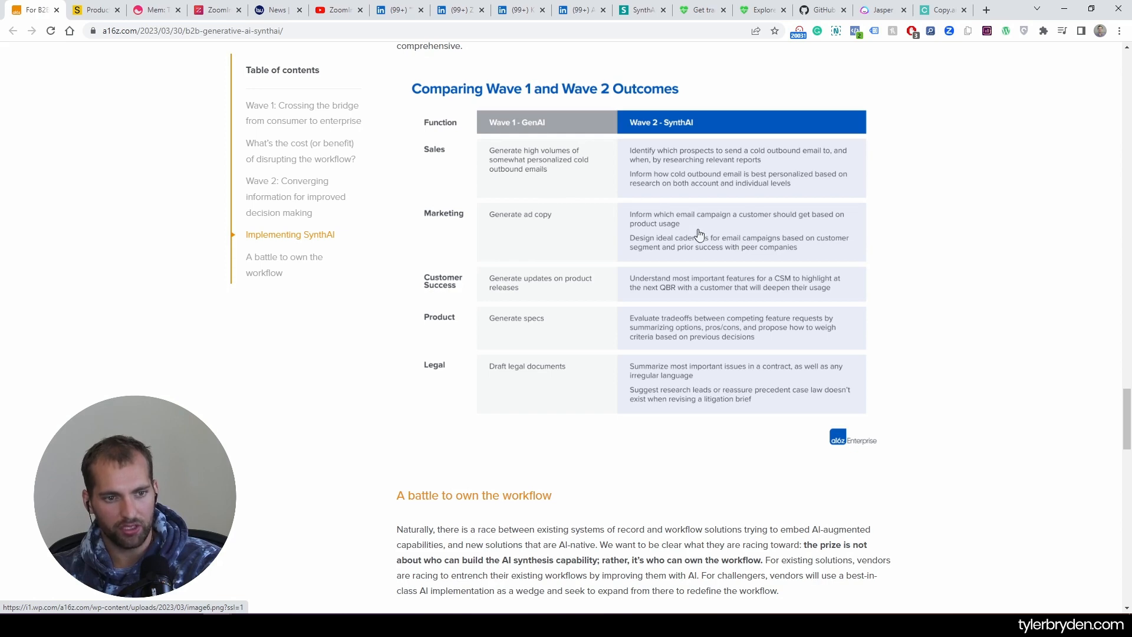
mouse_move(866, 250)
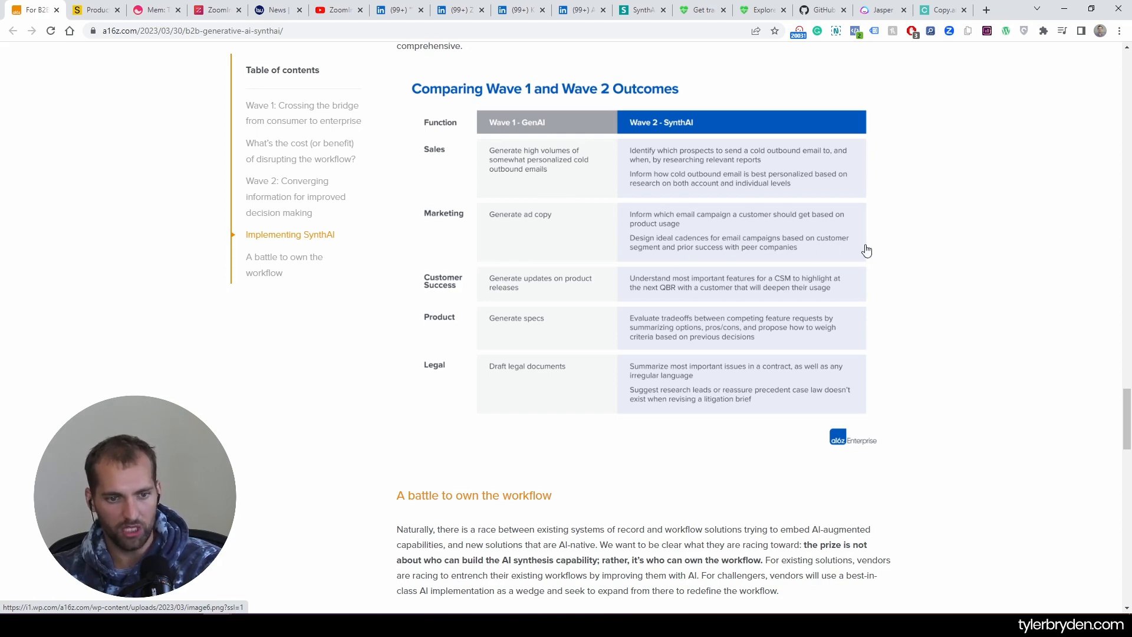
mouse_move(1031, 280)
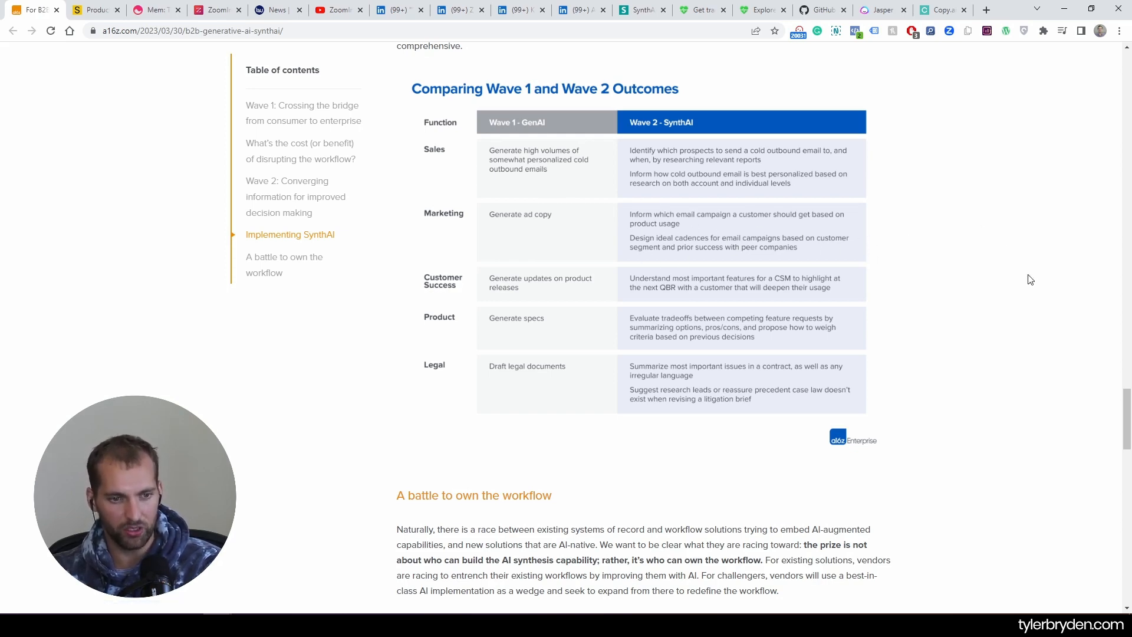
mouse_move(840, 275)
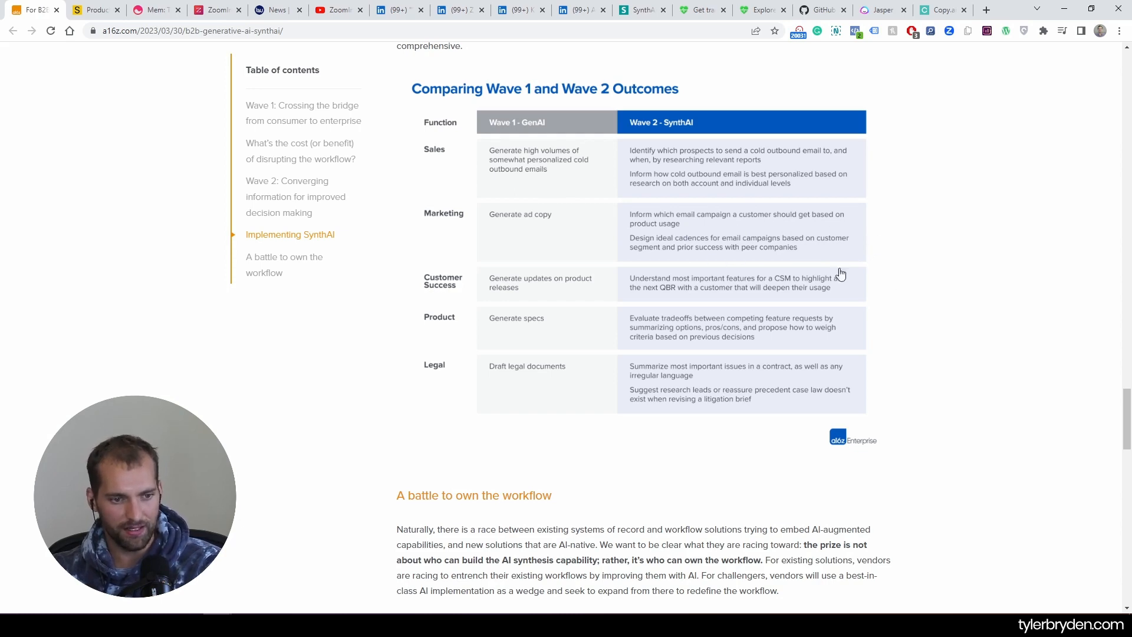
mouse_move(447, 341)
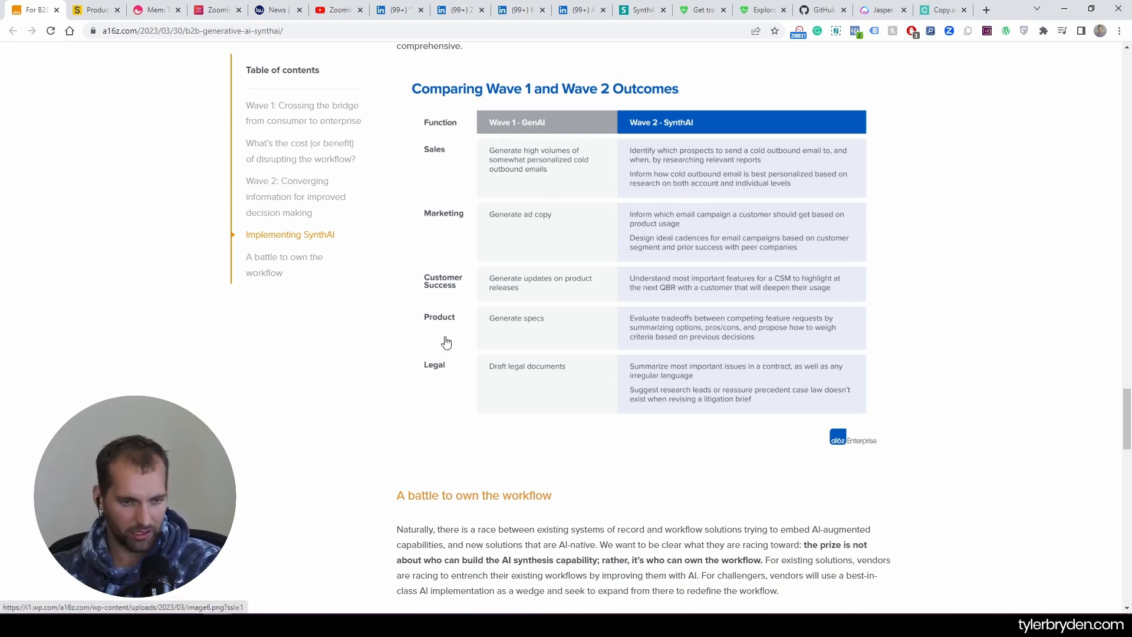
scroll(down, 3)
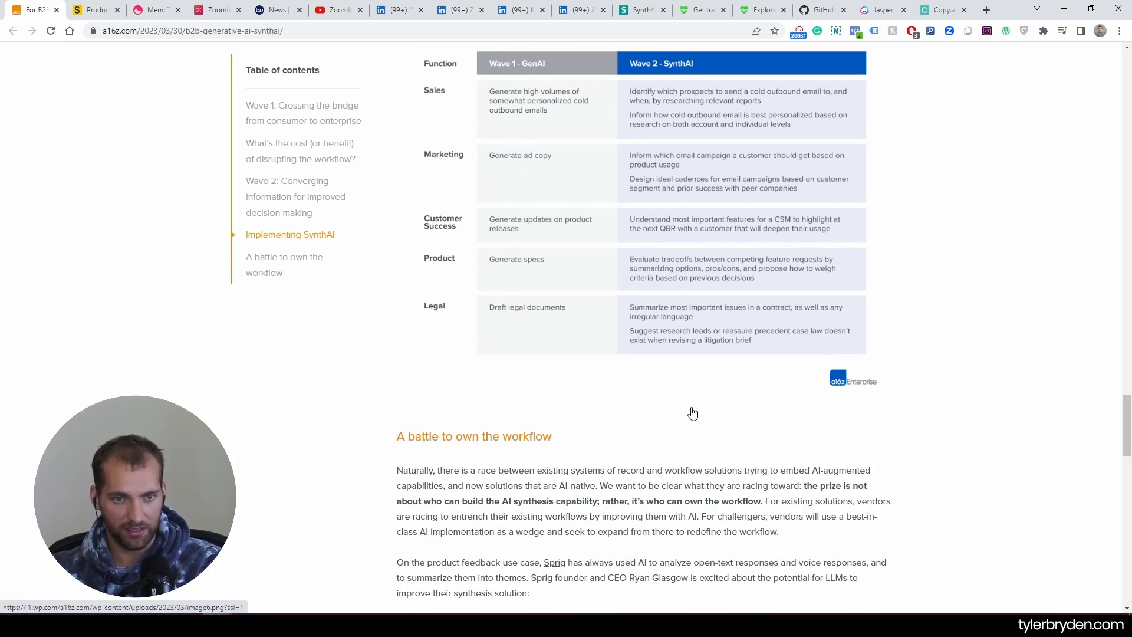
mouse_move(564, 376)
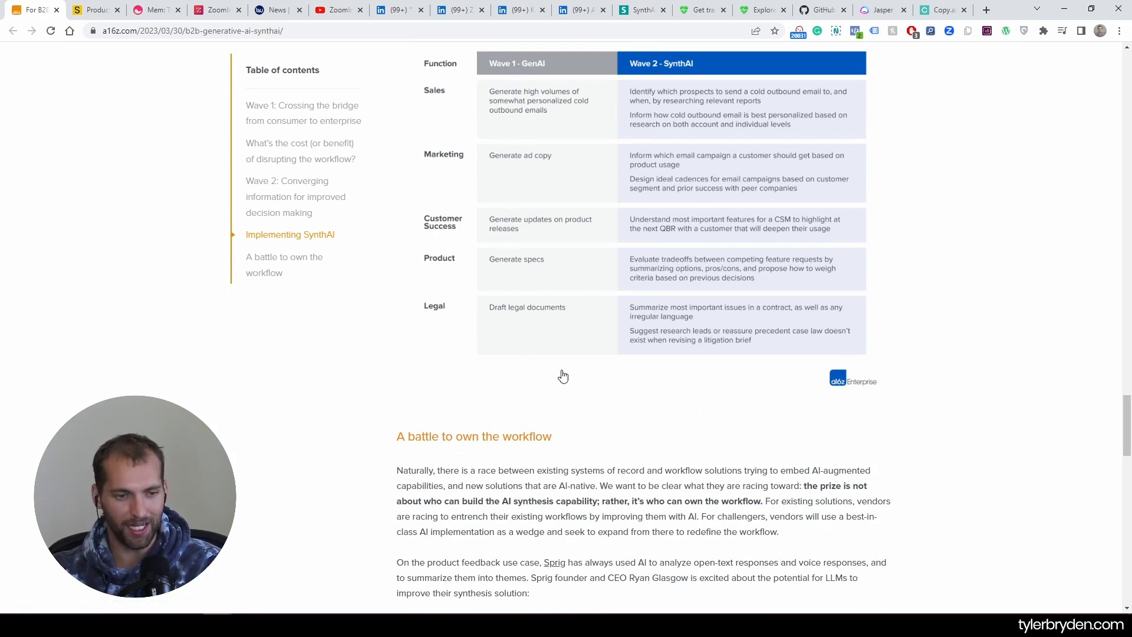
mouse_move(627, 428)
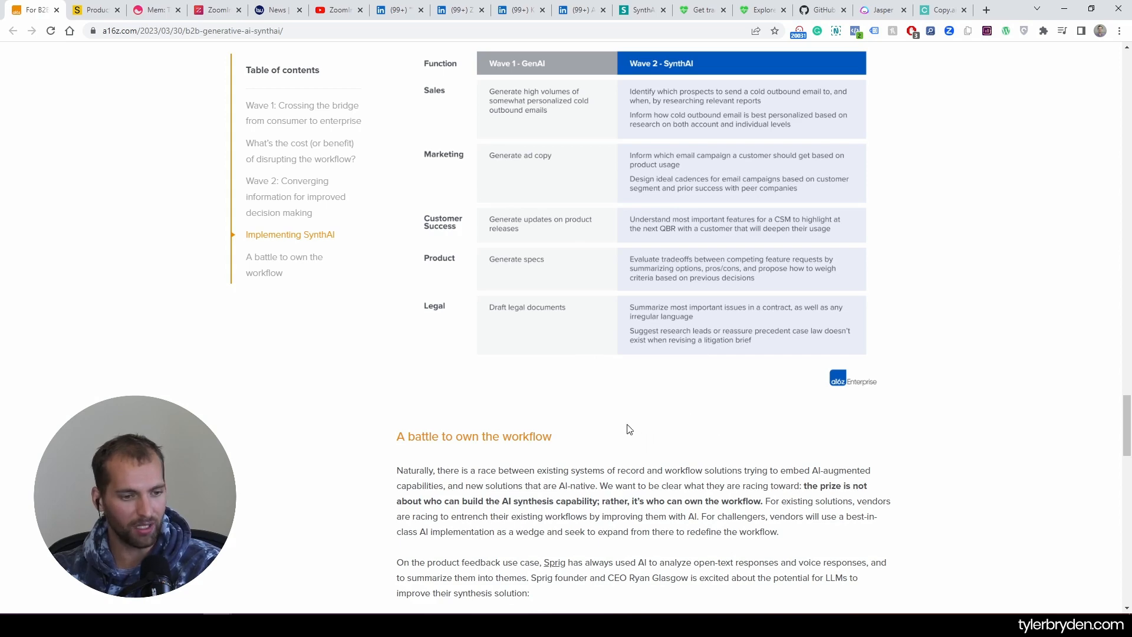
- Switch to the chatgpt-retrieval-plugin repository and start reading its README
click(822, 10)
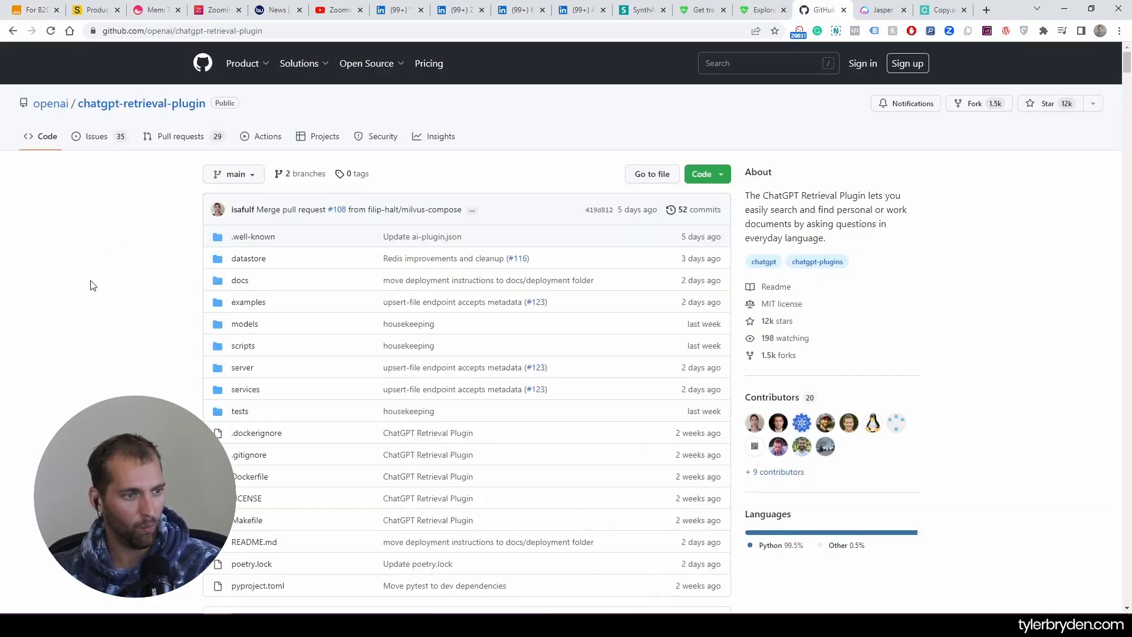
scroll(down, 3)
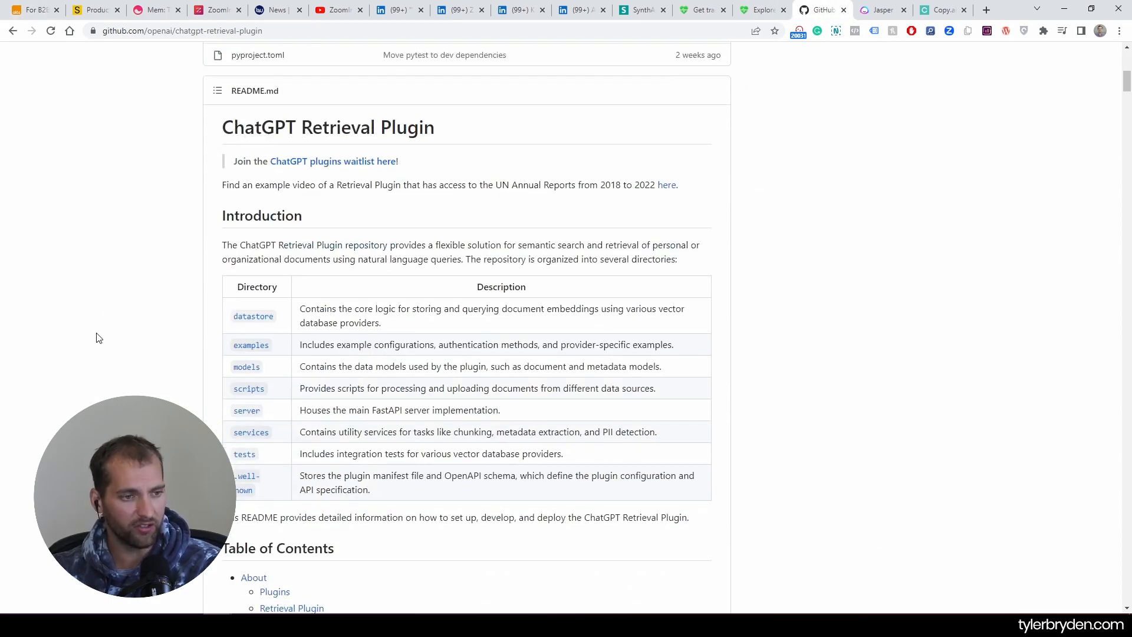
scroll(down, 3)
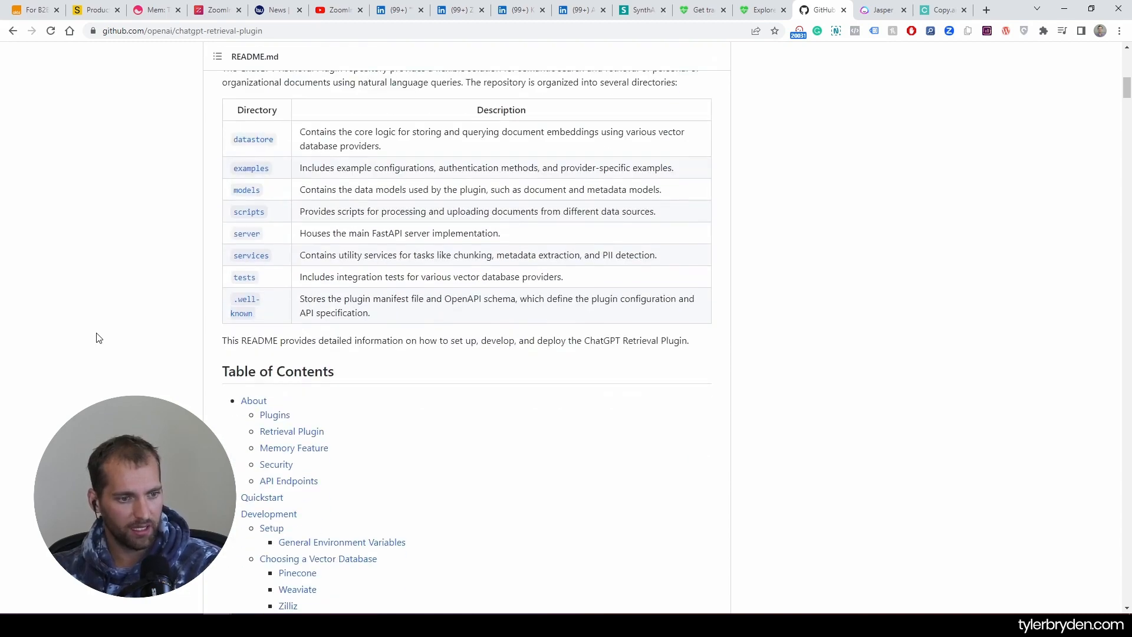
scroll(down, 3)
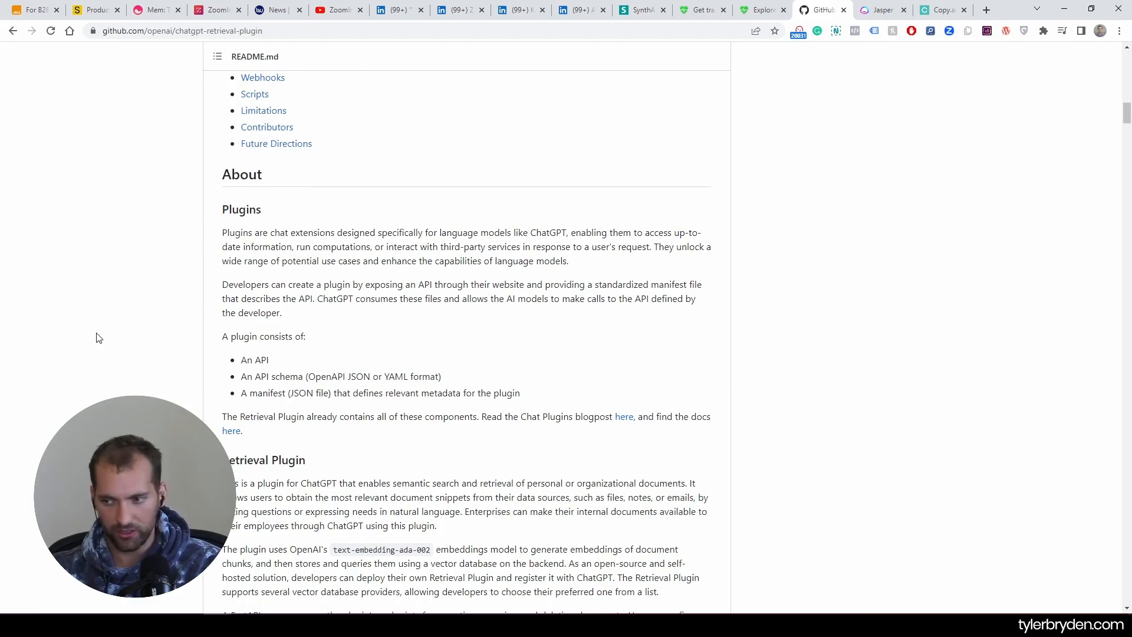
scroll(down, 3)
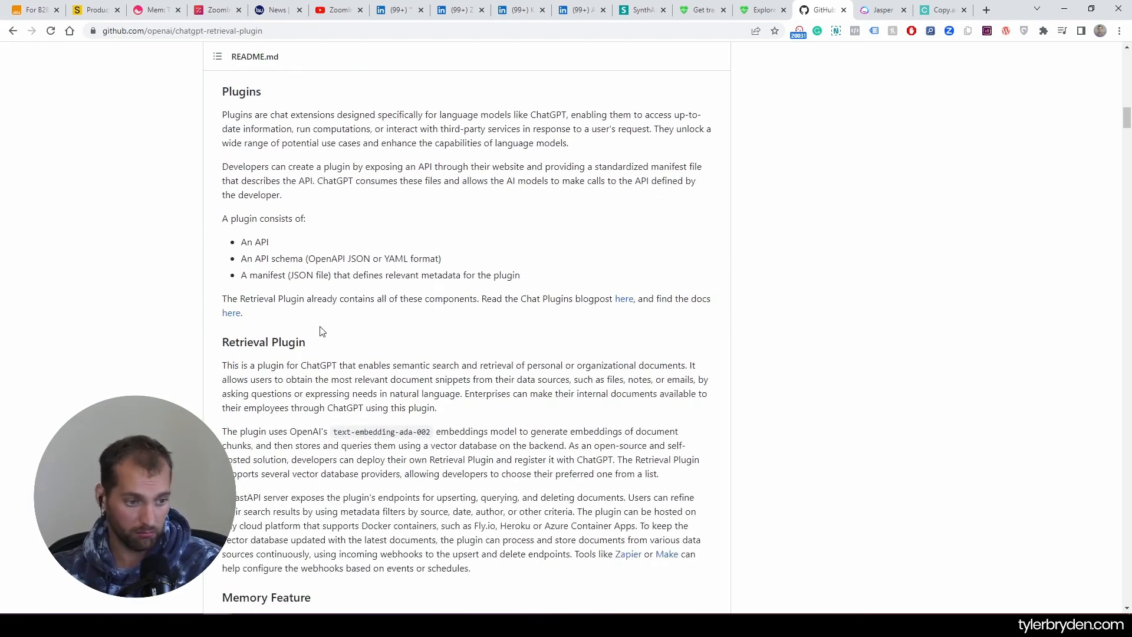
scroll(down, 3)
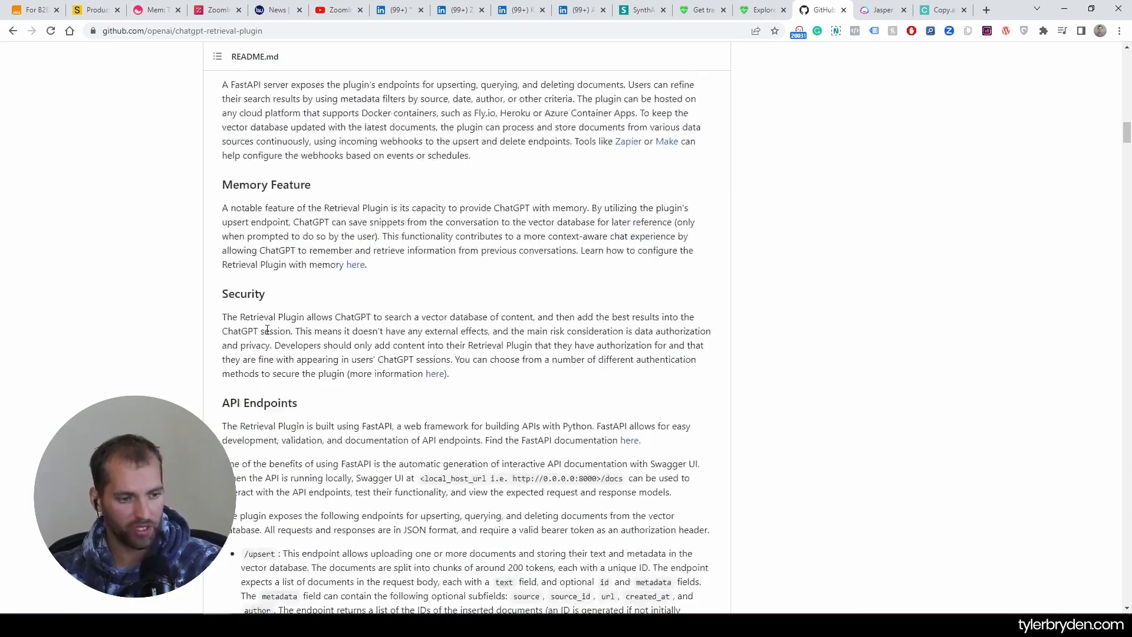
scroll(down, 3)
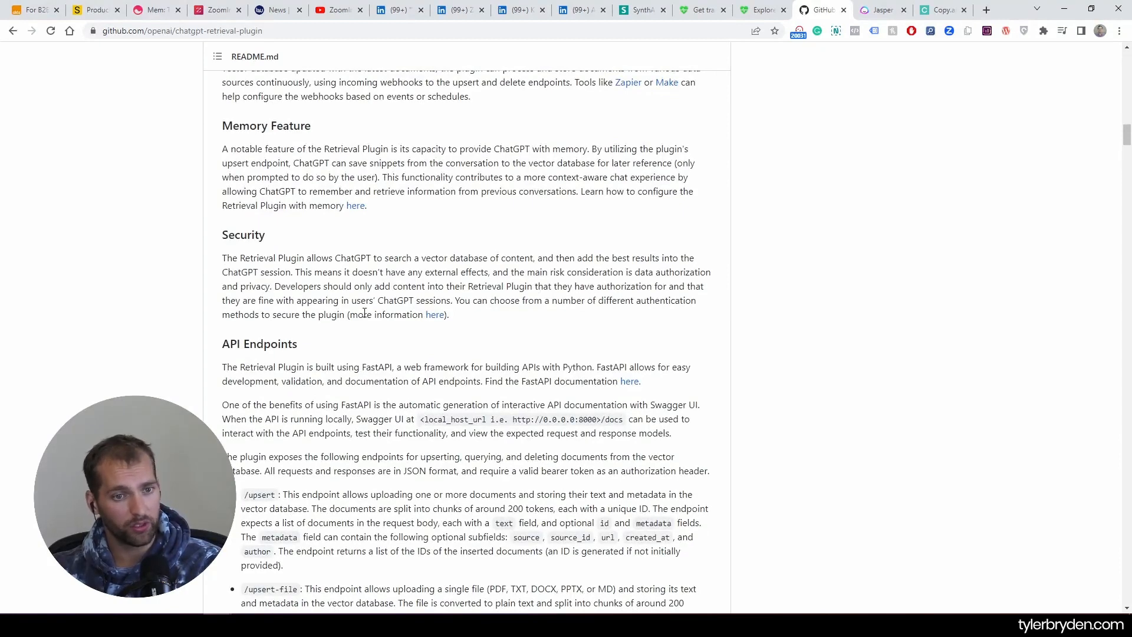
- Read the README through API Endpoints and Quickstart, then jump back to the repo top
scroll(down, 3)
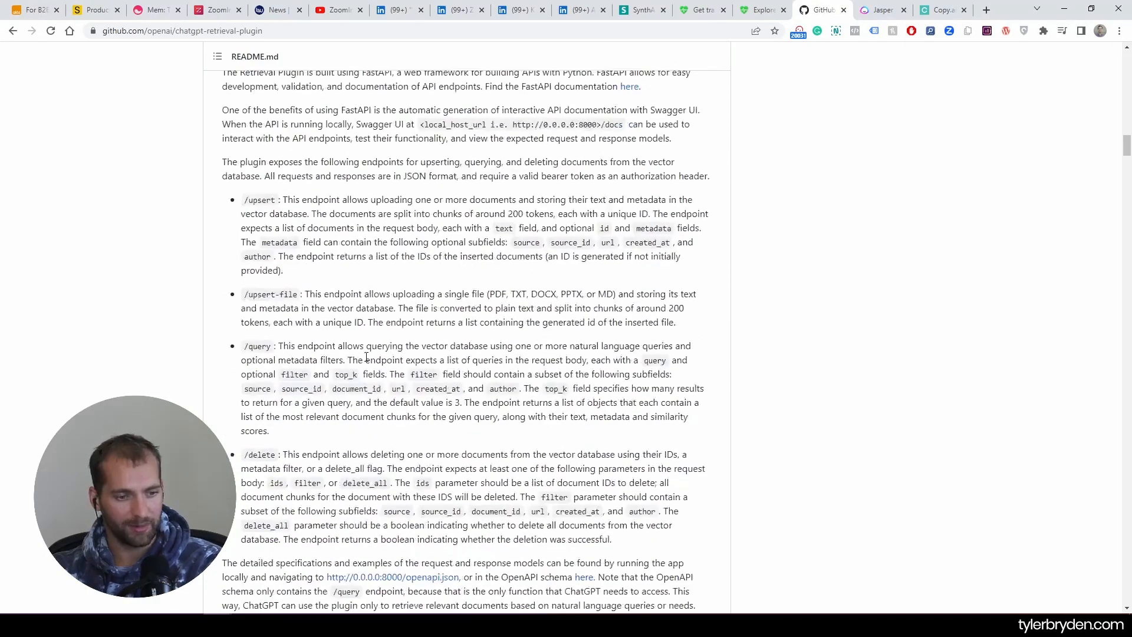
scroll(down, 3)
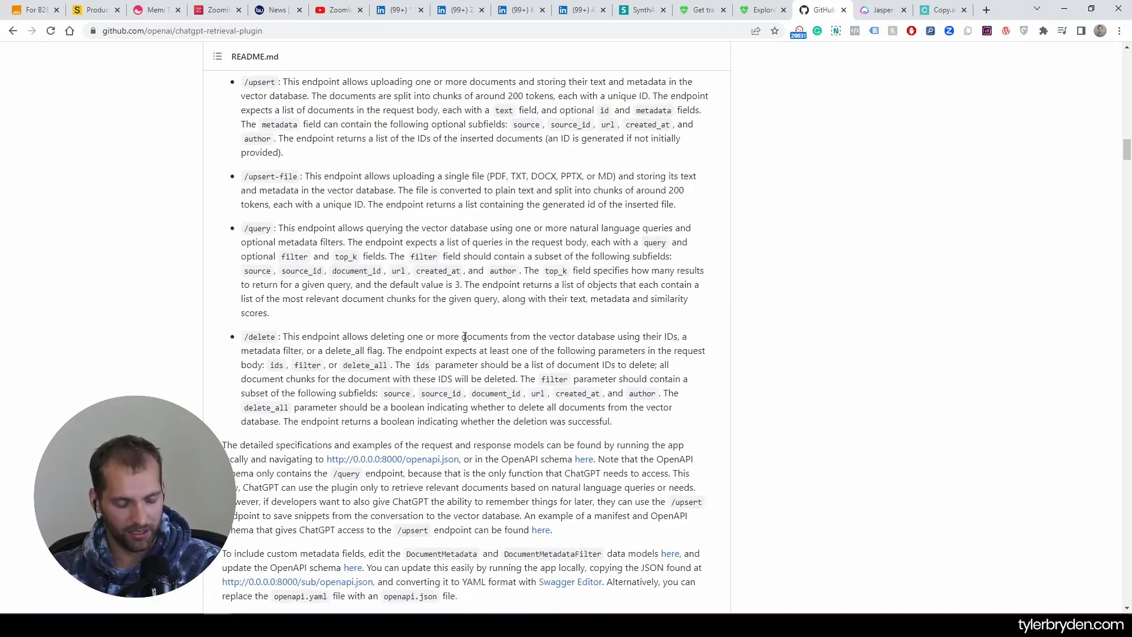
scroll(down, 3)
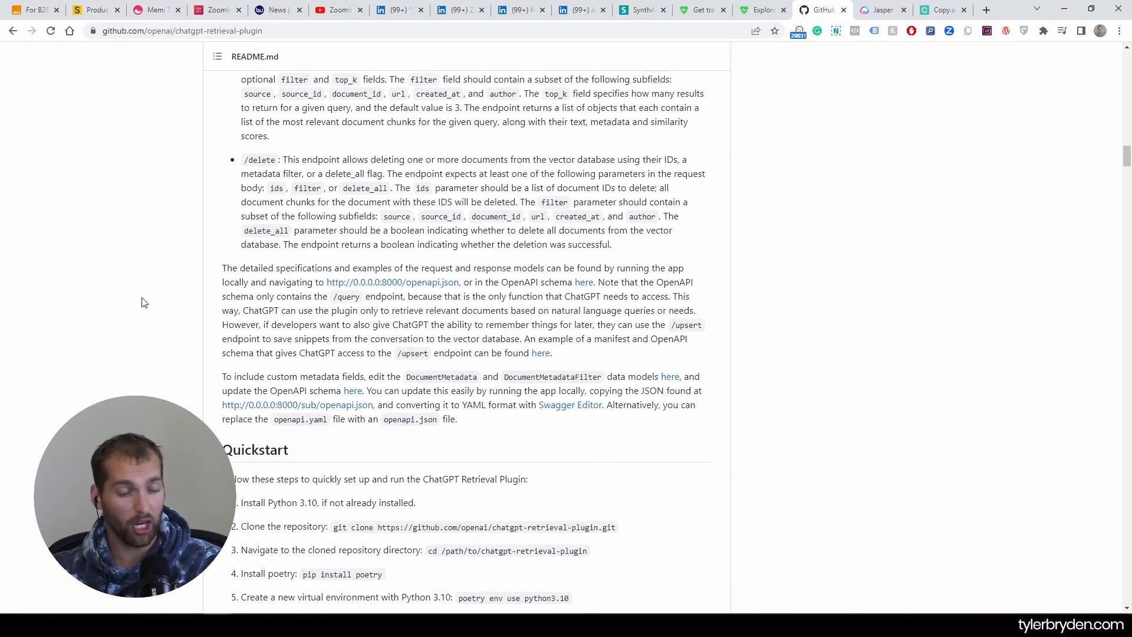
scroll(down, 3)
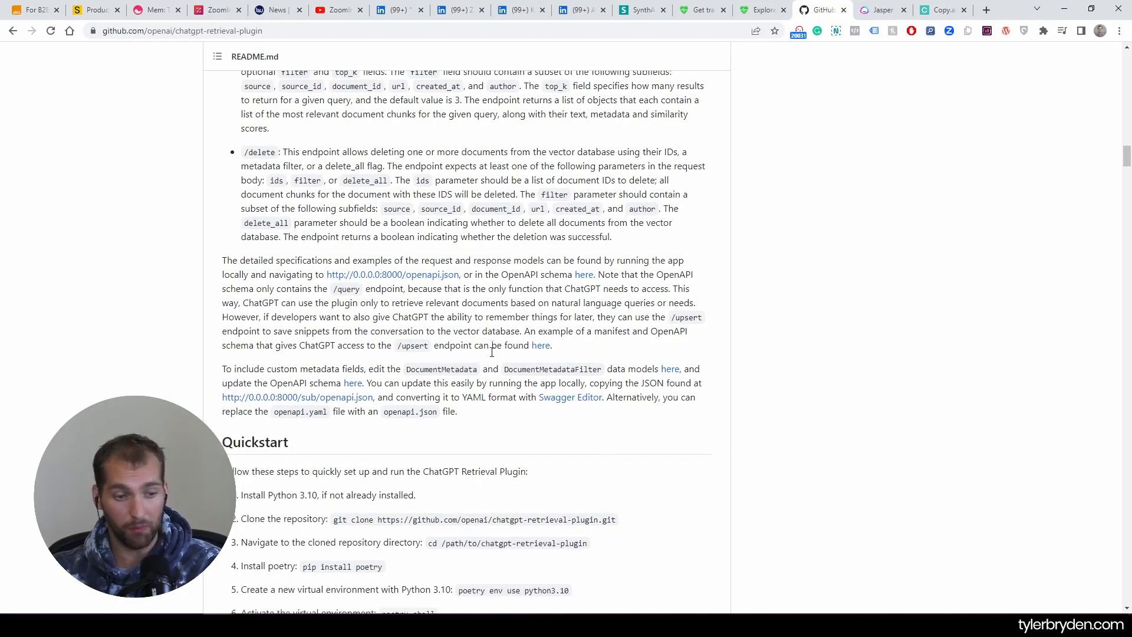
scroll(up, 3)
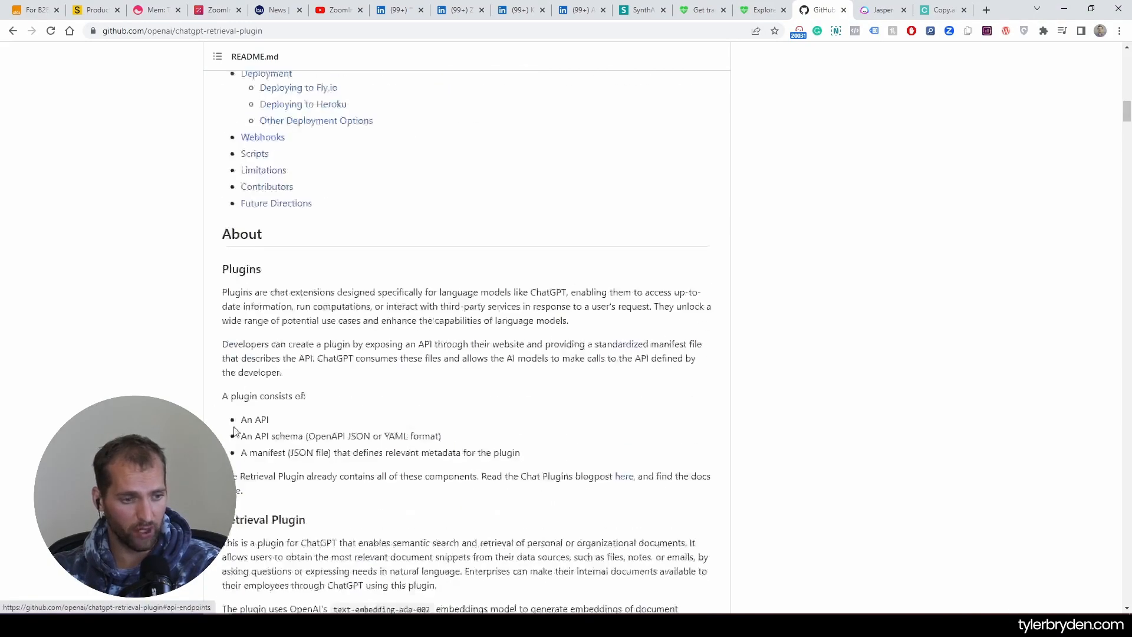
click(141, 103)
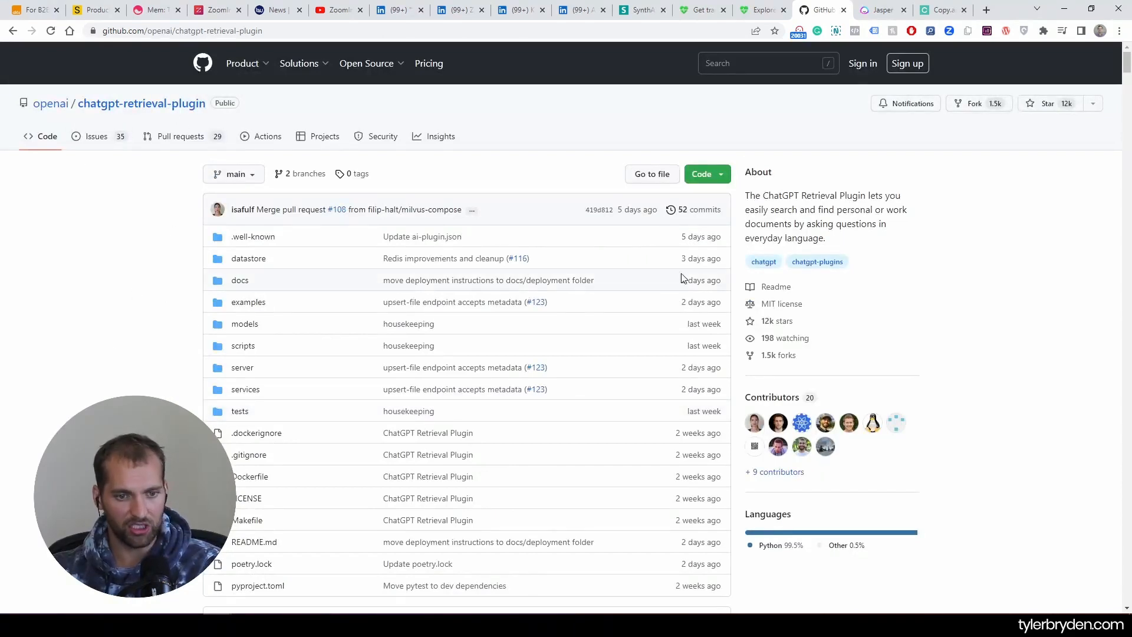
mouse_move(126, 327)
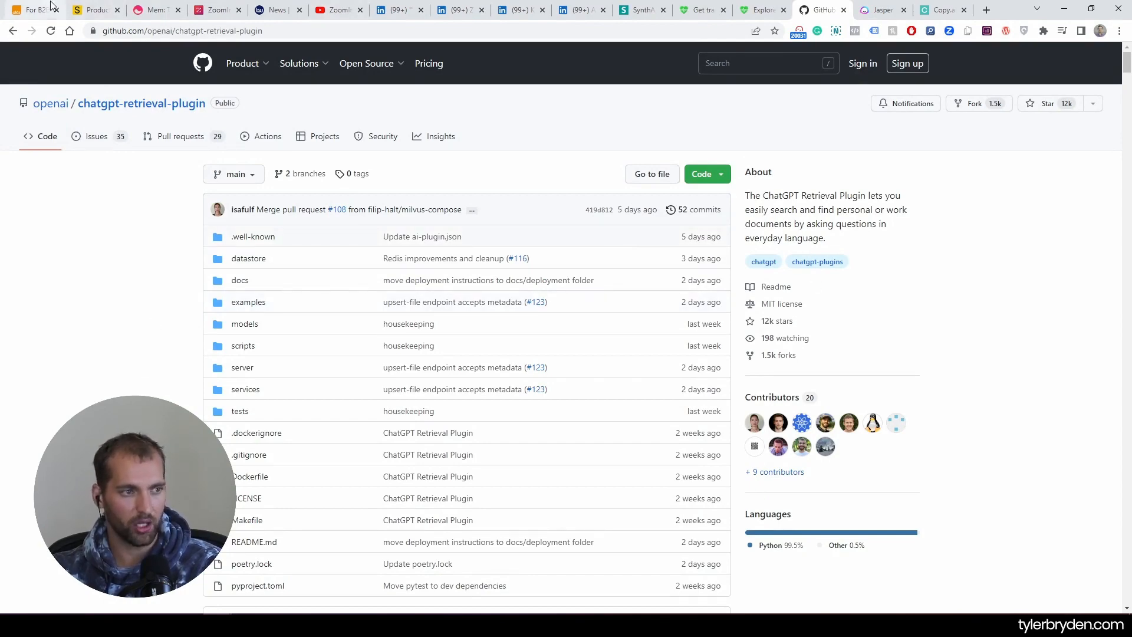
- Return to the a16z article and read 'A battle to own the workflow' to its closing paragraphs
click(640, 10)
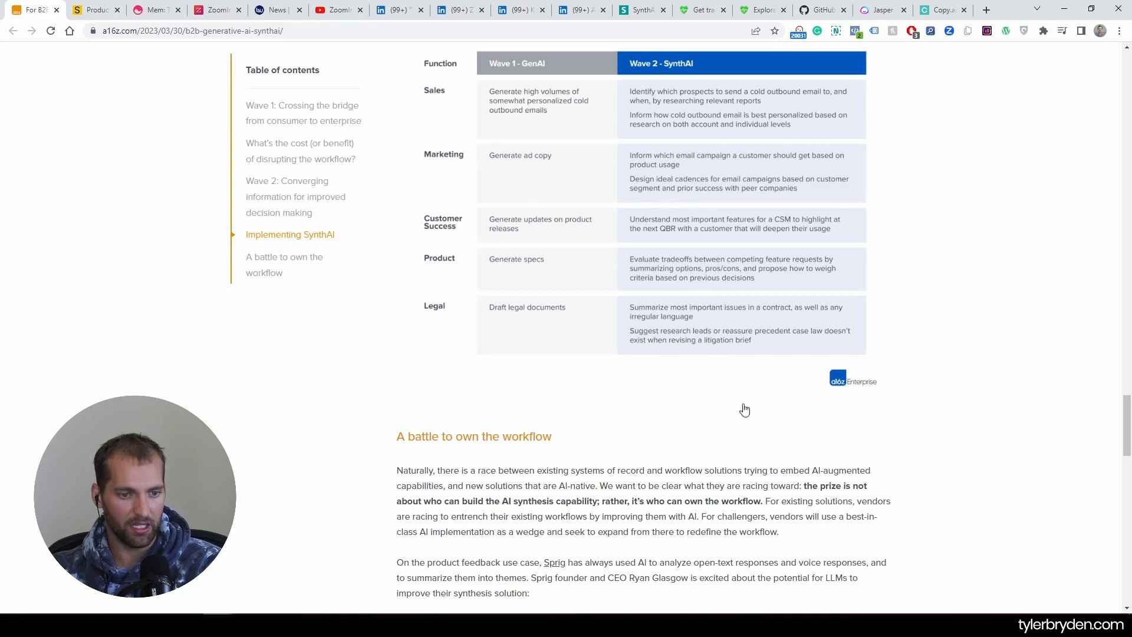
scroll(down, 3)
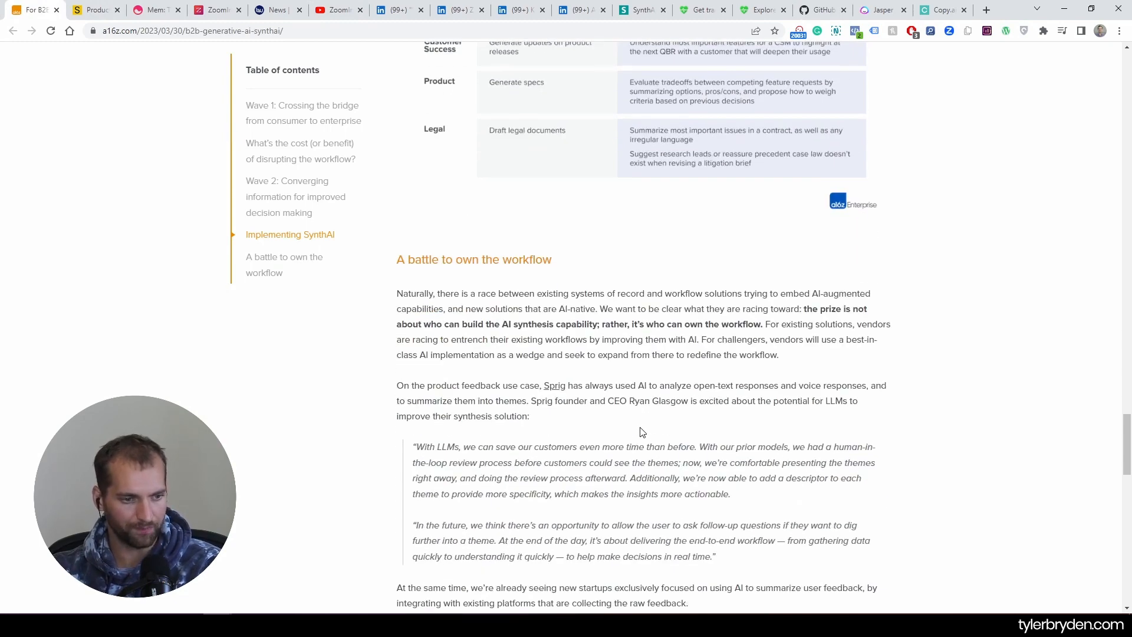
scroll(down, 3)
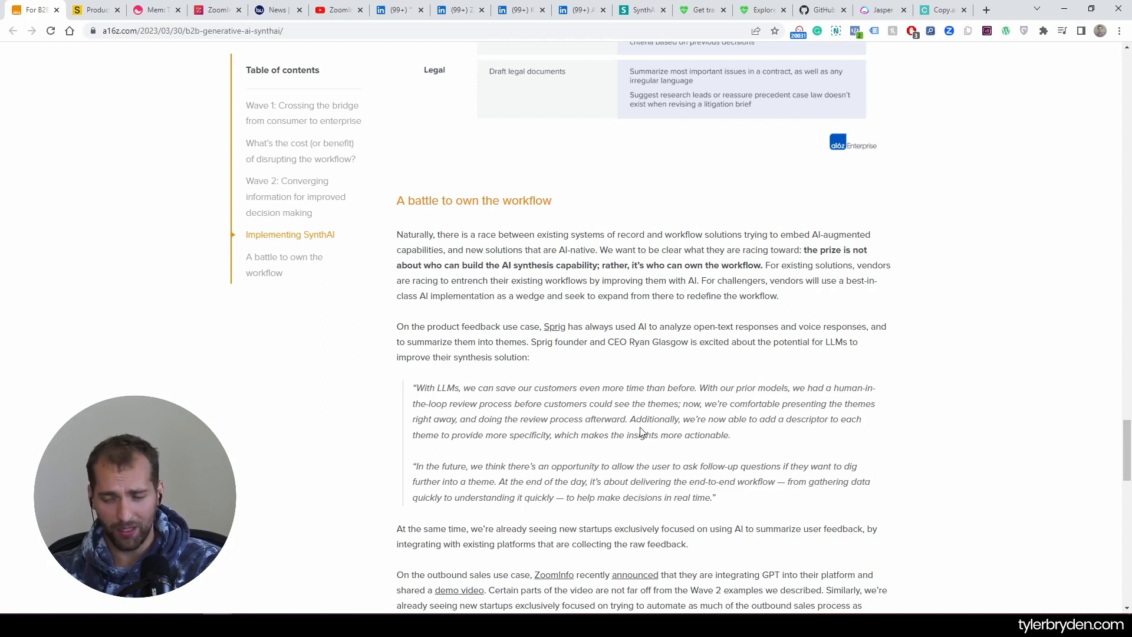
mouse_move(550, 345)
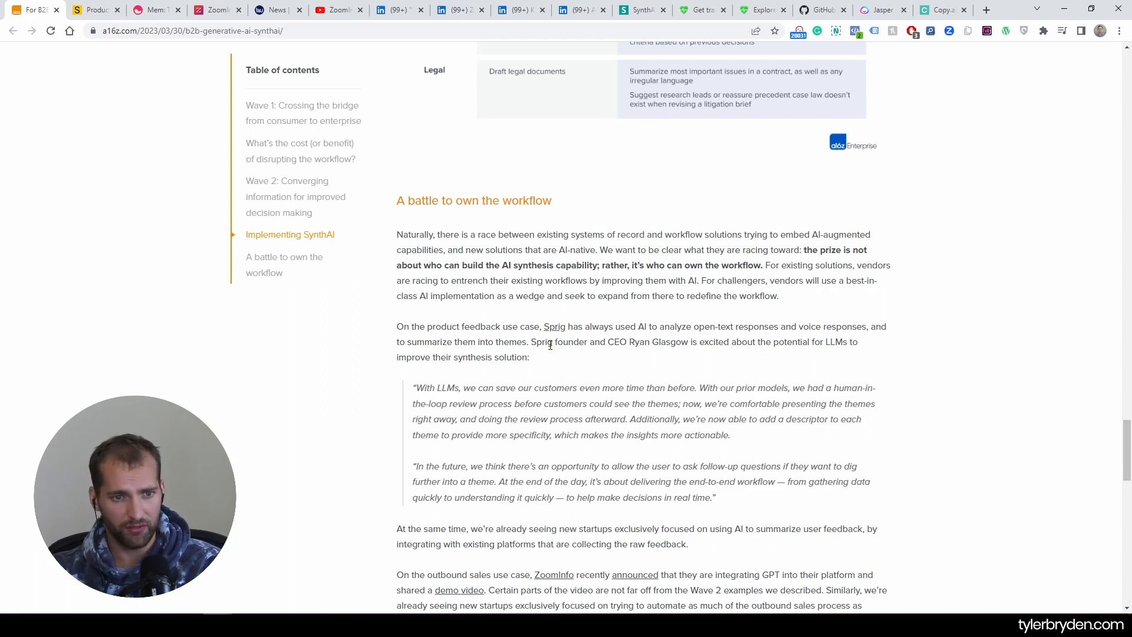
mouse_move(611, 375)
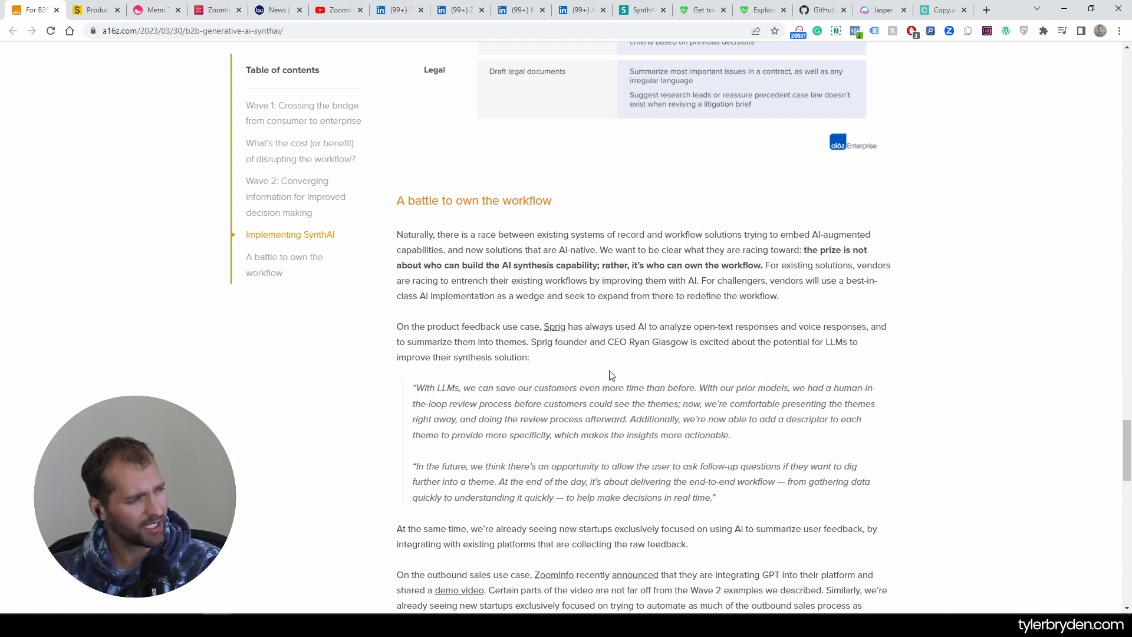
mouse_move(604, 387)
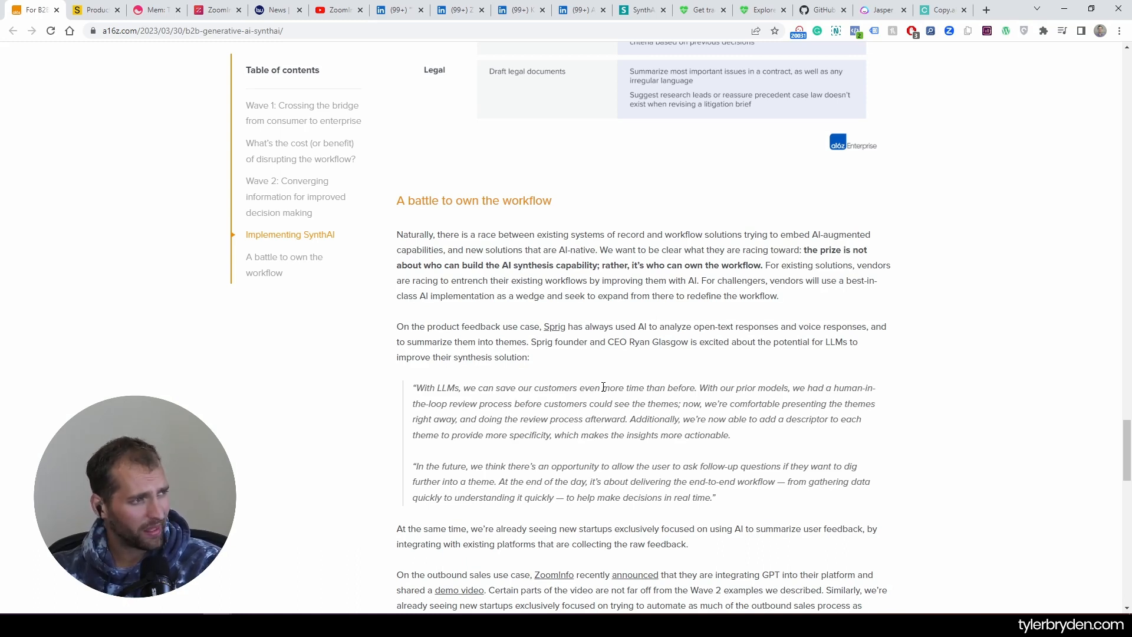
scroll(down, 3)
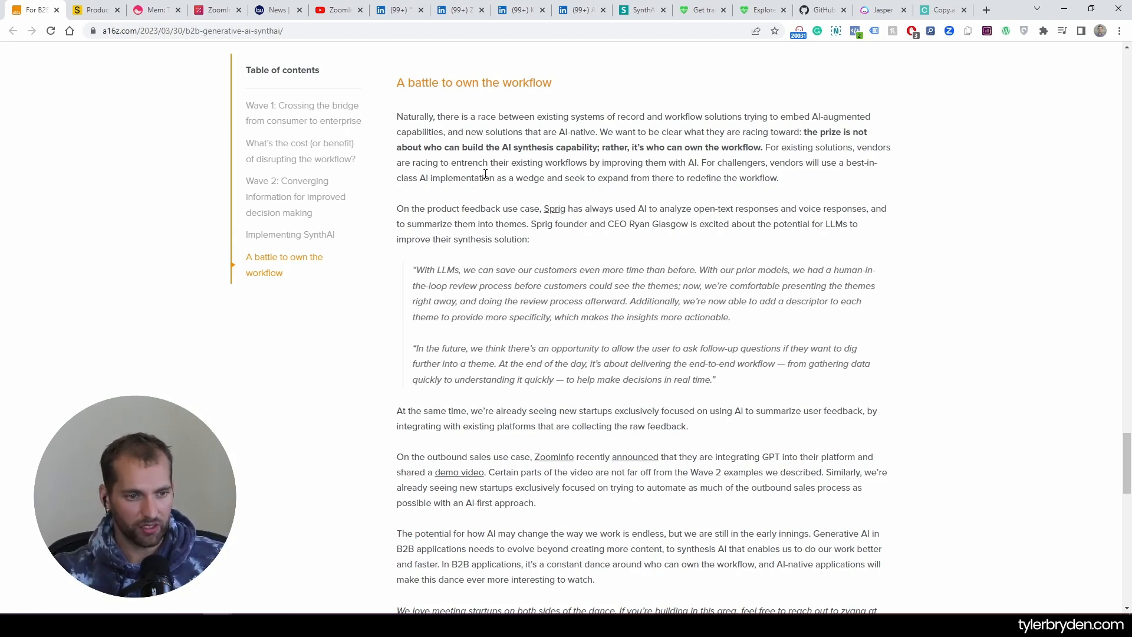
mouse_move(605, 159)
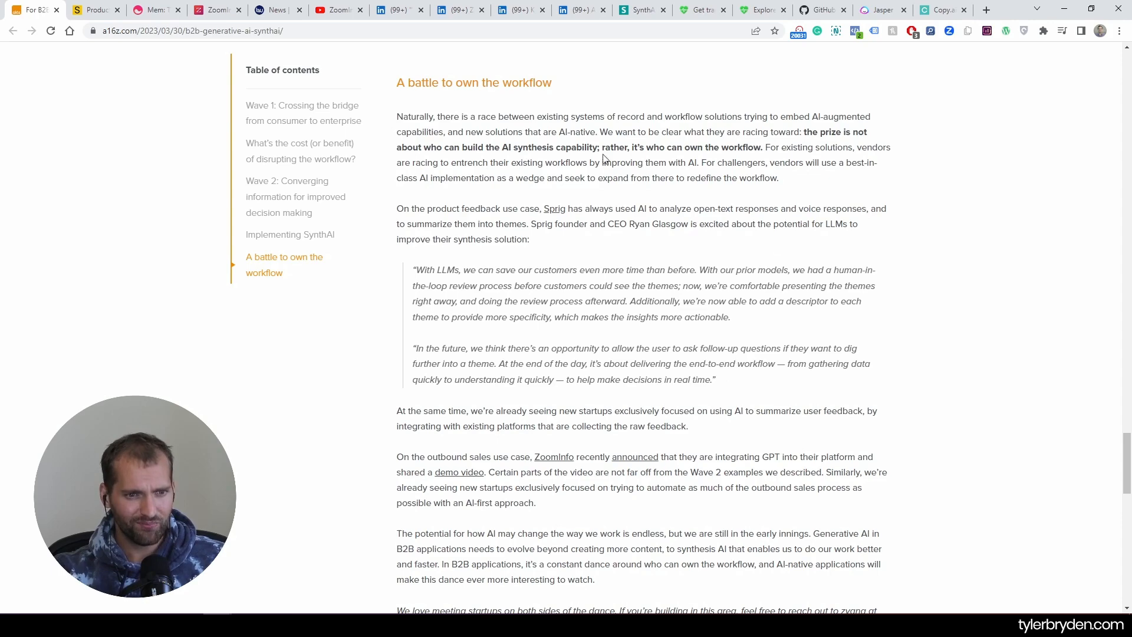
- Scroll back to the 'A battle to own the workflow' heading, clearing a selected phrase
scroll(down, 3)
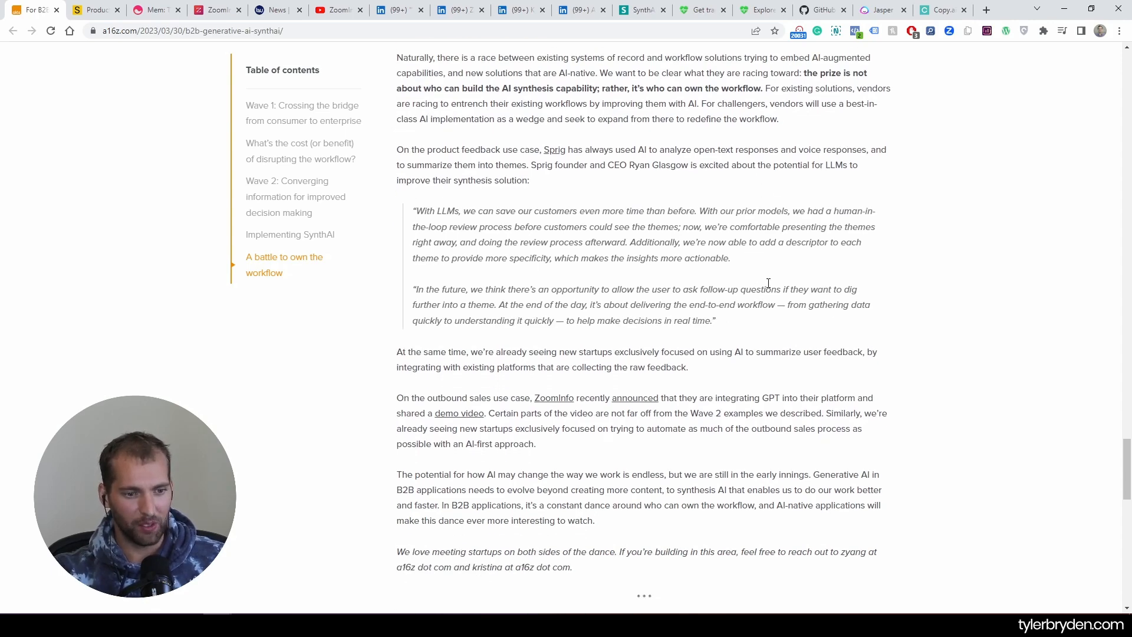
scroll(up, 3)
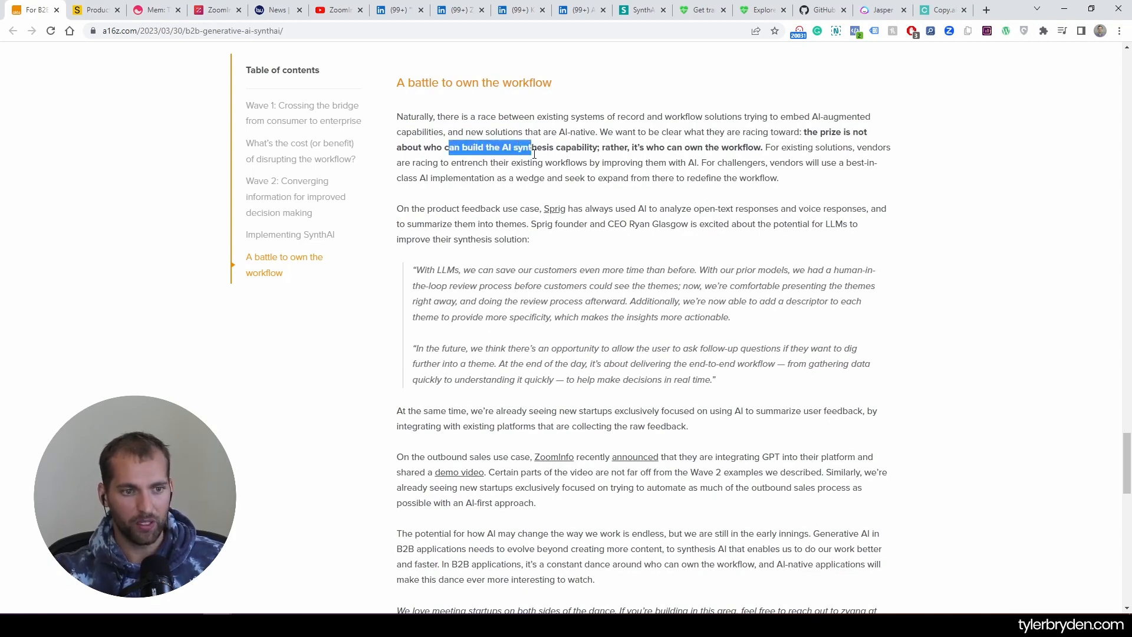
click(724, 199)
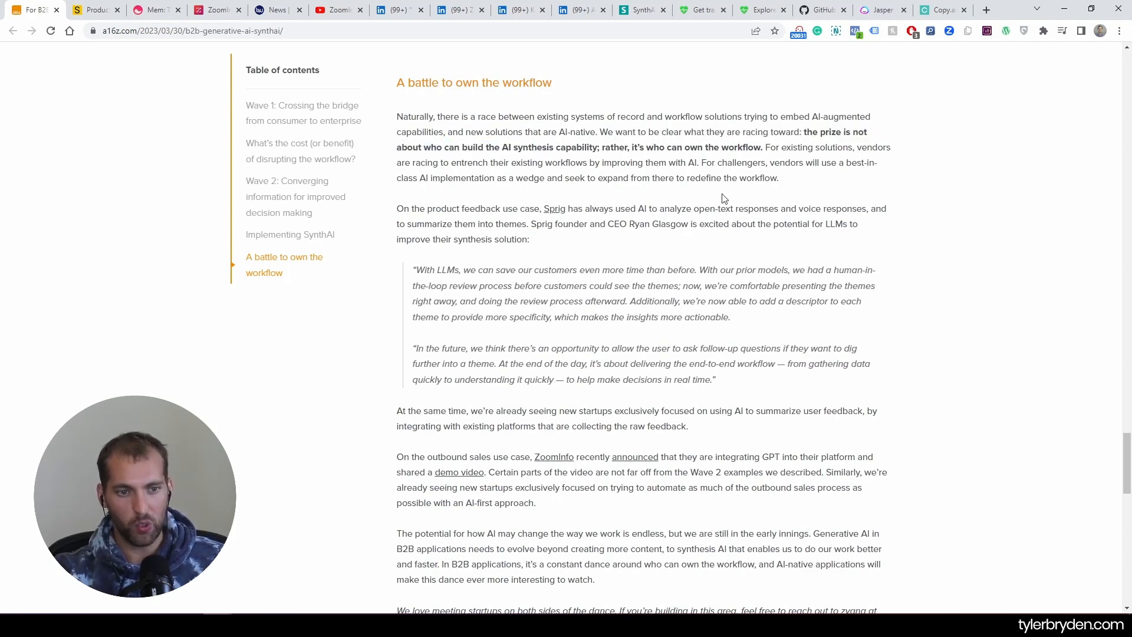
mouse_move(626, 282)
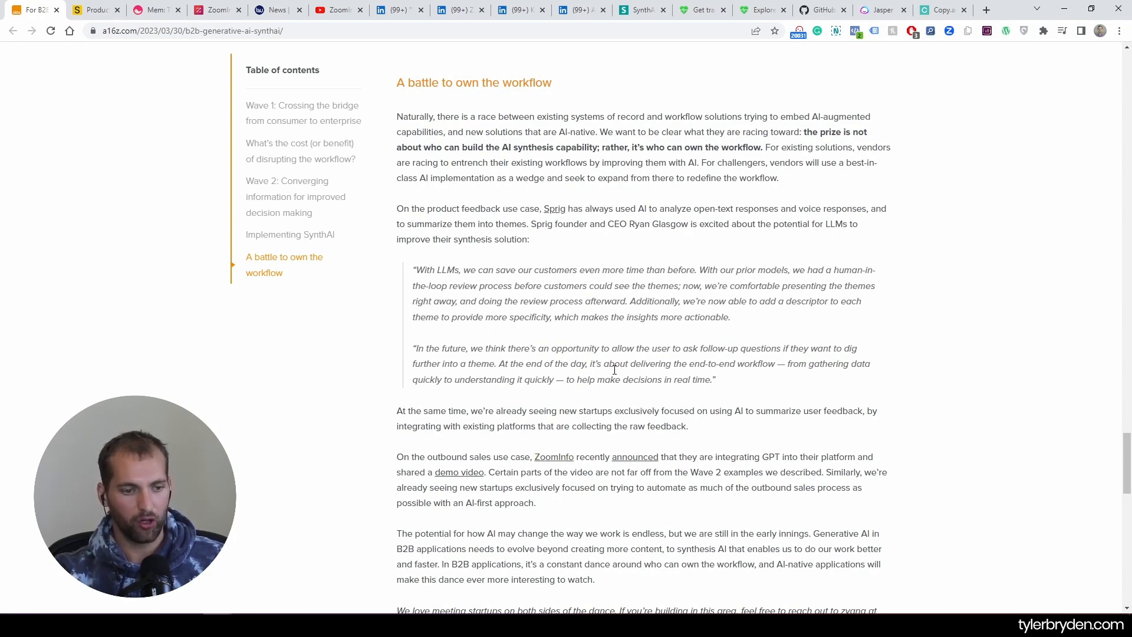
mouse_move(727, 424)
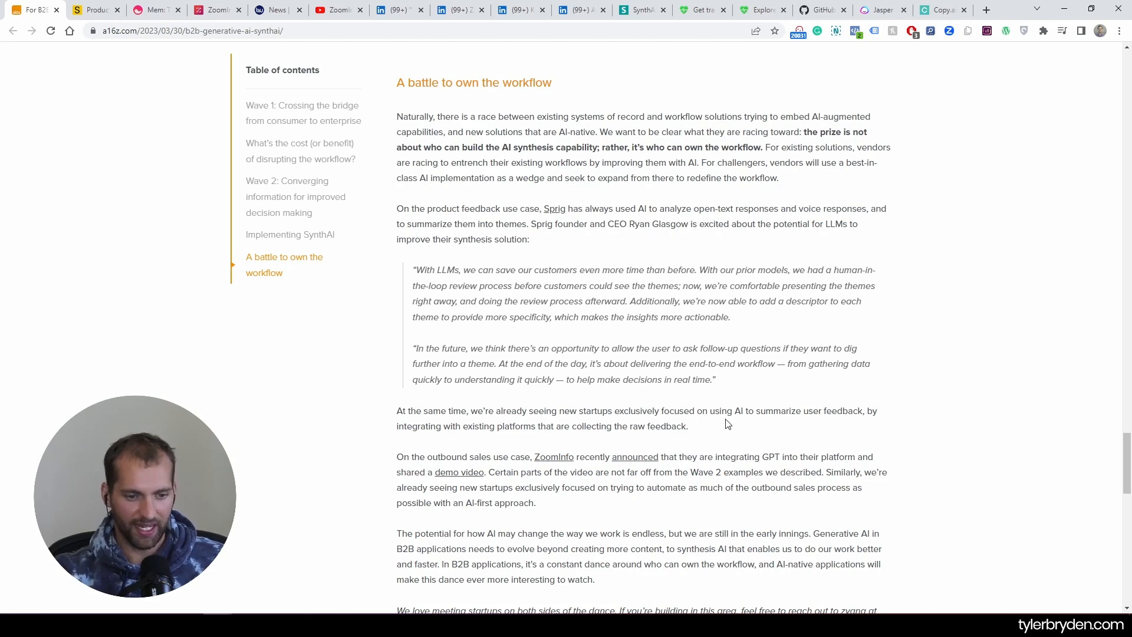
scroll(down, 3)
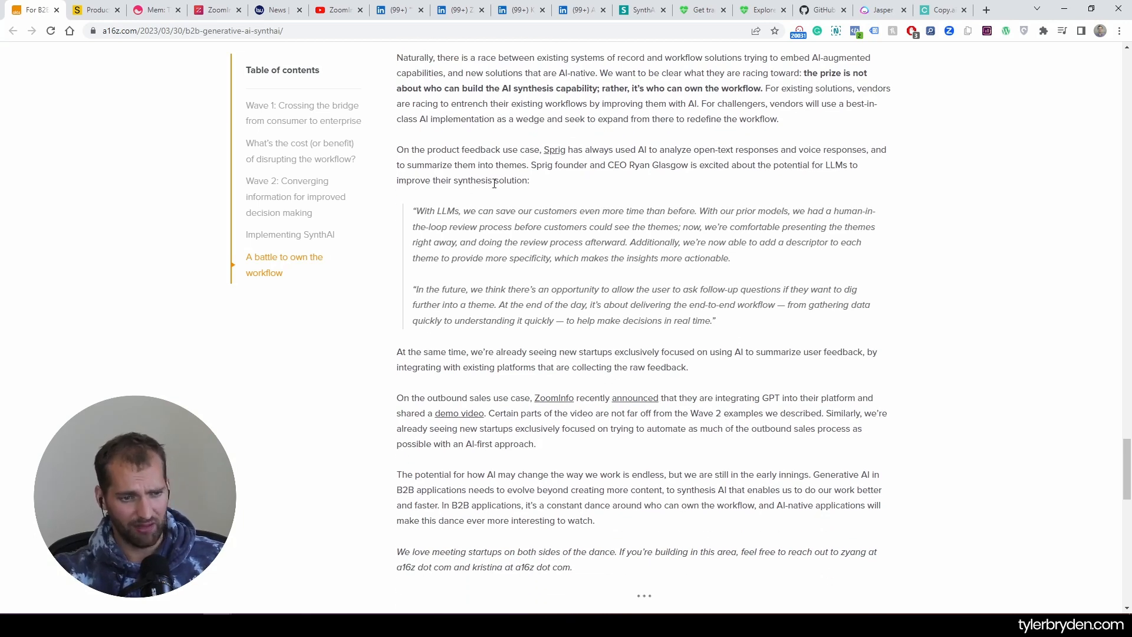
scroll(up, 3)
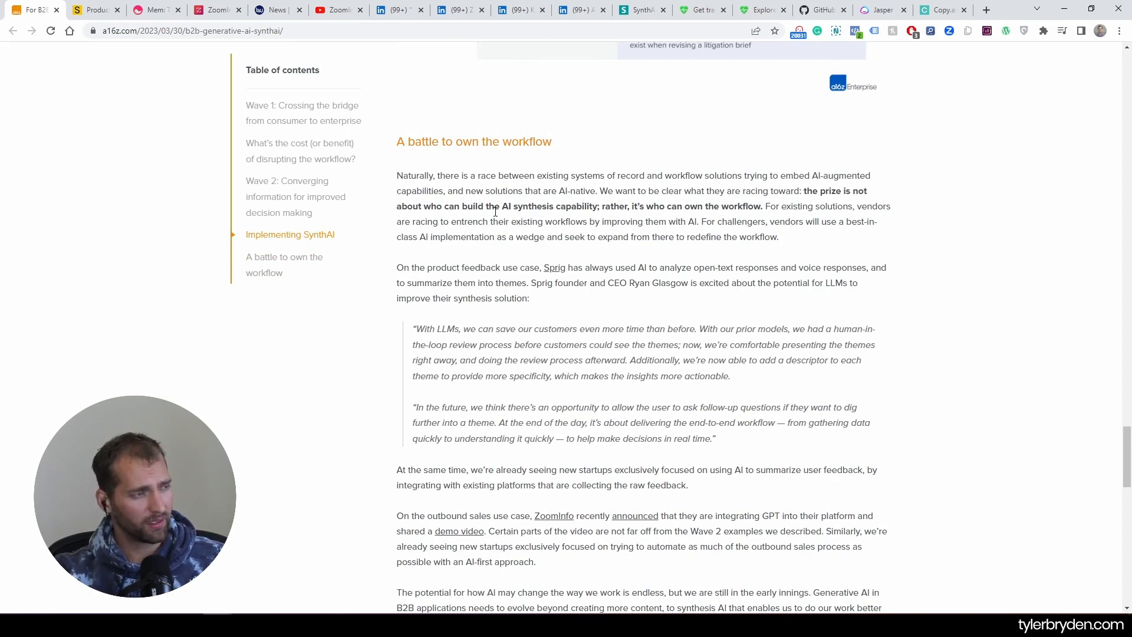
mouse_move(949, 282)
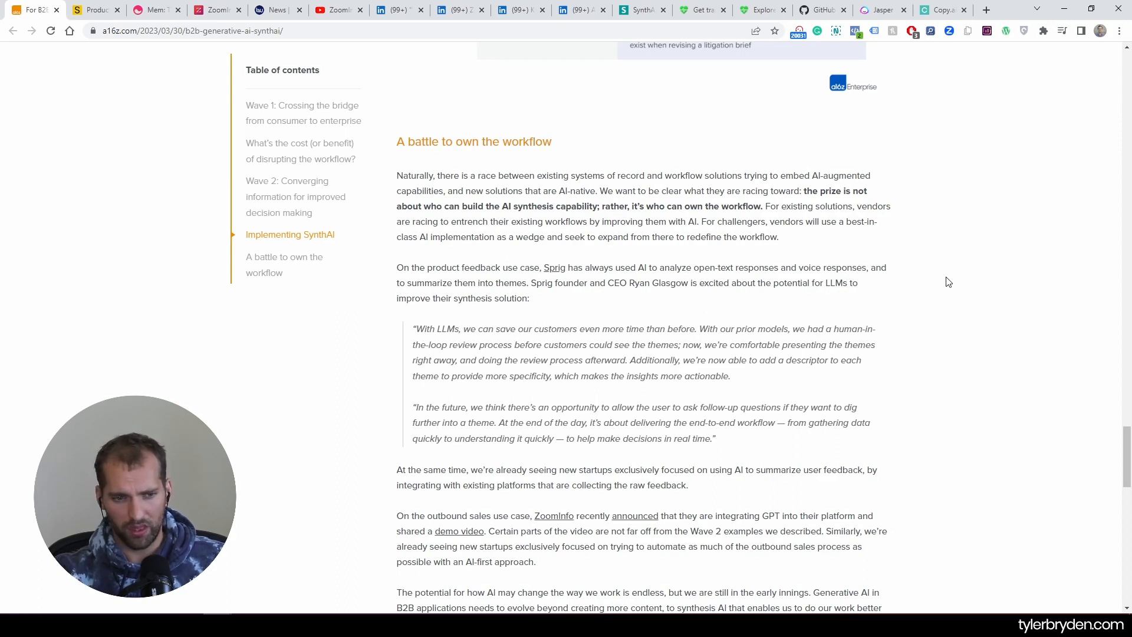
mouse_move(613, 374)
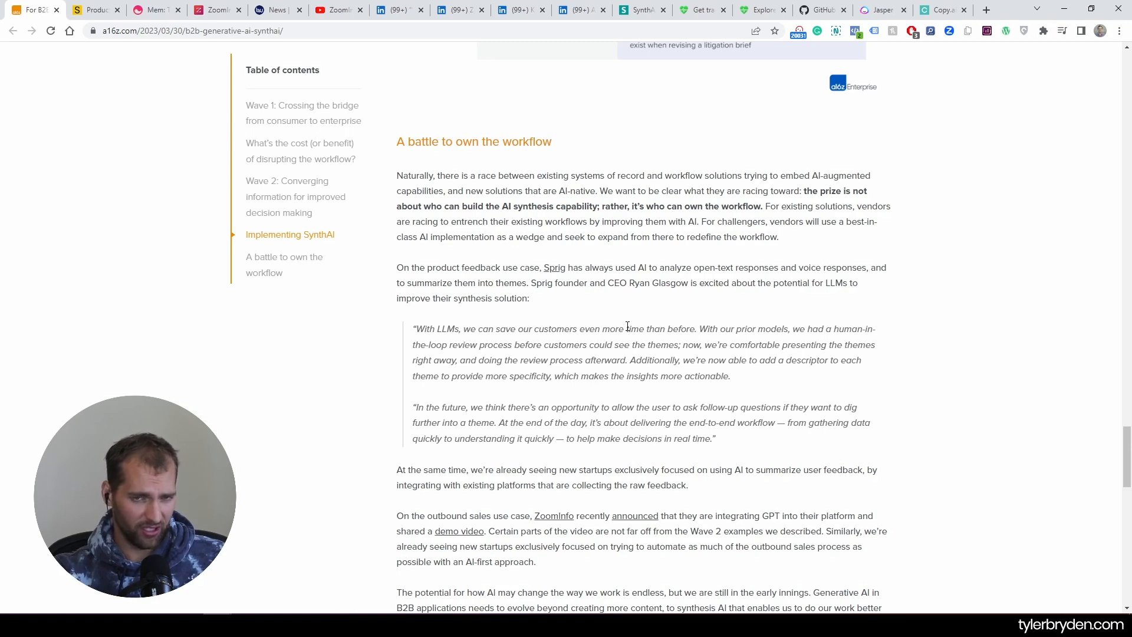
mouse_move(644, 342)
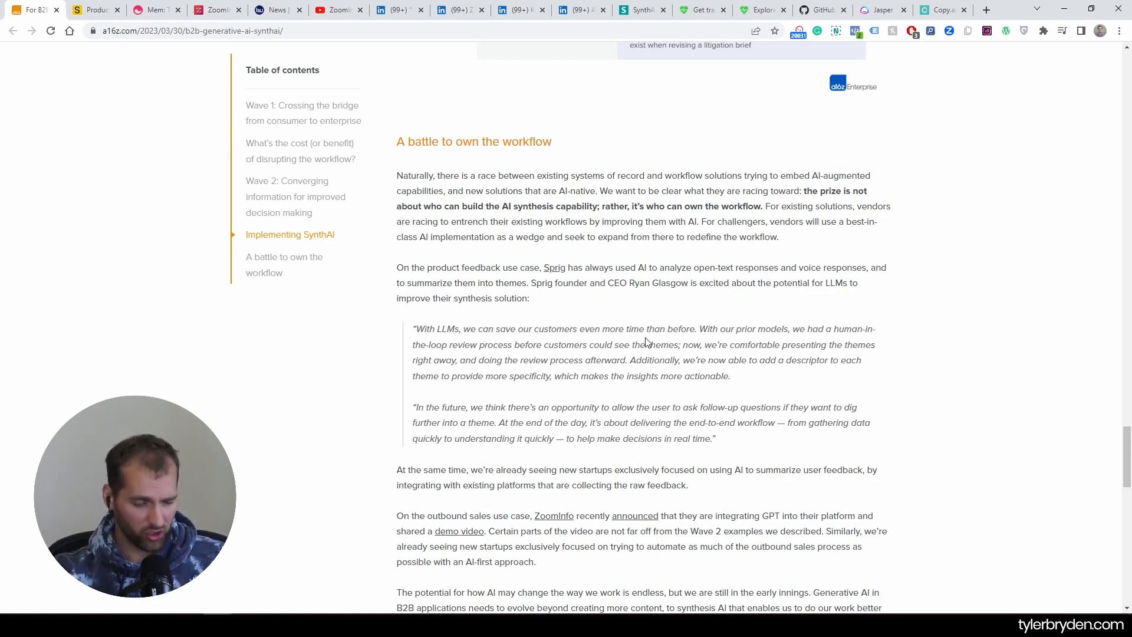
mouse_move(637, 358)
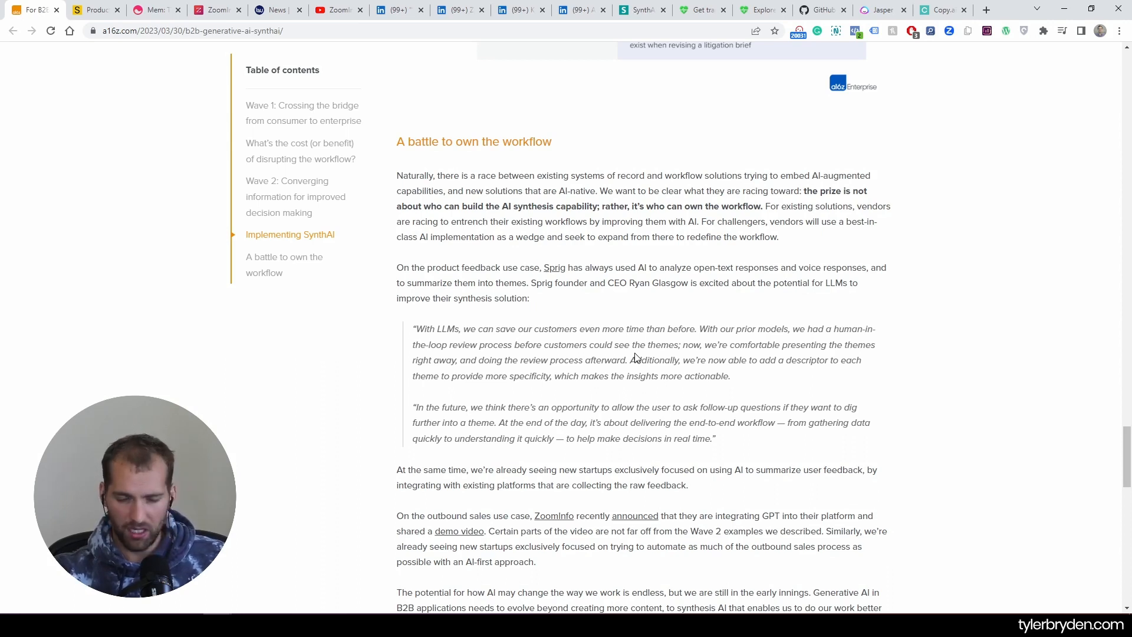
mouse_move(814, 324)
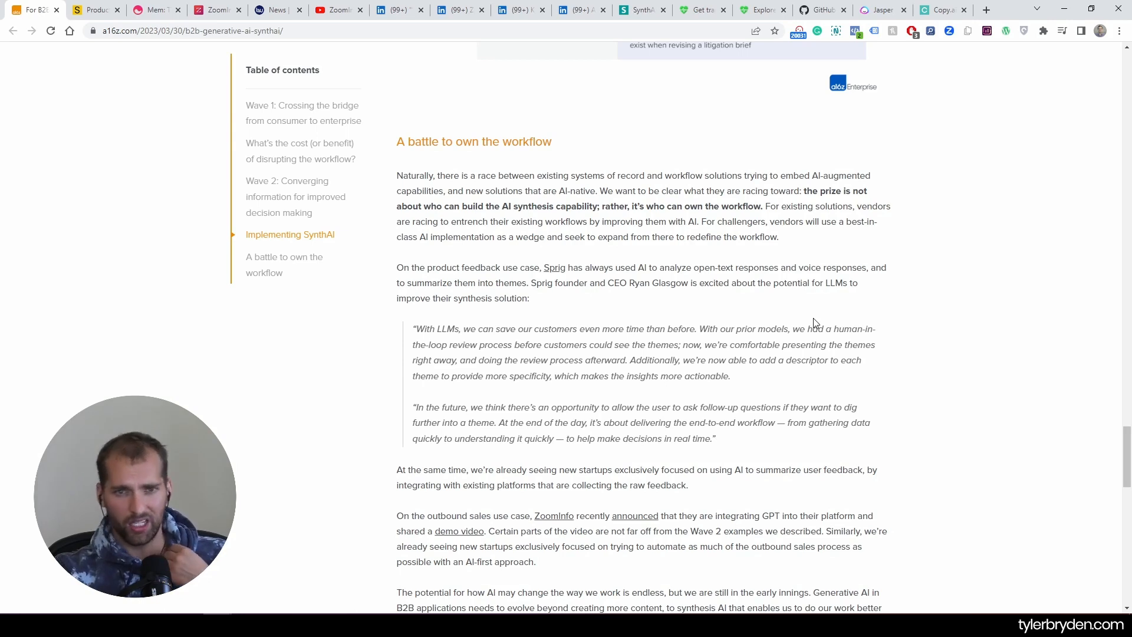
mouse_move(805, 278)
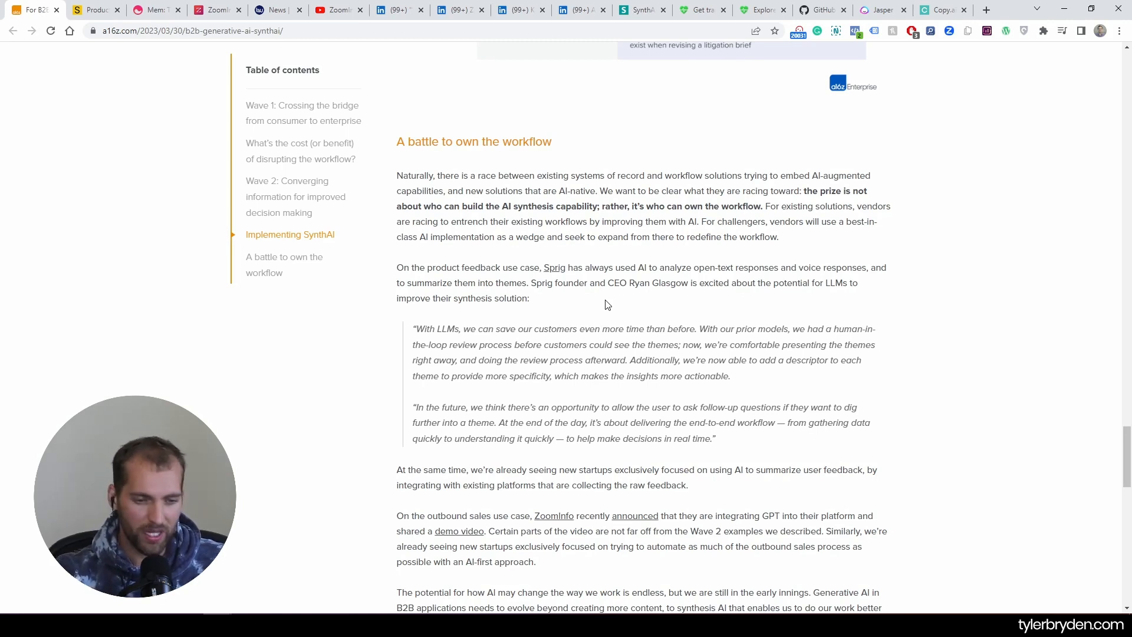
mouse_move(807, 404)
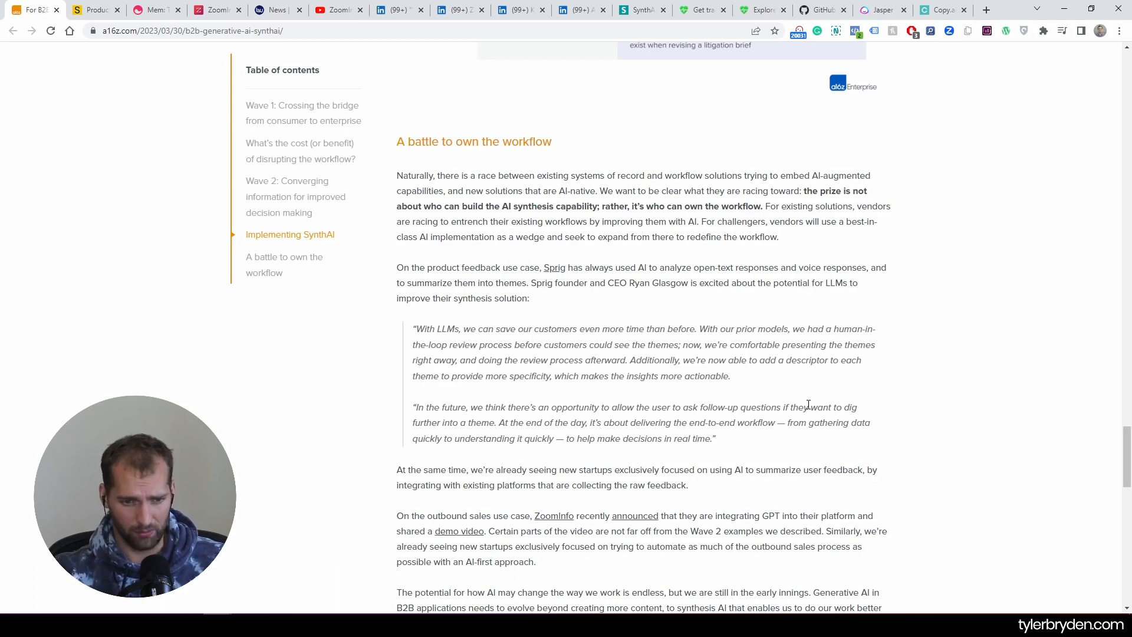
mouse_move(813, 425)
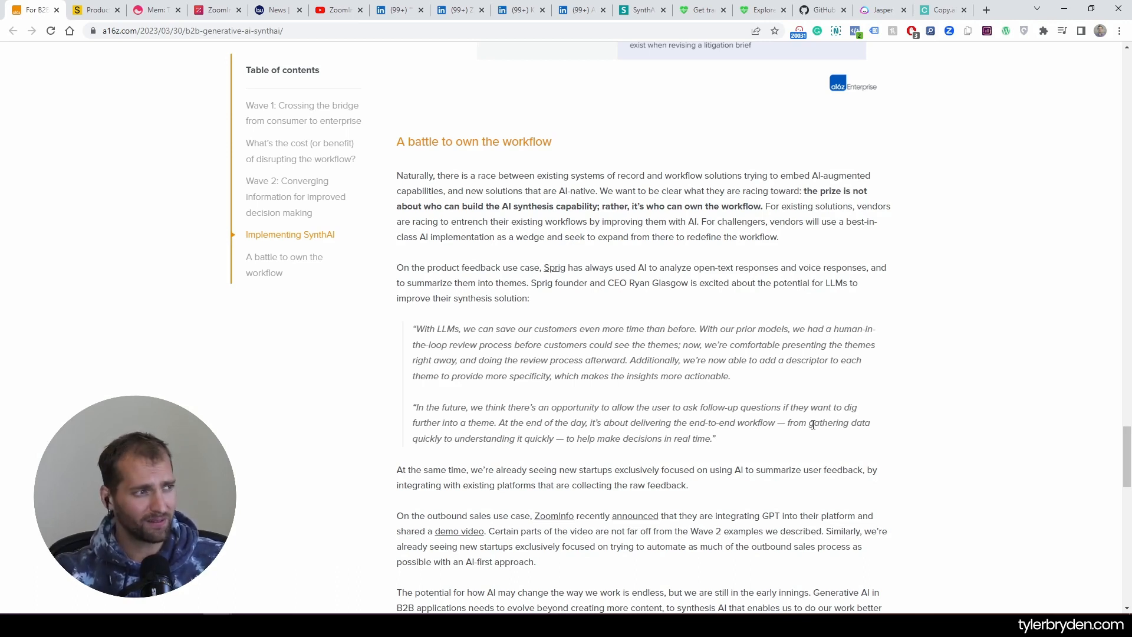
mouse_move(814, 376)
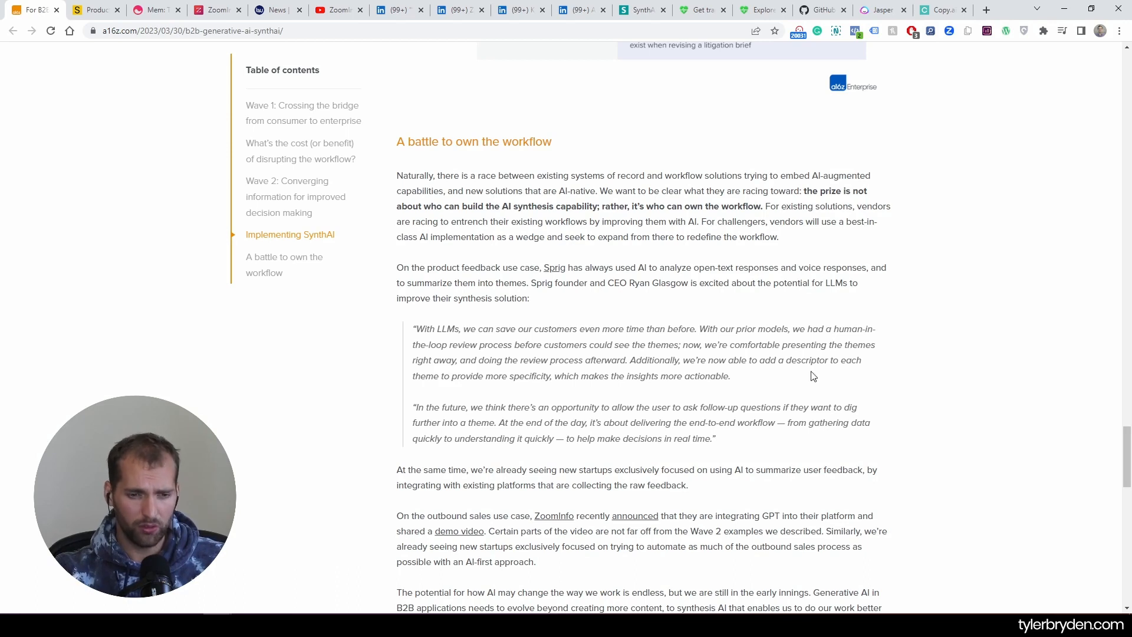
- Scroll to the end of the a16z article and its closing invitation to startups
scroll(down, 3)
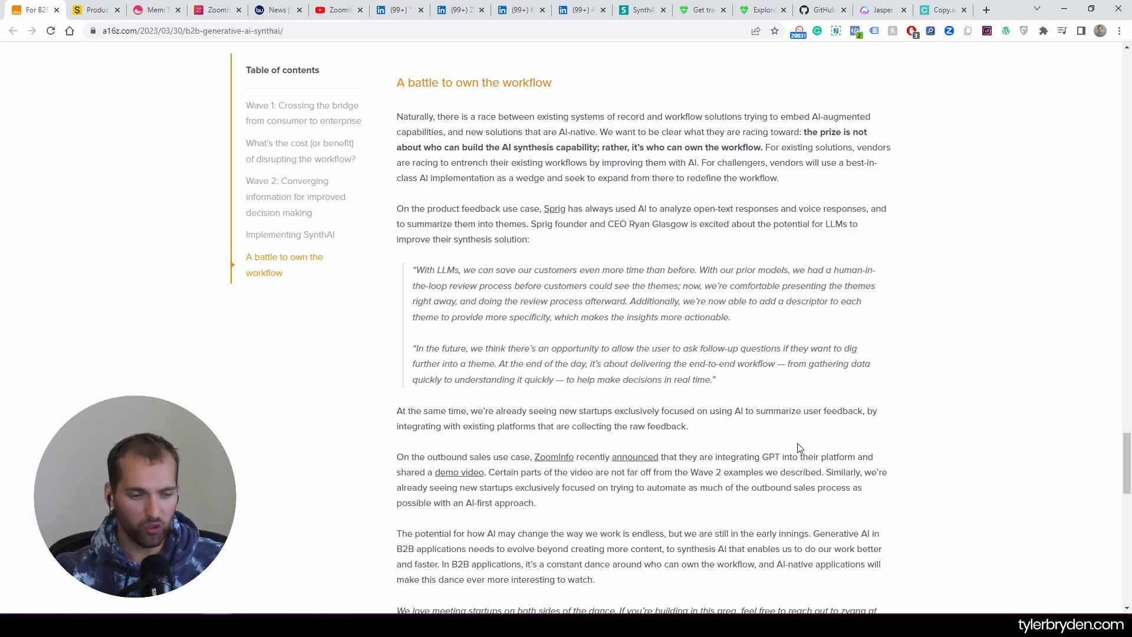
scroll(down, 3)
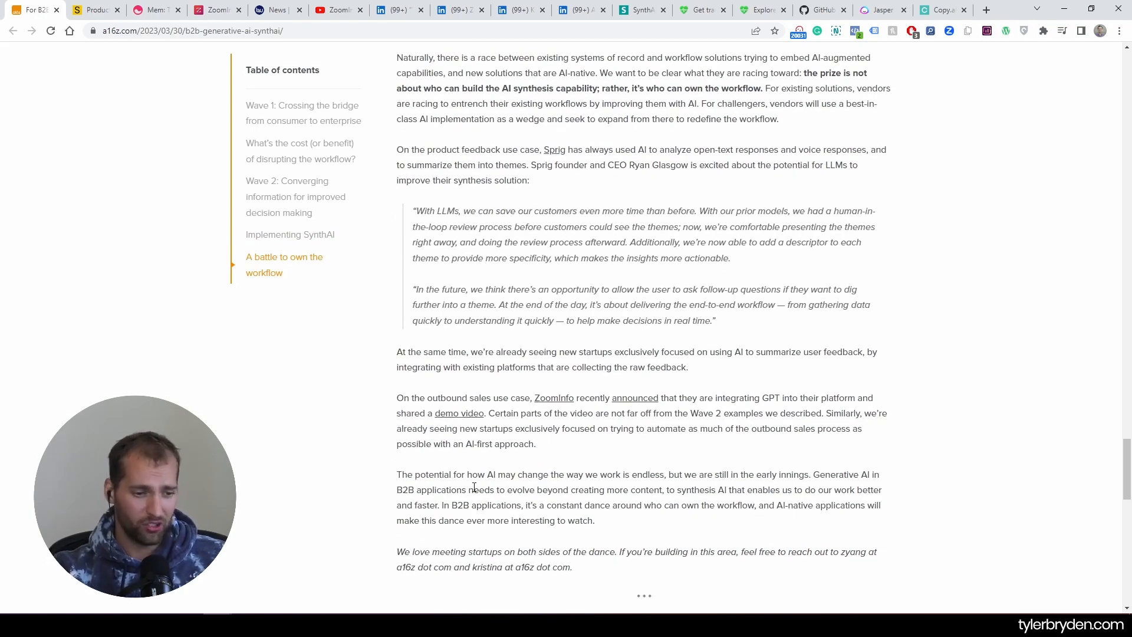
scroll(up, 3)
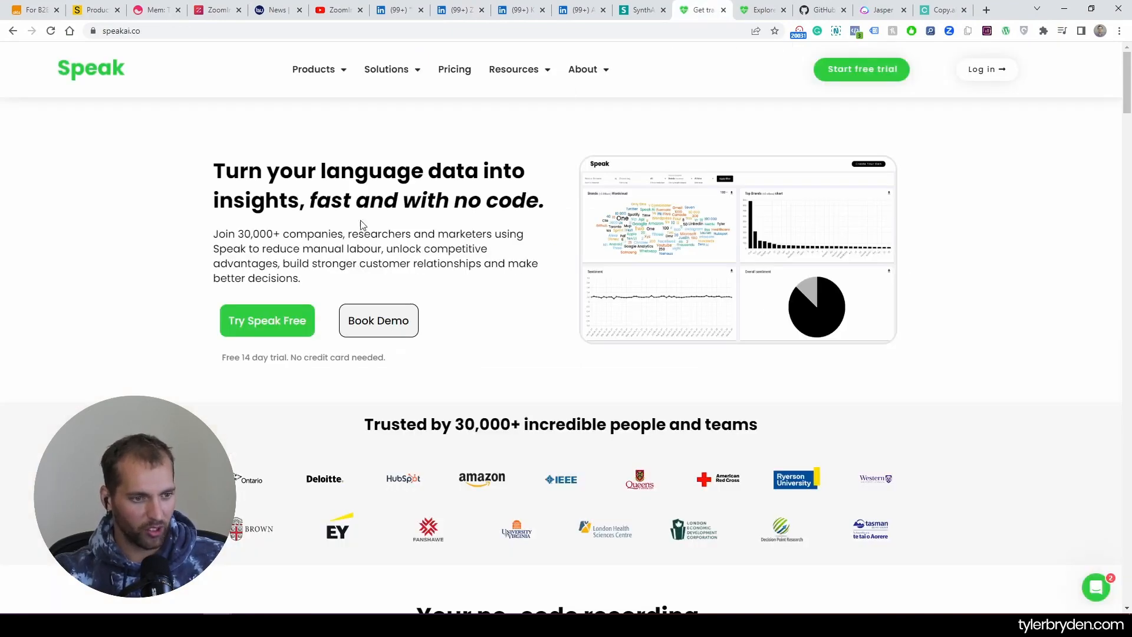
- Scroll the Speak homepage down and up, then go back to the a16z article's title
scroll(down, 3)
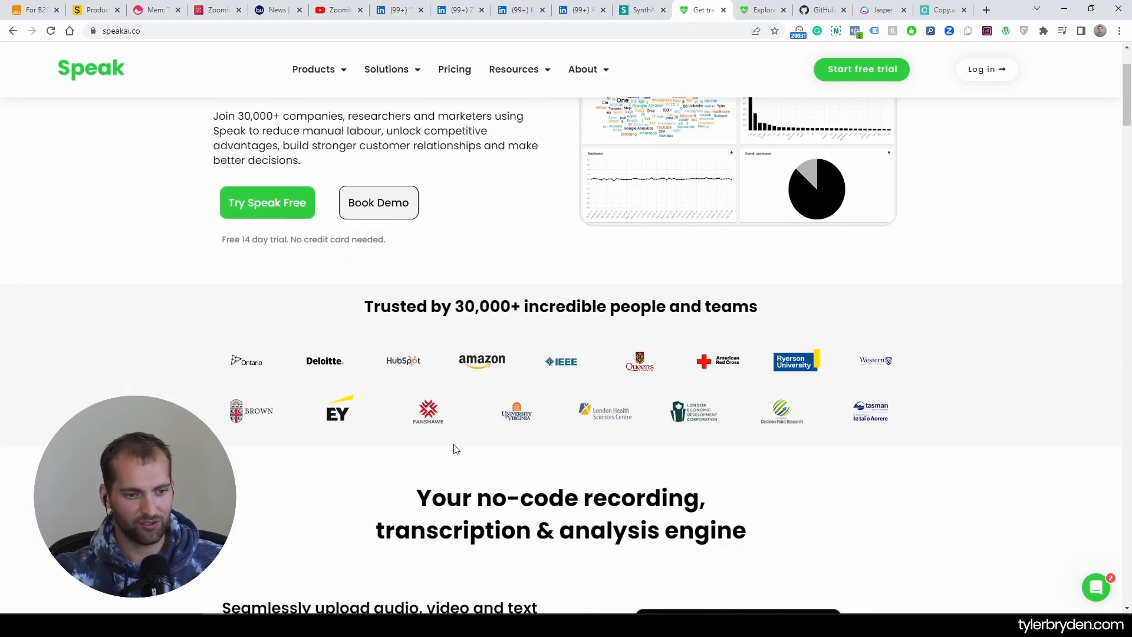
scroll(down, 3)
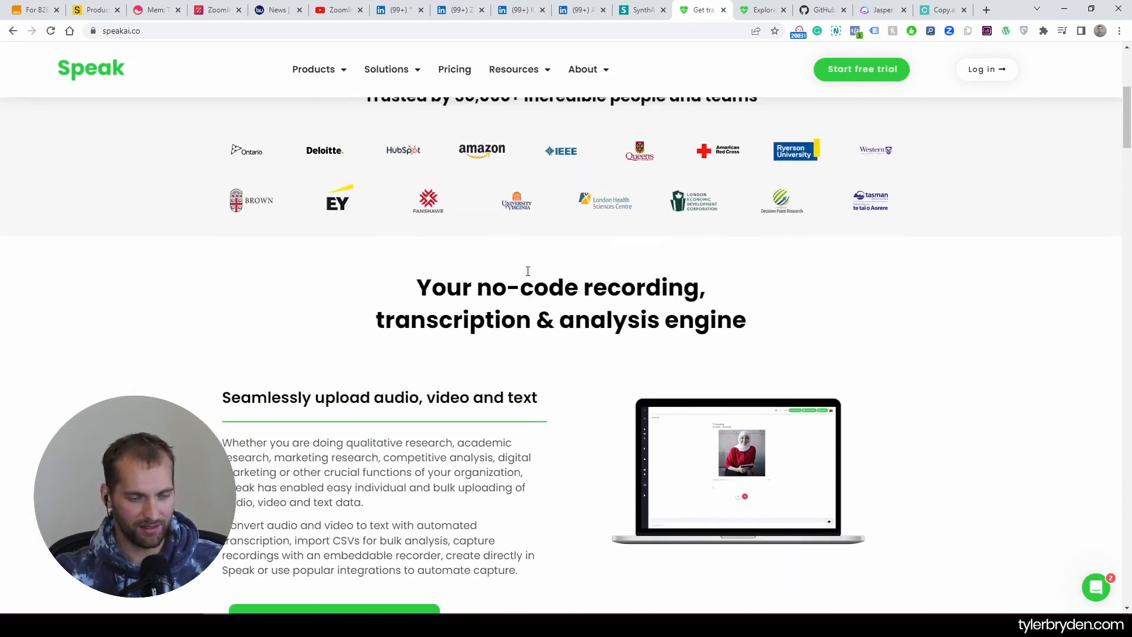
scroll(up, 3)
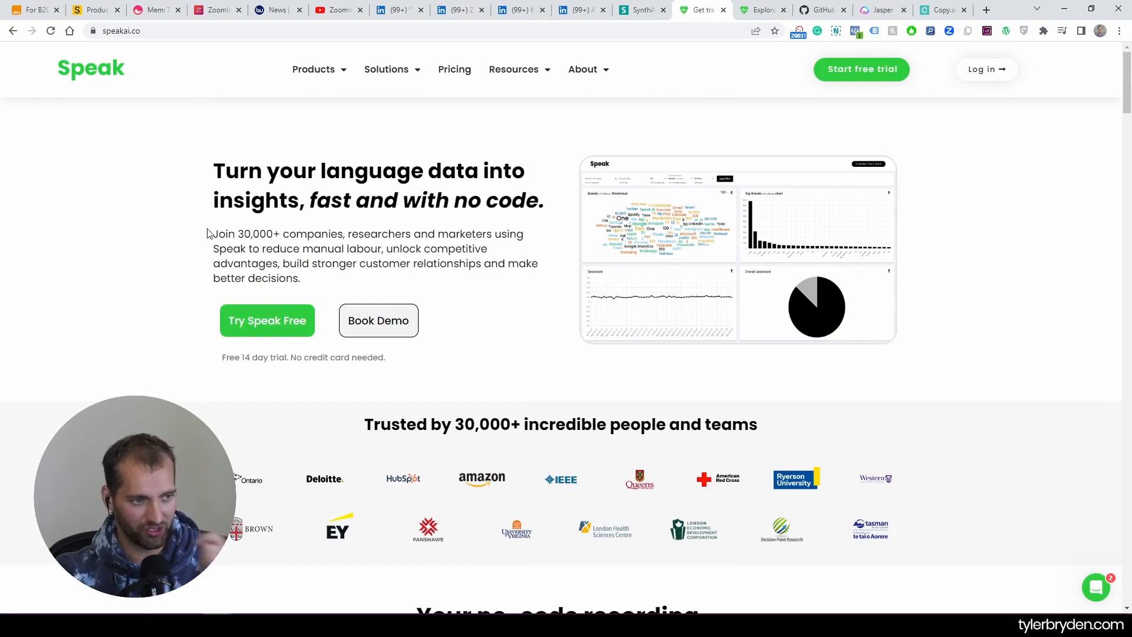
click(32, 9)
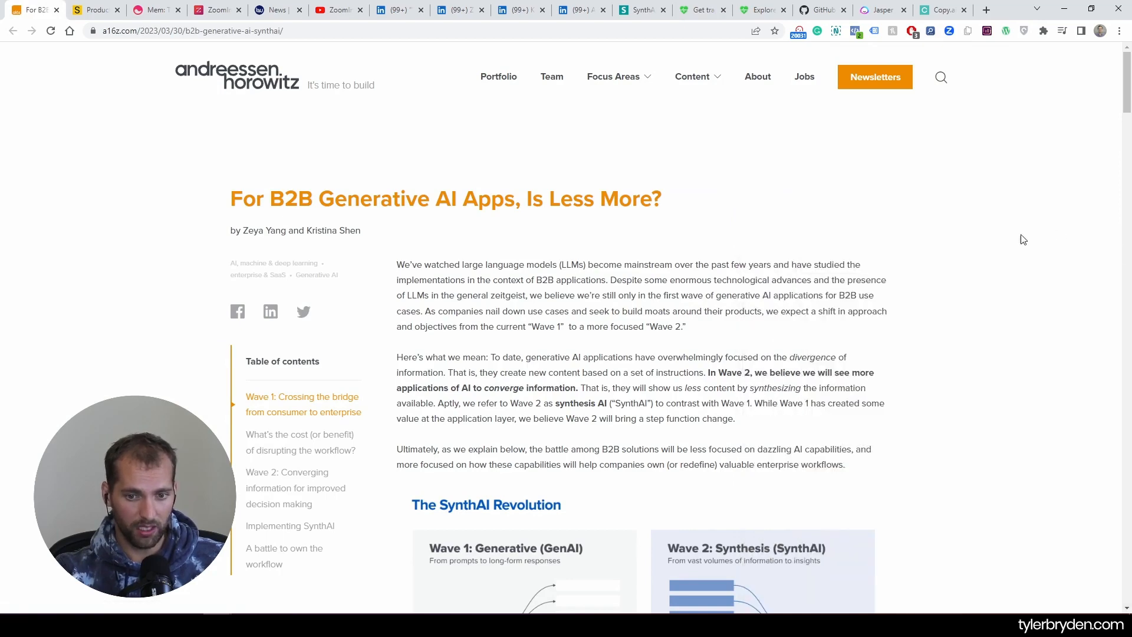
- Scroll the a16z article past the SynthAI Revolution graphic to the Speed and Quality chart
scroll(down, 3)
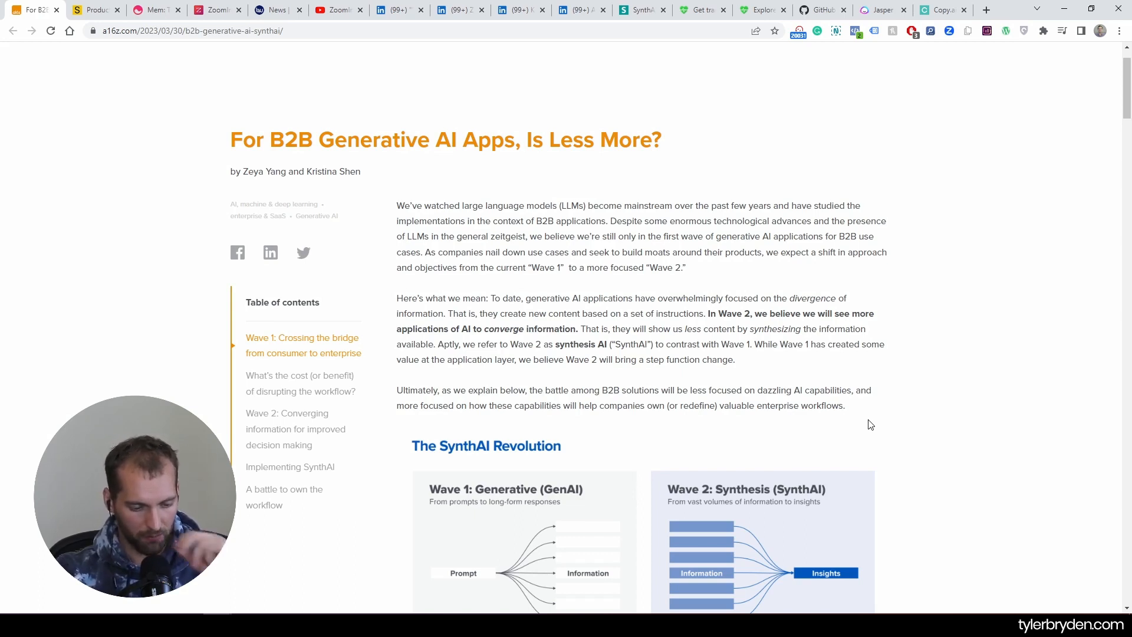
scroll(down, 3)
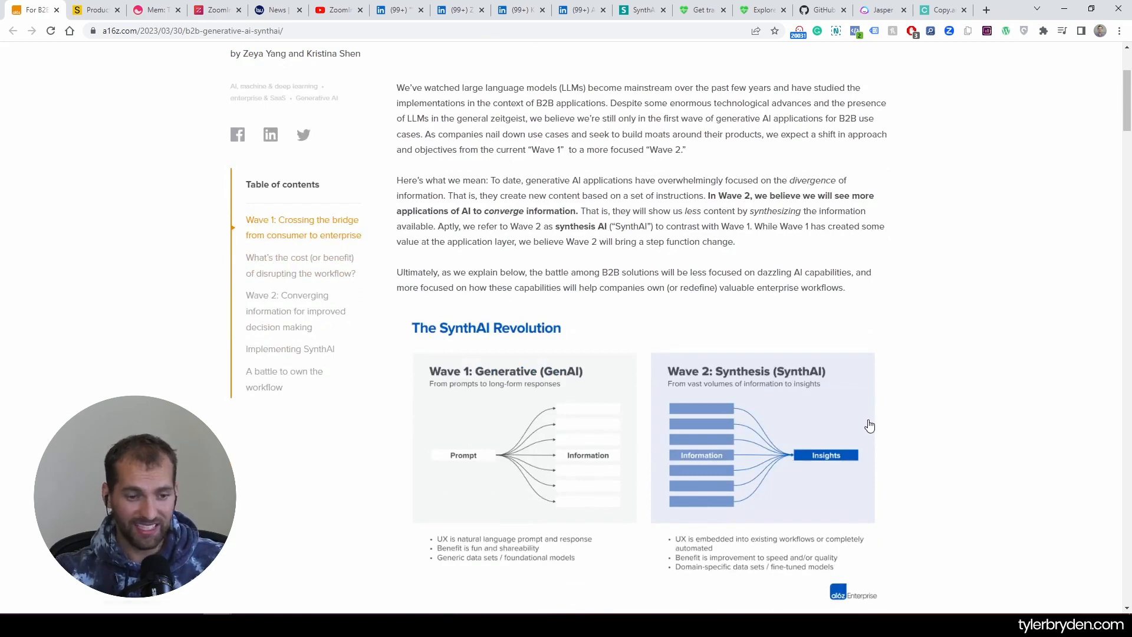
scroll(down, 3)
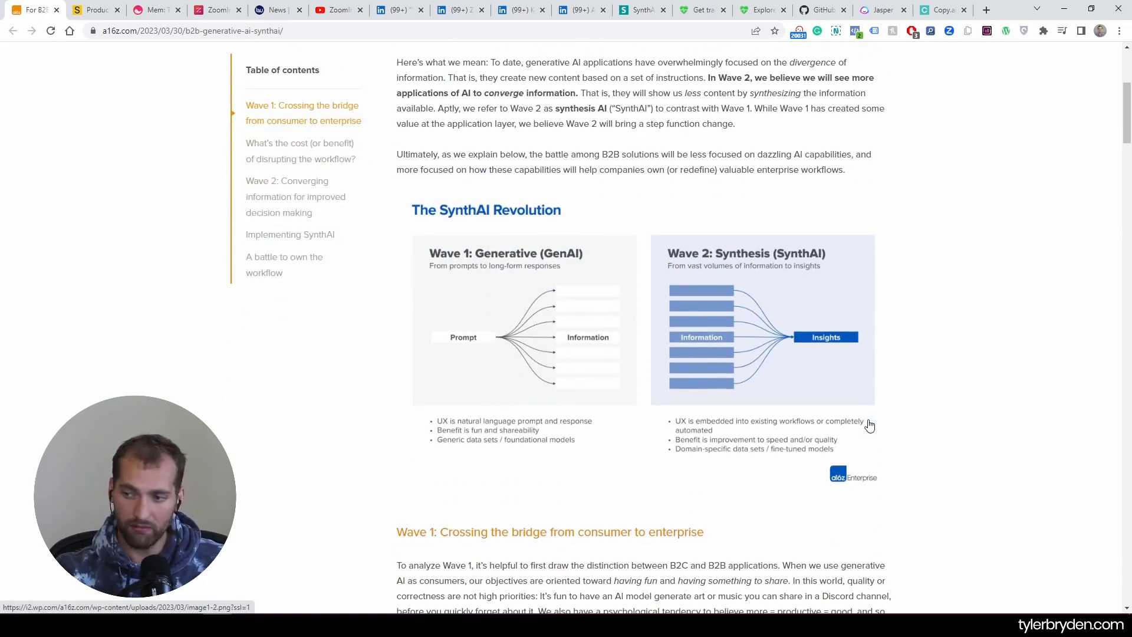
scroll(down, 3)
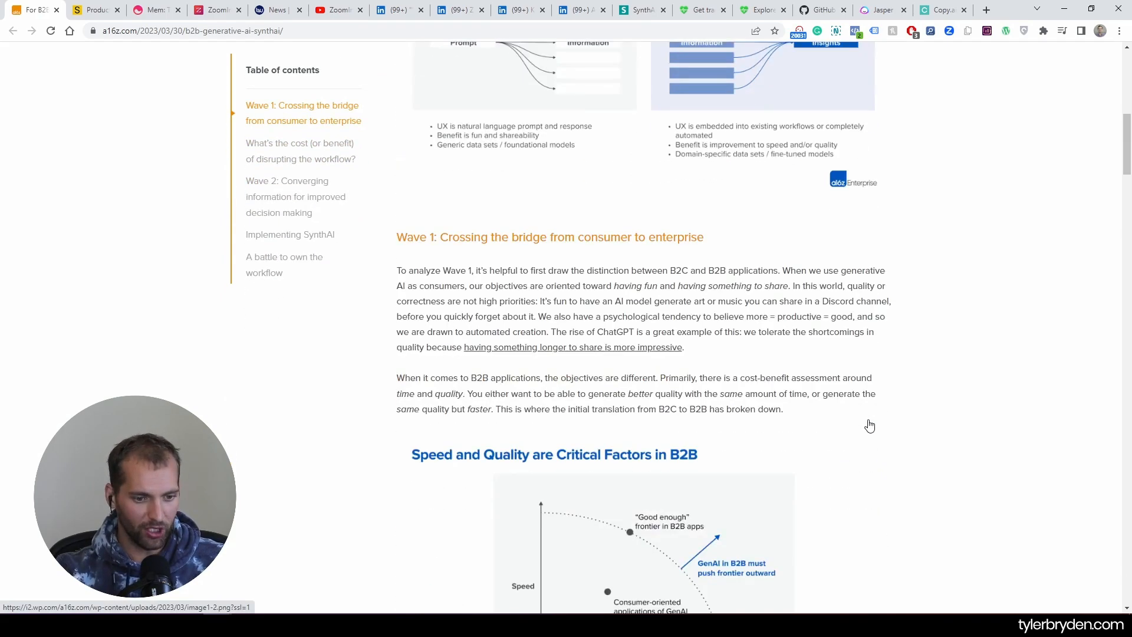
scroll(down, 3)
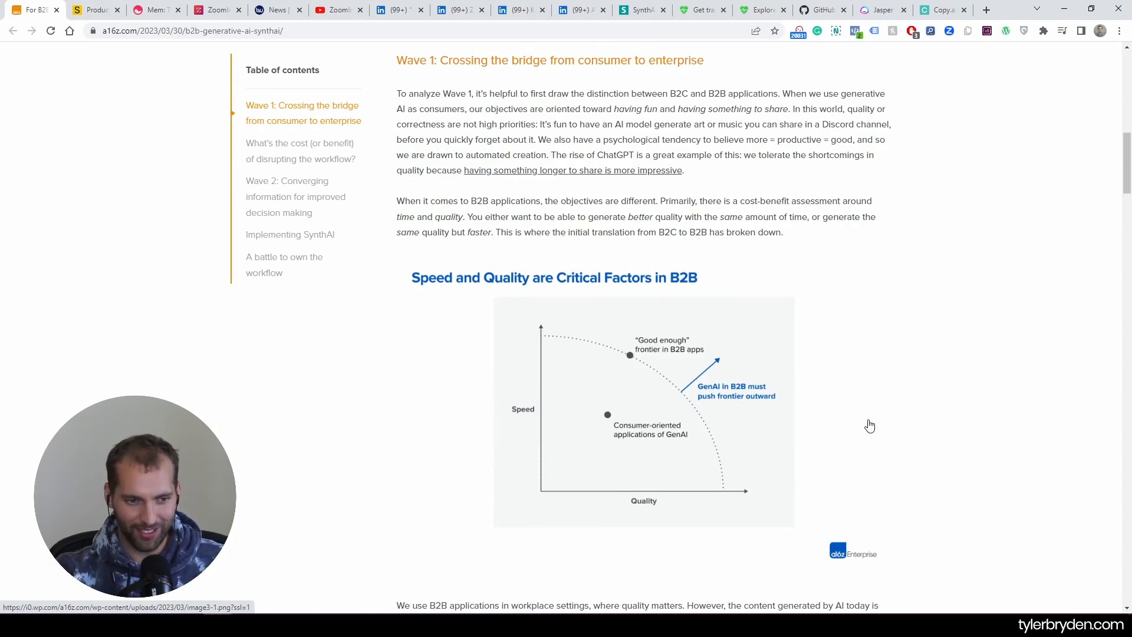
scroll(down, 3)
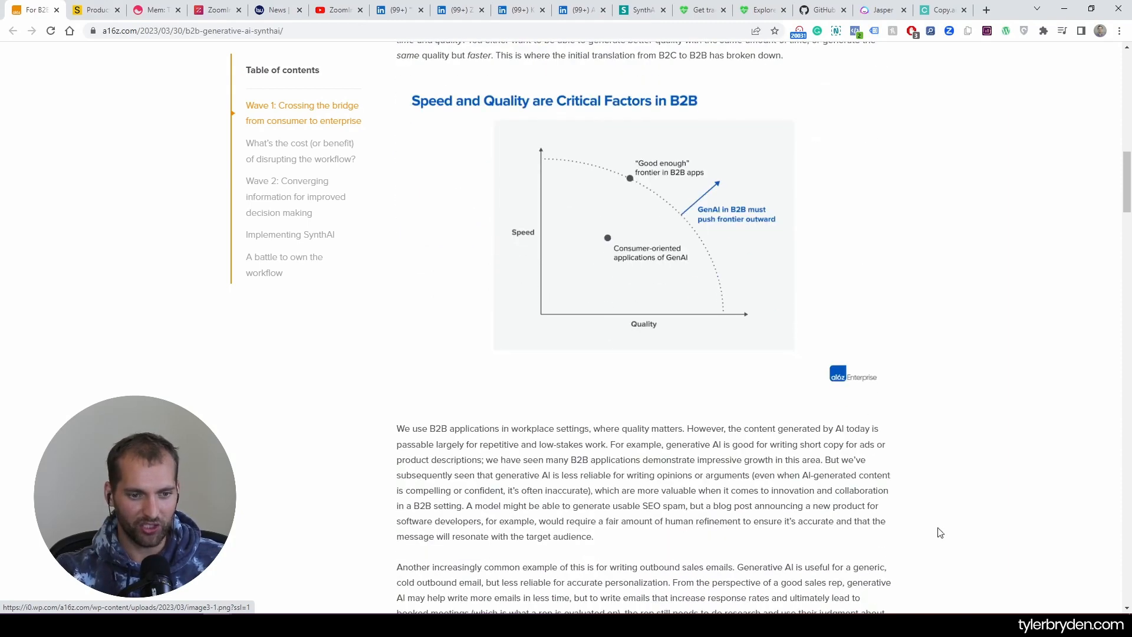